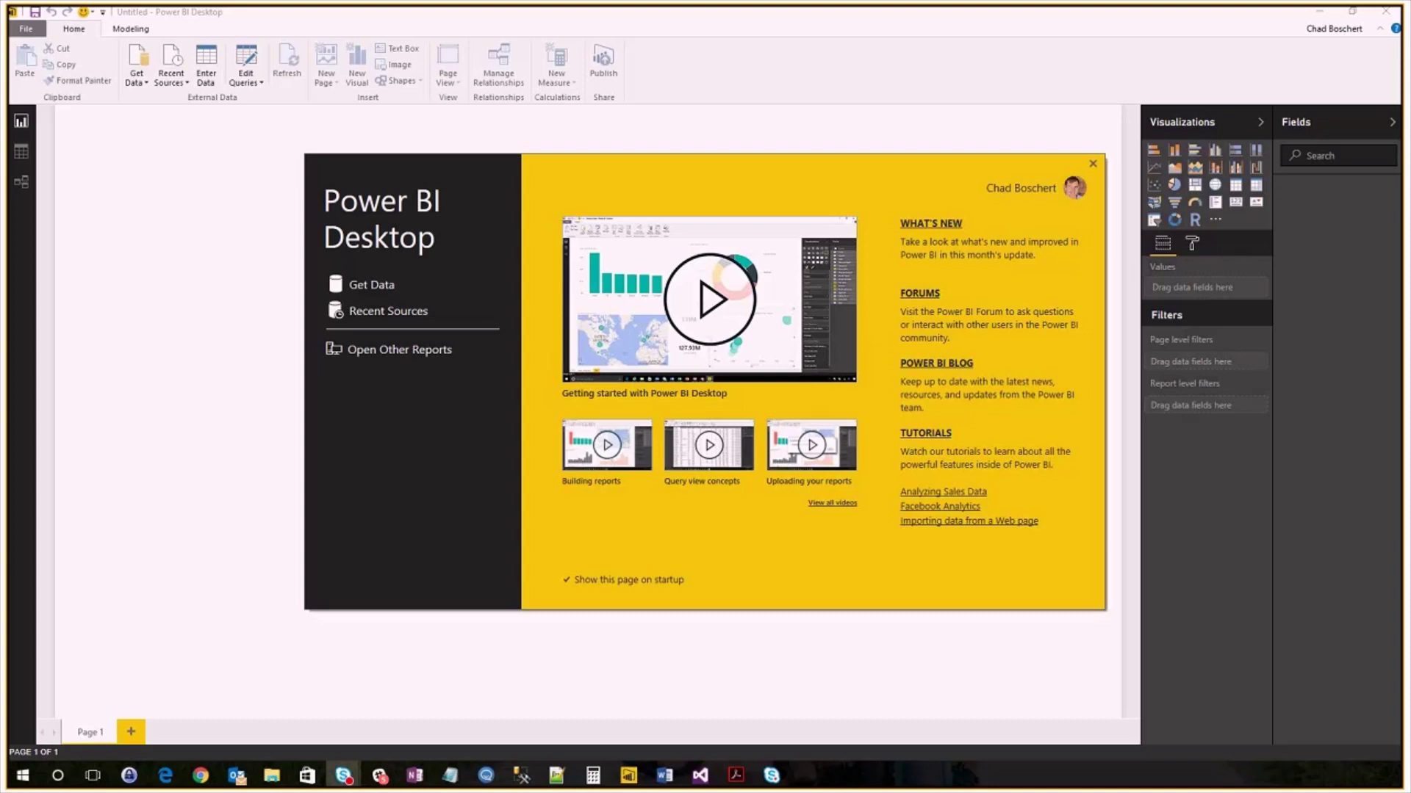
pyautogui.moveTo(204, 336)
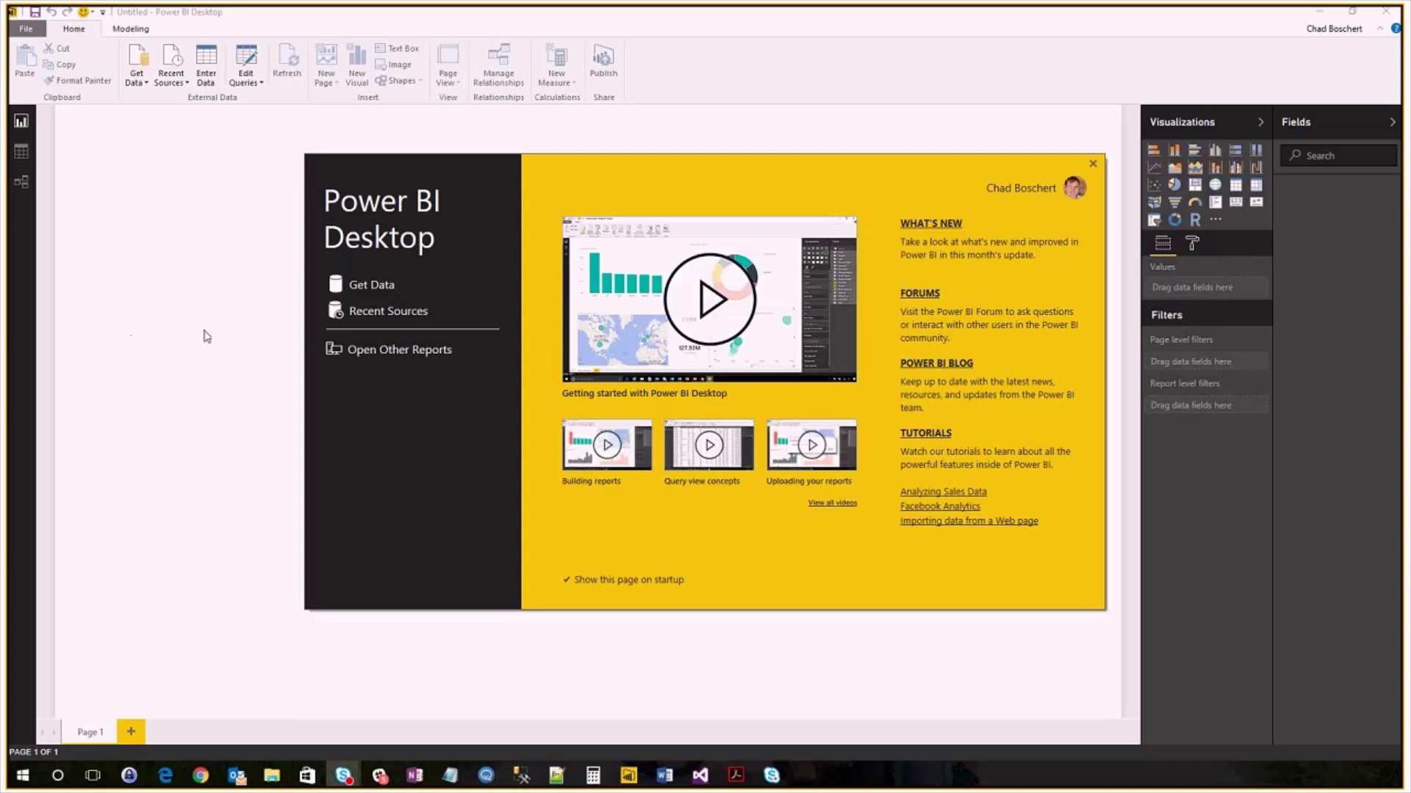
pyautogui.moveTo(209, 335)
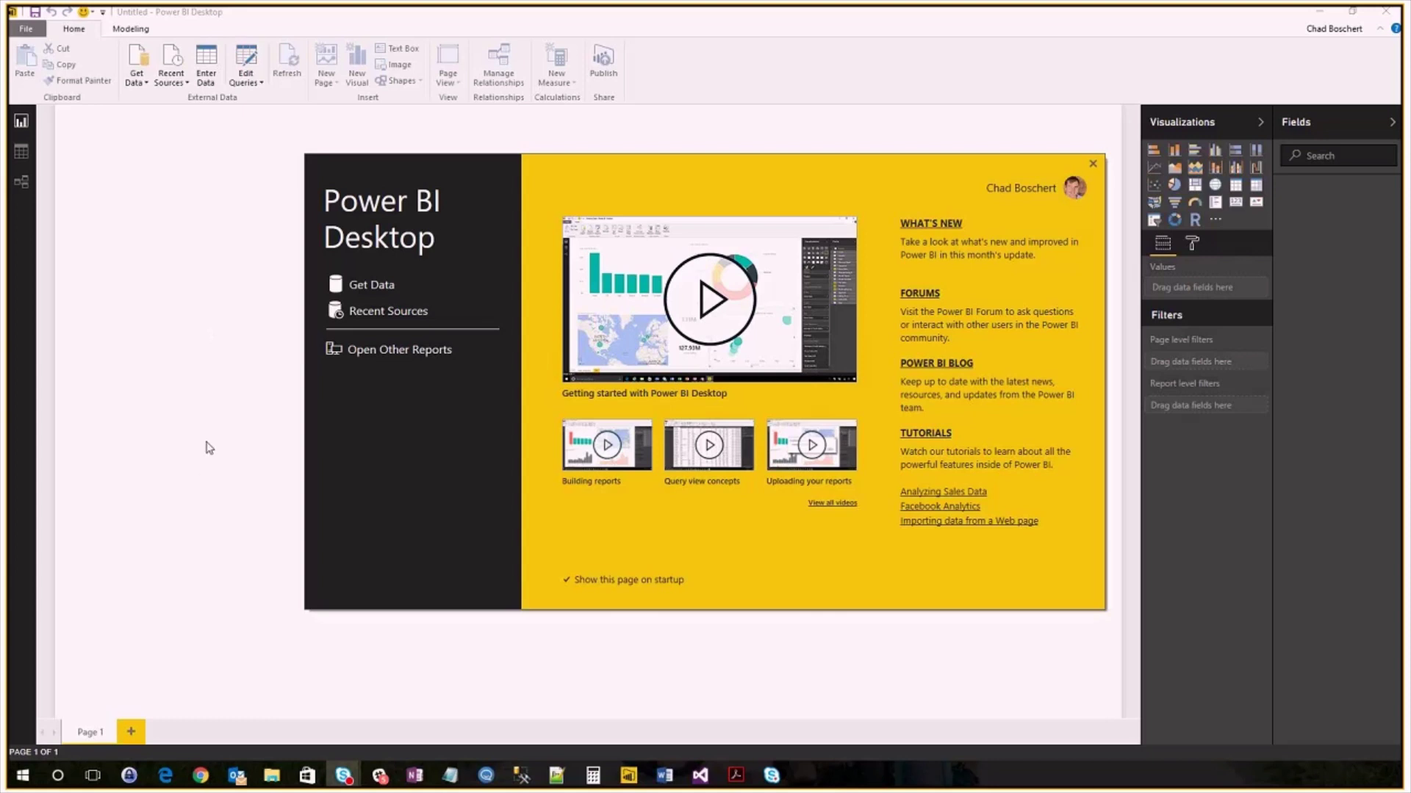
pyautogui.moveTo(201, 774)
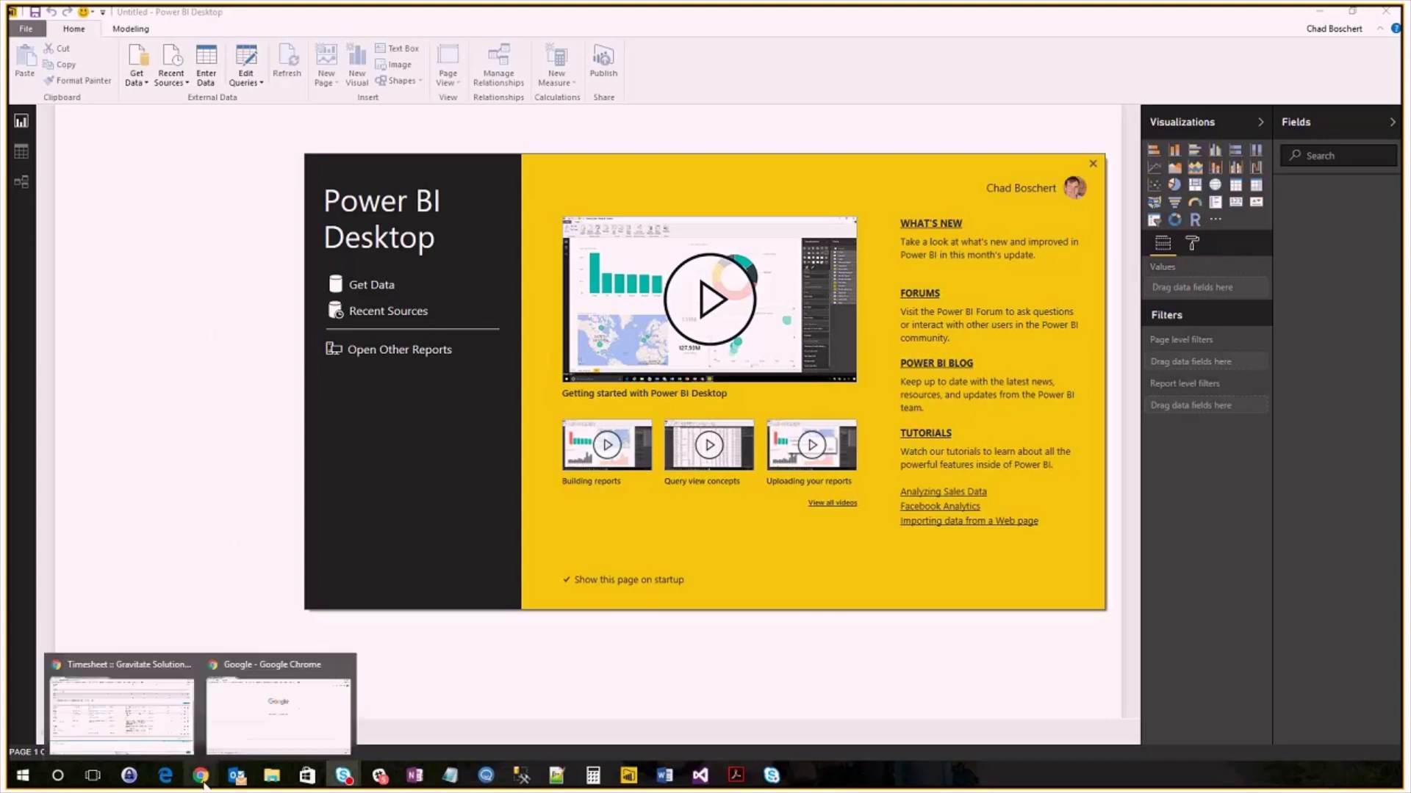
# Step: Search Google for 'power bi download' and open the Microsoft Power BI downloads page
pyautogui.click(201, 774)
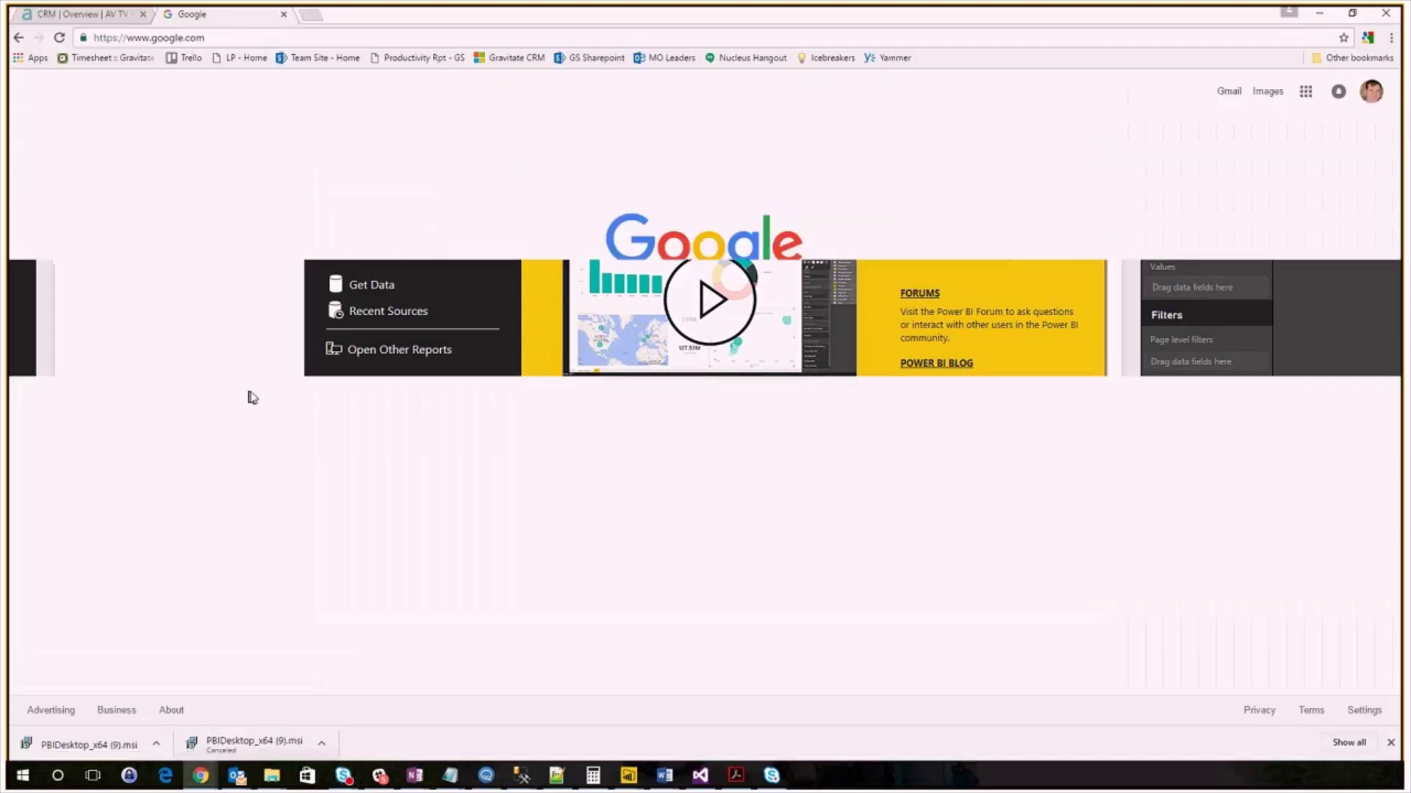
pyautogui.write('power')
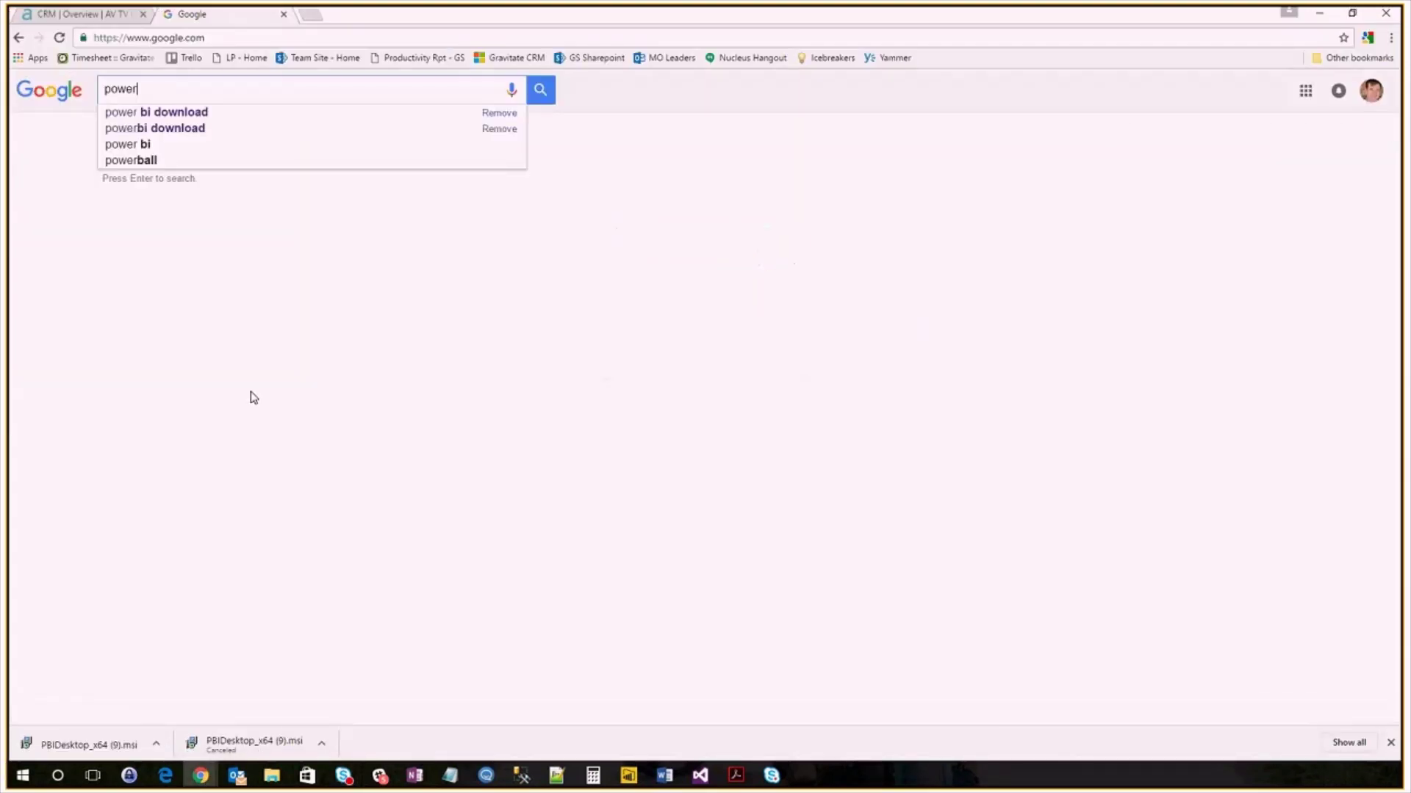
pyautogui.click(156, 112)
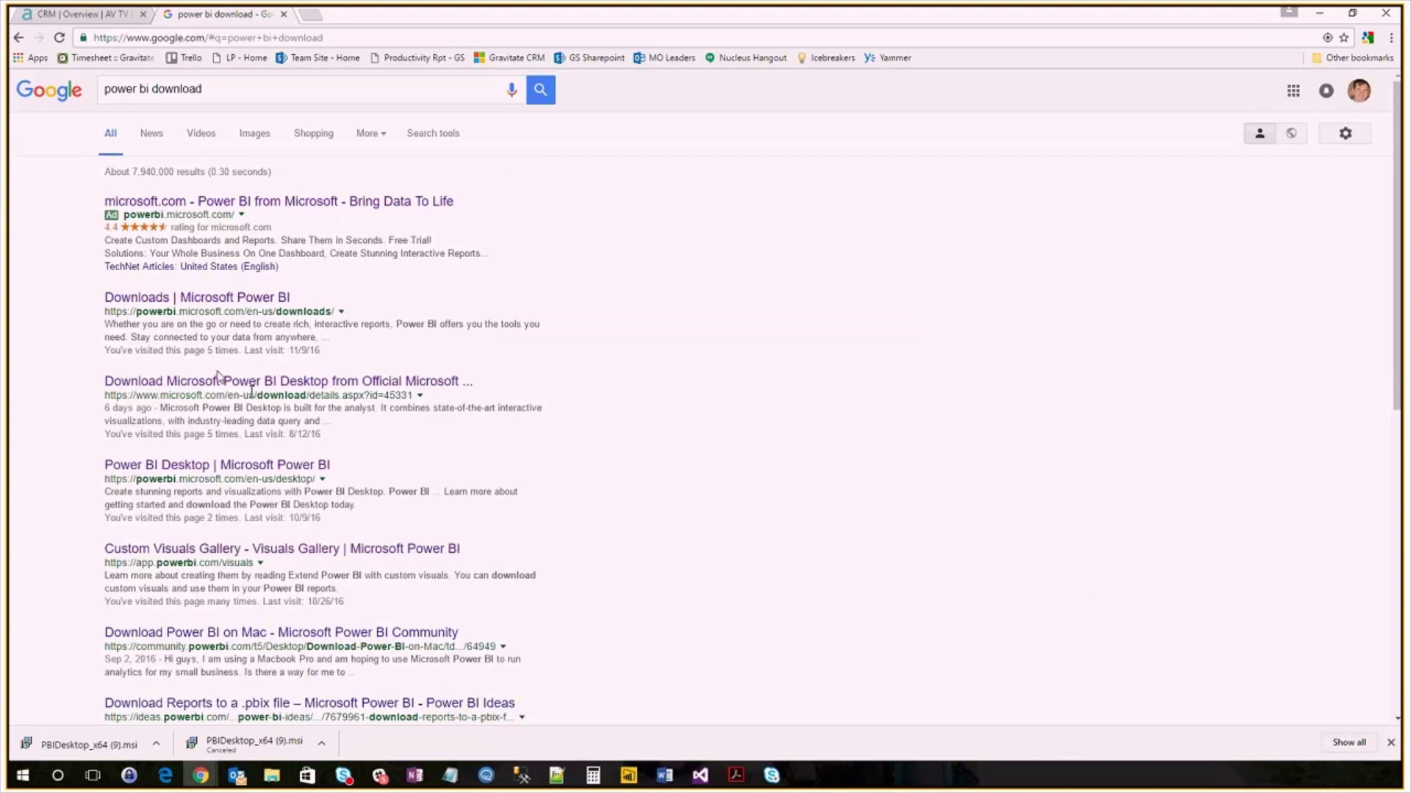
pyautogui.click(197, 297)
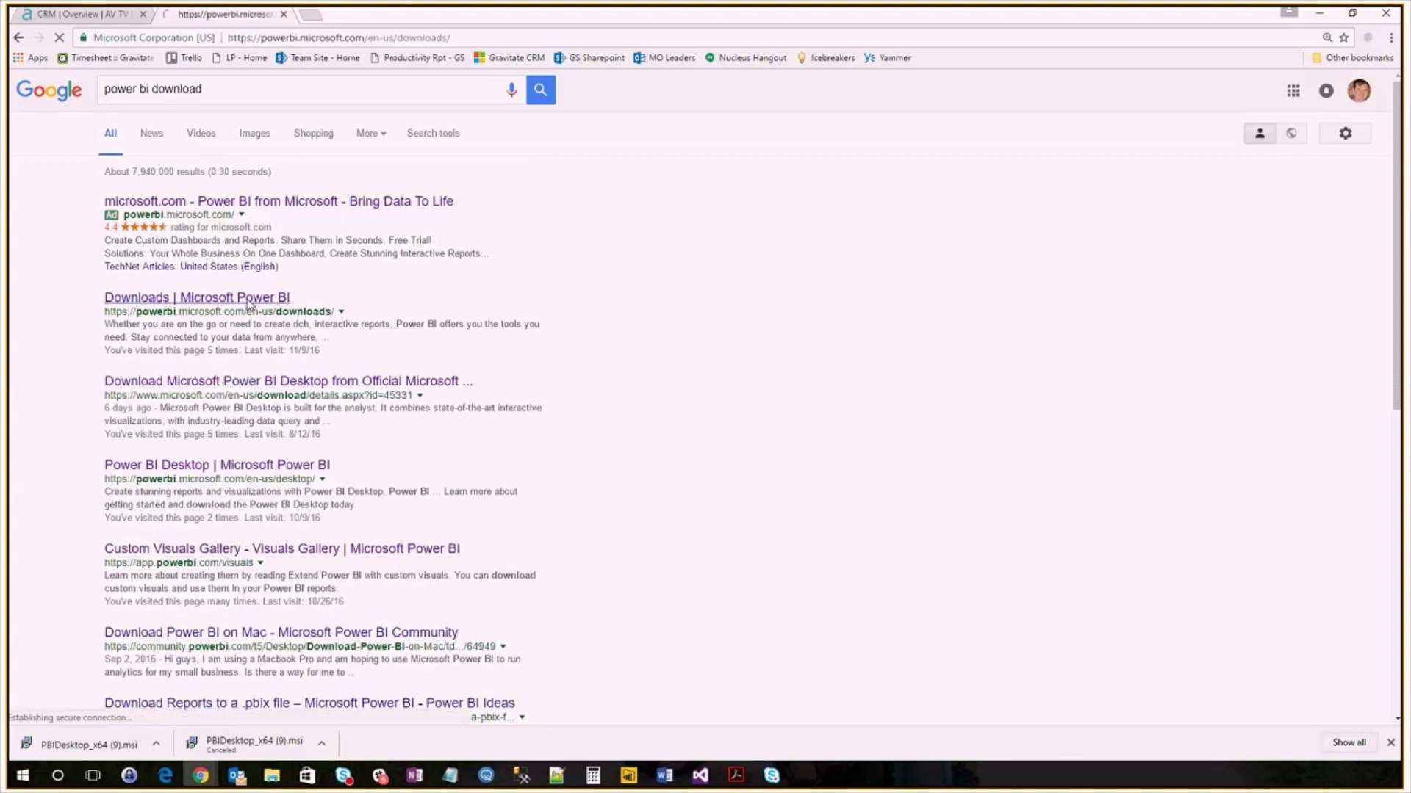
pyautogui.click(196, 297)
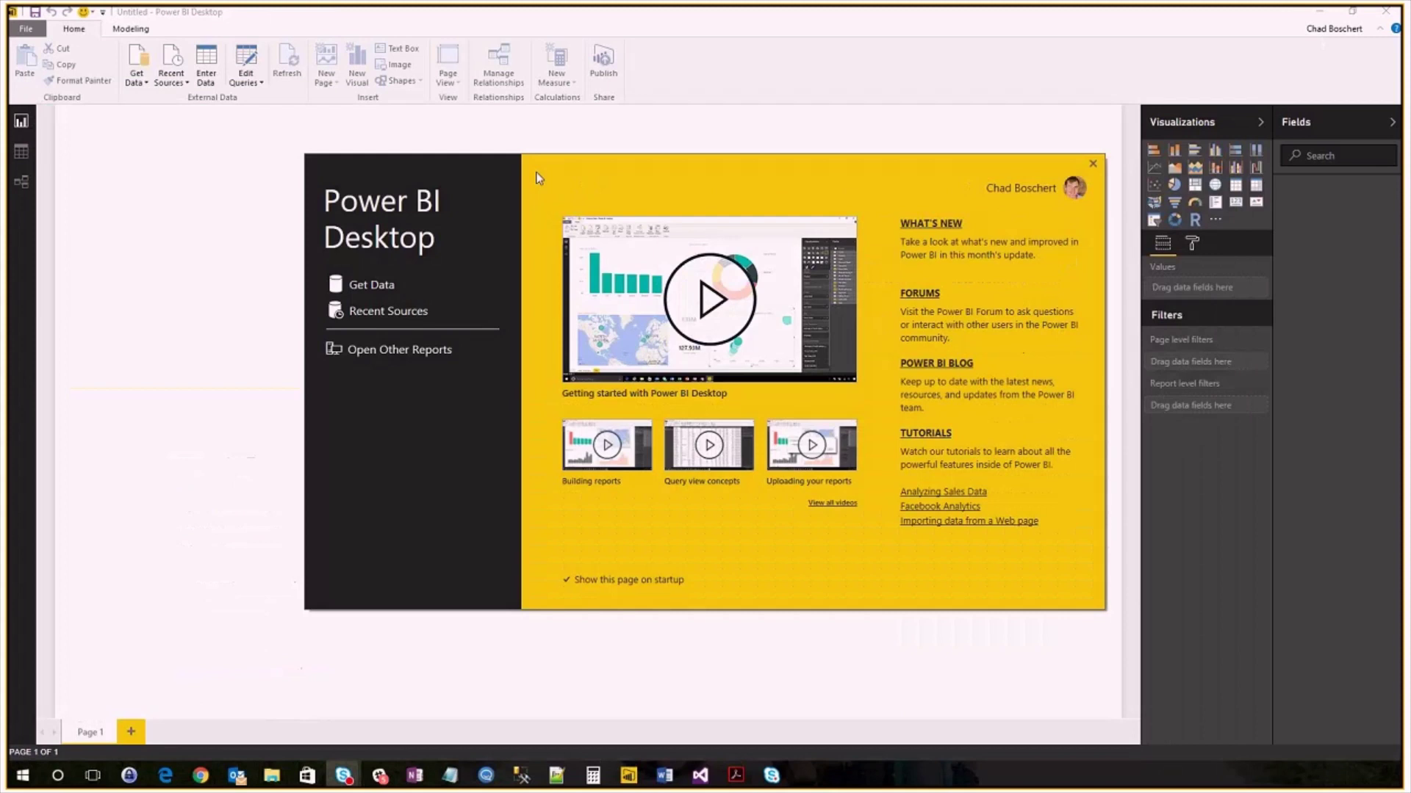
pyautogui.moveTo(1007, 180)
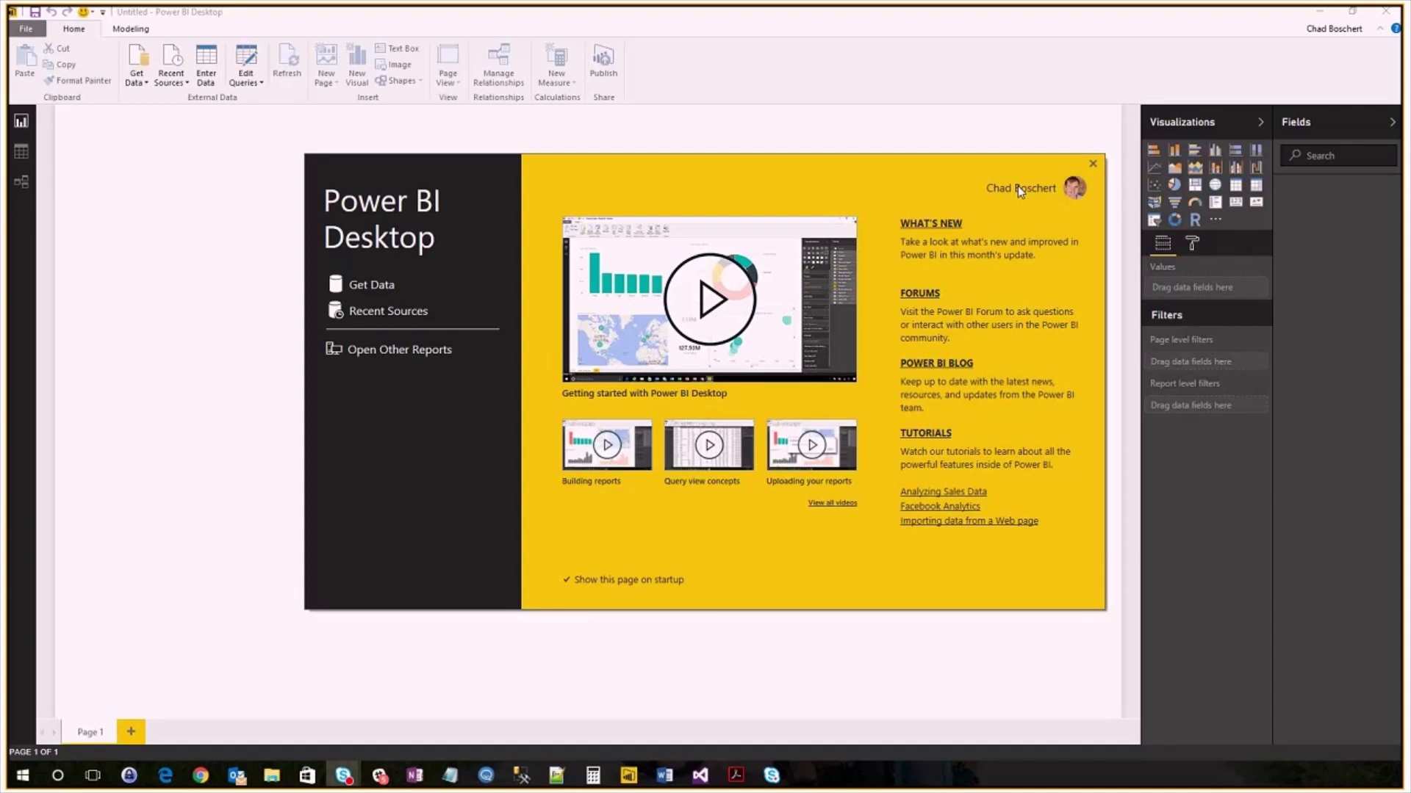
pyautogui.moveTo(1017, 192)
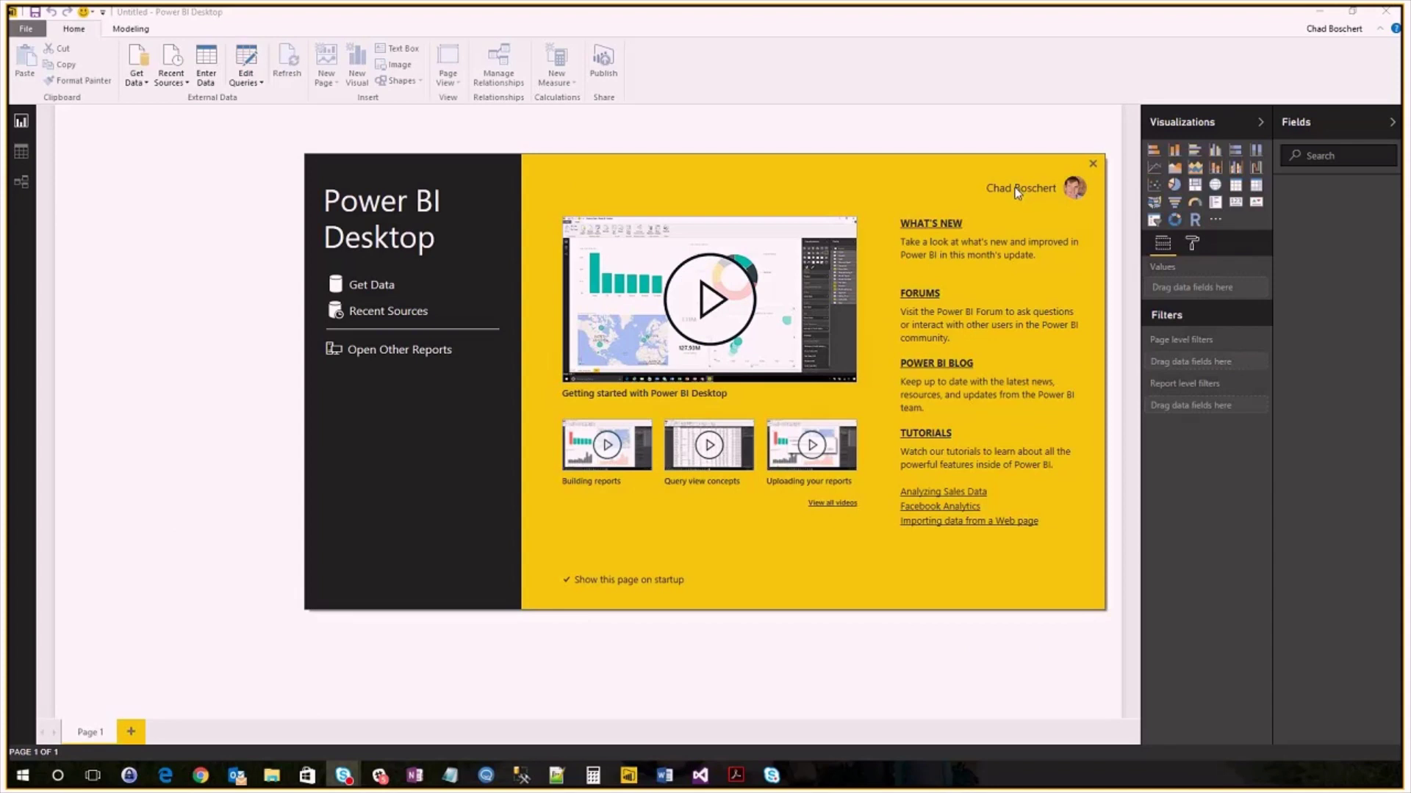
pyautogui.moveTo(1070, 189)
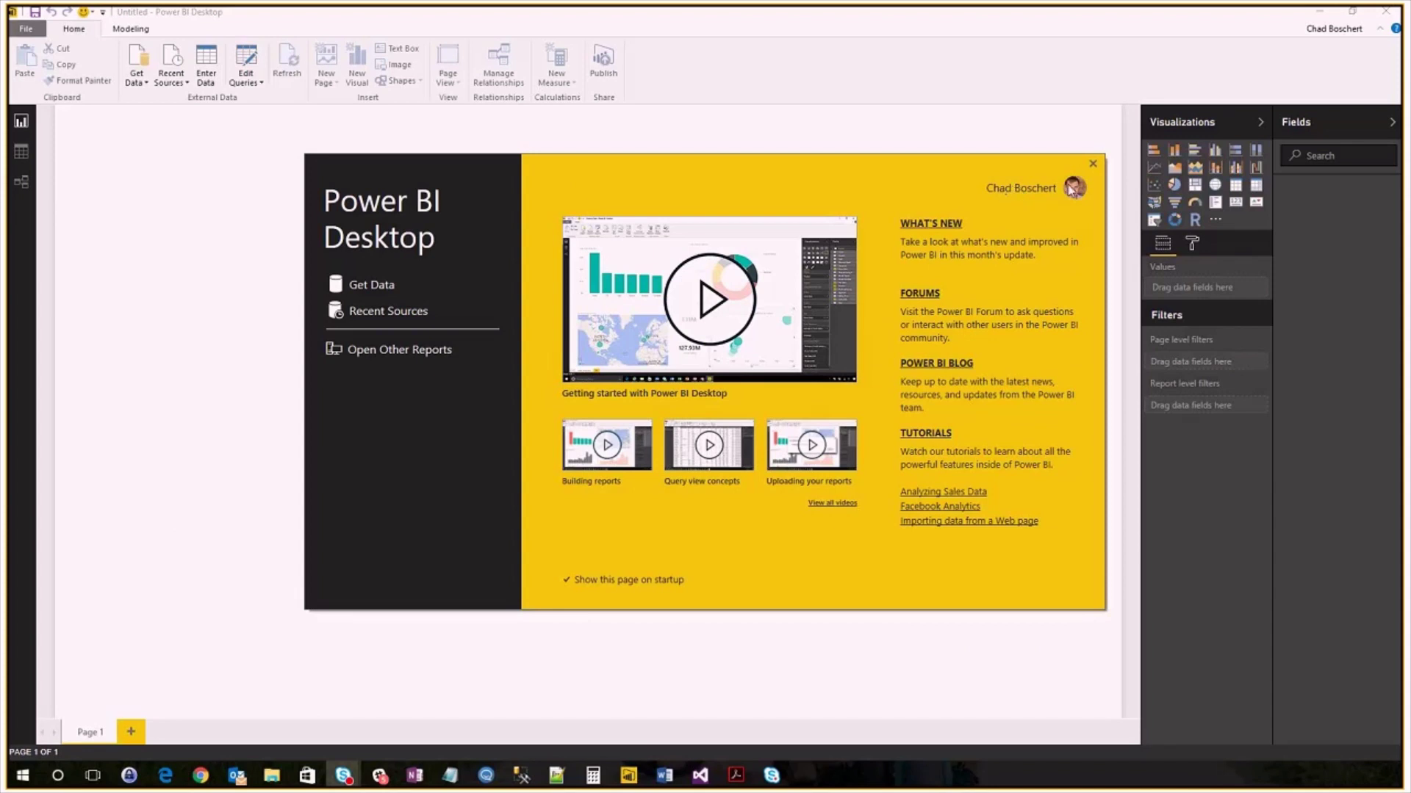
pyautogui.moveTo(660, 203)
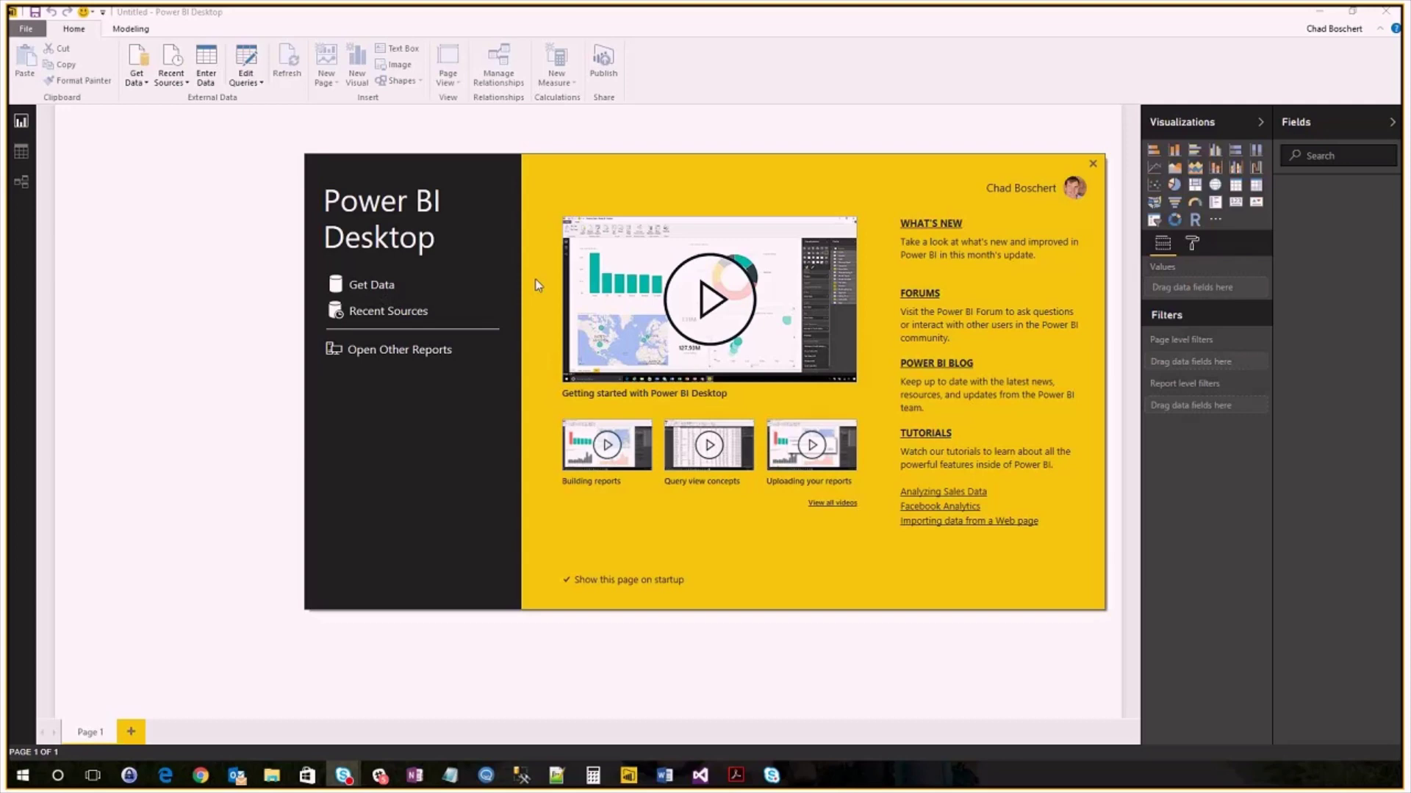
pyautogui.moveTo(568, 741)
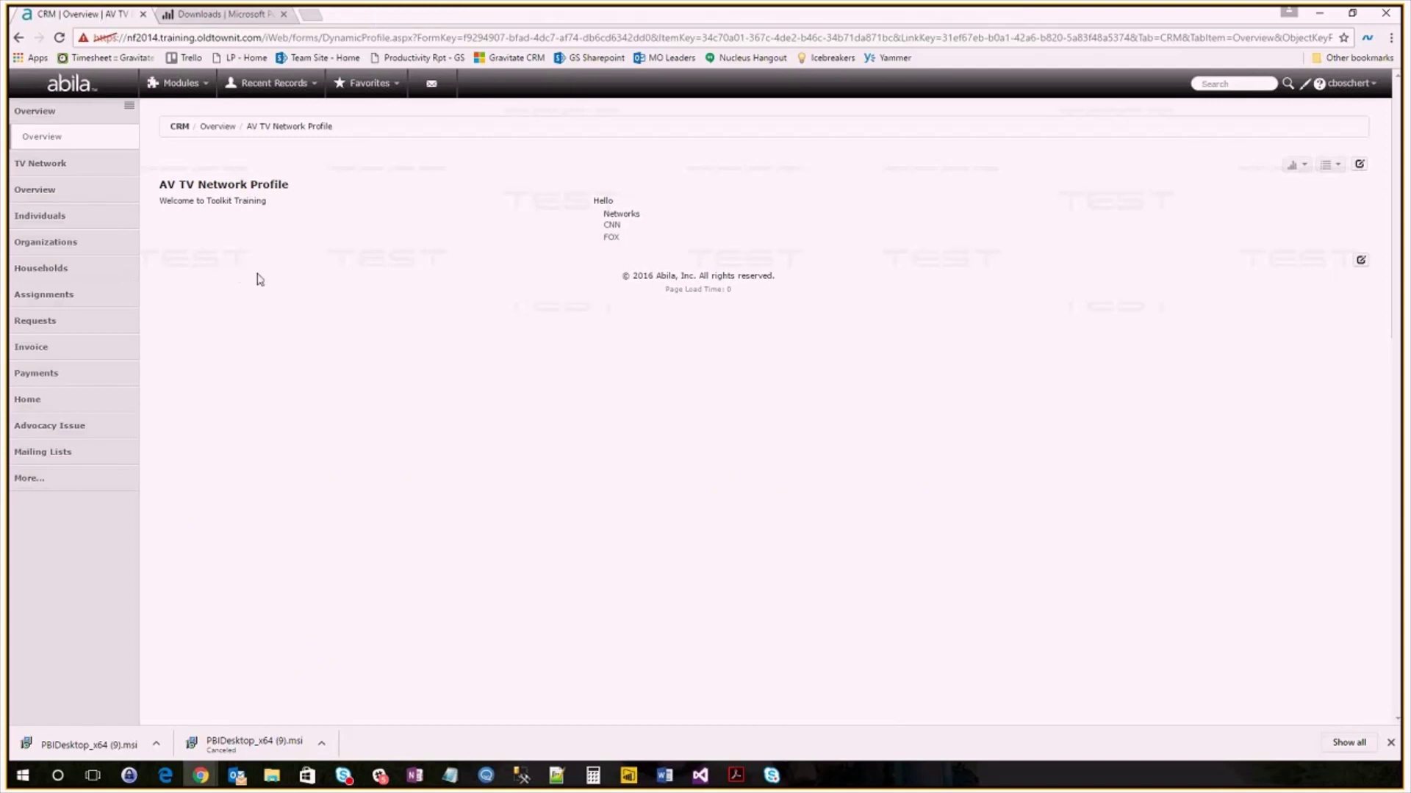
pyautogui.moveTo(220, 96)
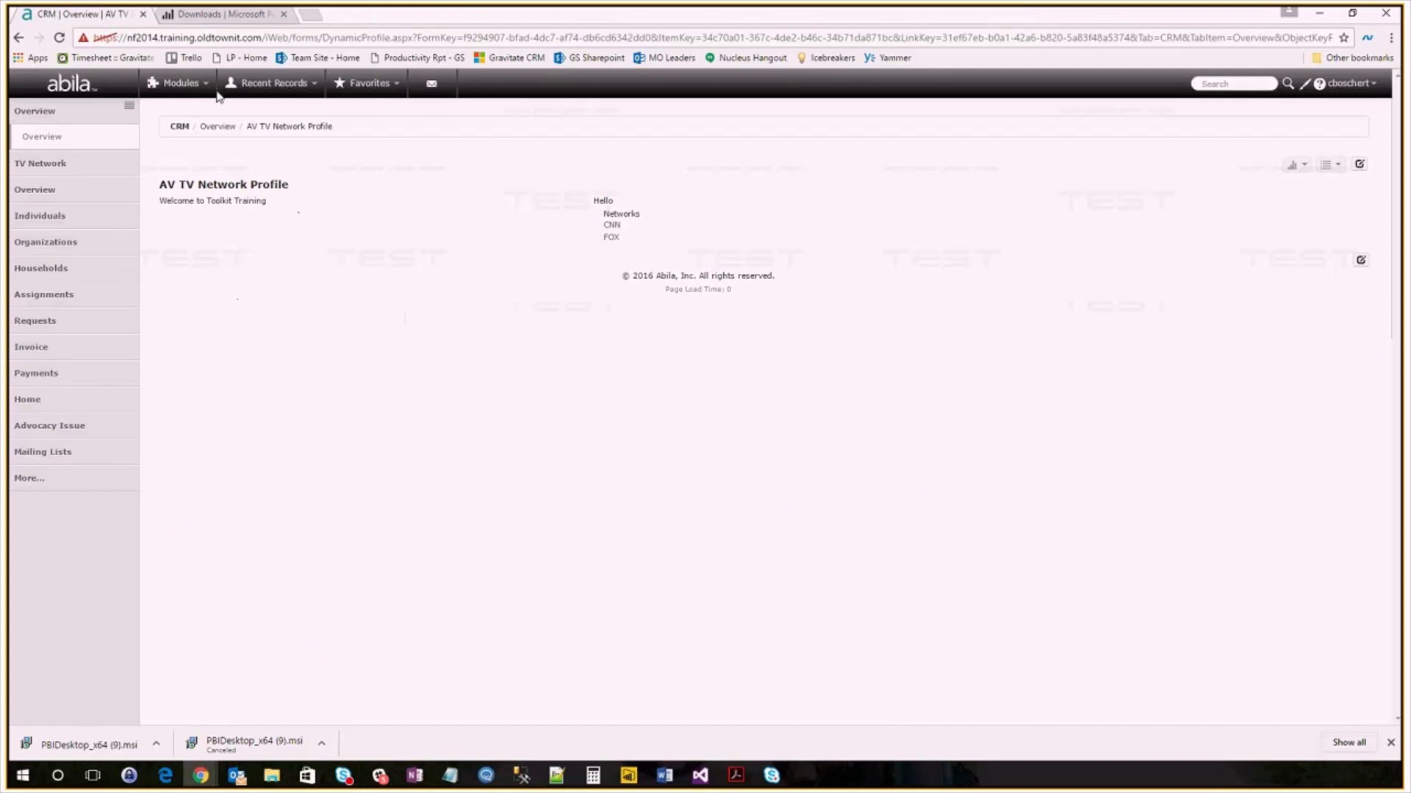
pyautogui.moveTo(45, 241)
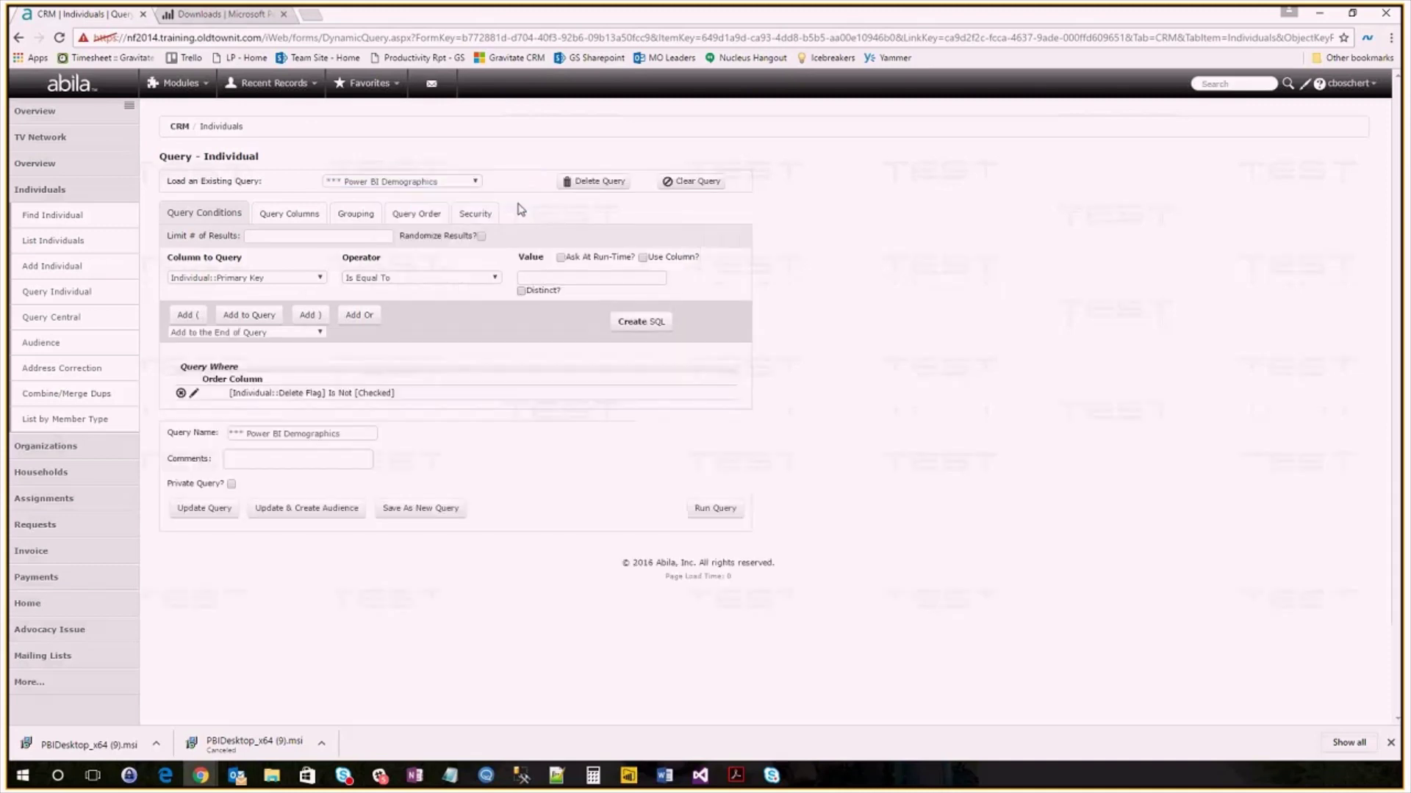
pyautogui.moveTo(868, 424)
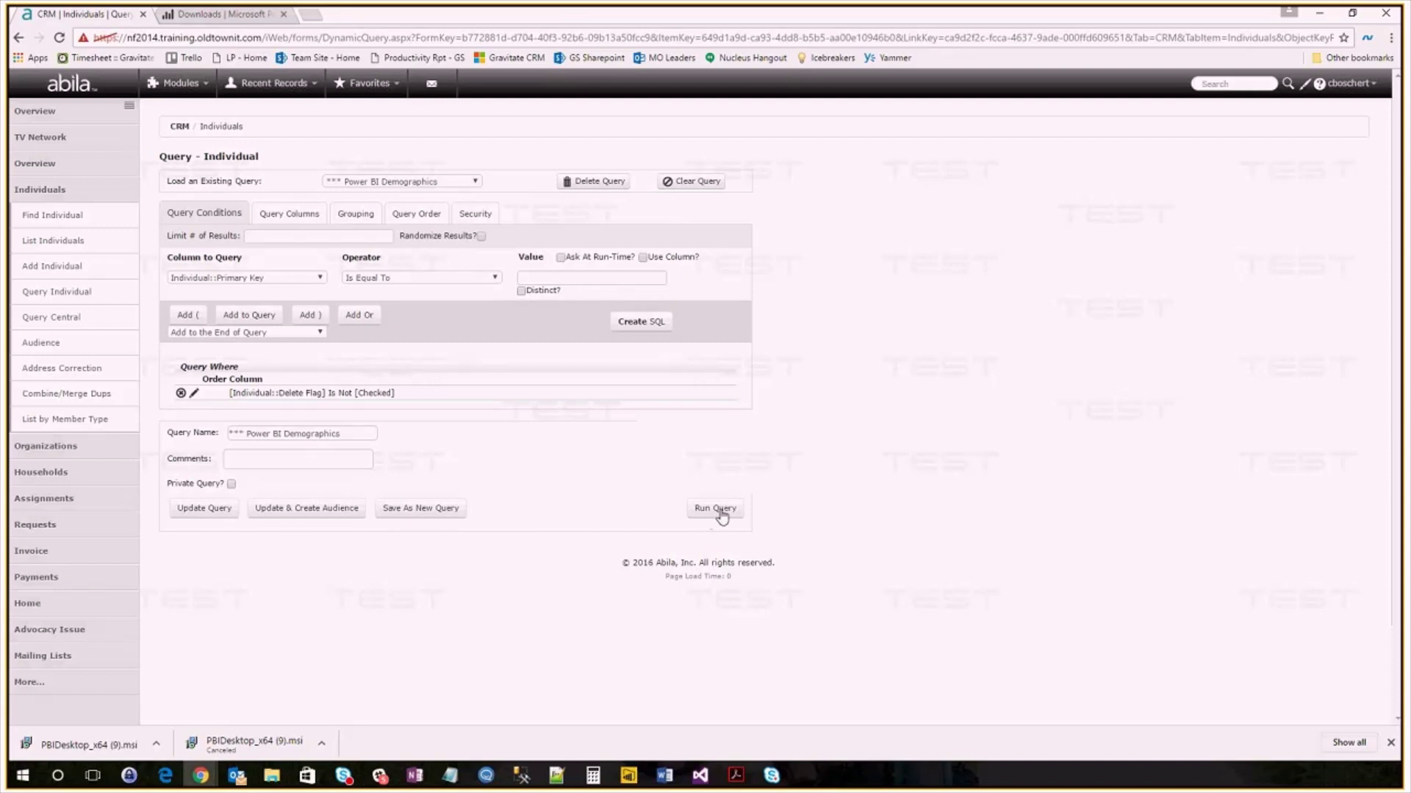
# Step: Run the saved '*** Power BI Demographics' individual query to list 4464 records
pyautogui.click(714, 509)
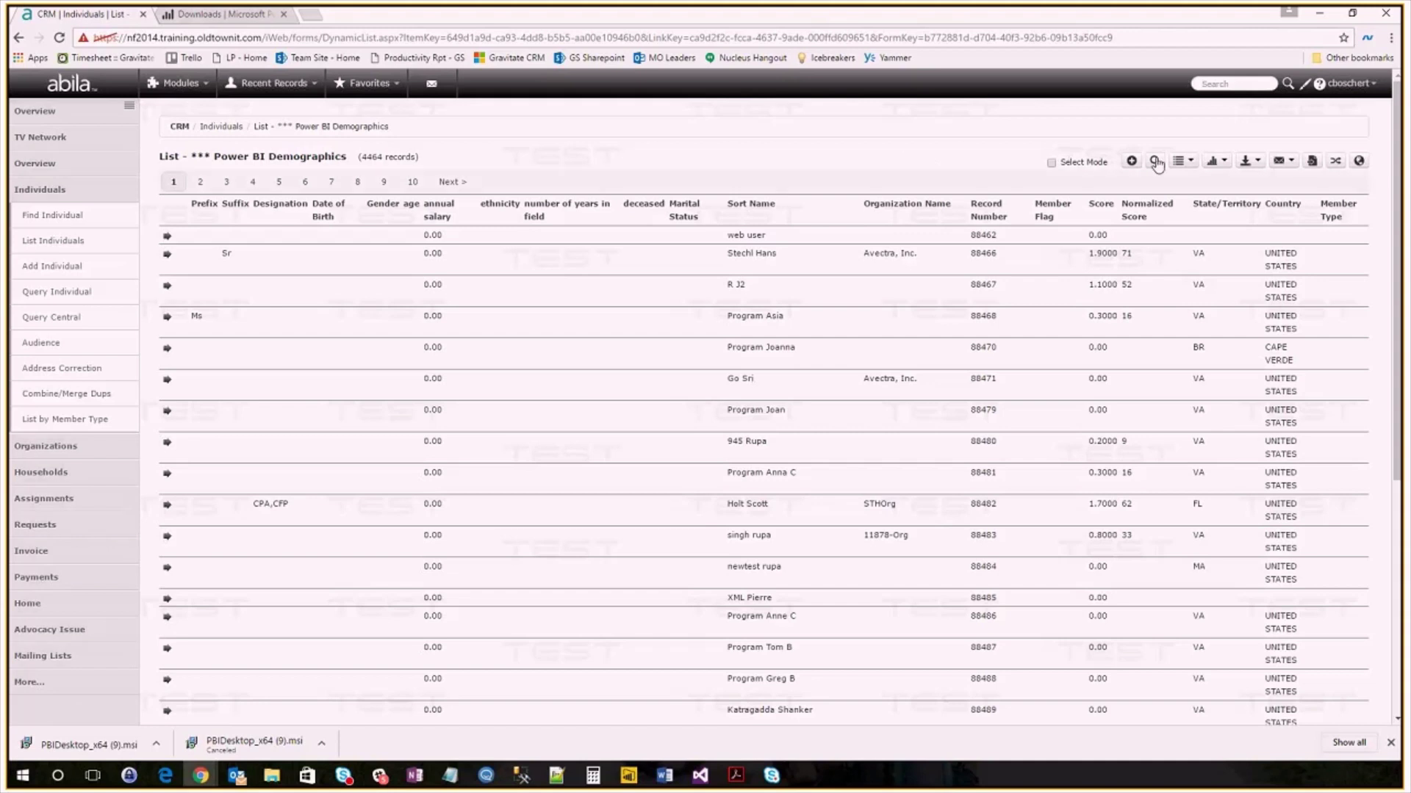
# Step: Export the 4464-record list as ASCII Delimited/CSV and close the download window
pyautogui.click(1245, 161)
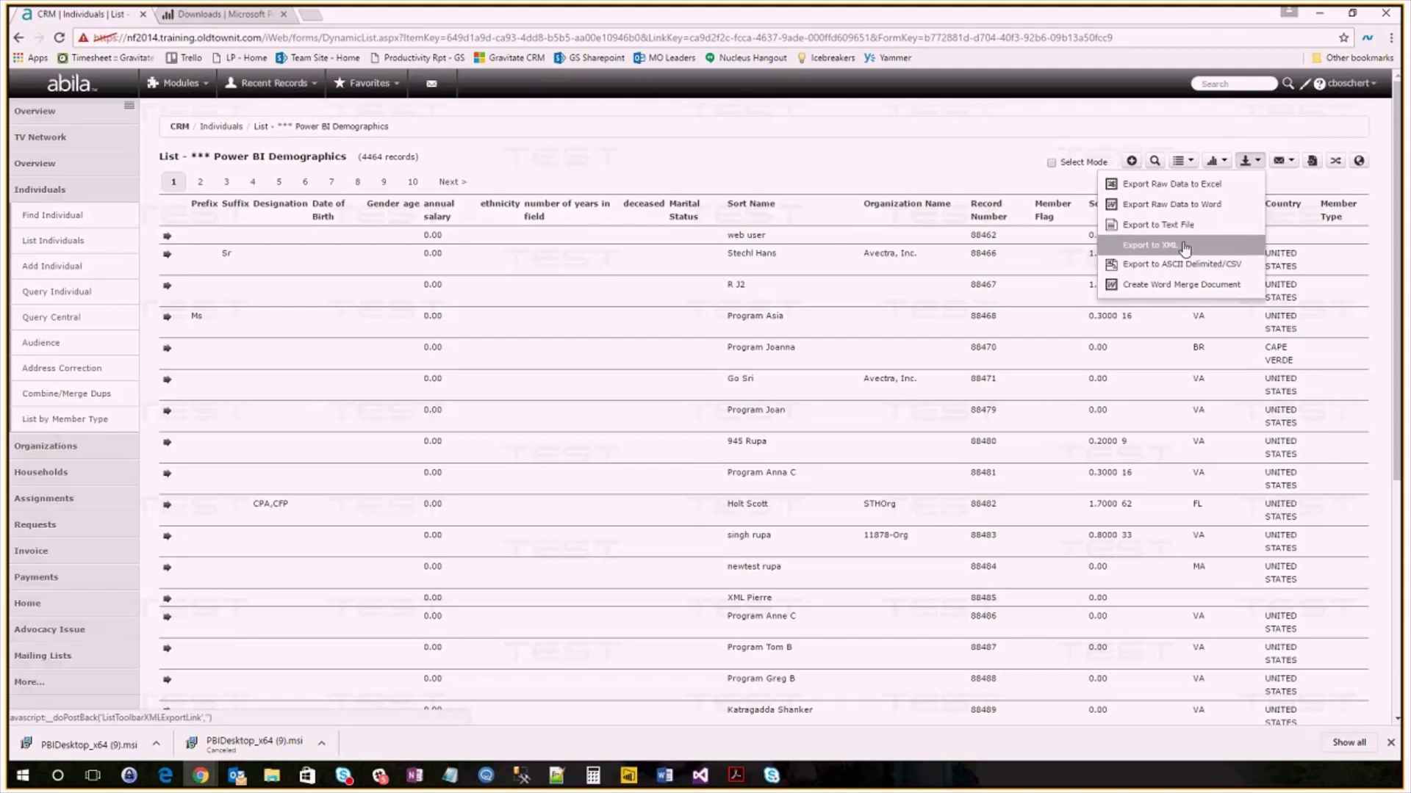
pyautogui.moveTo(1170, 263)
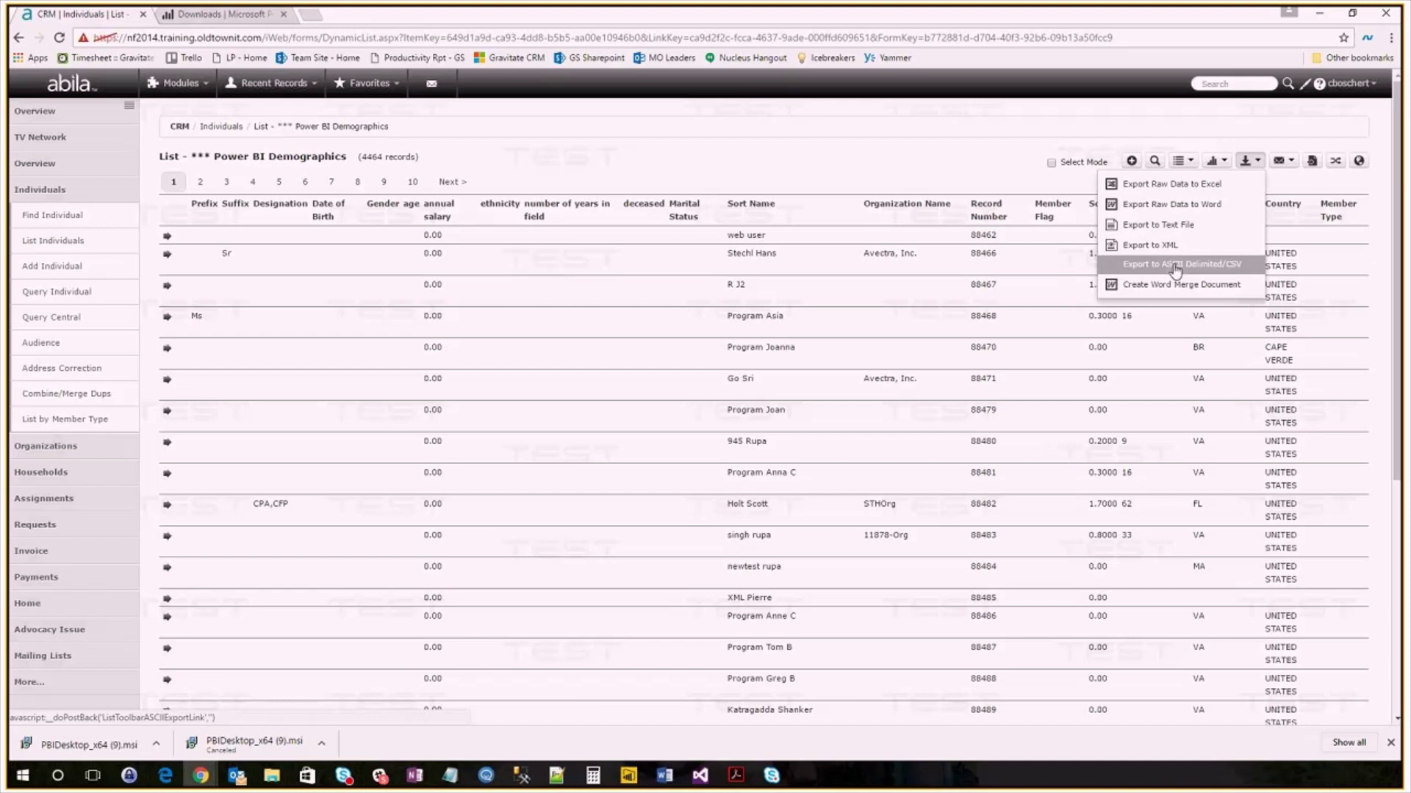
pyautogui.click(1181, 263)
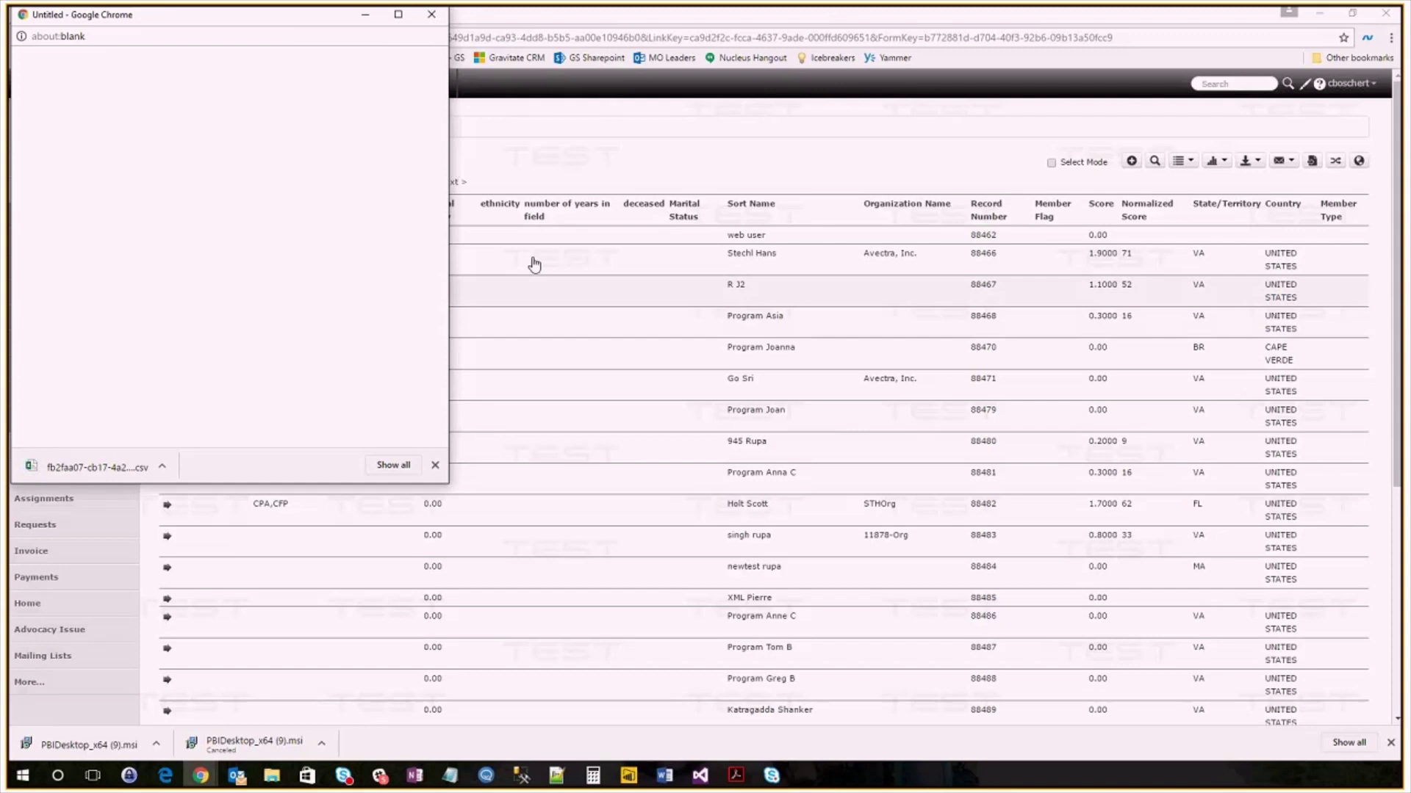
pyautogui.moveTo(225, 15); pyautogui.dragTo(254, 18)
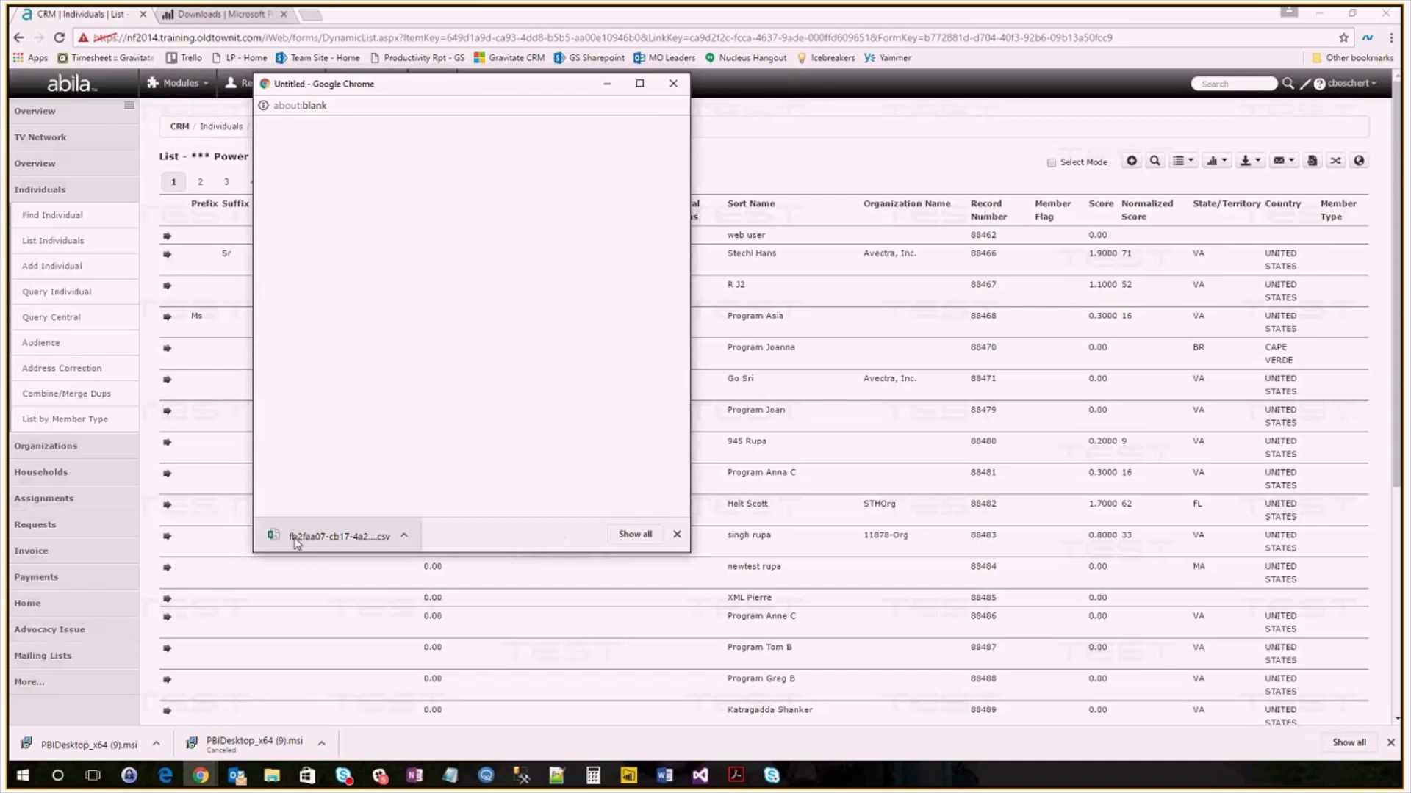
pyautogui.moveTo(338, 536)
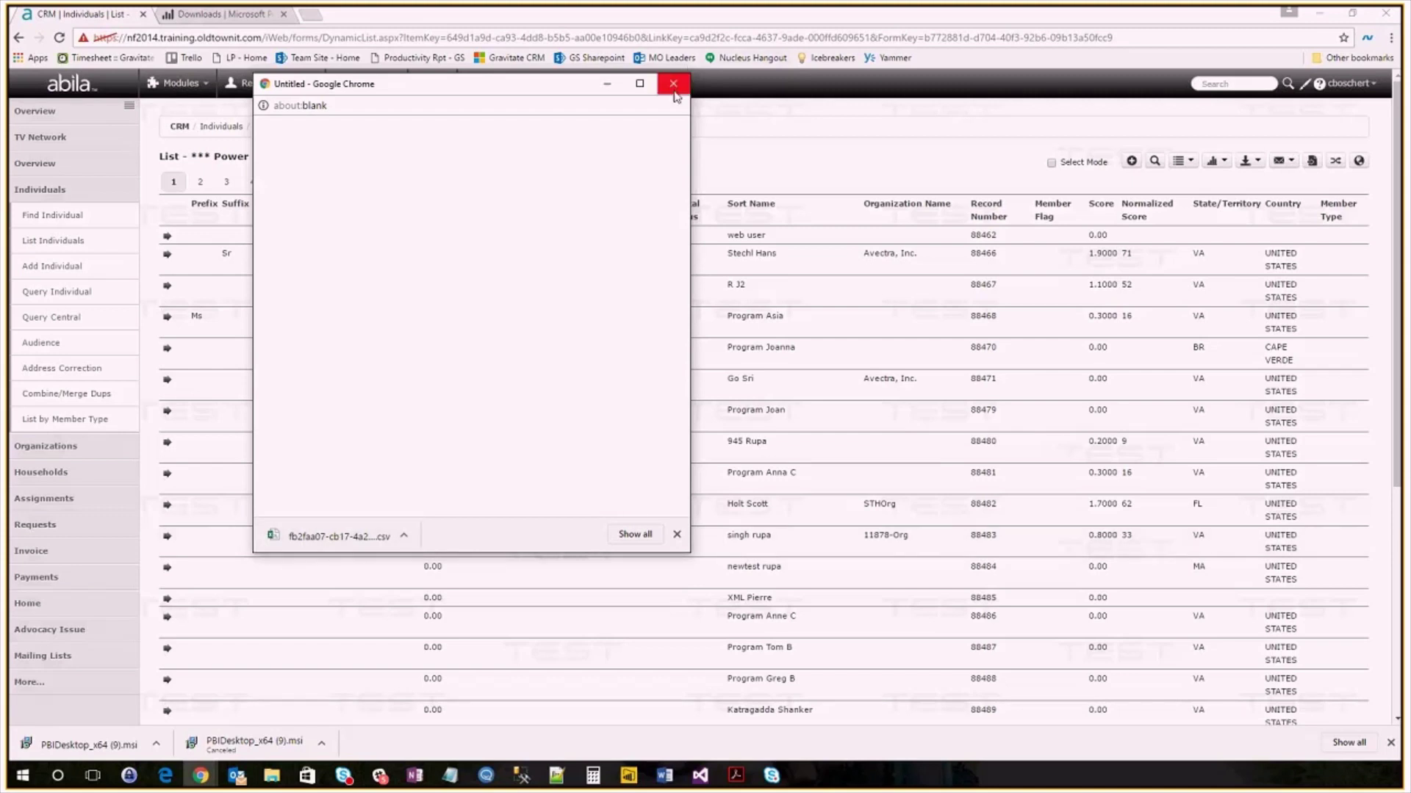
pyautogui.click(674, 83)
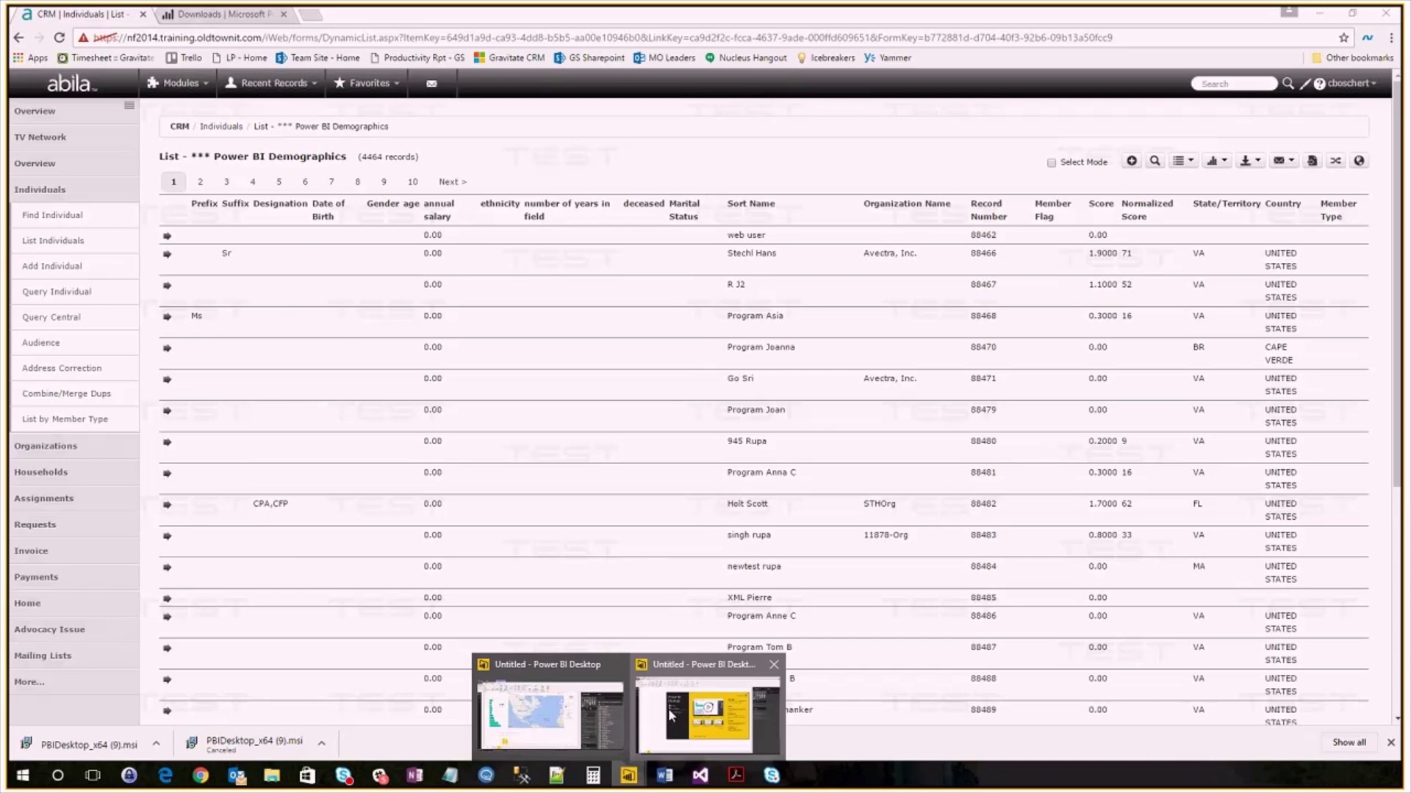
# Step: Connect Power BI to the downloaded CSV file fb2faa07-cb17-4a25-bfde-d4a94ed5a08b.csv
pyautogui.click(705, 714)
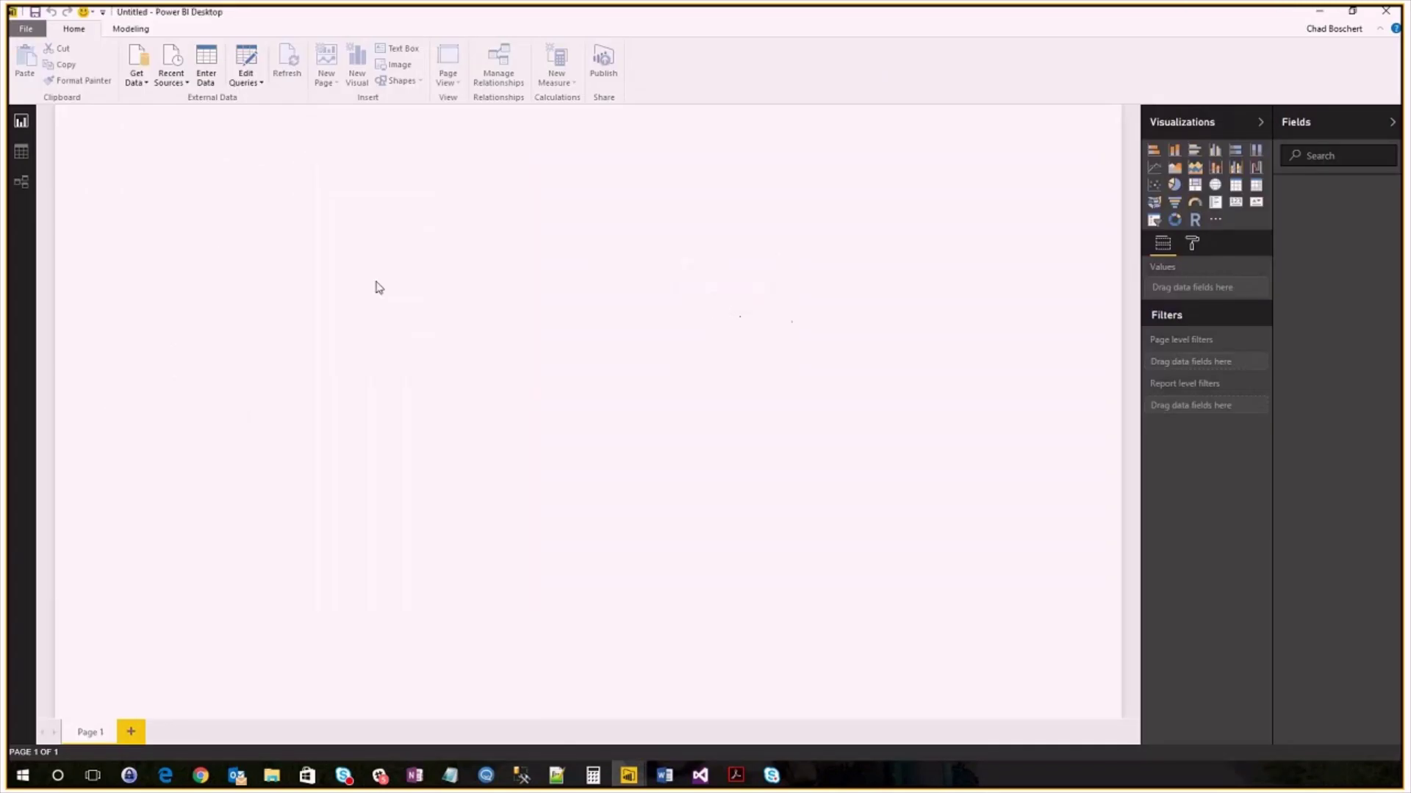
pyautogui.click(136, 63)
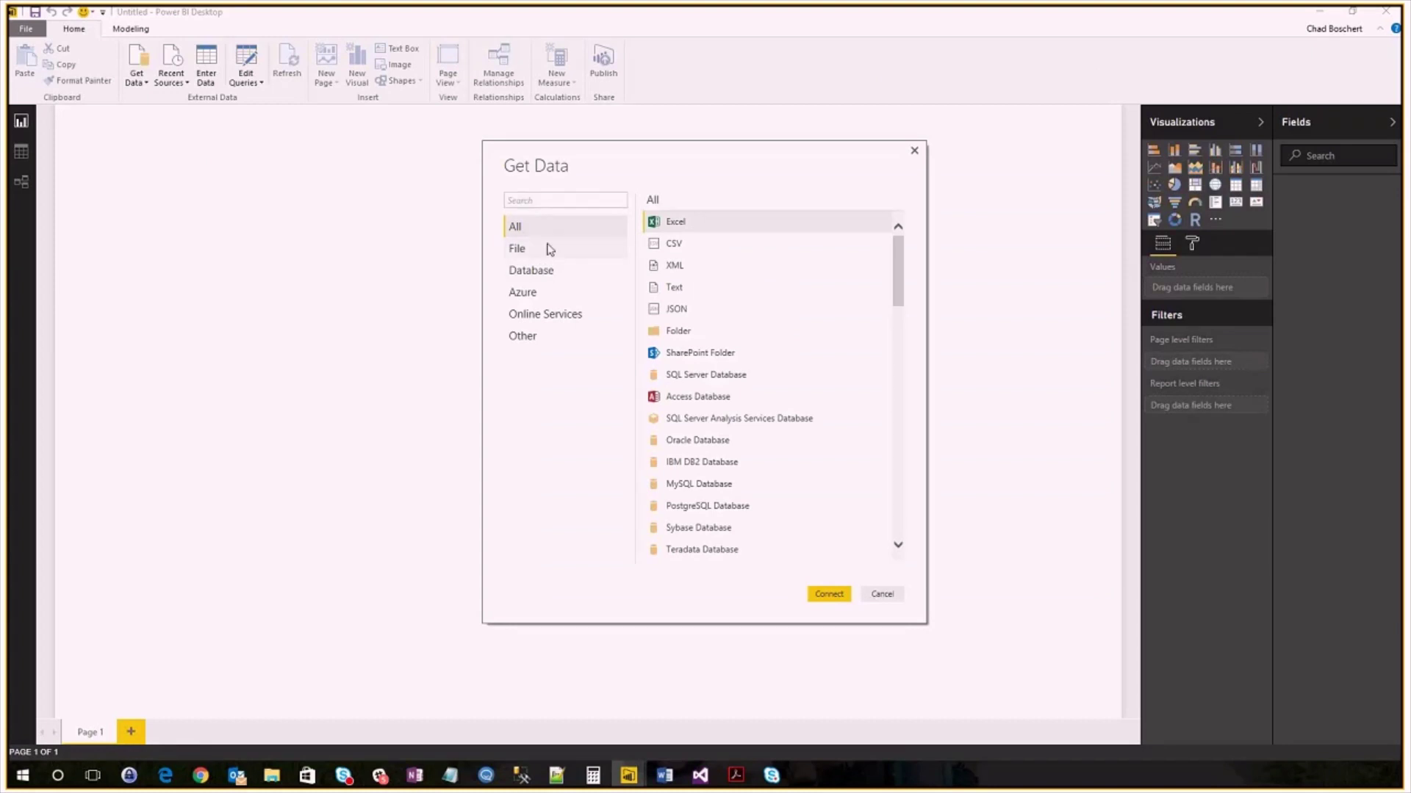
pyautogui.click(517, 248)
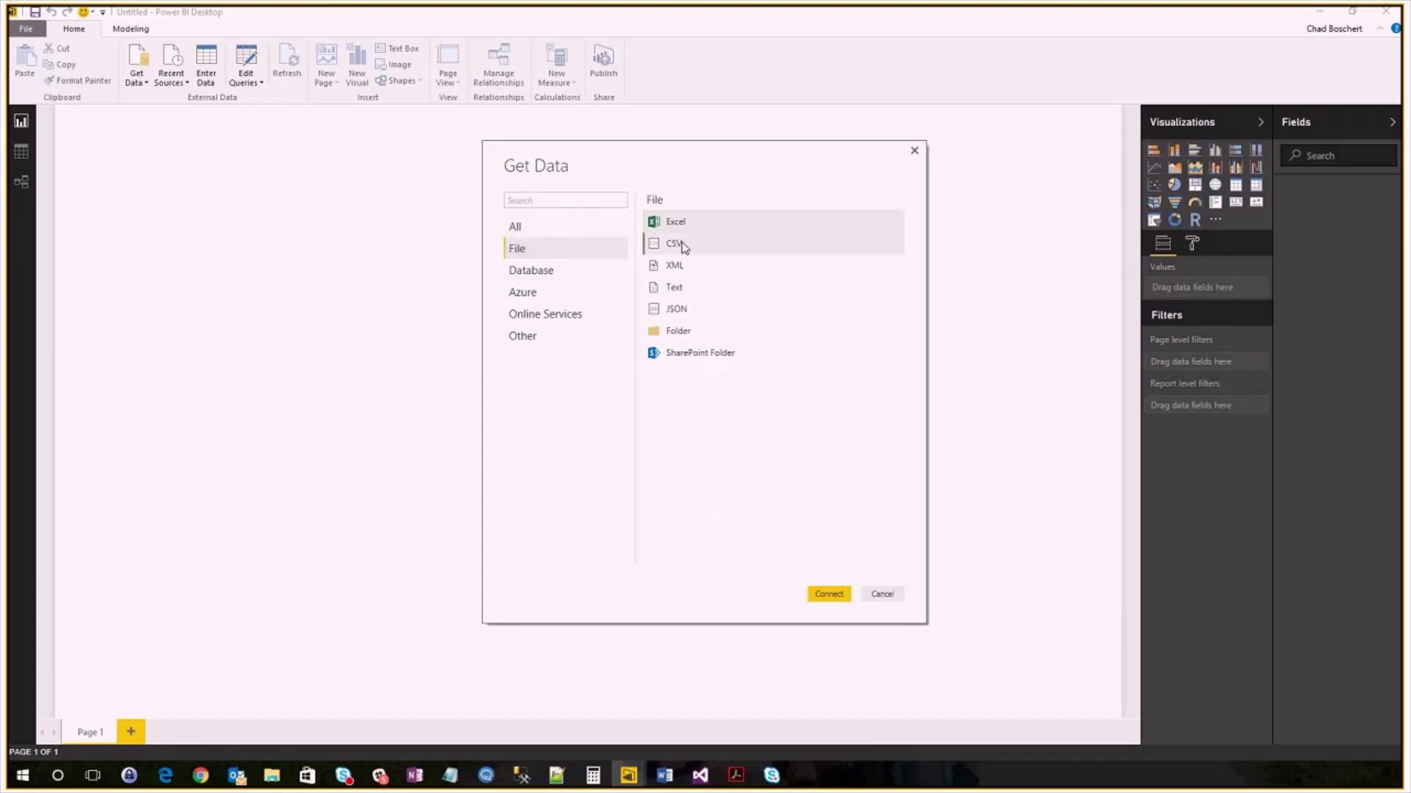
pyautogui.click(826, 594)
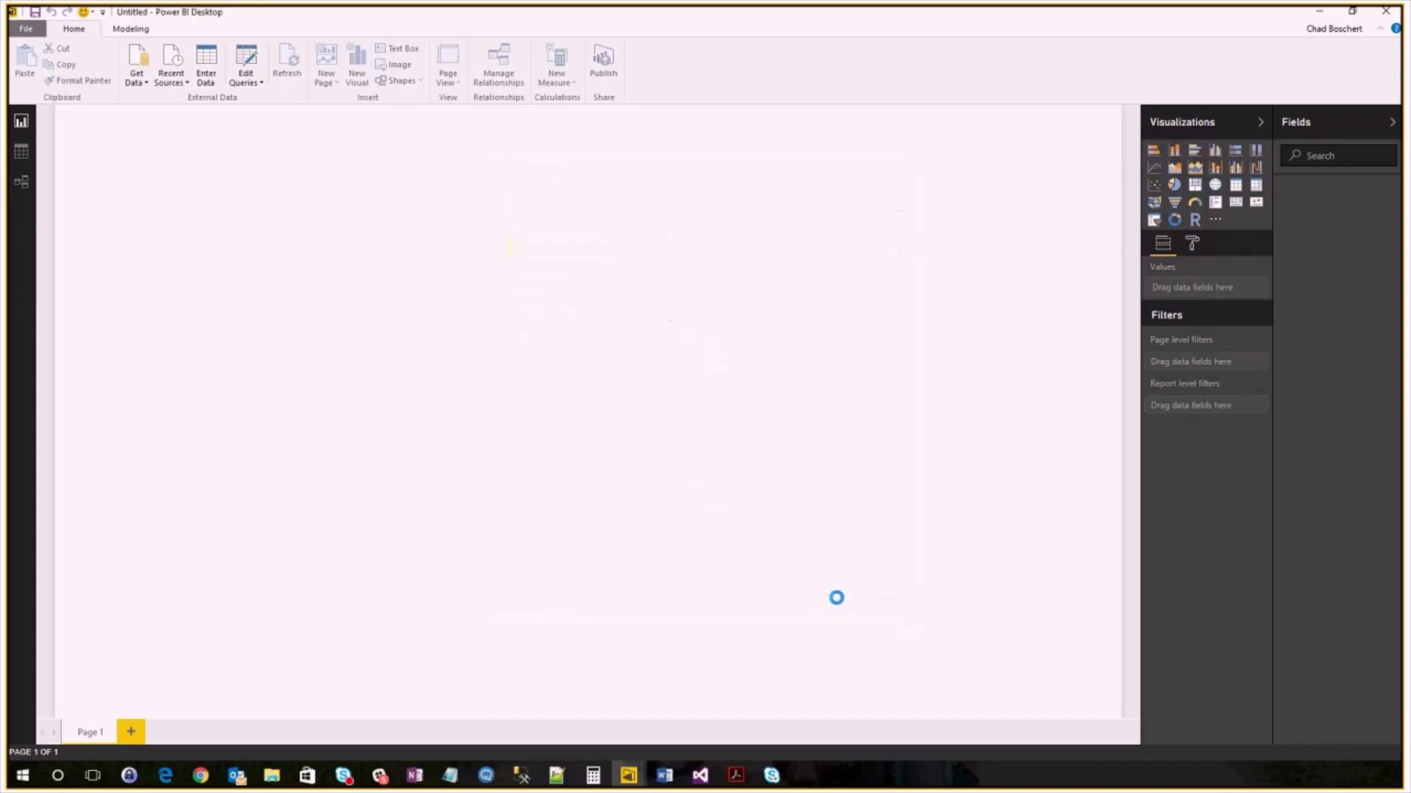
pyautogui.click(136, 68)
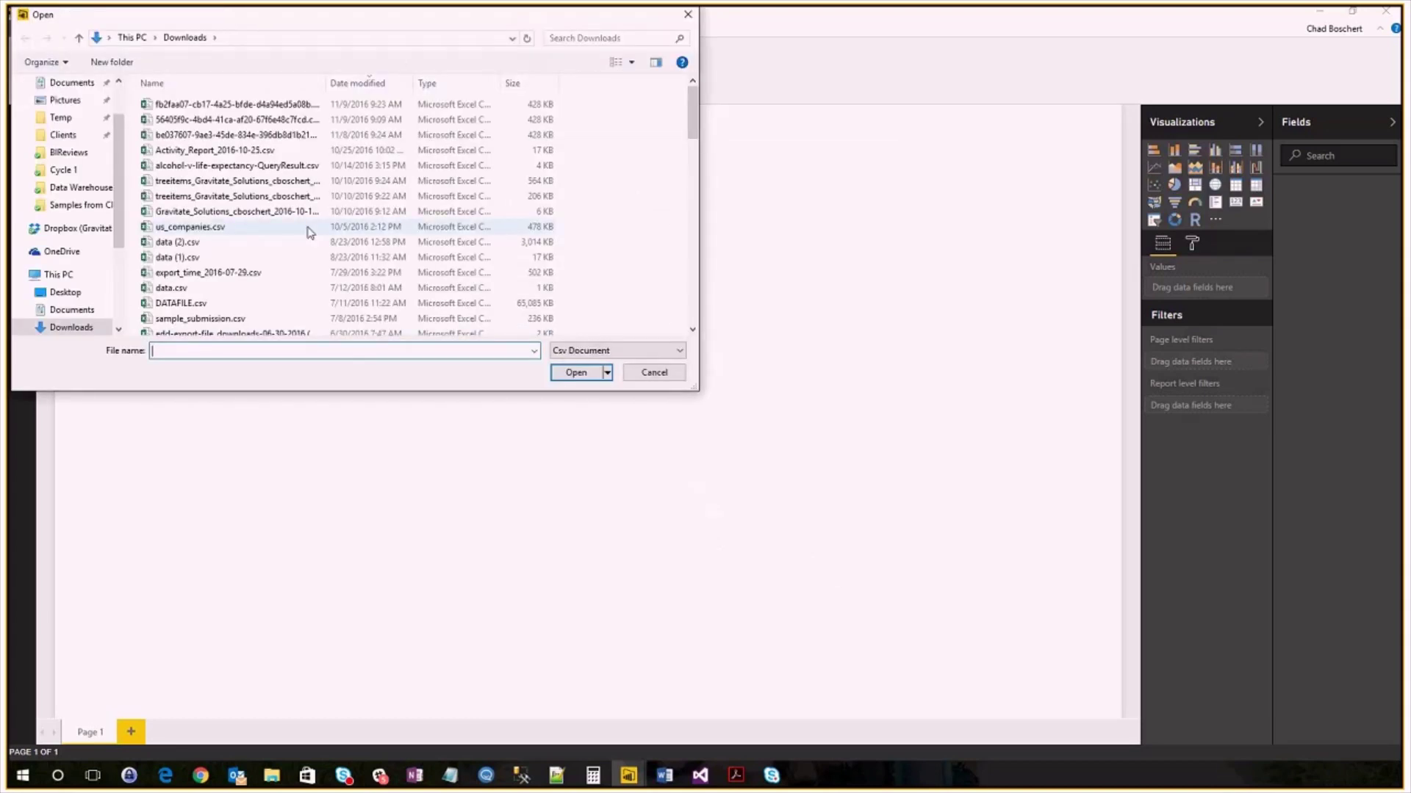
pyautogui.click(576, 373)
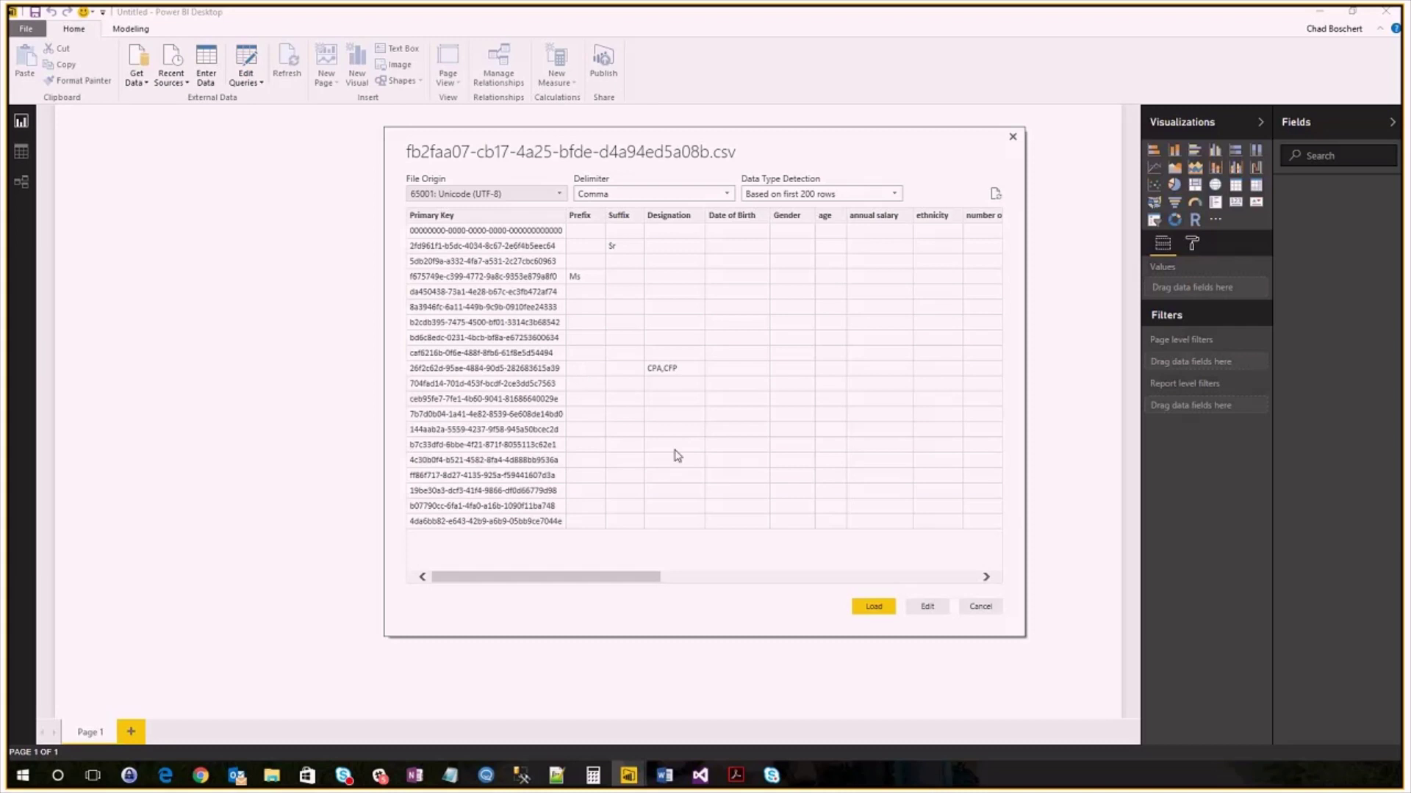
pyautogui.moveTo(872, 605)
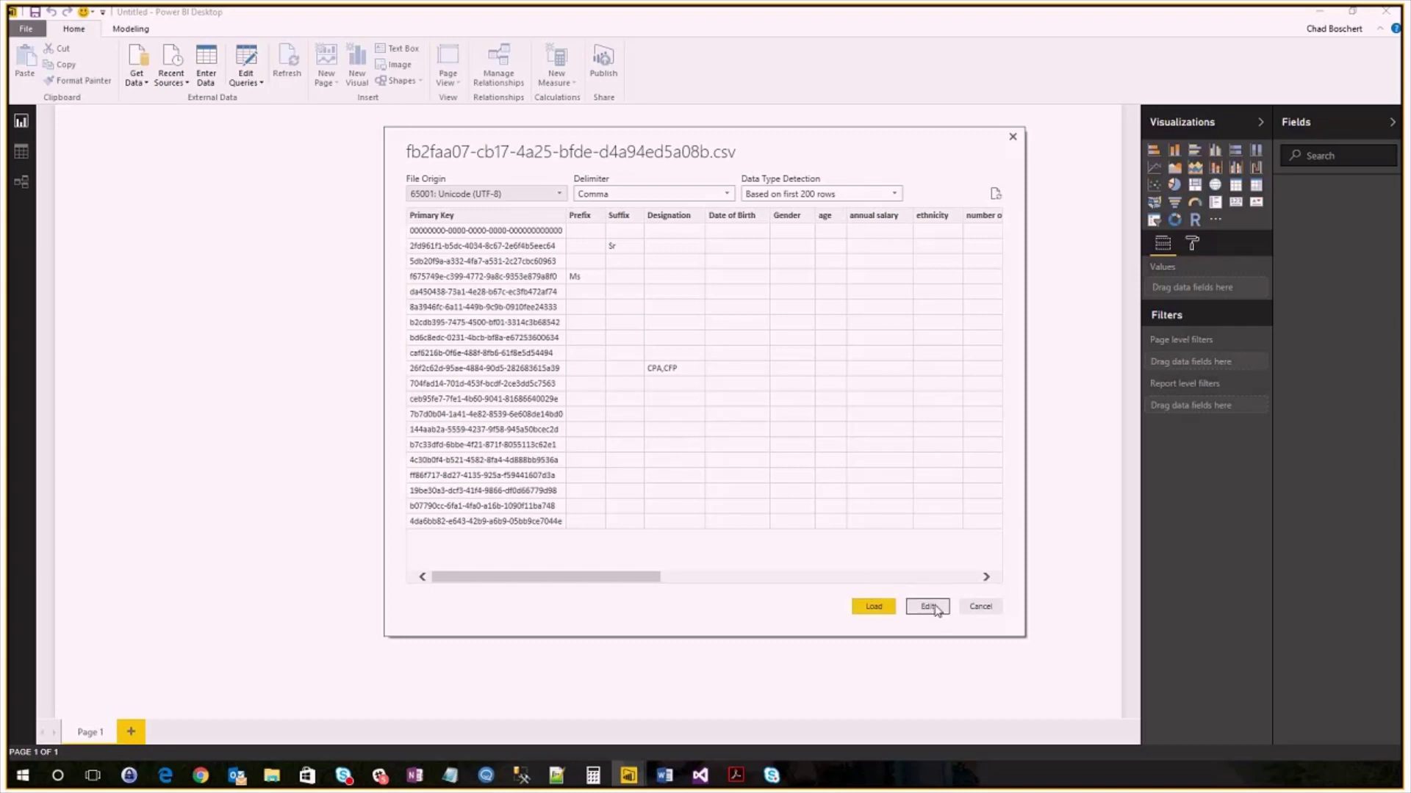
# Step: Choose Edit in the CSV preview to open the data in Query Editor
pyautogui.click(872, 606)
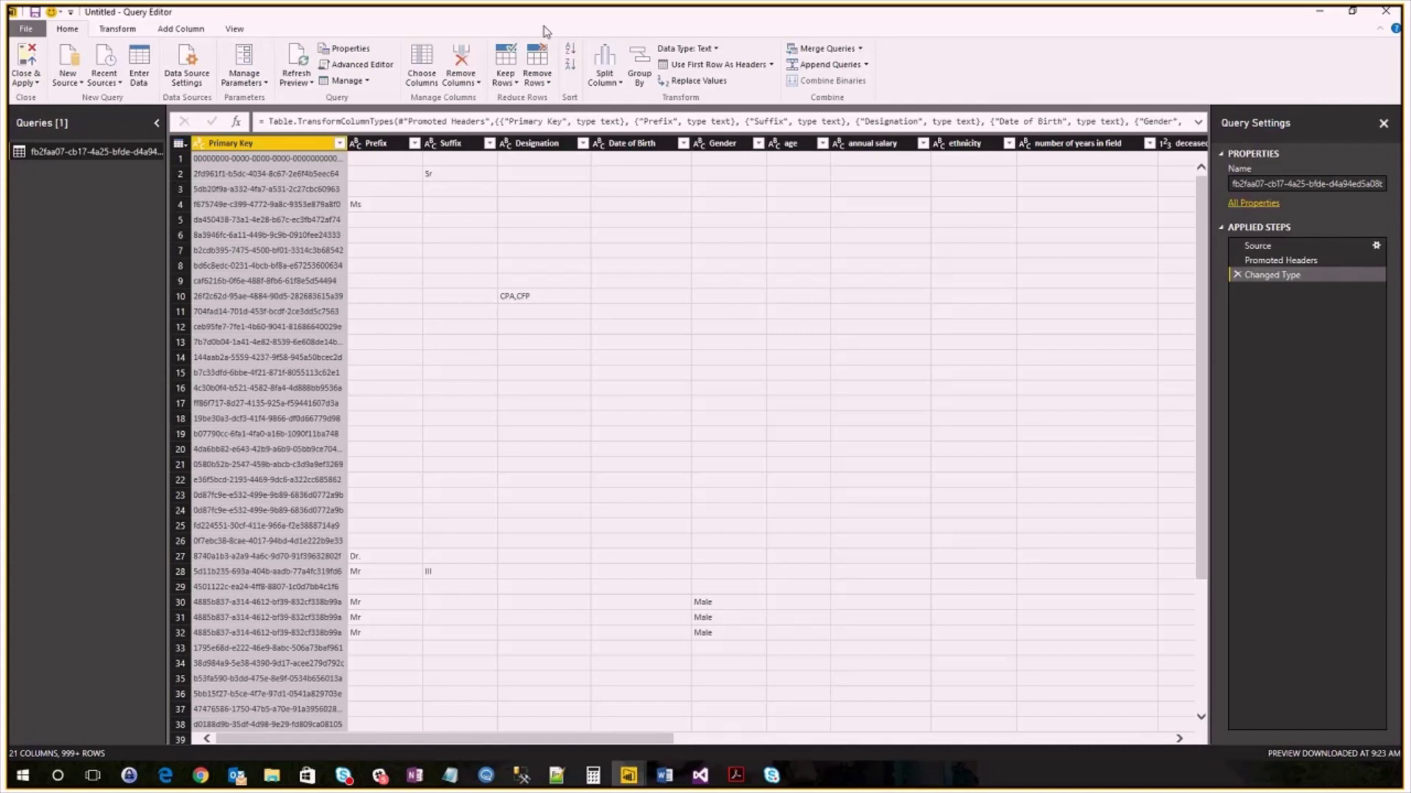
pyautogui.moveTo(967, 37)
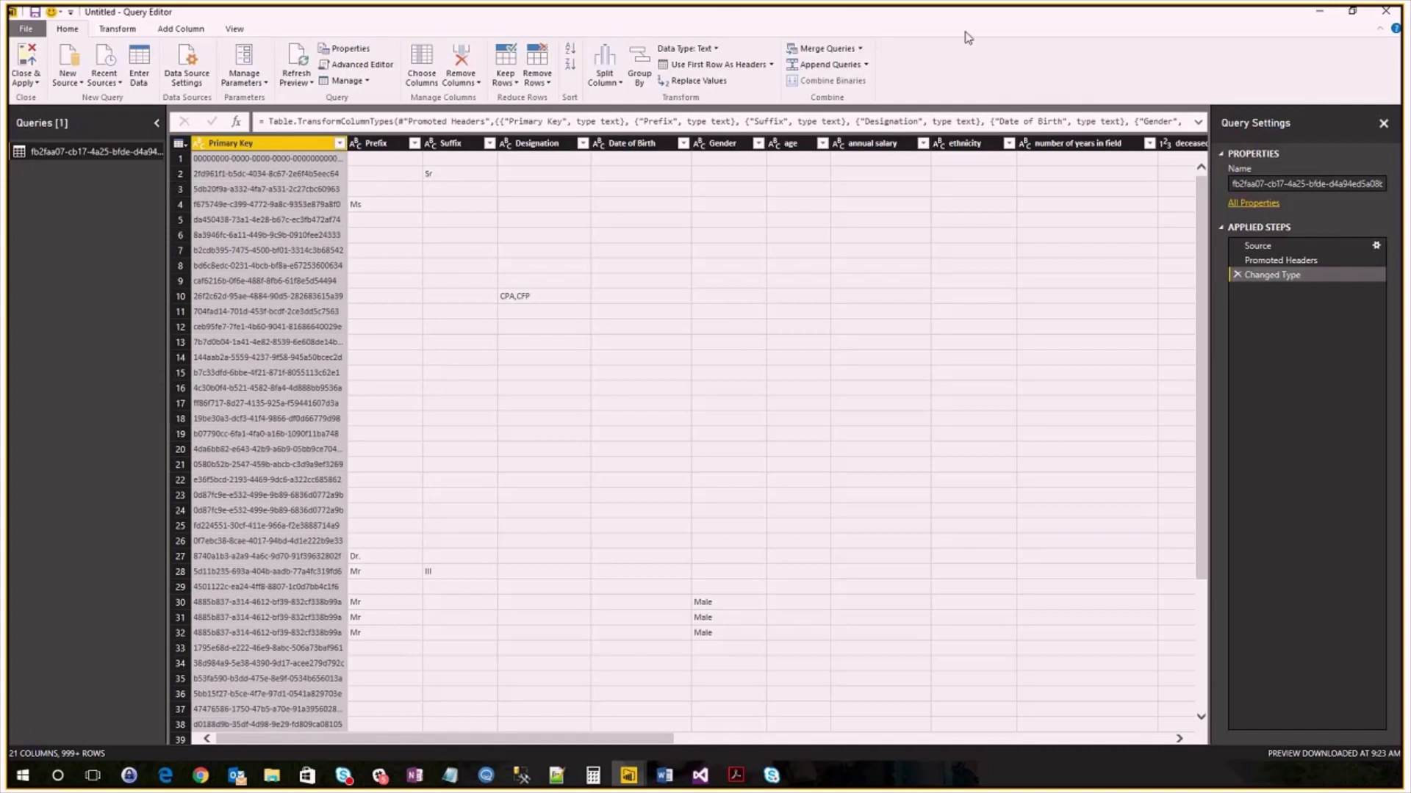
pyautogui.moveTo(963, 37)
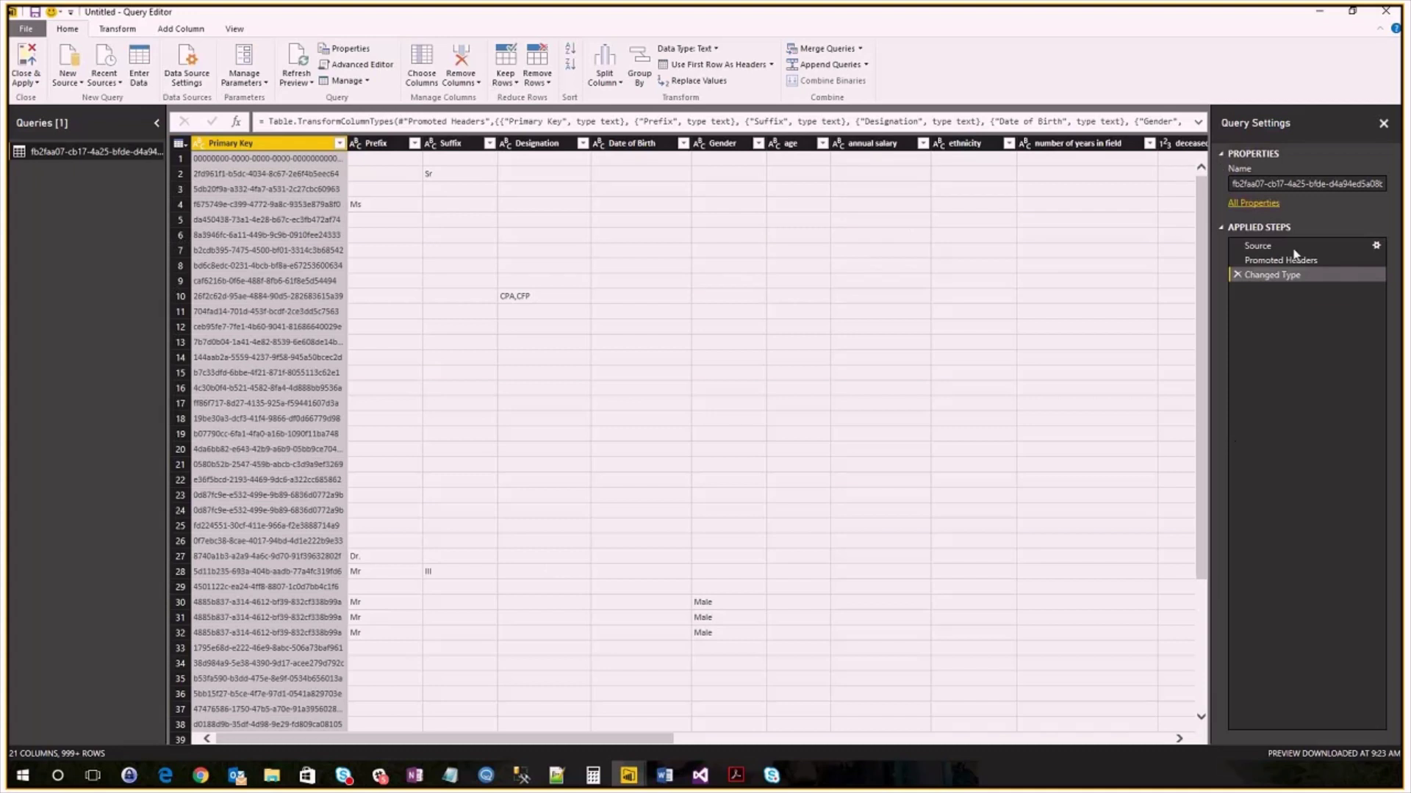
pyautogui.moveTo(1278, 274)
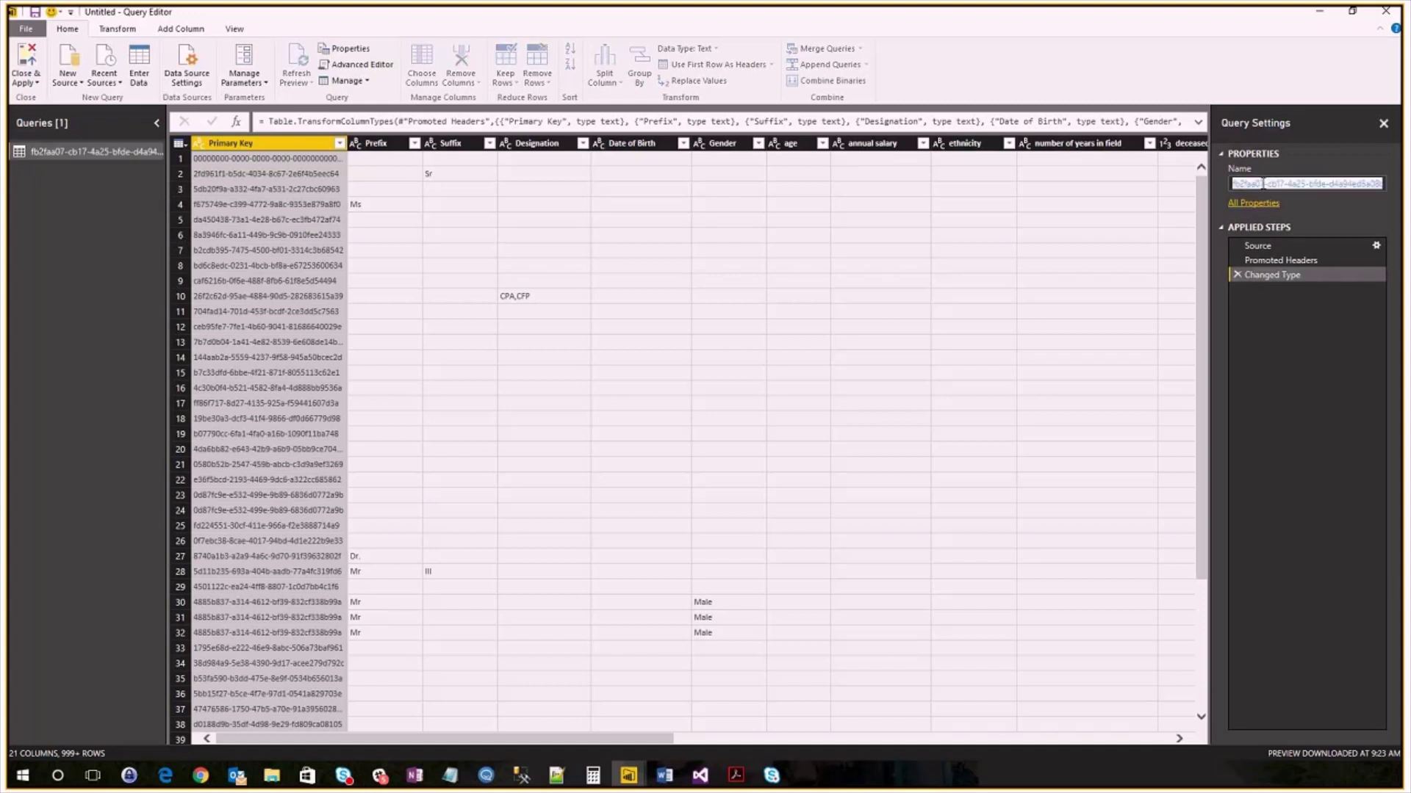
# Step: Rename the query 'Individual Demographics' and Close & Apply the Query Editor
pyautogui.write('Ind')
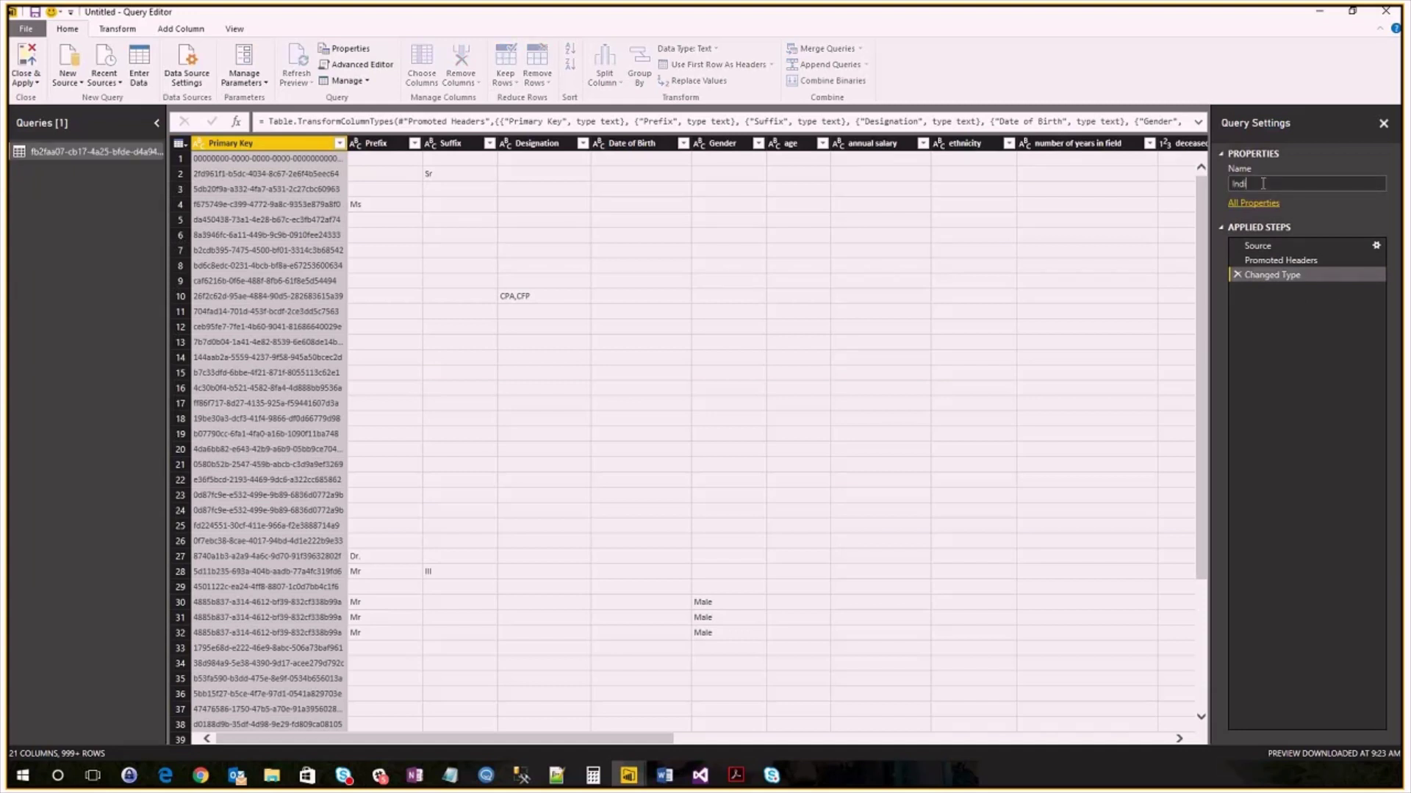
pyautogui.write('Individual Demo')
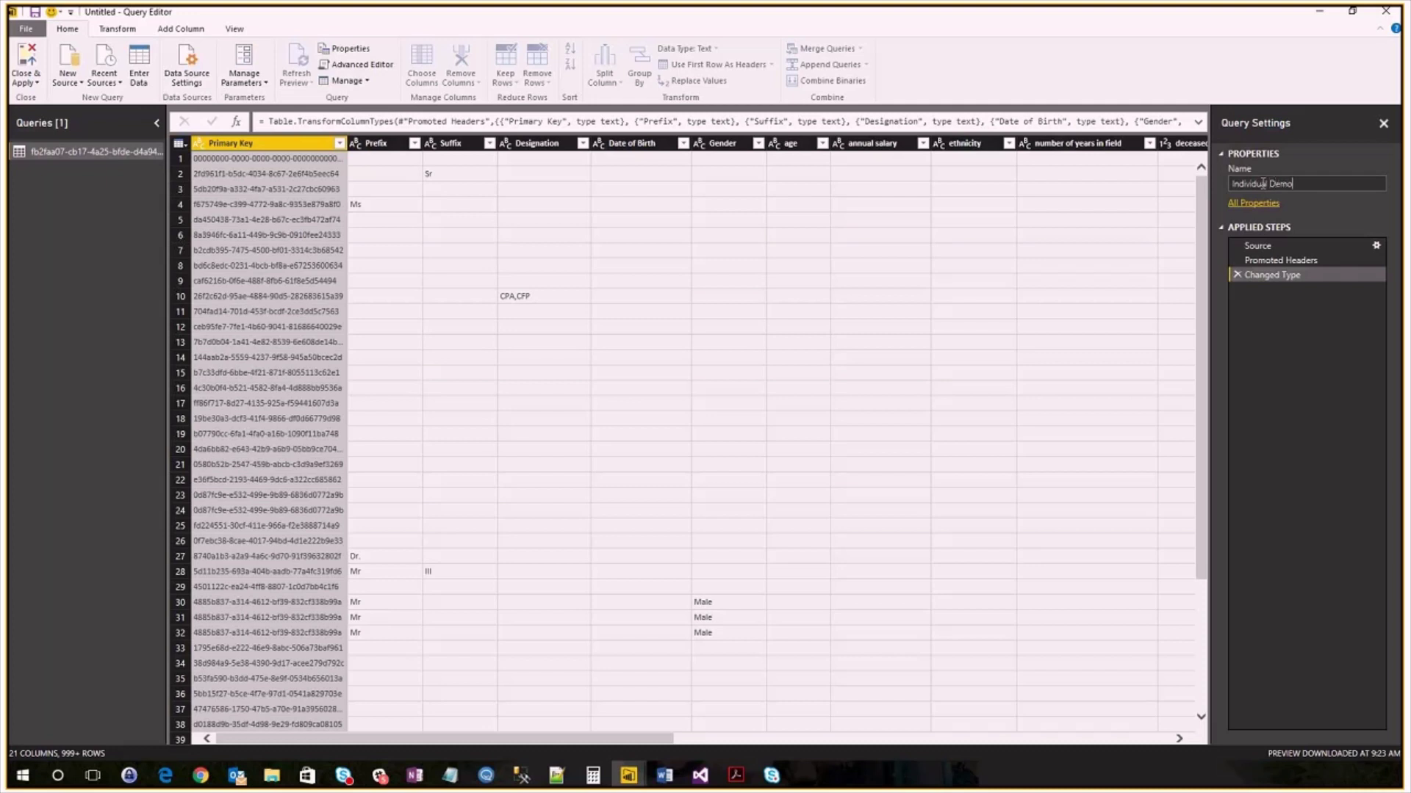
pyautogui.write('graphics')
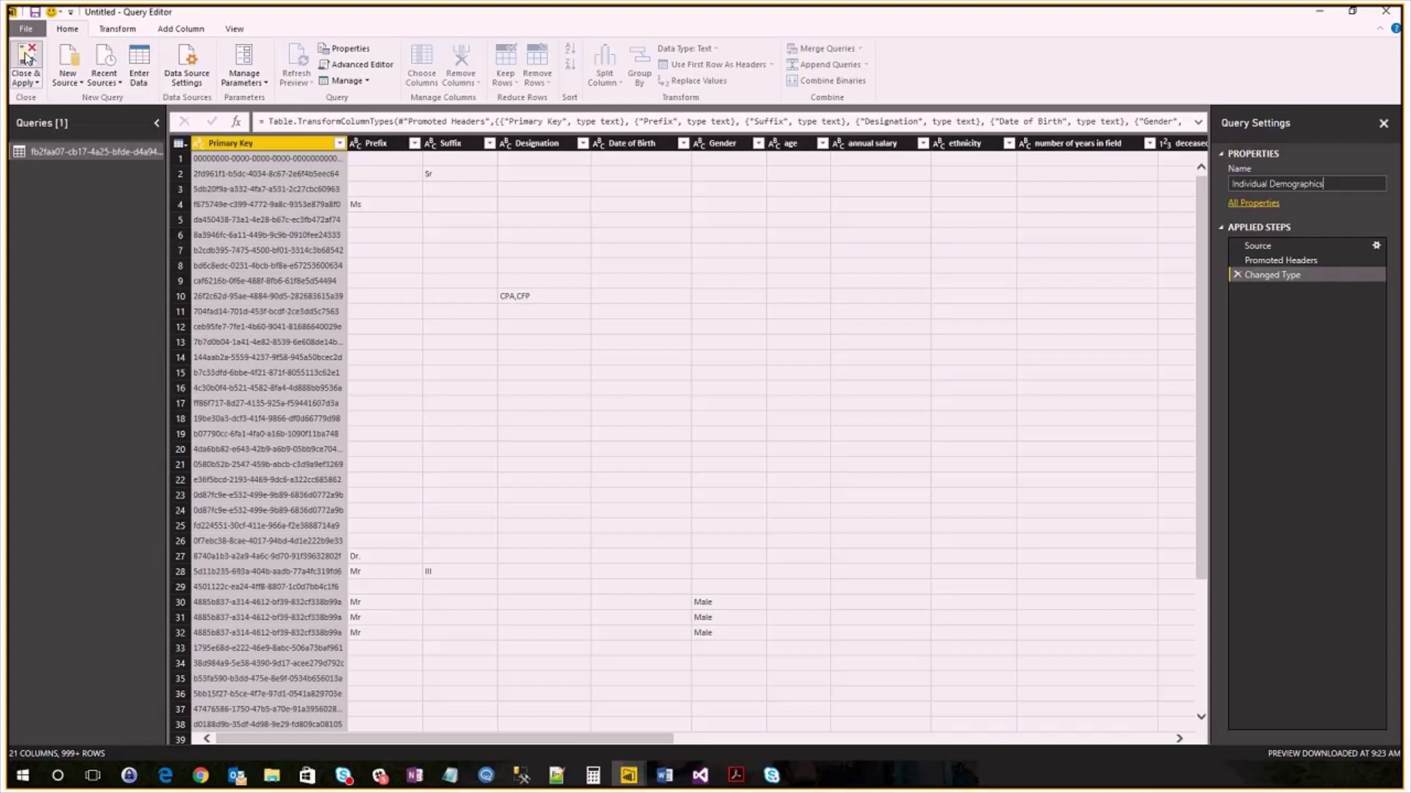
pyautogui.click(25, 63)
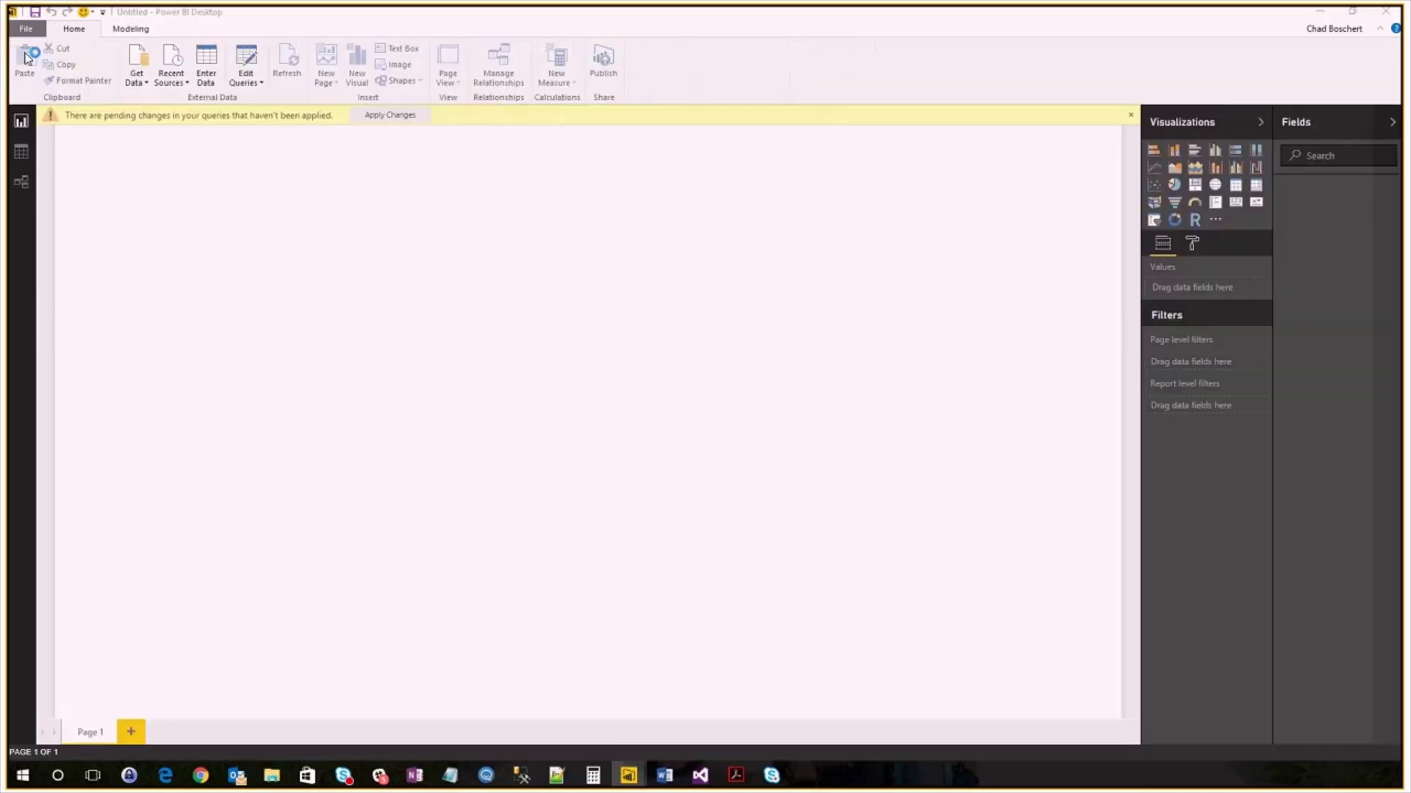
# Step: Apply pending changes and start a new measure on the Individual Demographics table
pyautogui.click(390, 114)
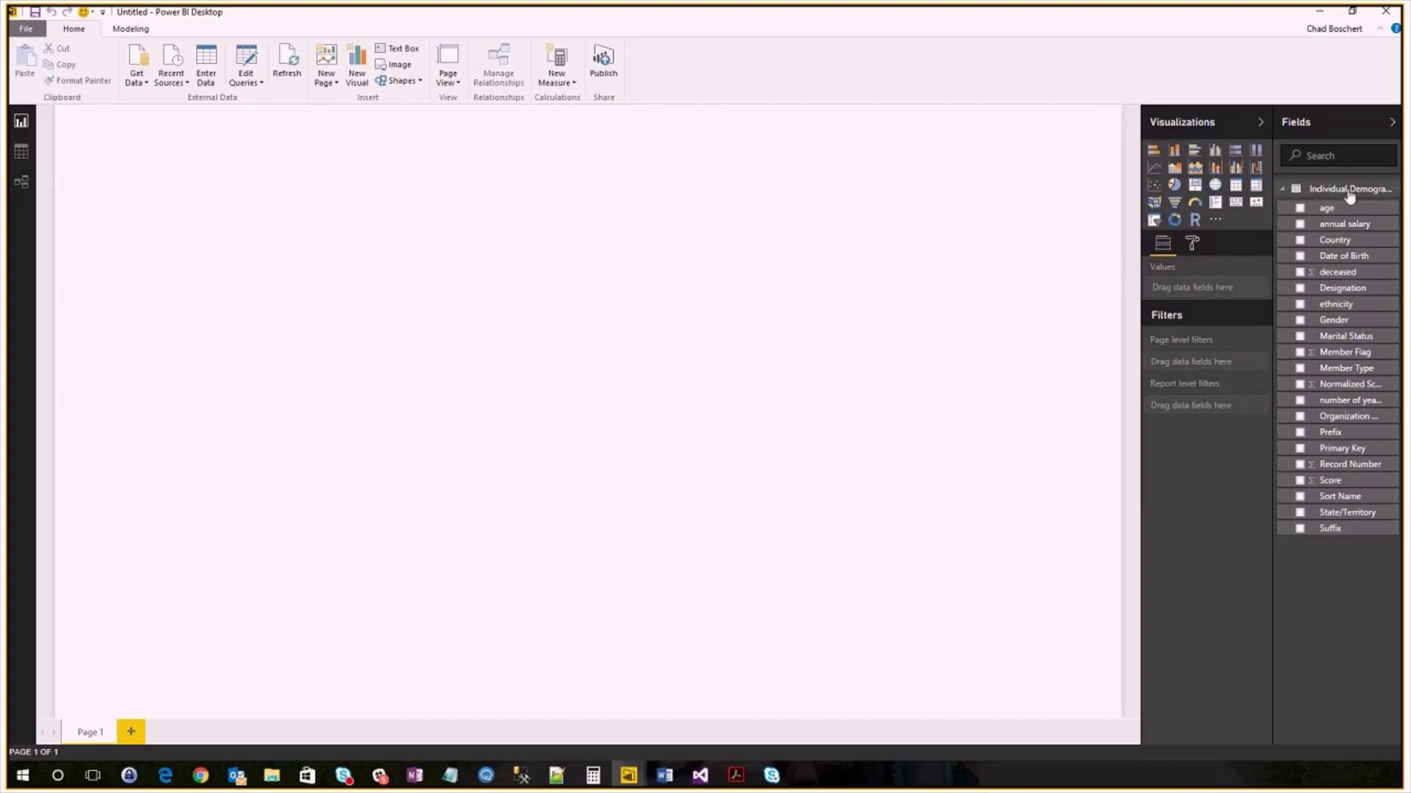
pyautogui.moveTo(1349, 188)
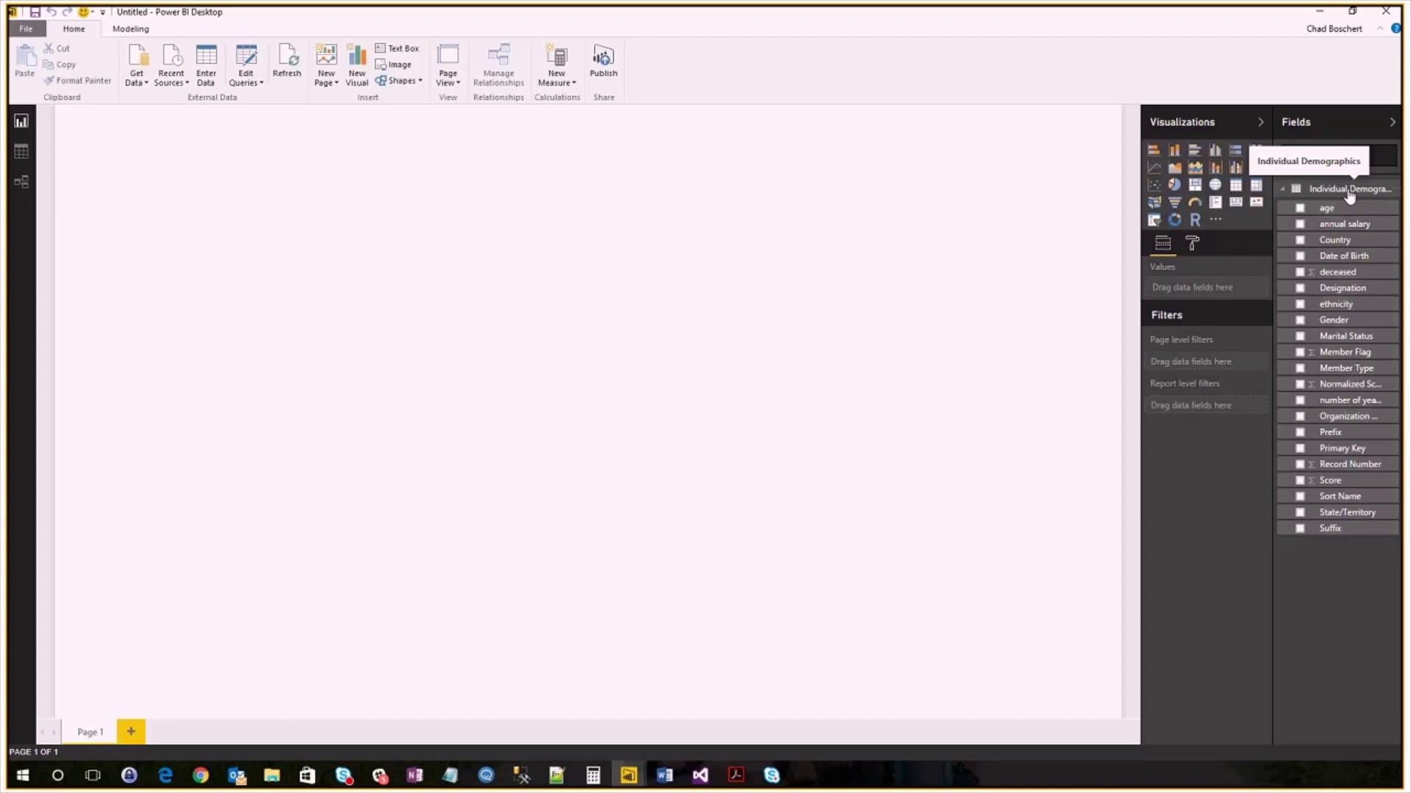
pyautogui.rightClick(1350, 188)
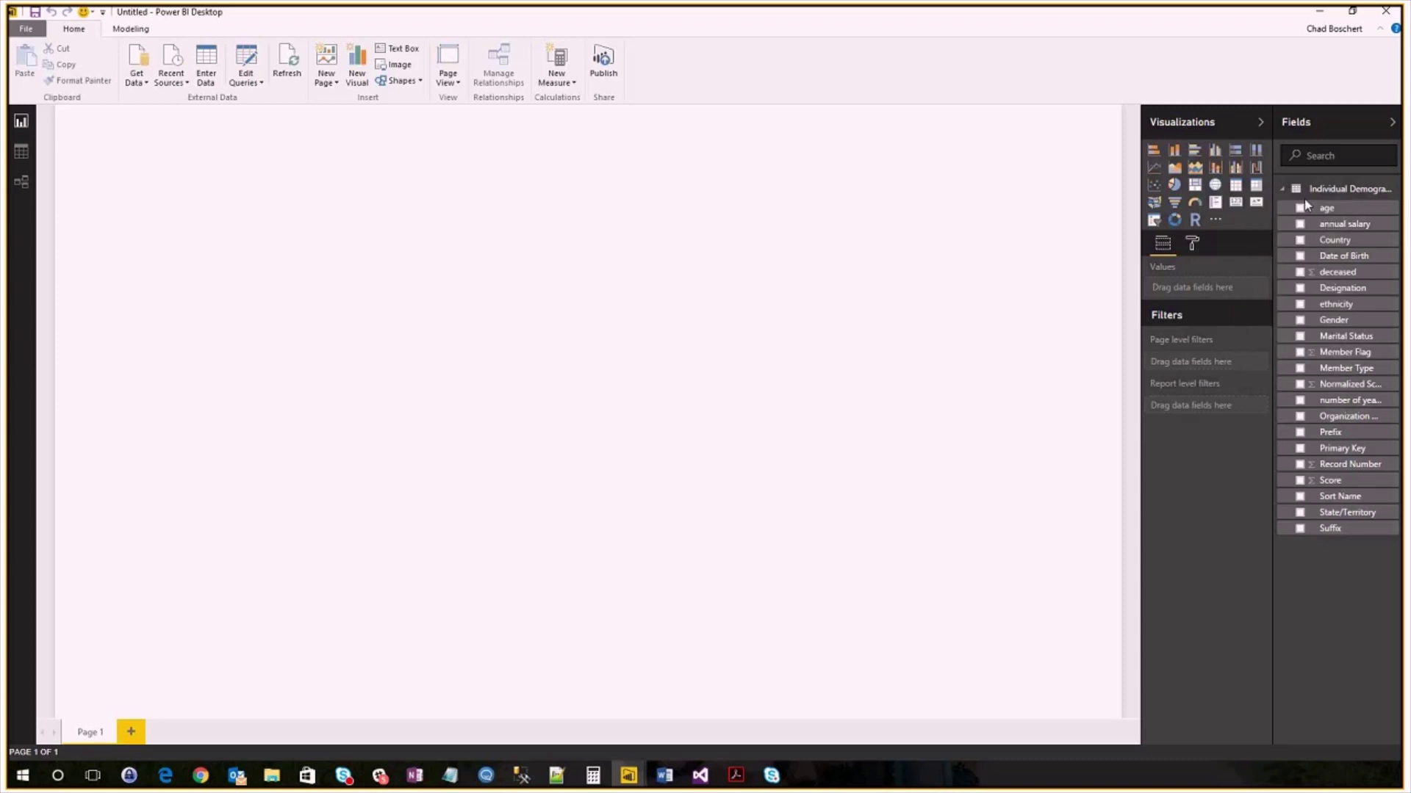
pyautogui.click(555, 64)
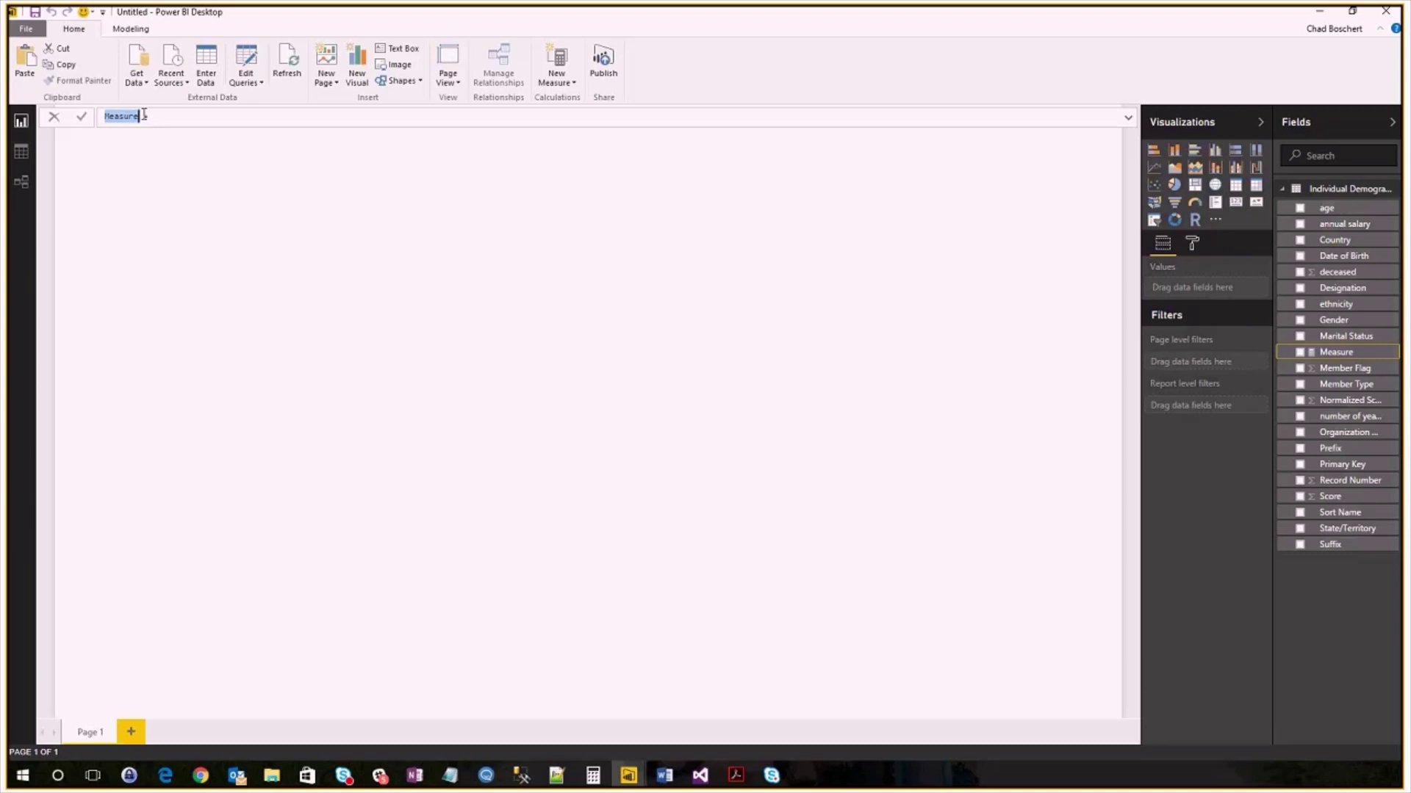
# Step: Enter the measure # of Individuals = DISTINCTCOUNT('Individual Demographics'[Primary Key])
pyautogui.write('# of Individuals = C')
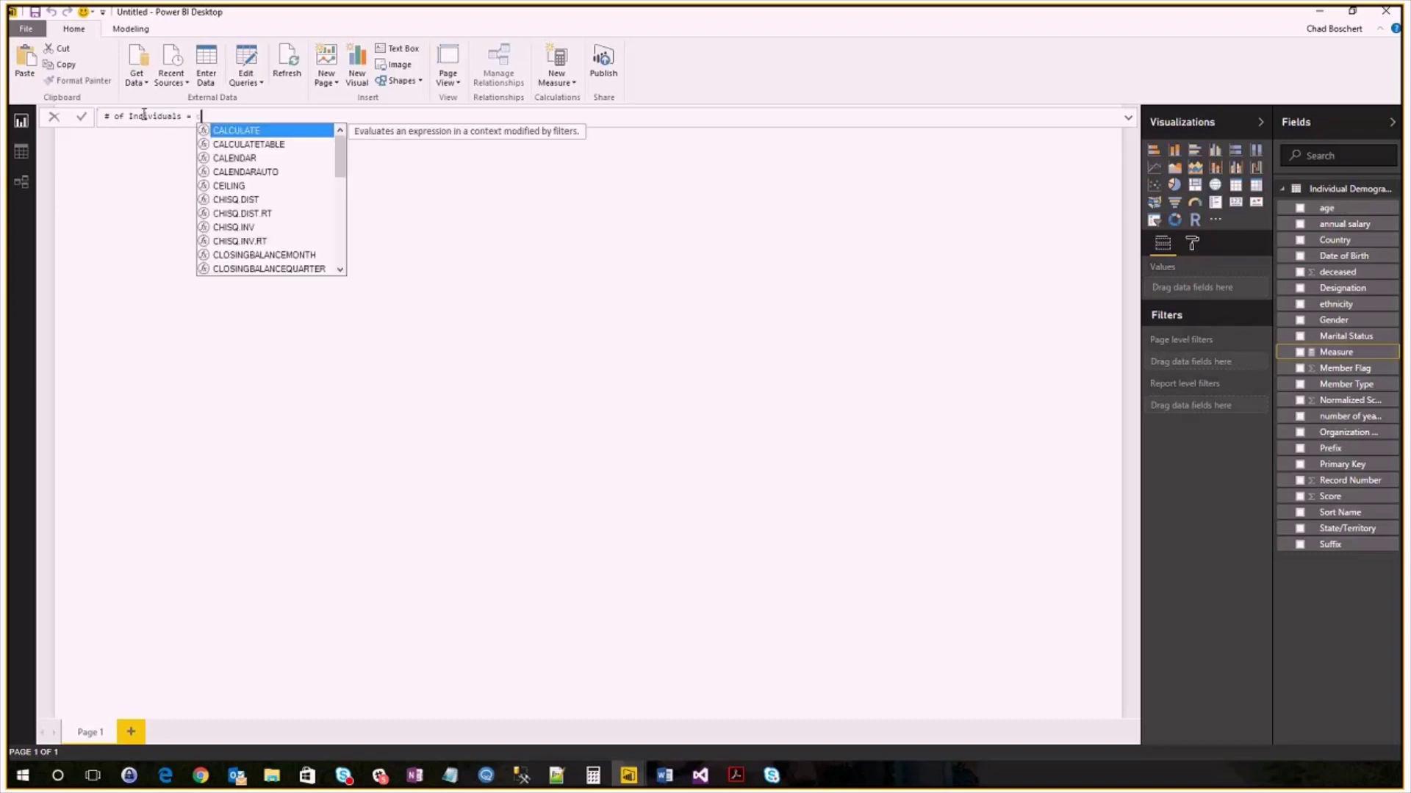
pyautogui.write('count')
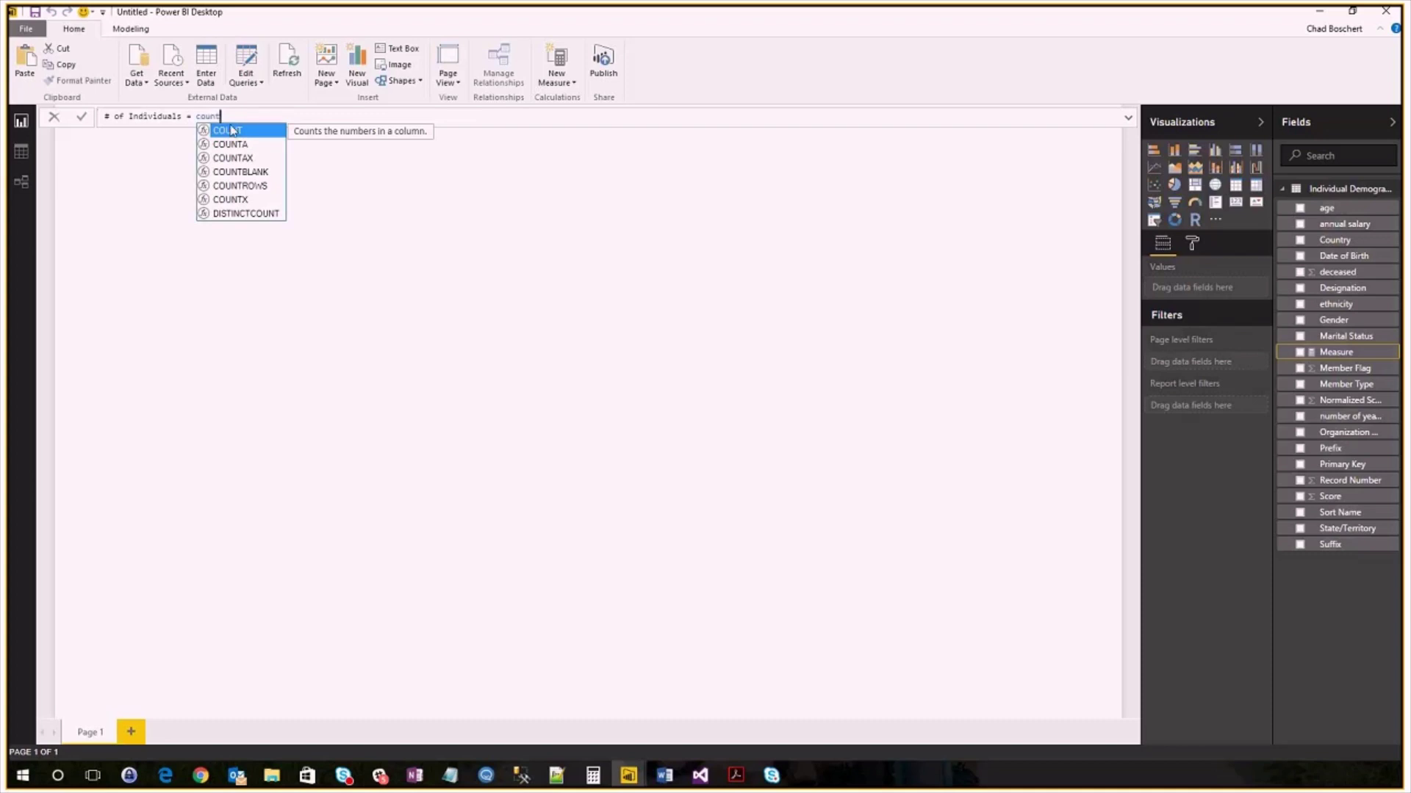
pyautogui.moveTo(254, 219)
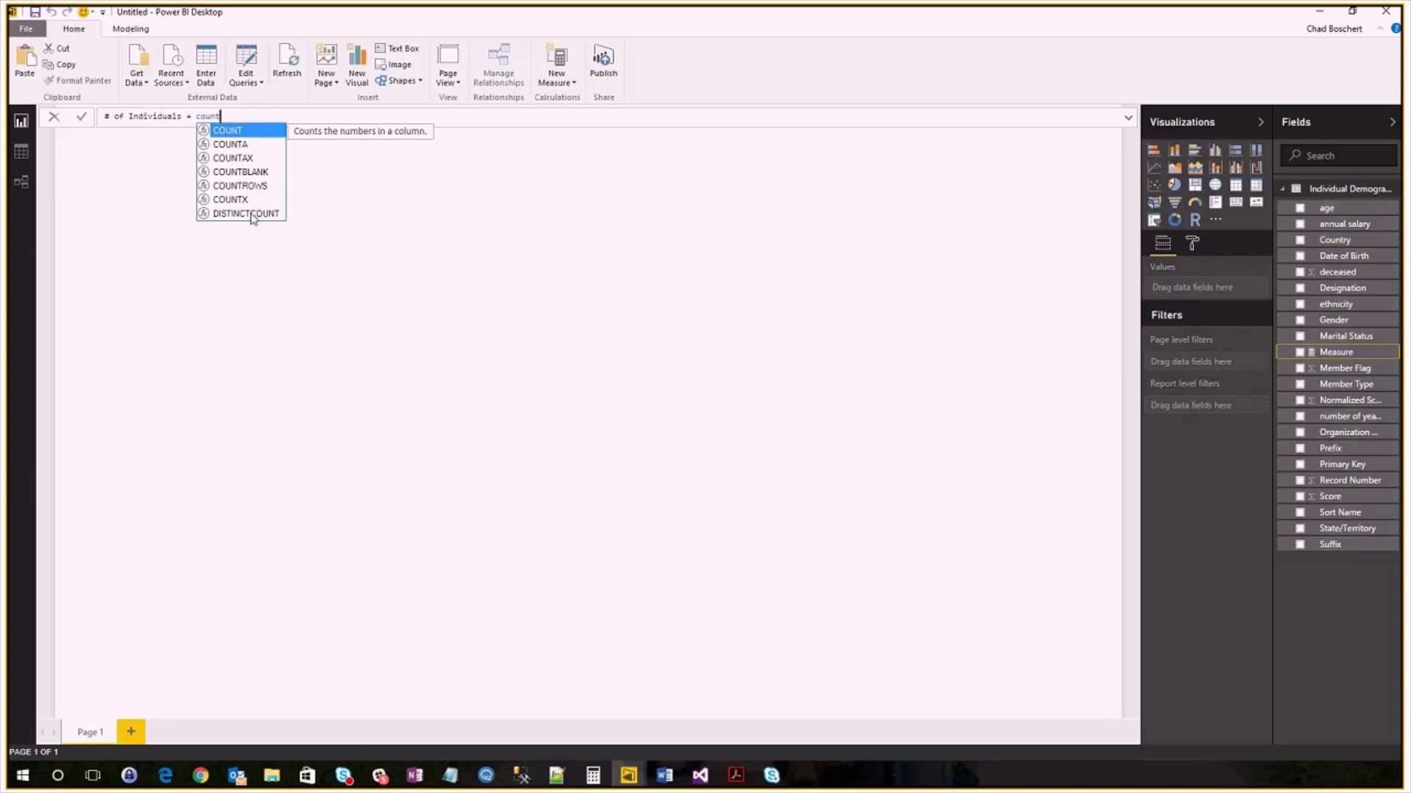
pyautogui.moveTo(244, 213)
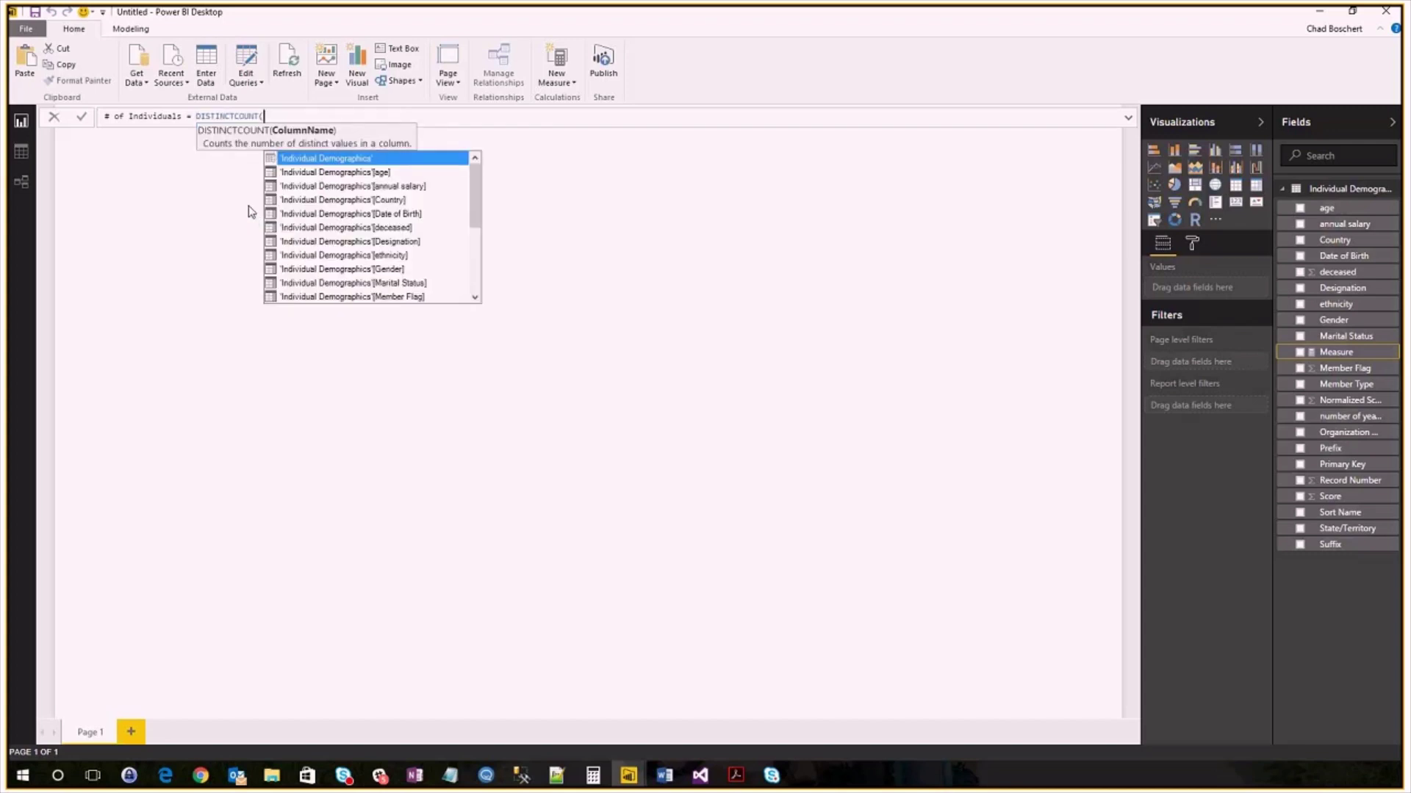
pyautogui.scroll(-3)
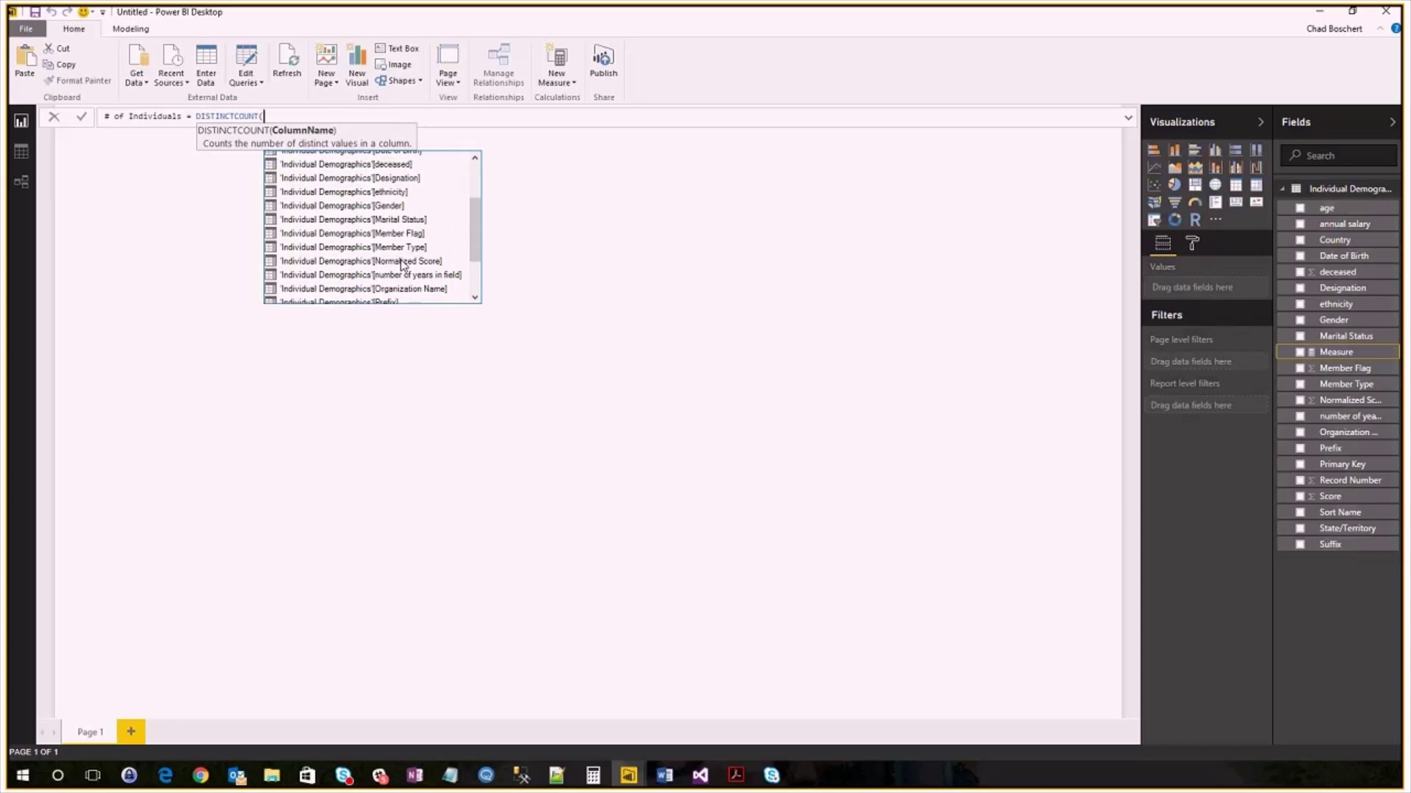
pyautogui.scroll(-3)
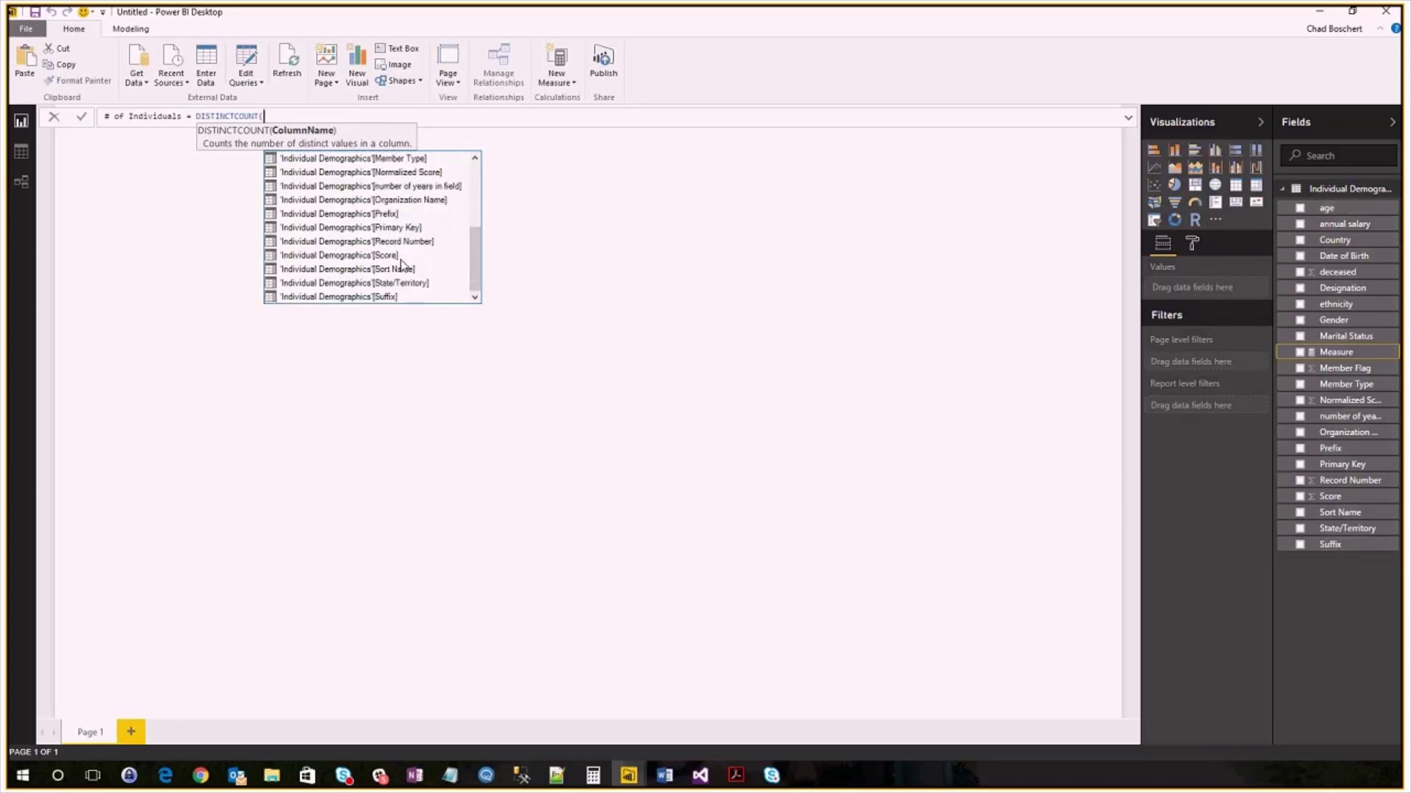
pyautogui.moveTo(404, 241)
pyautogui.write("'Individual Demographics'[Primary Key")
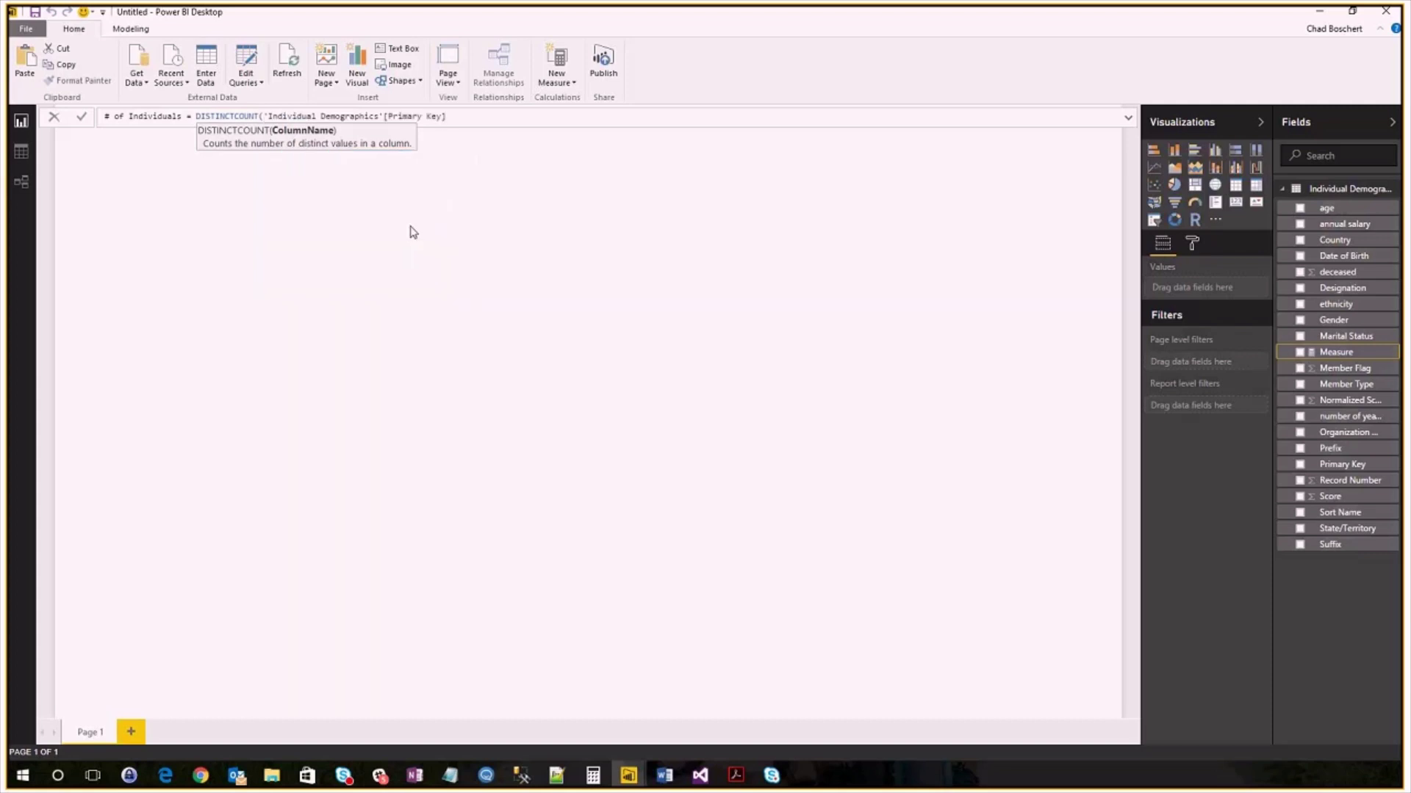
pyautogui.write(')')
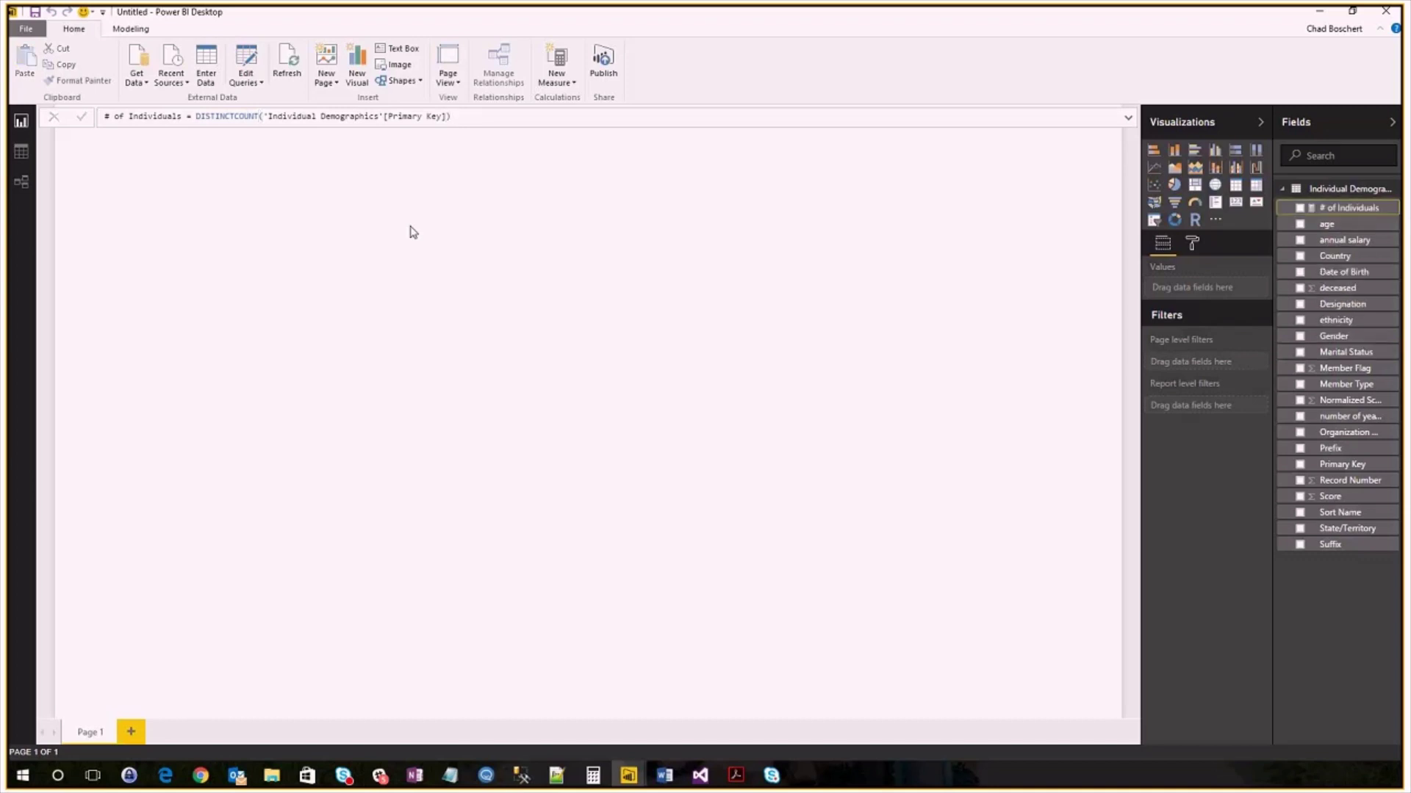
pyautogui.moveTo(1300, 278)
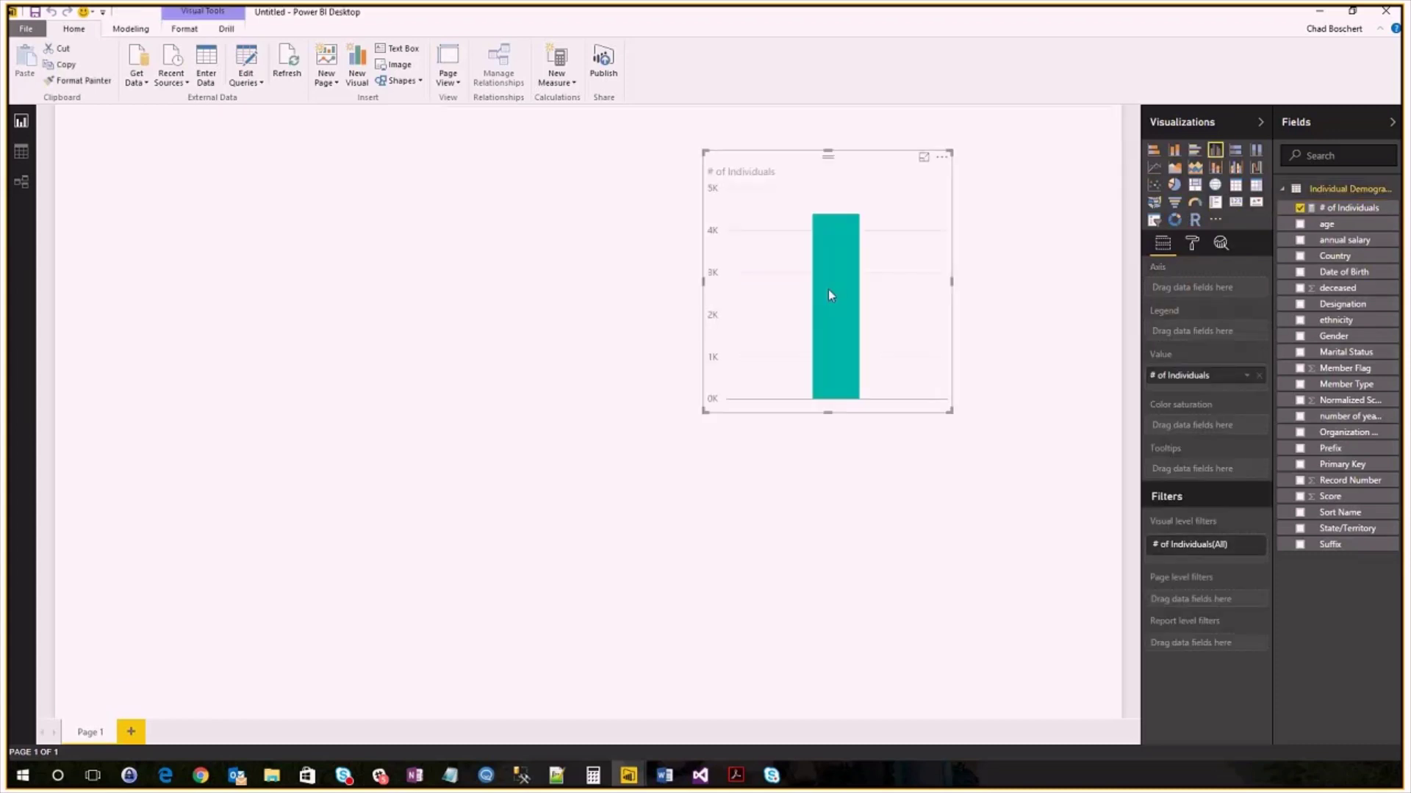
pyautogui.moveTo(905, 371)
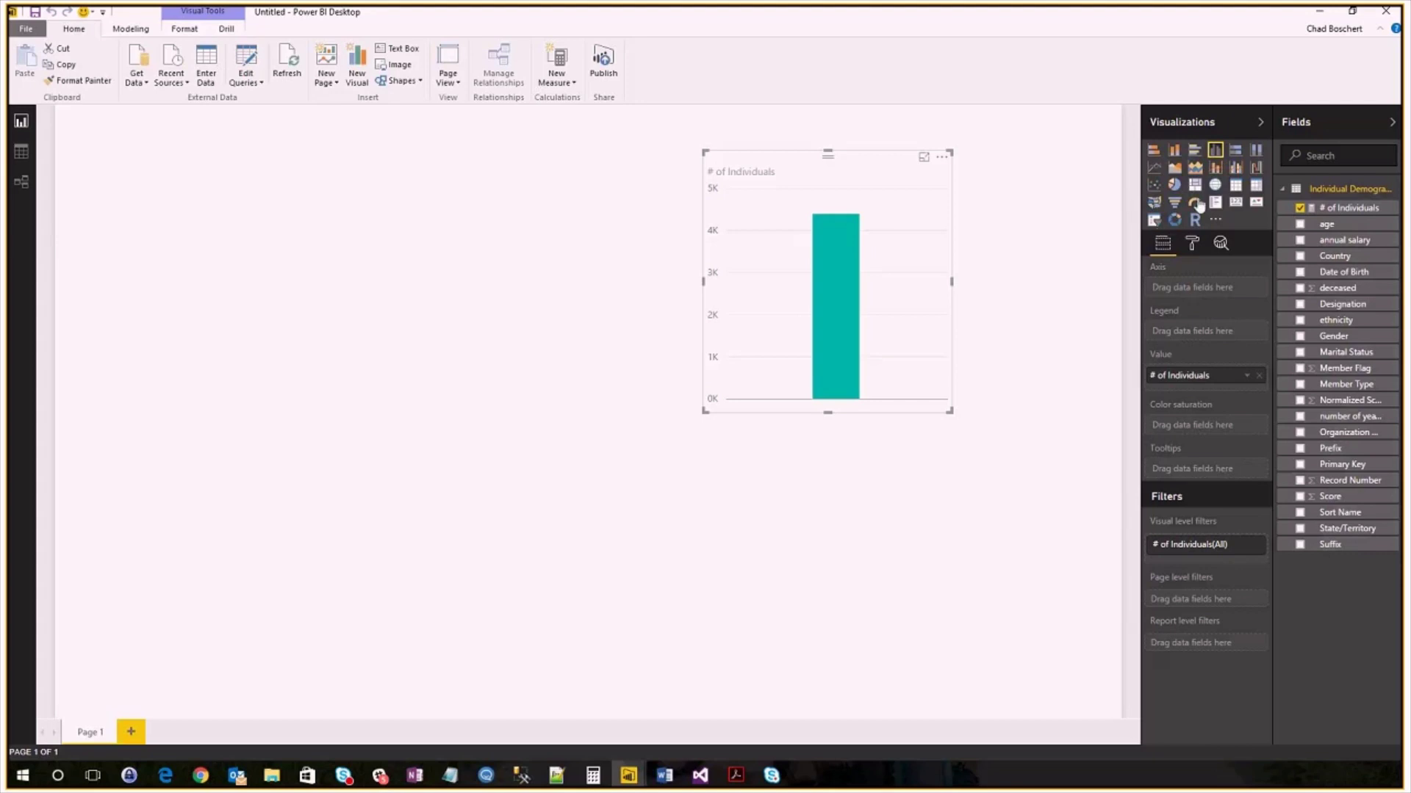
pyautogui.moveTo(1236, 204)
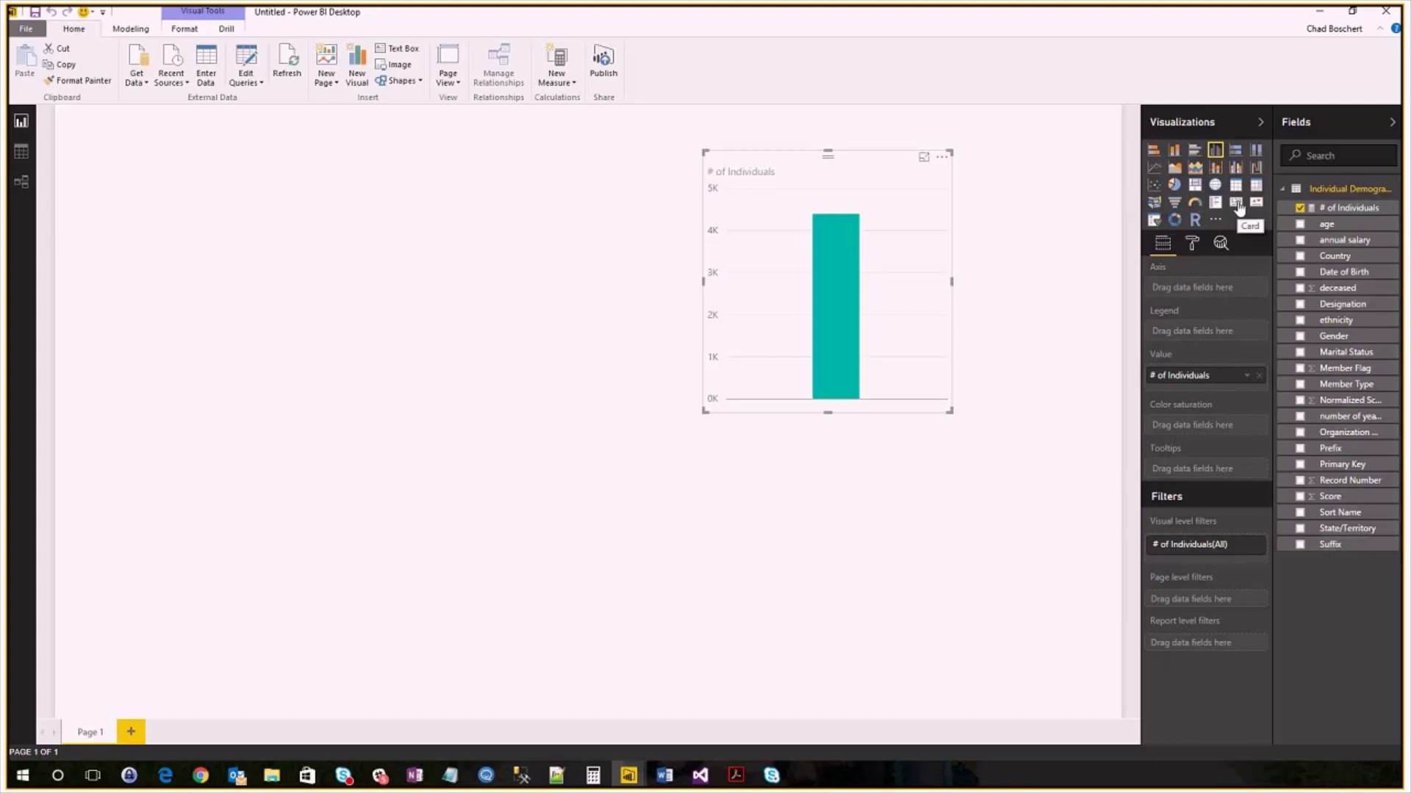
# Step: Show # of Individuals (4393) as a card, shrink it, and move it top-right
pyautogui.click(1235, 203)
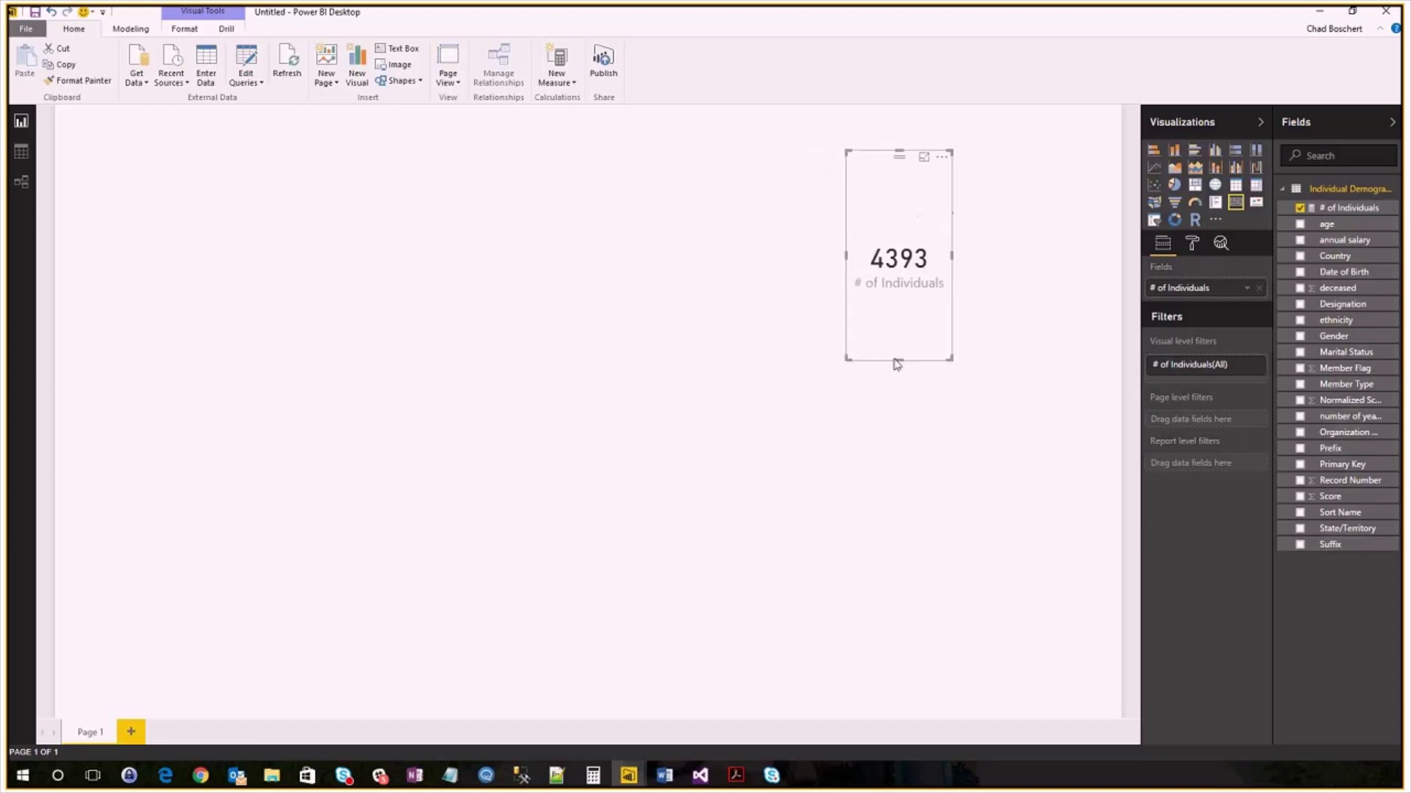
pyautogui.moveTo(897, 362); pyautogui.dragTo(897, 233)
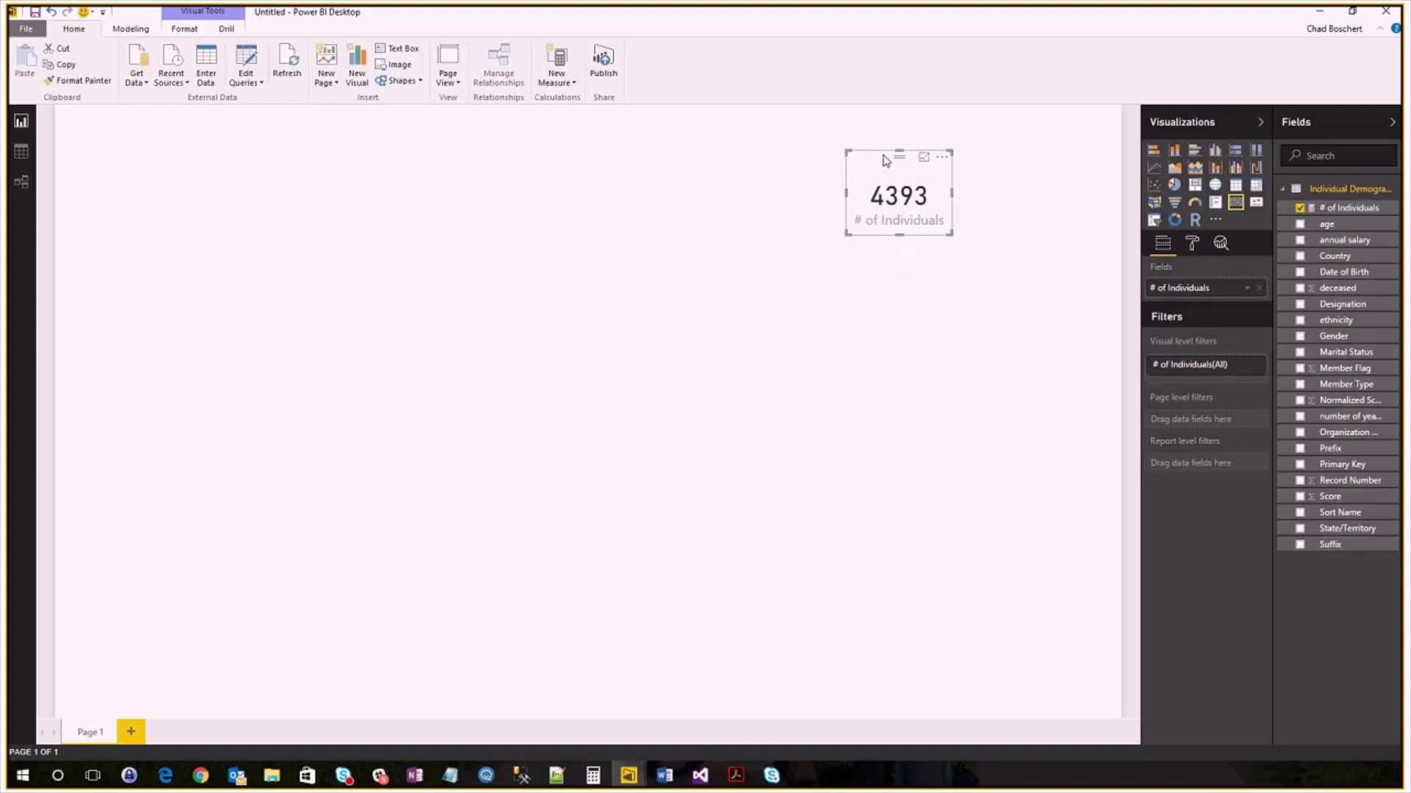
pyautogui.moveTo(897, 193); pyautogui.dragTo(1066, 148)
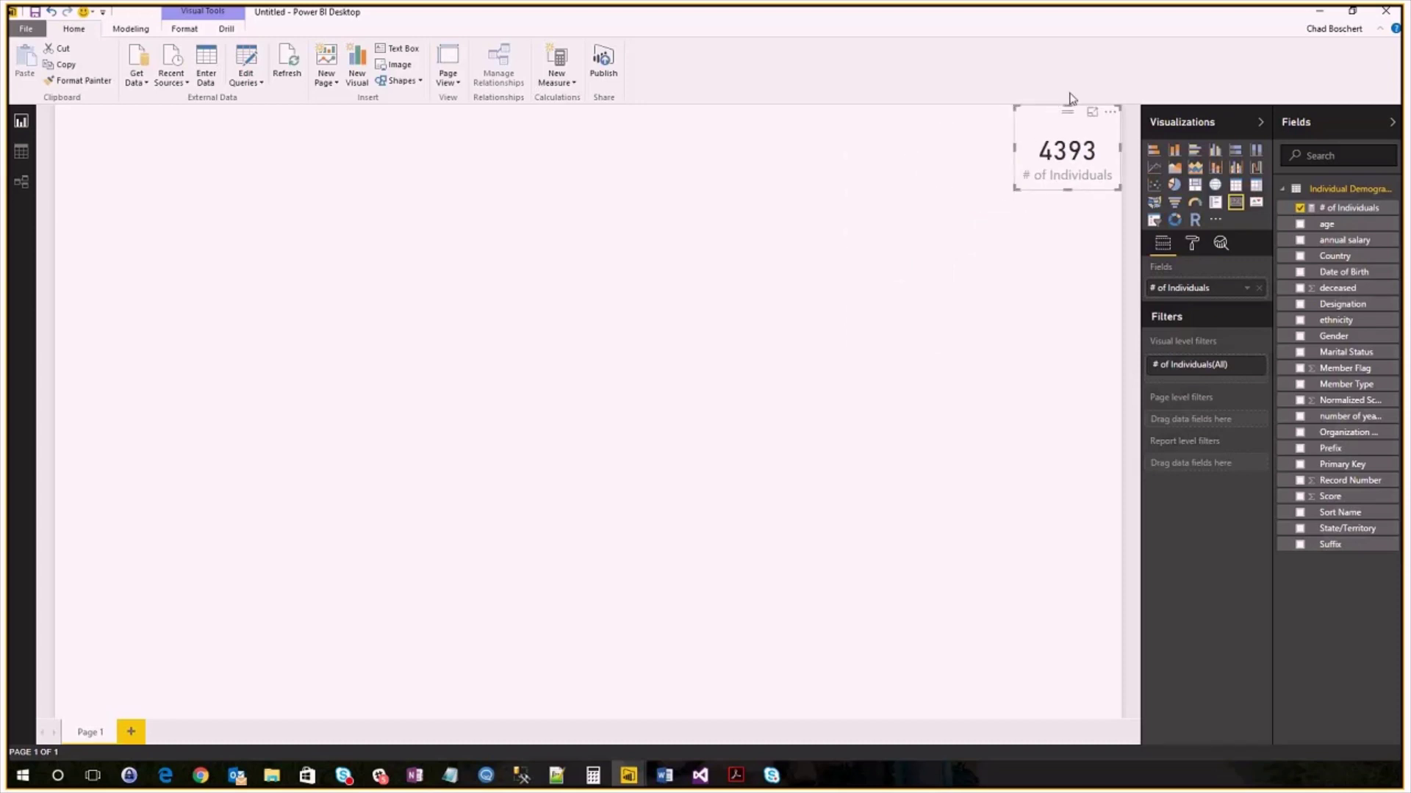
pyautogui.moveTo(943, 169)
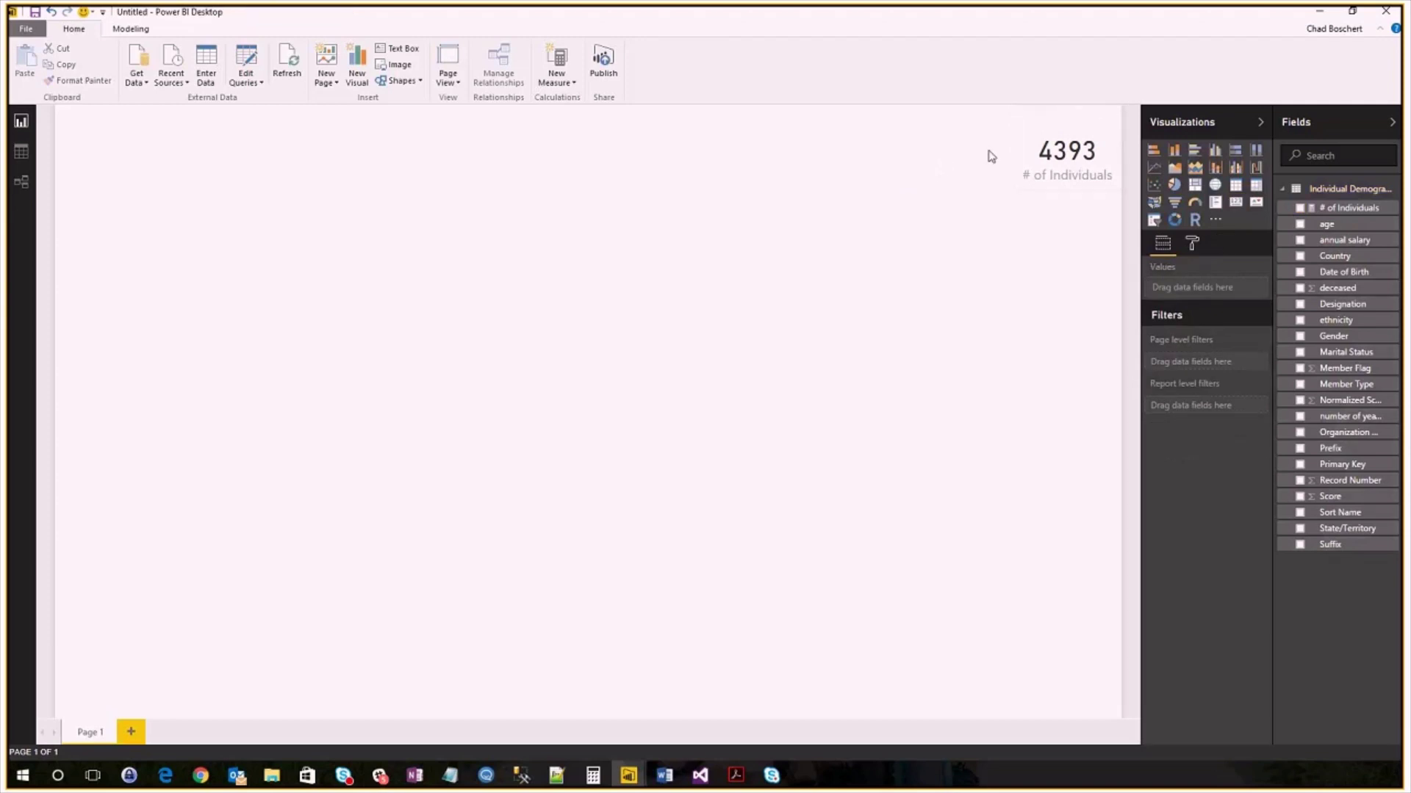
pyautogui.moveTo(1062, 125)
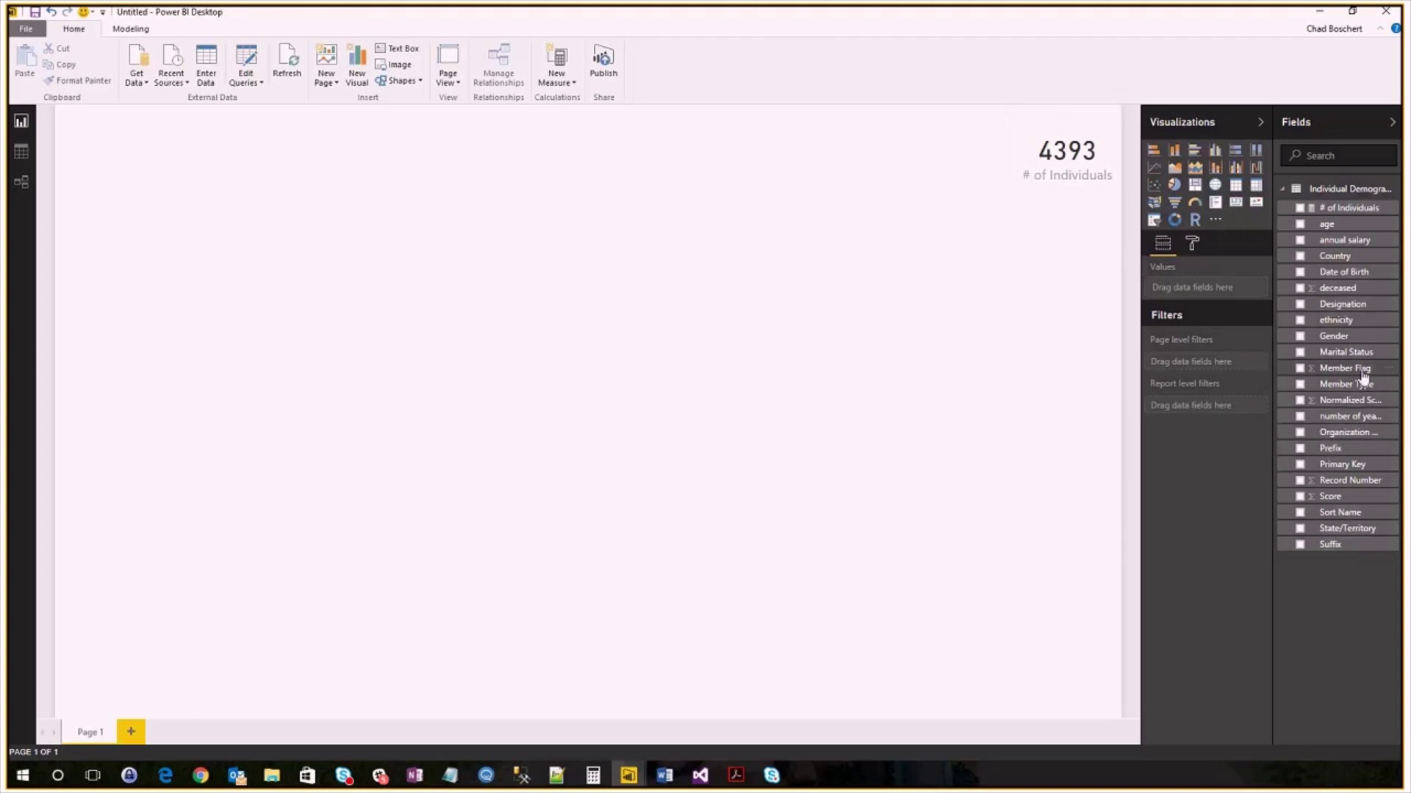
# Step: Add a Member Flag slicer and place it beneath the card
pyautogui.click(1299, 368)
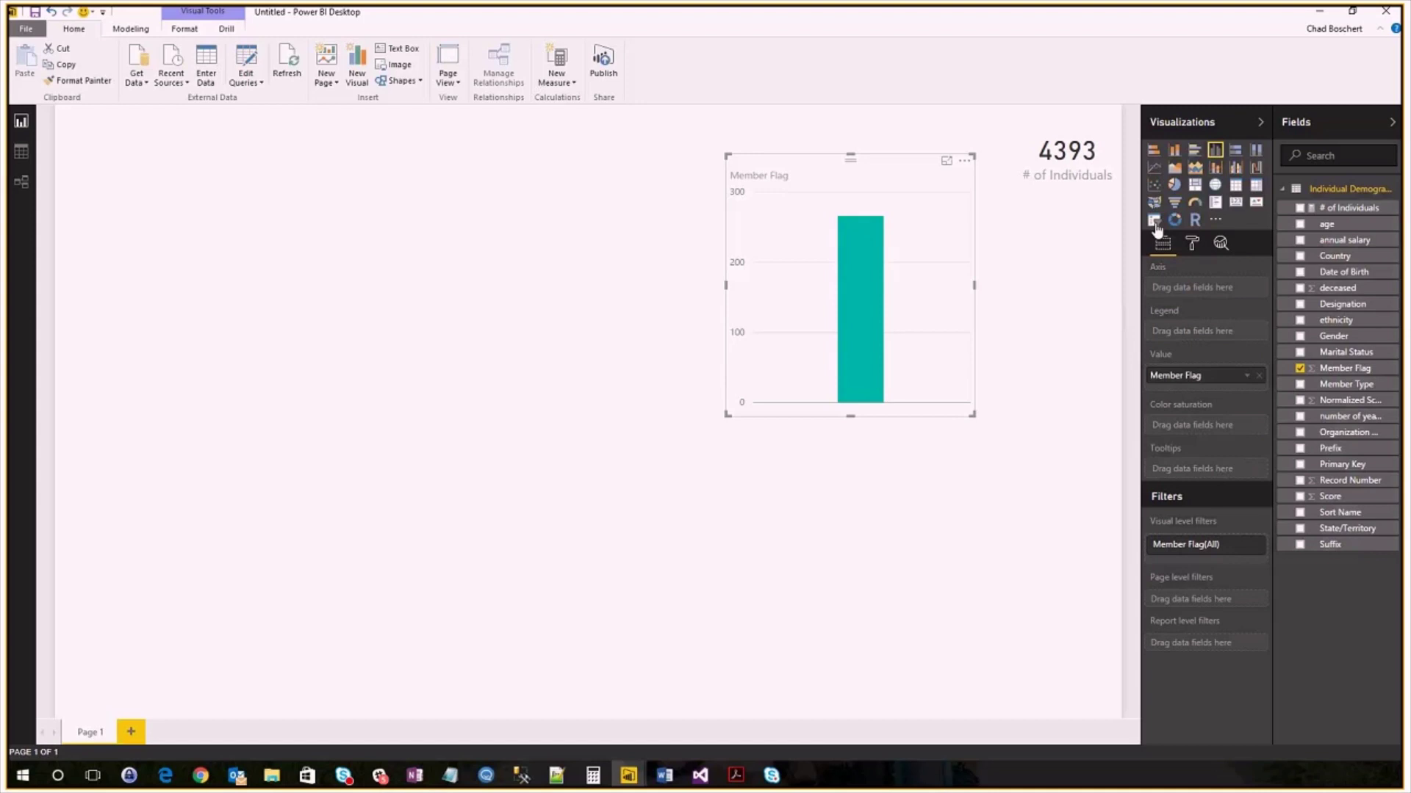
pyautogui.click(1153, 221)
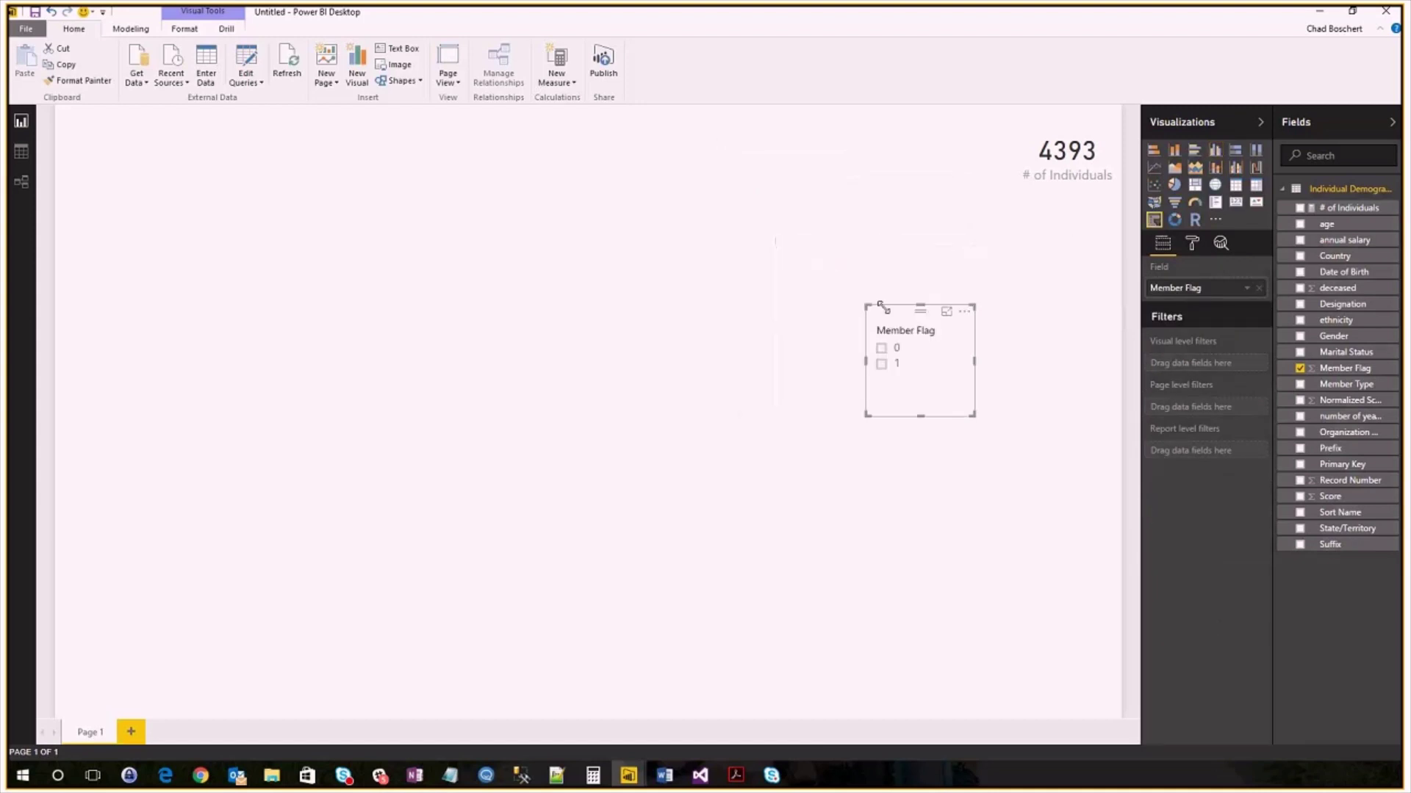
pyautogui.moveTo(905, 330); pyautogui.dragTo(1046, 233)
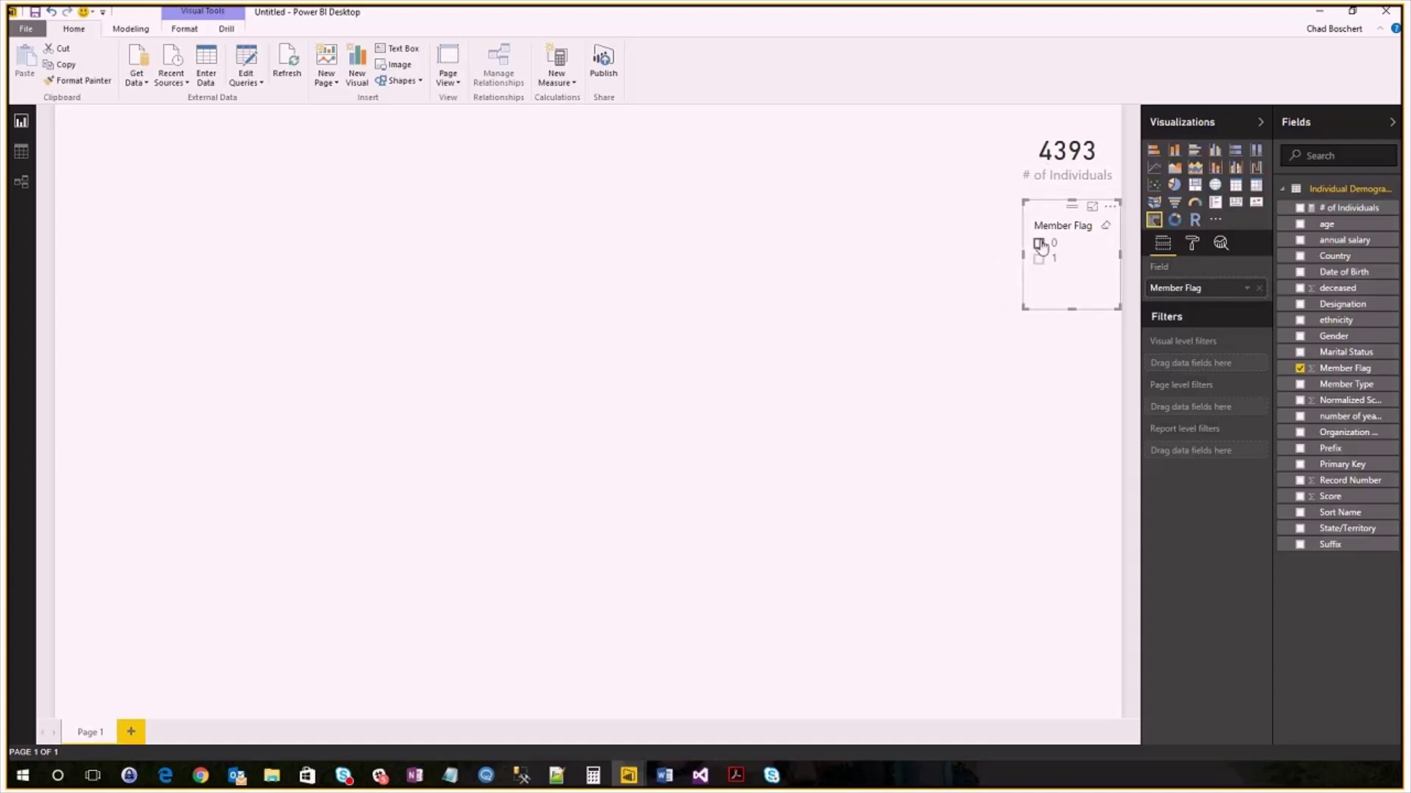
# Step: Test the slicer by selecting Member Flag 0, then 1, then clearing it
pyautogui.click(1037, 244)
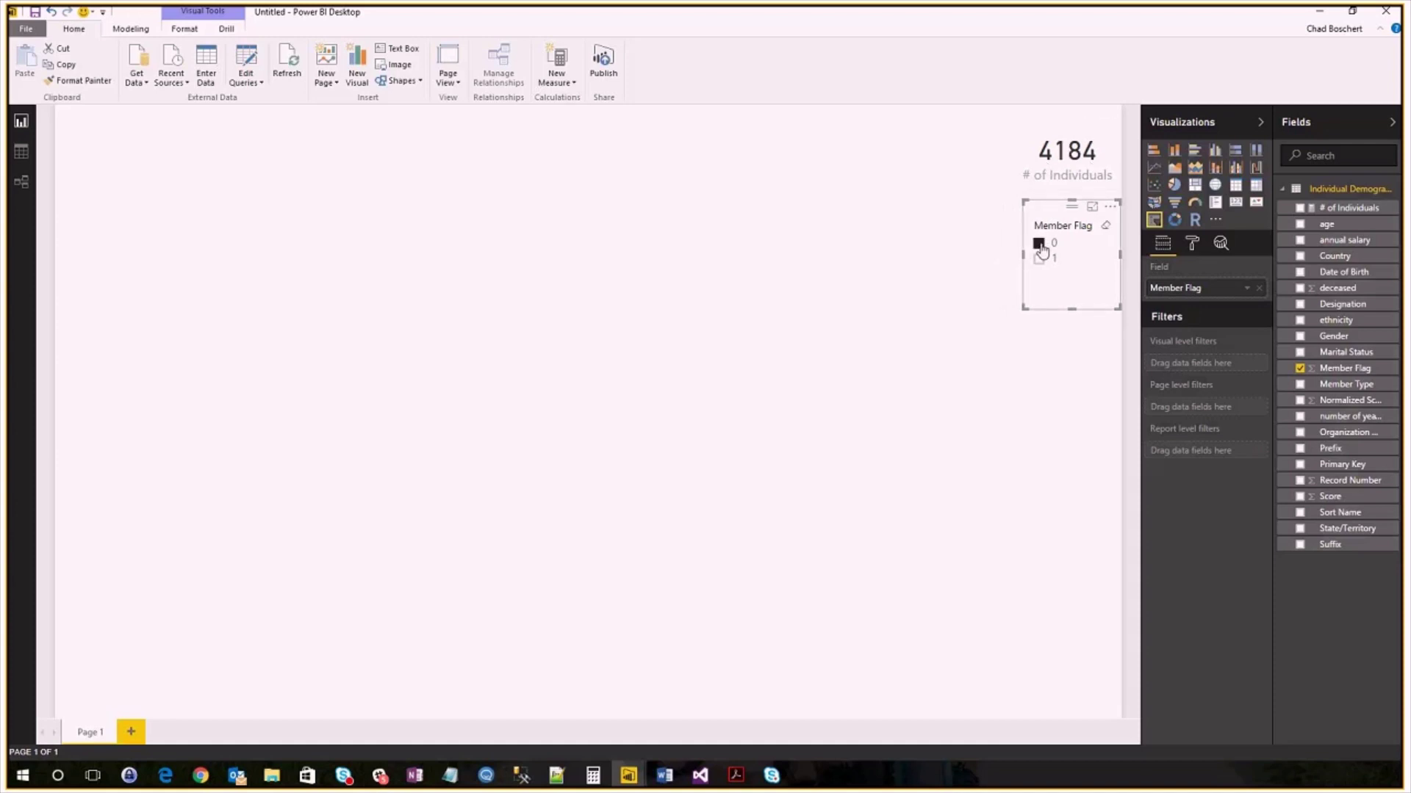
pyautogui.click(1038, 260)
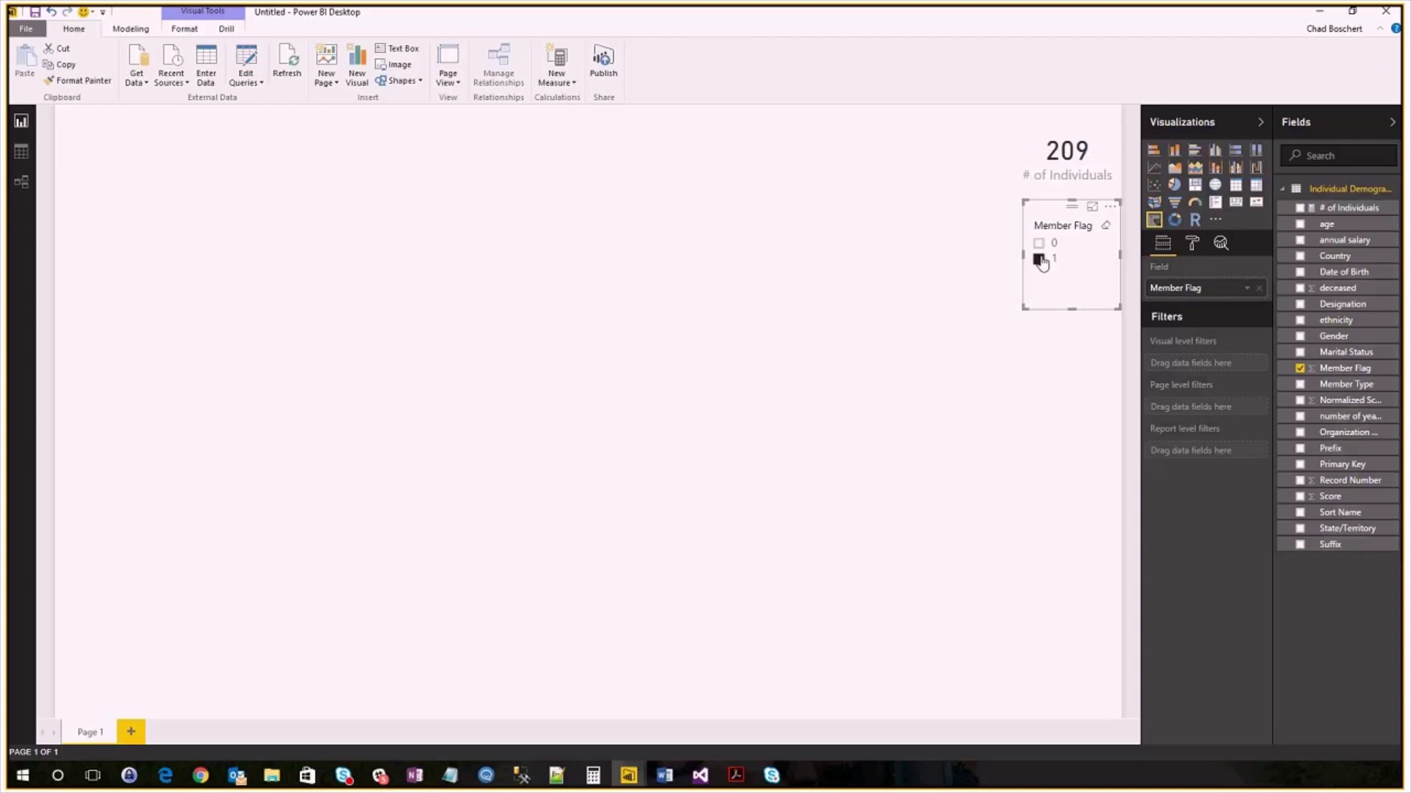
pyautogui.click(1038, 260)
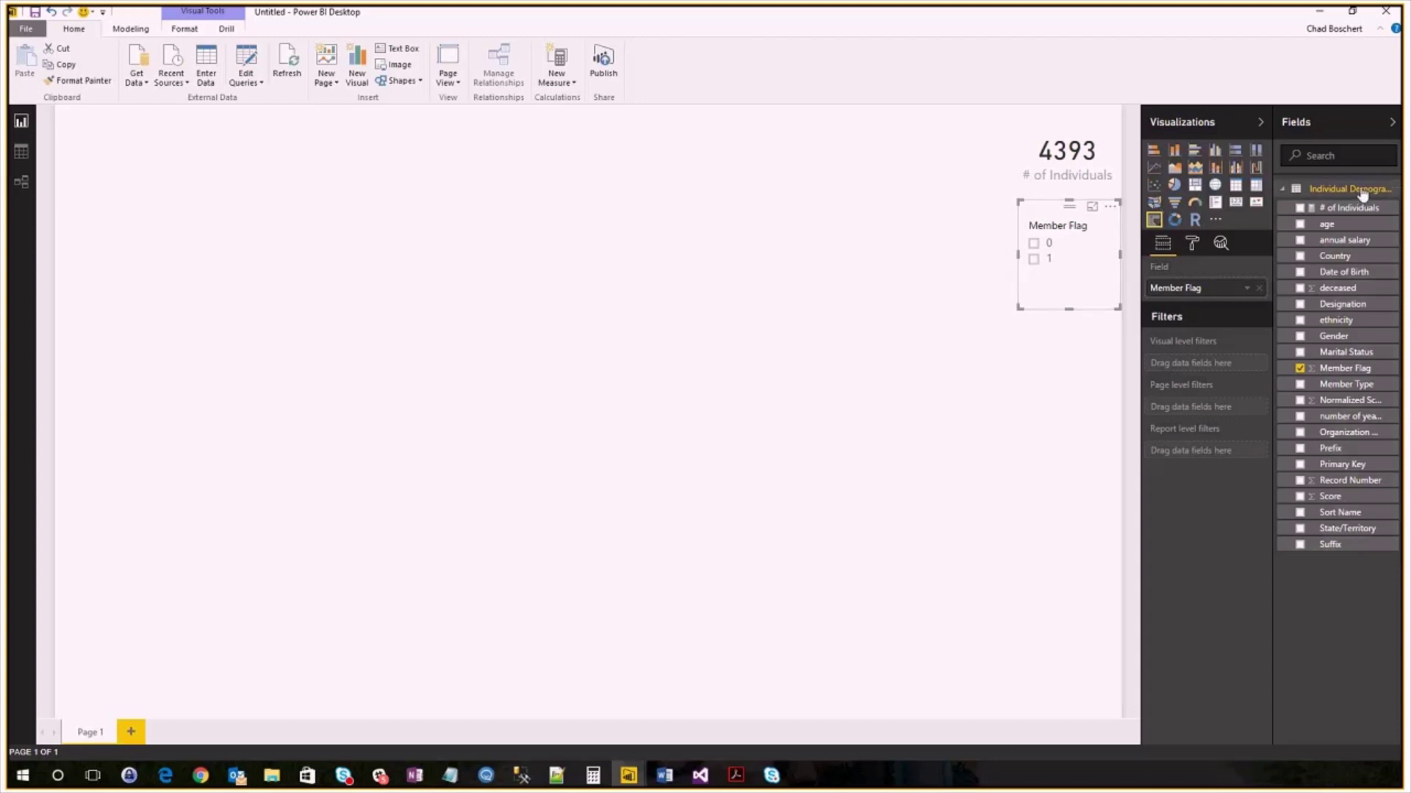
# Step: Reopen the Individual Demographics query in Query Editor and inspect its Source step
pyautogui.rightClick(1350, 189)
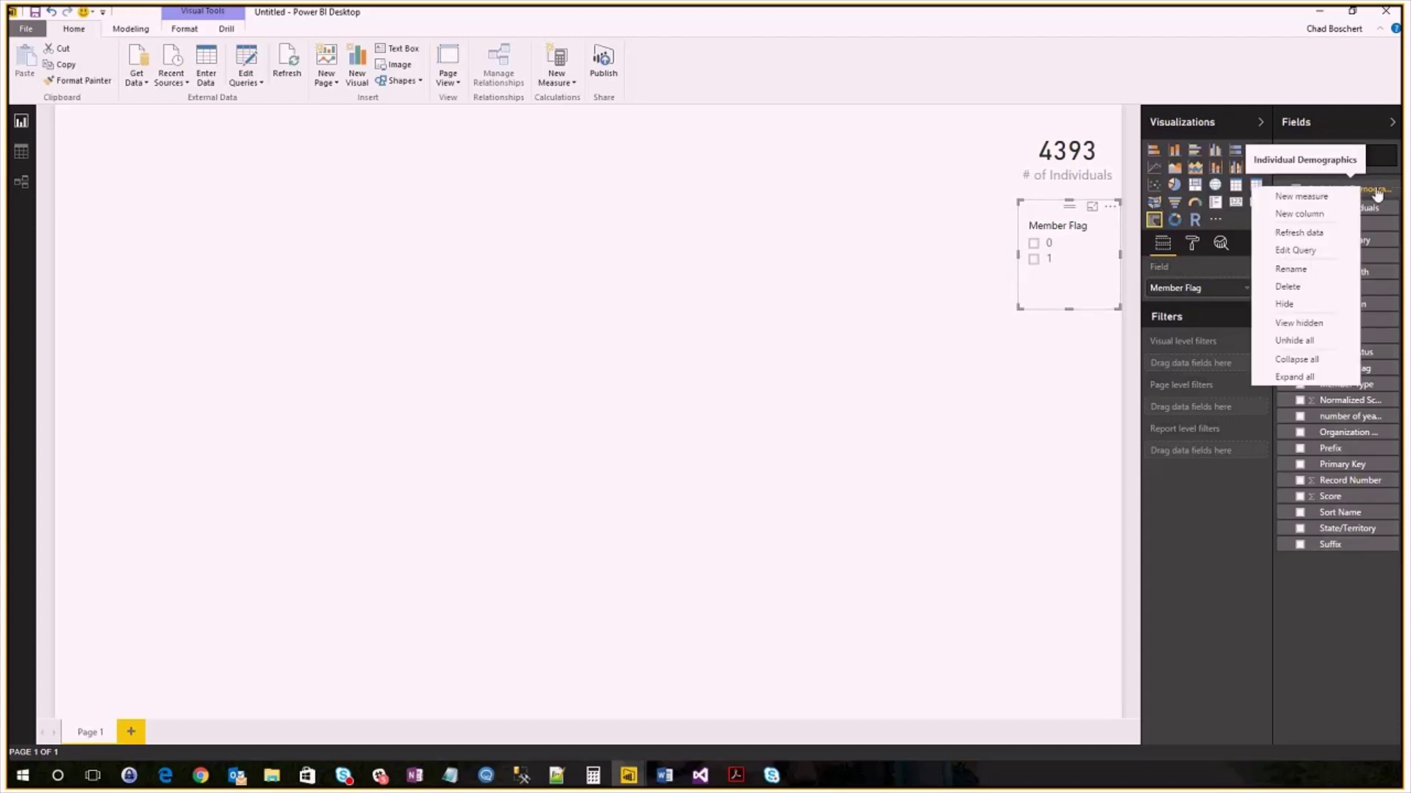
pyautogui.click(1293, 250)
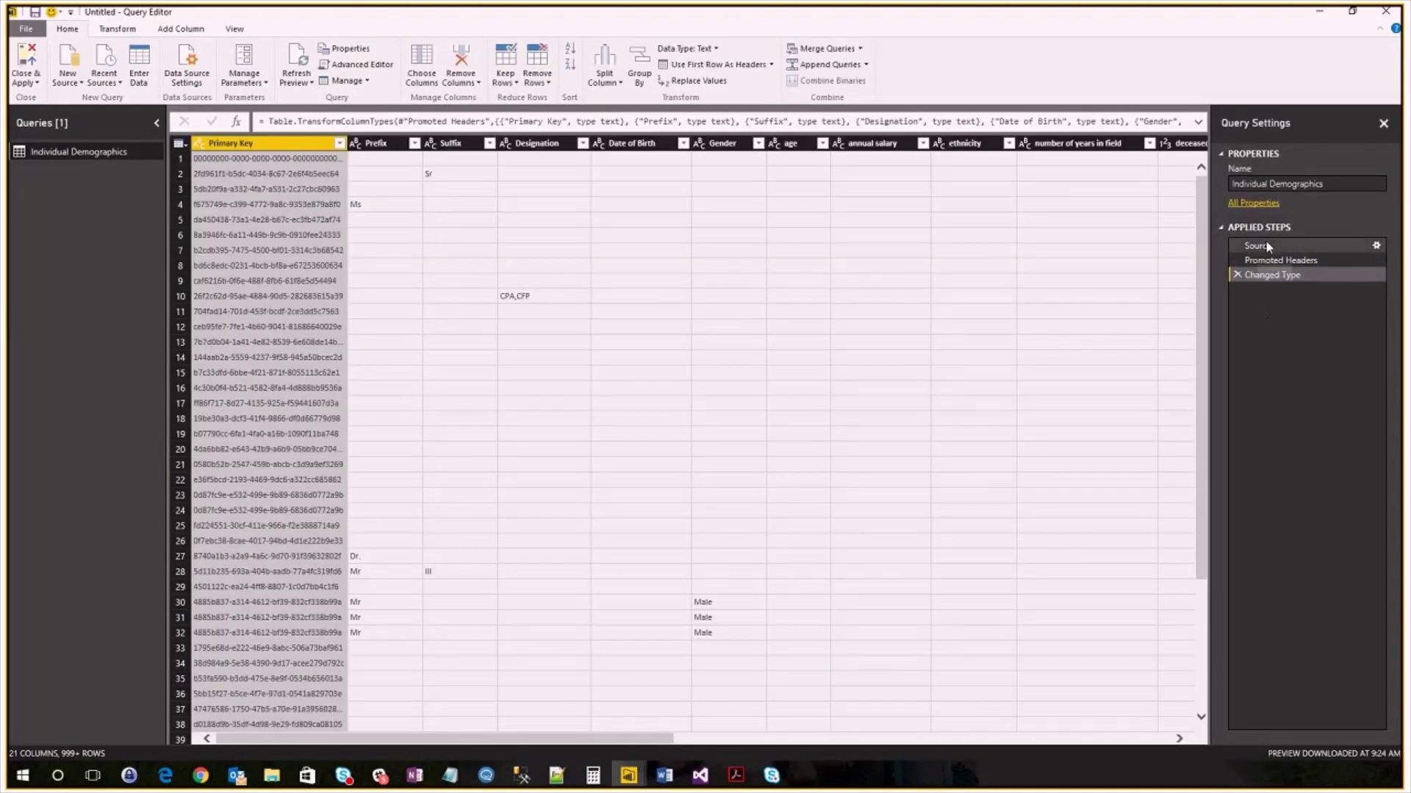
pyautogui.click(1256, 245)
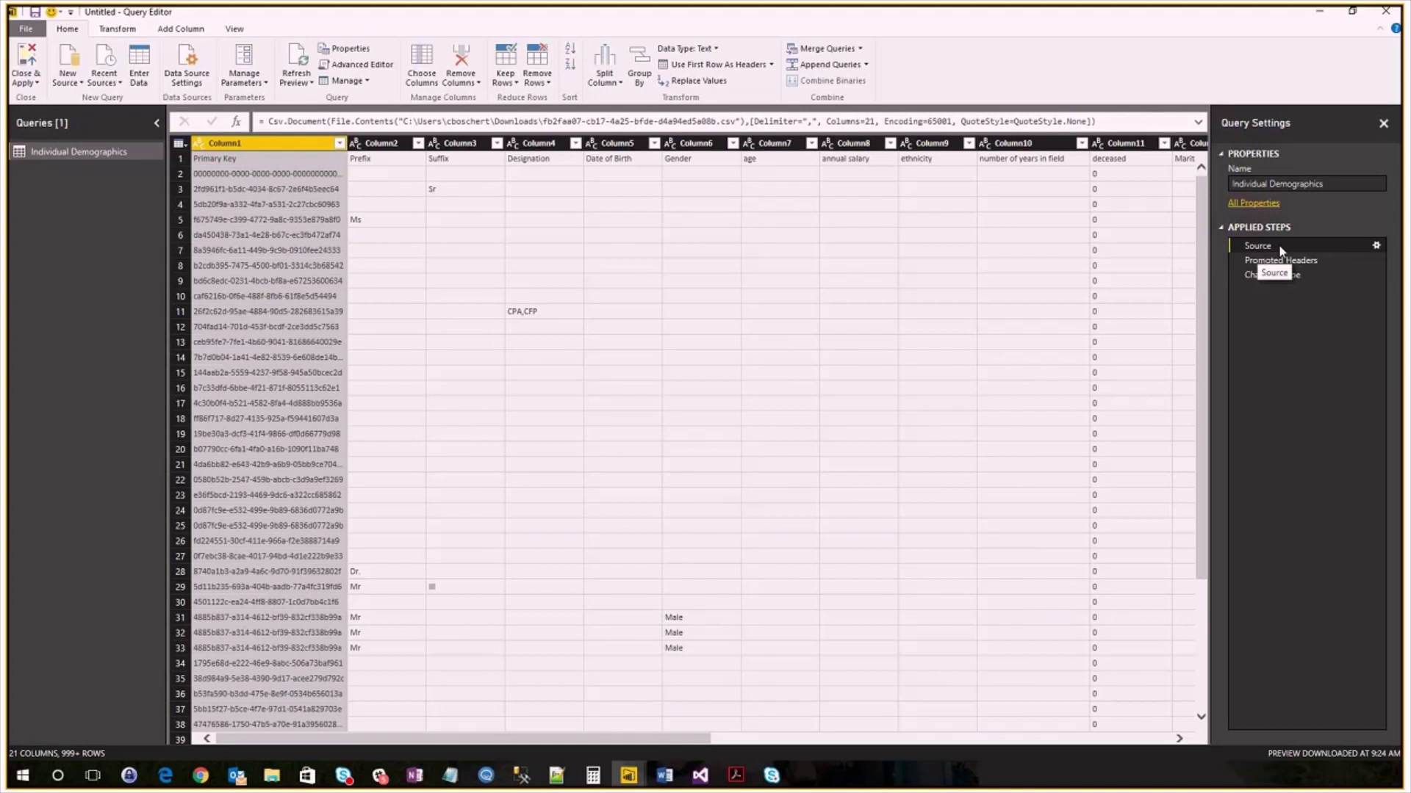
pyautogui.moveTo(1286, 252)
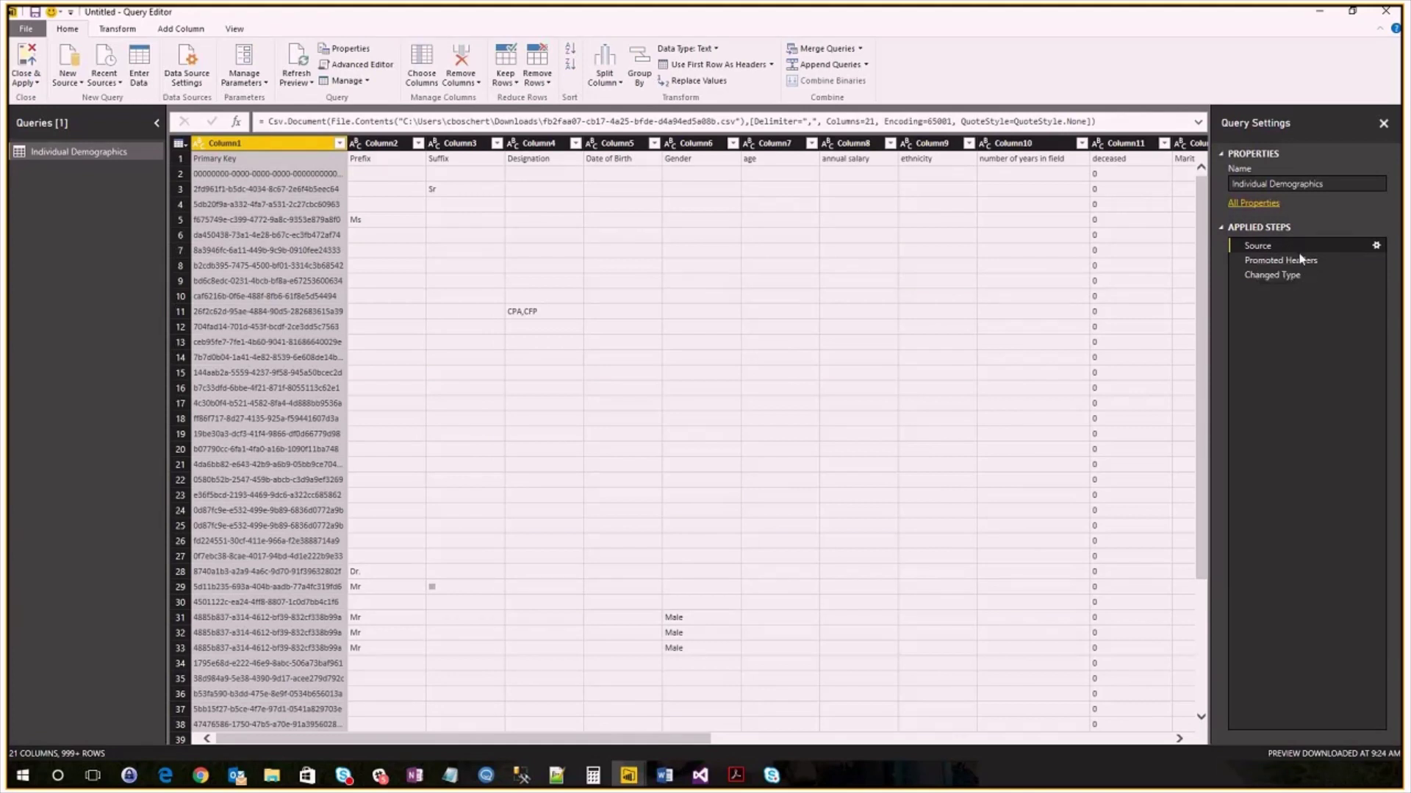
pyautogui.moveTo(1258, 245)
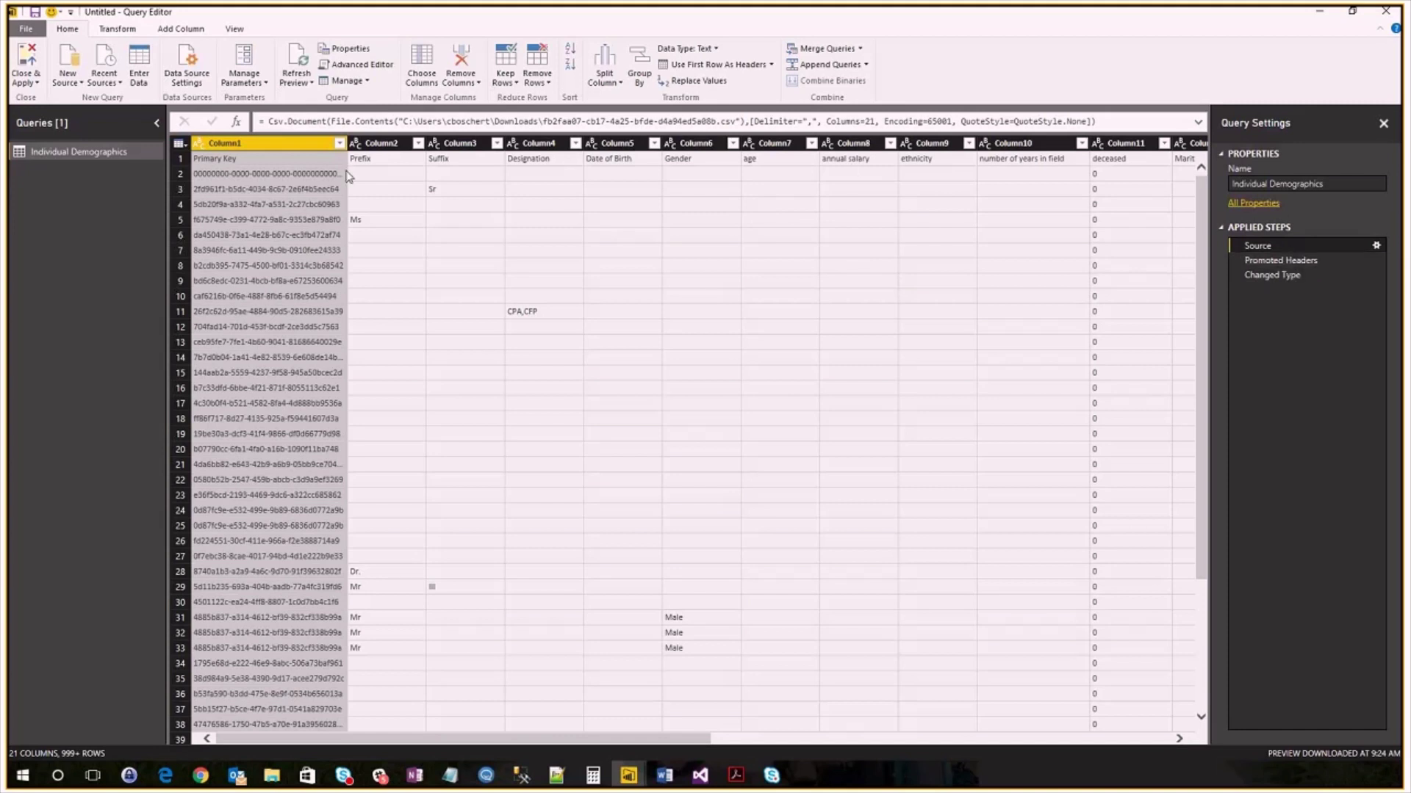
pyautogui.moveTo(450, 162)
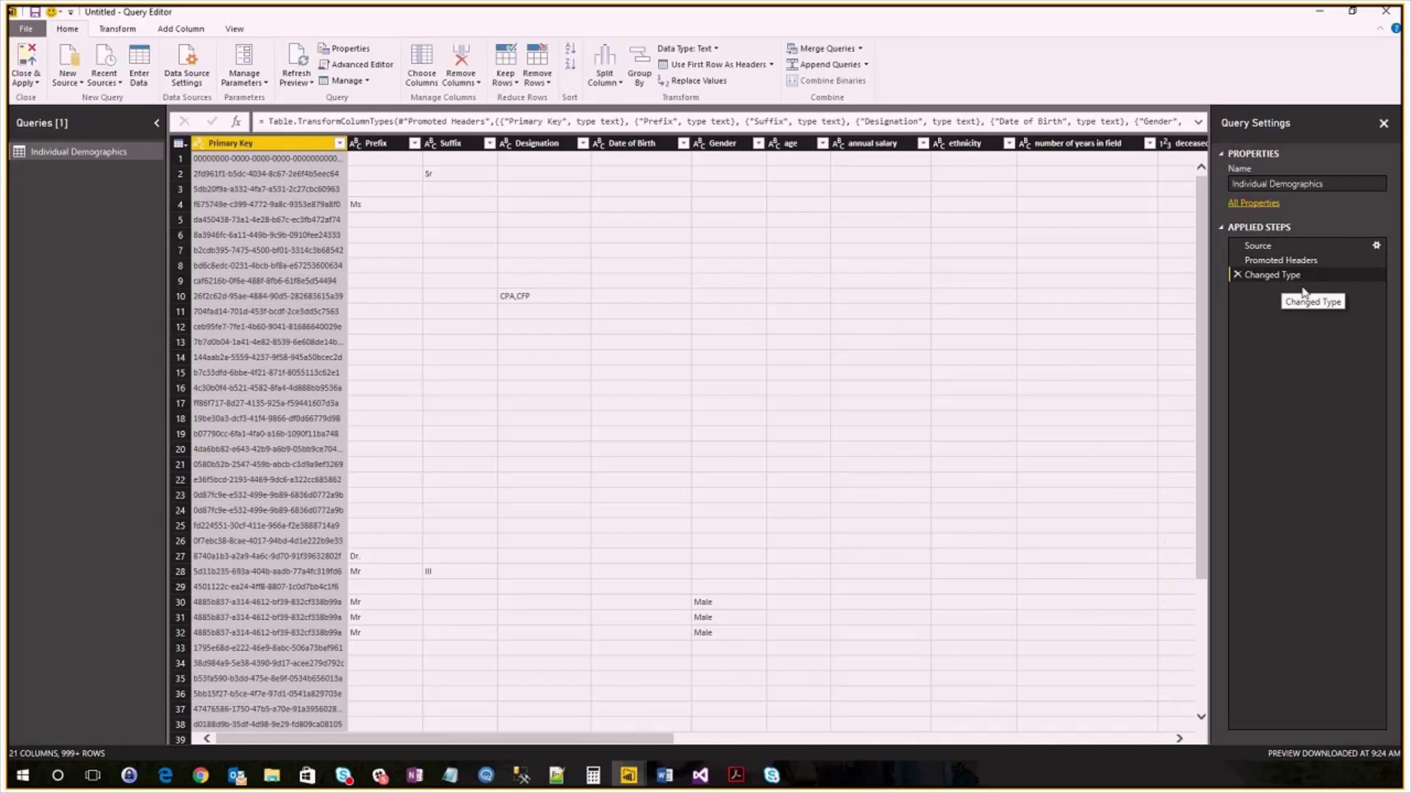
pyautogui.moveTo(638, 742)
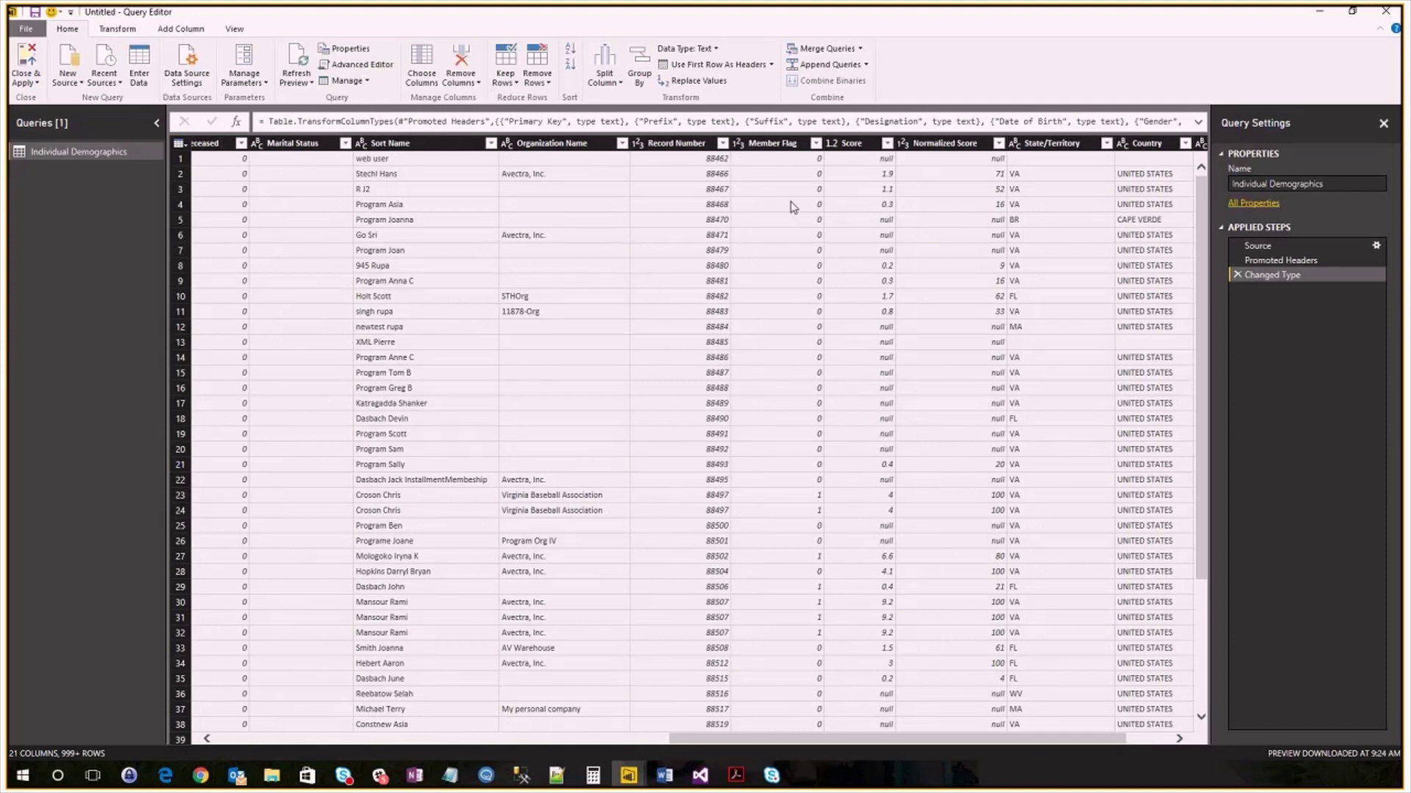
# Step: Change the Member Flag column's data type to Text
pyautogui.click(769, 143)
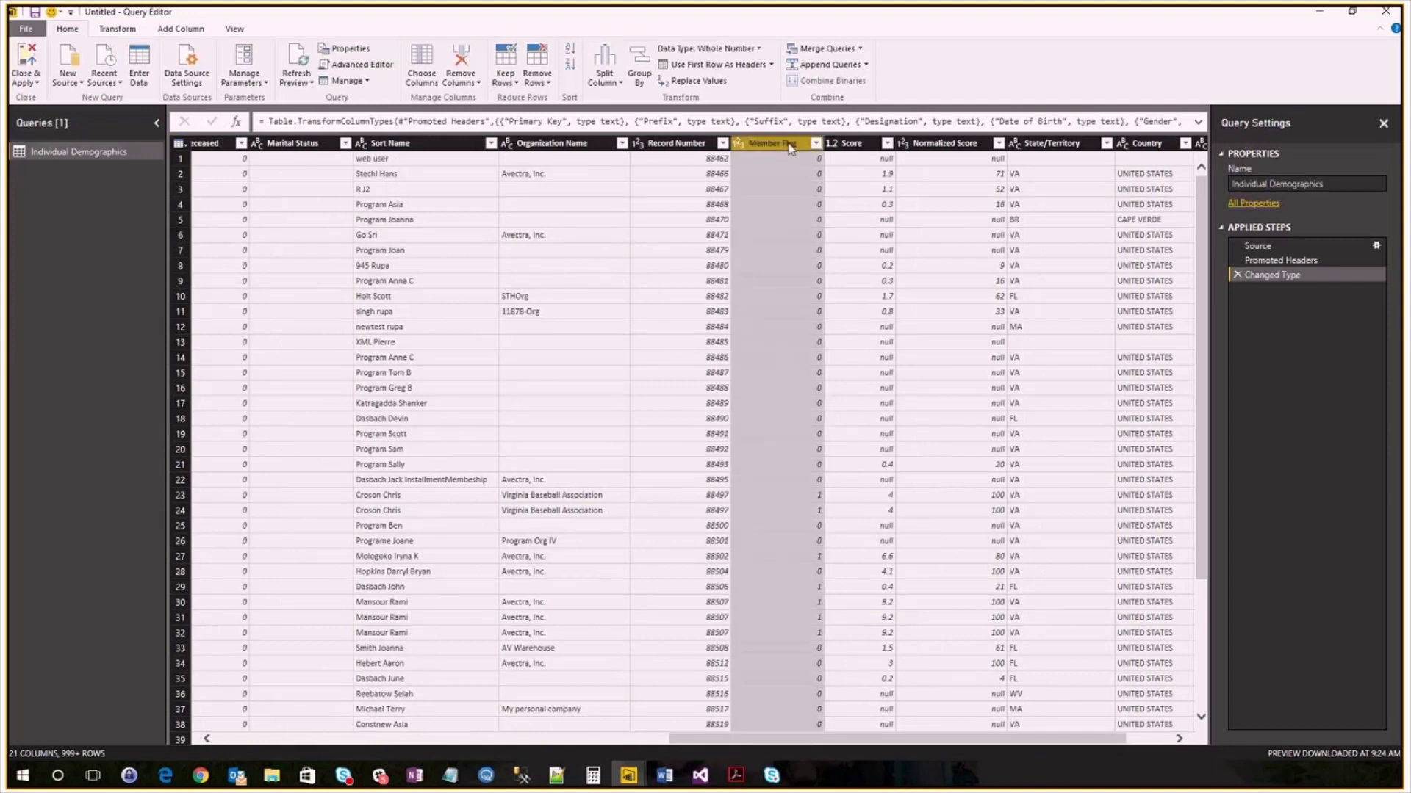
pyautogui.click(708, 48)
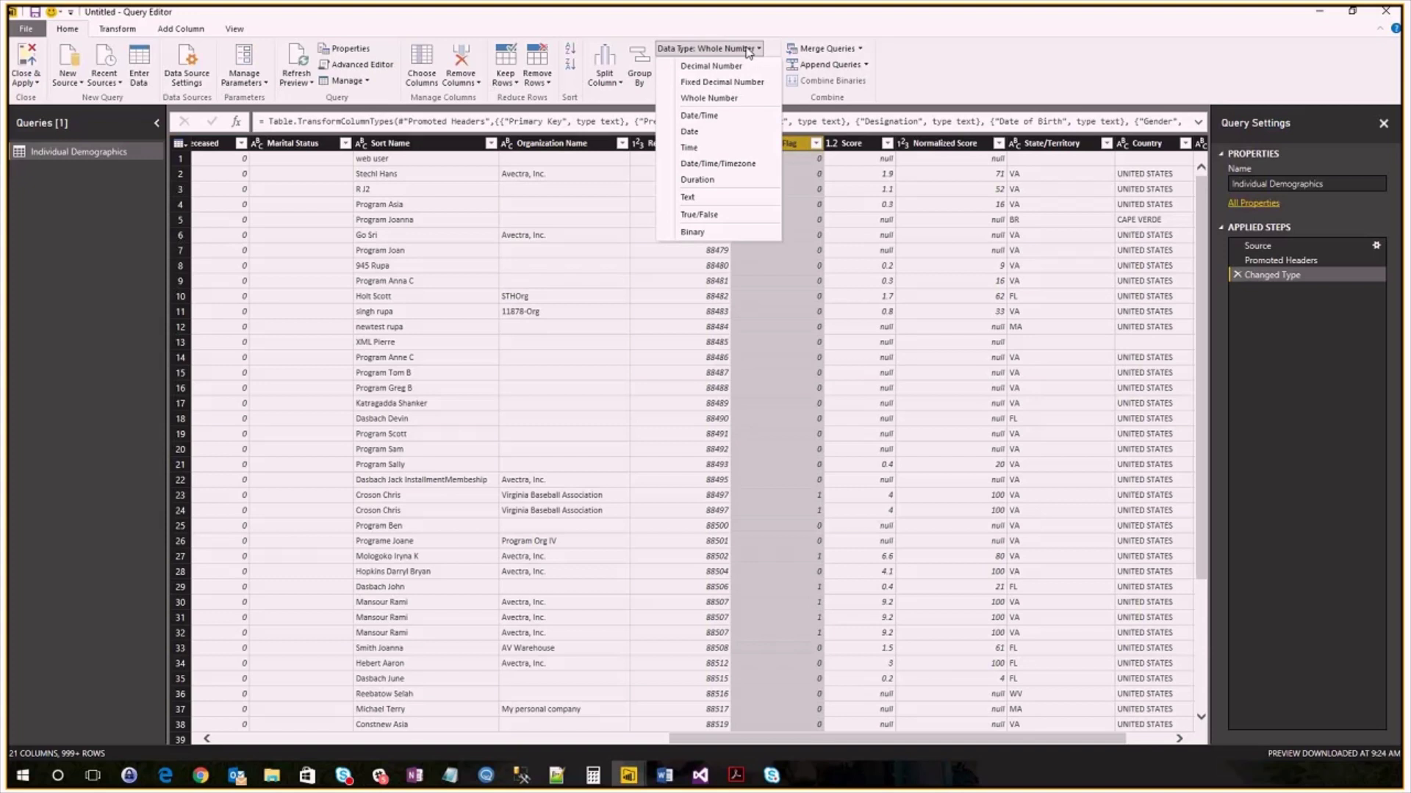
pyautogui.click(688, 196)
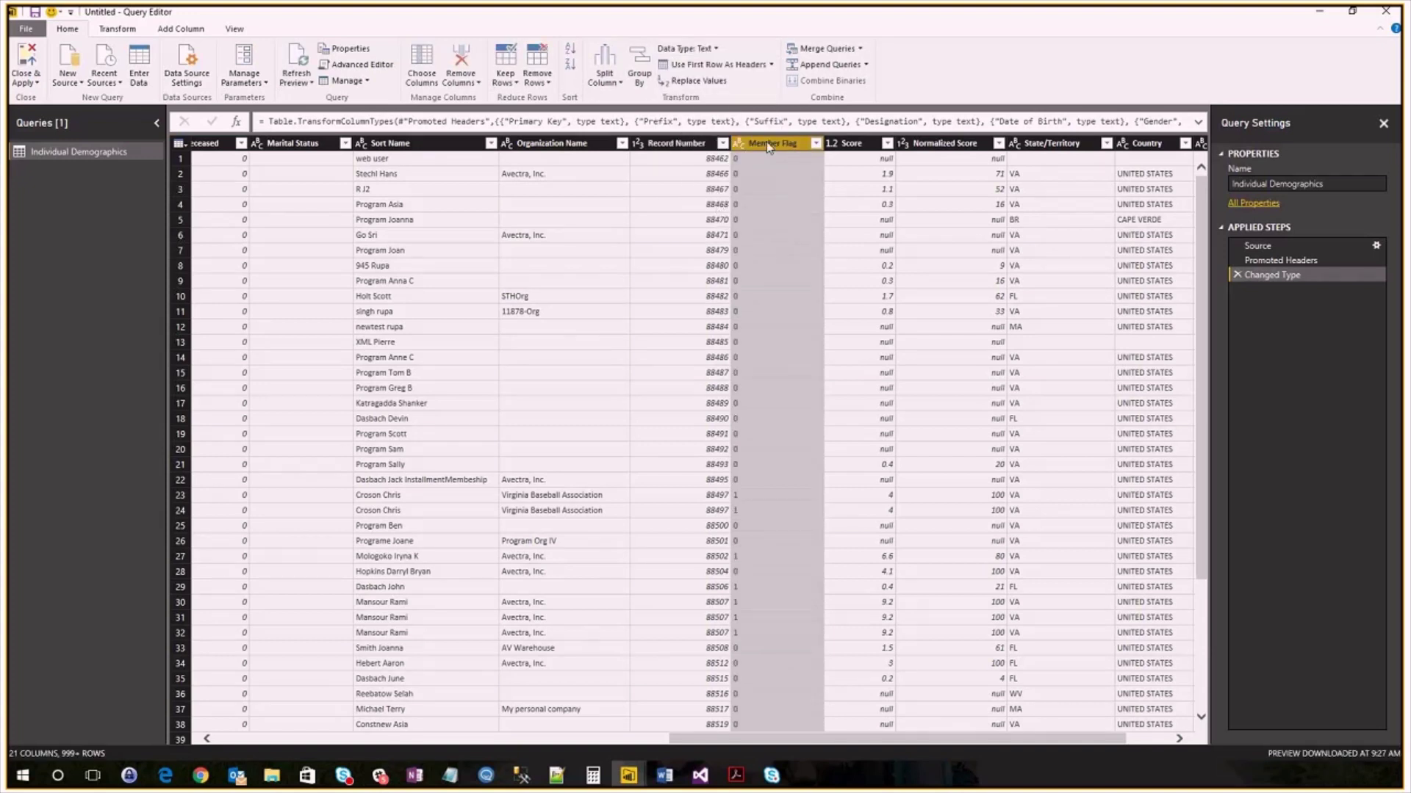
# Step: Replace Member Flag values 0 with No and 1 with Yes
pyautogui.rightClick(769, 143)
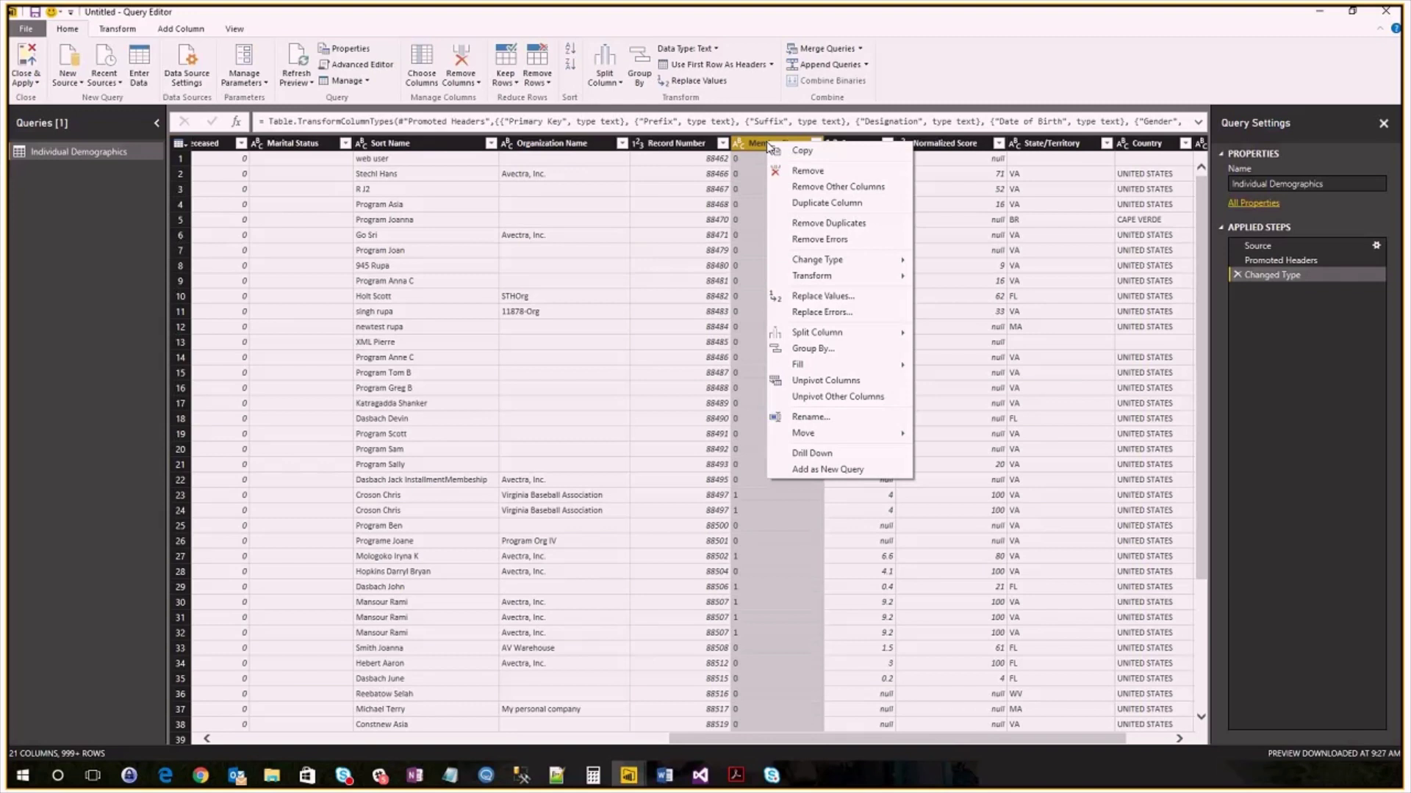
pyautogui.moveTo(821, 297)
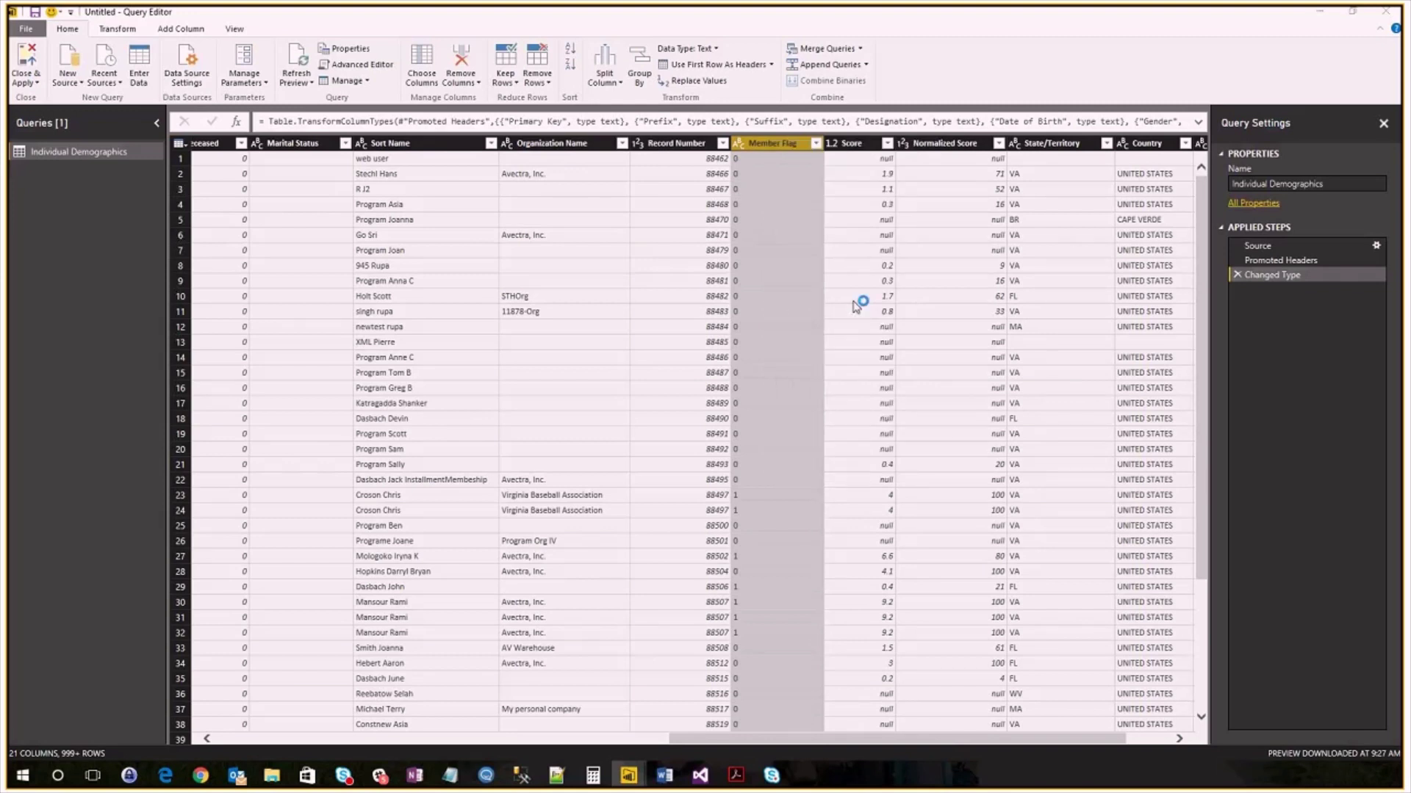
pyautogui.click(693, 80)
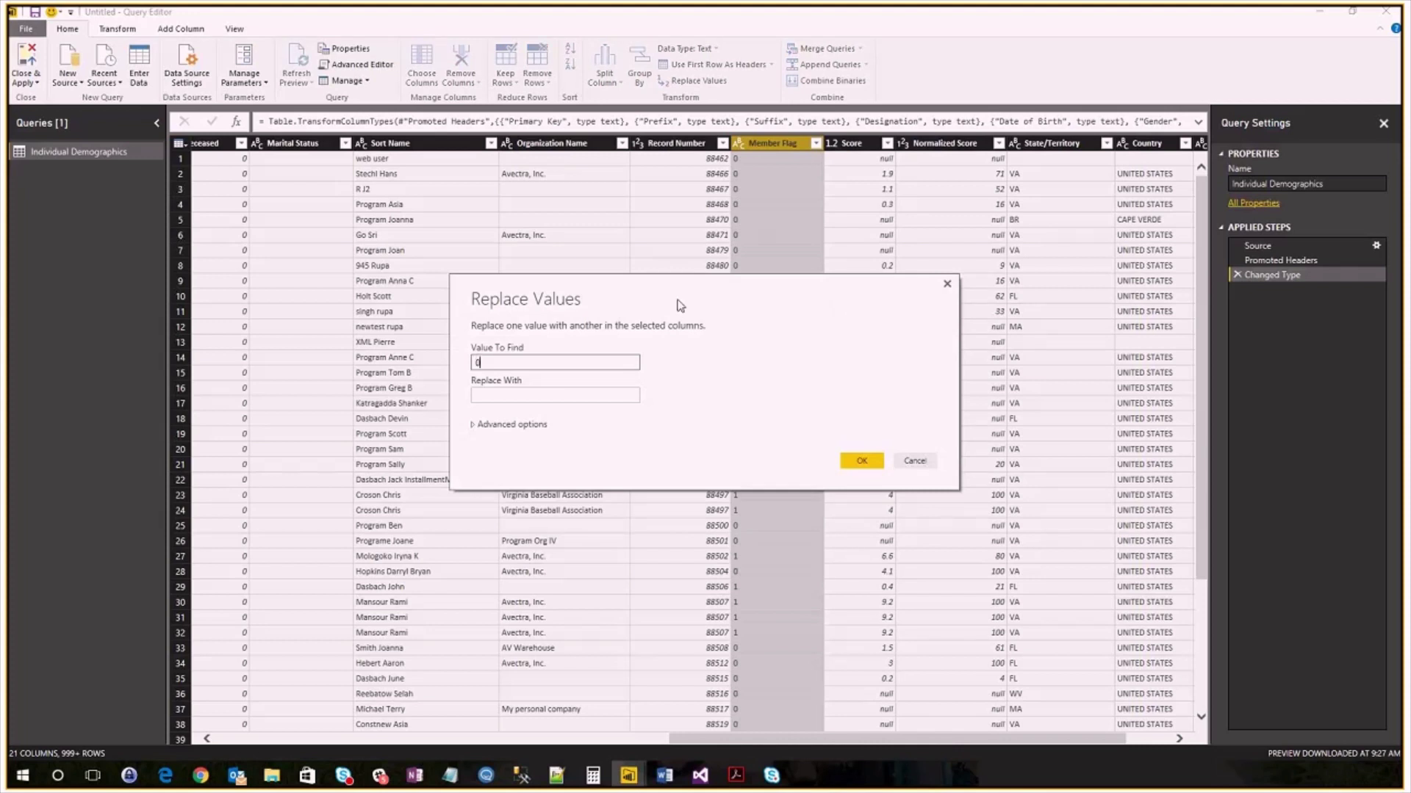
pyautogui.write('No')
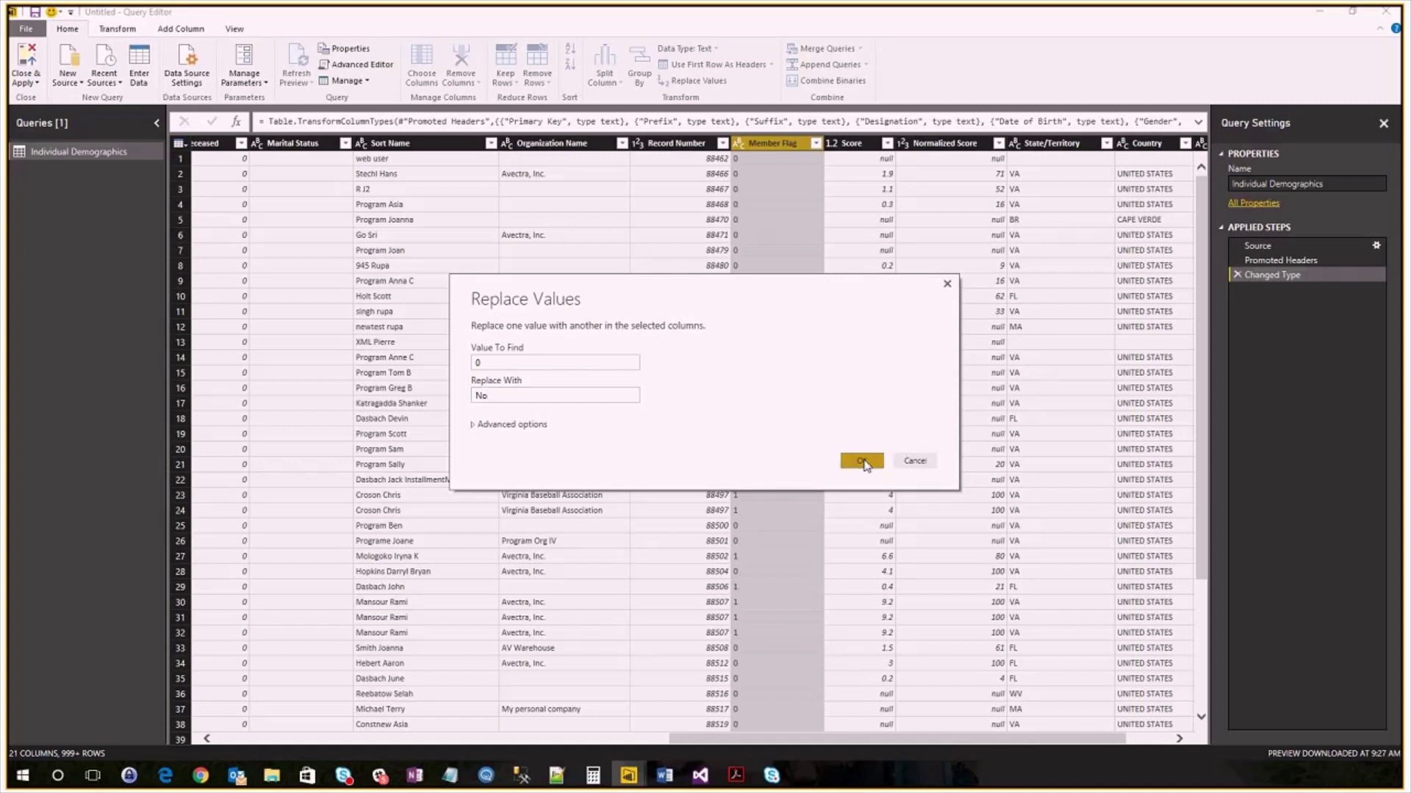
pyautogui.click(859, 461)
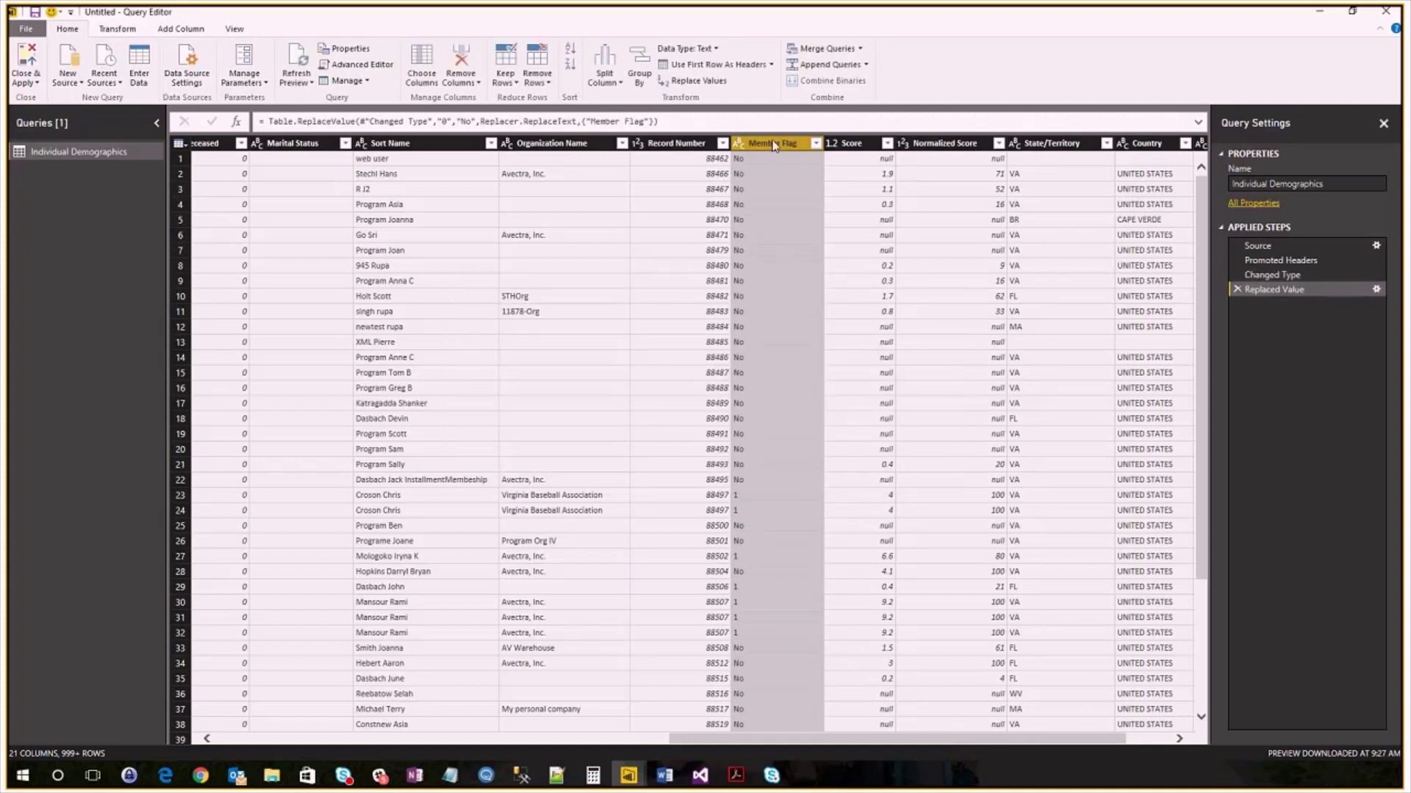
pyautogui.rightClick(770, 142)
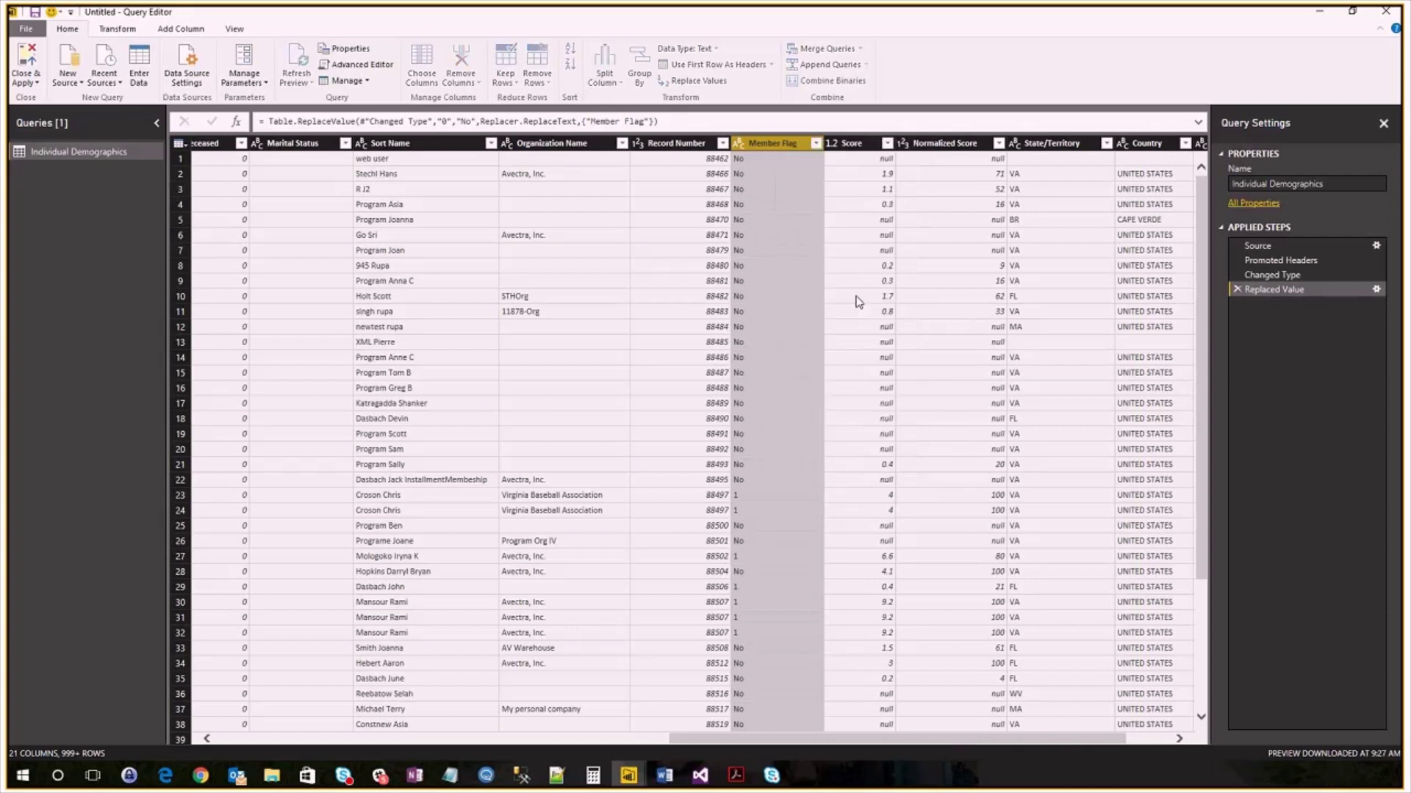
pyautogui.click(688, 80)
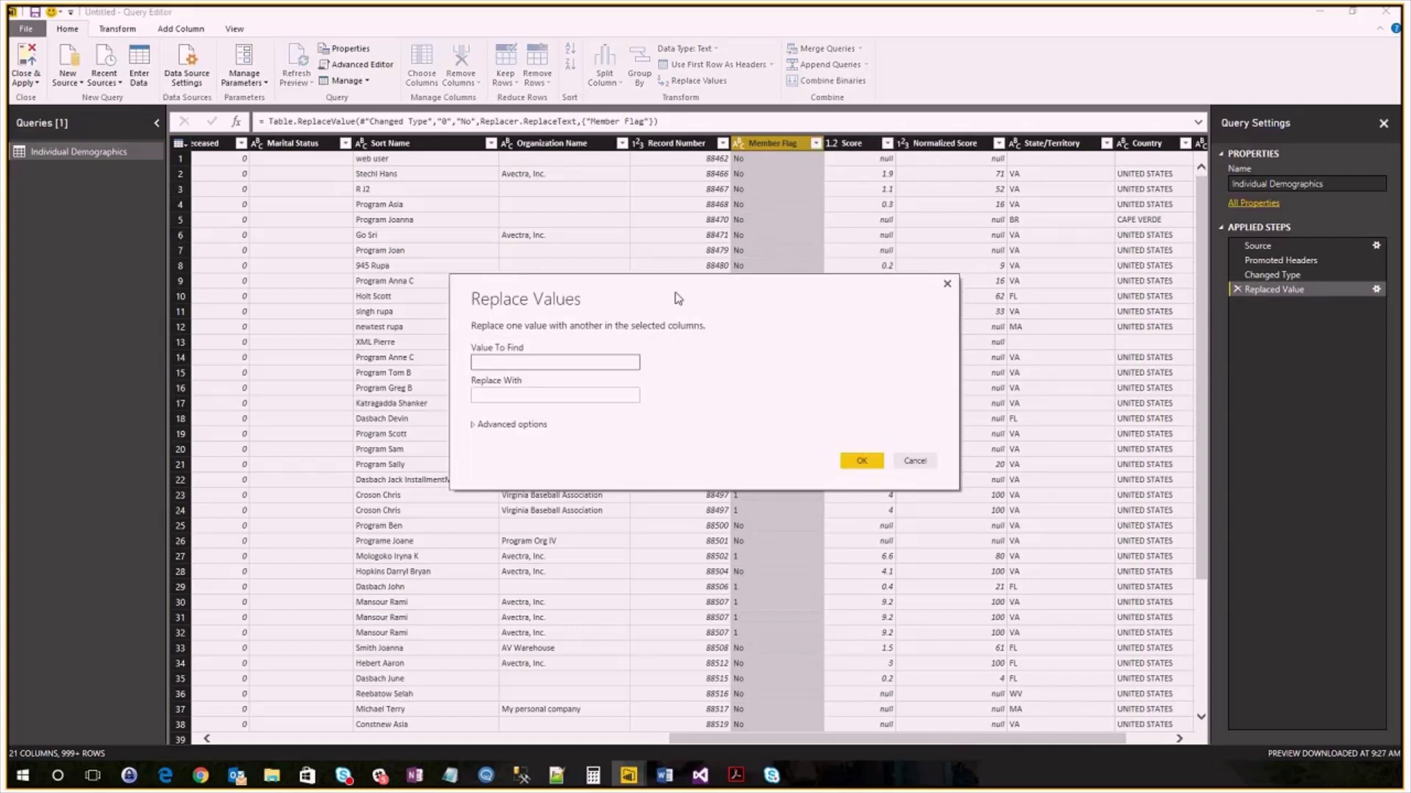
pyautogui.write('Yes')
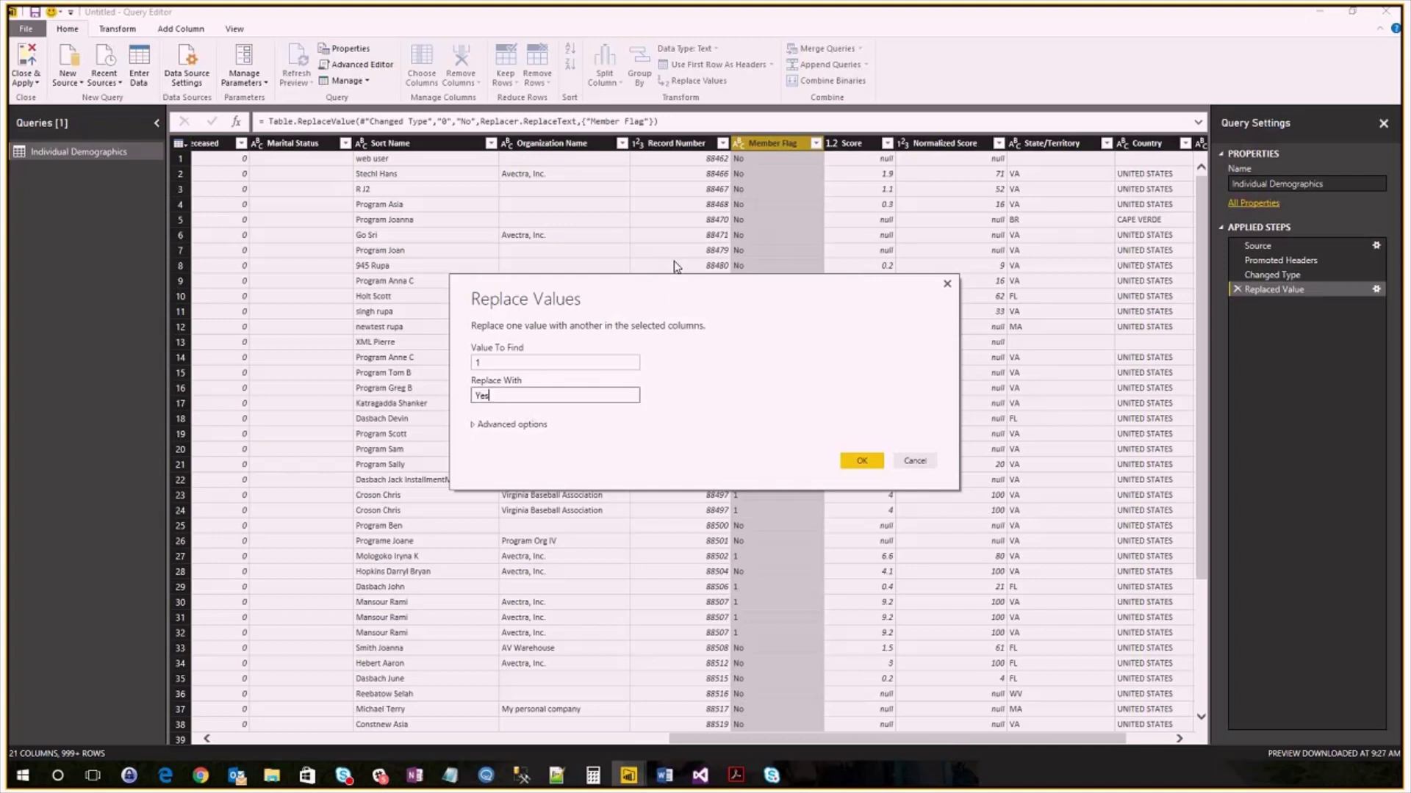
pyautogui.moveTo(861, 460)
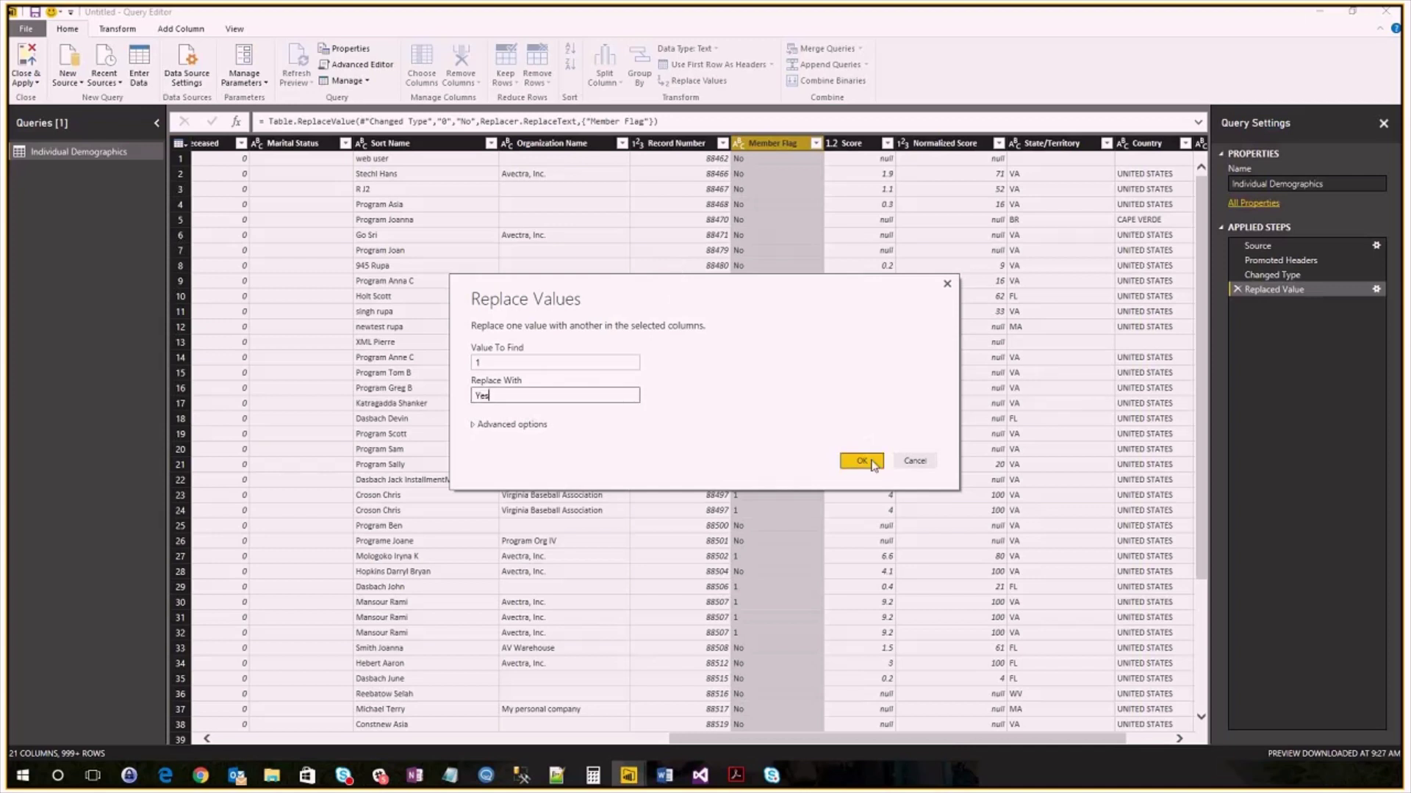
pyautogui.click(859, 461)
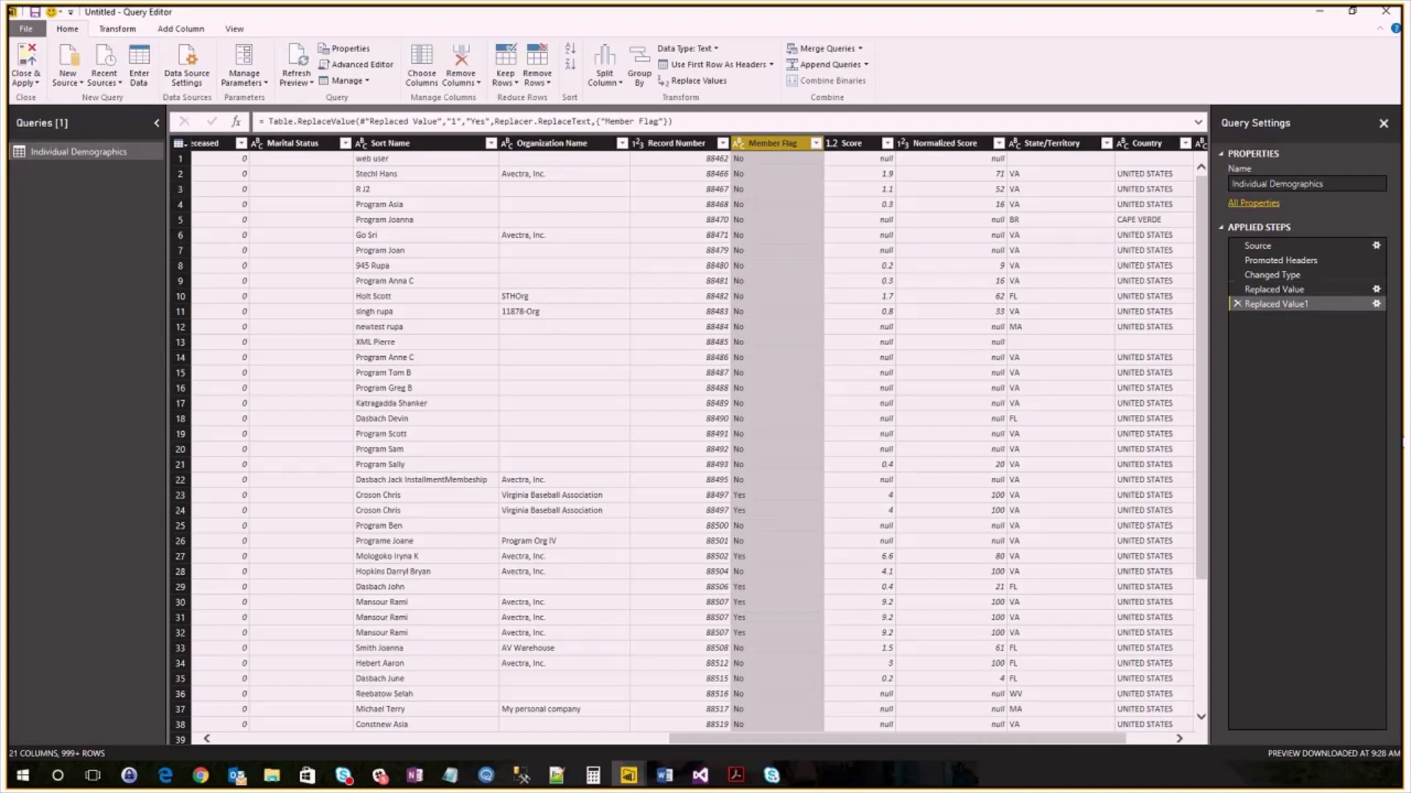
pyautogui.moveTo(1275, 303)
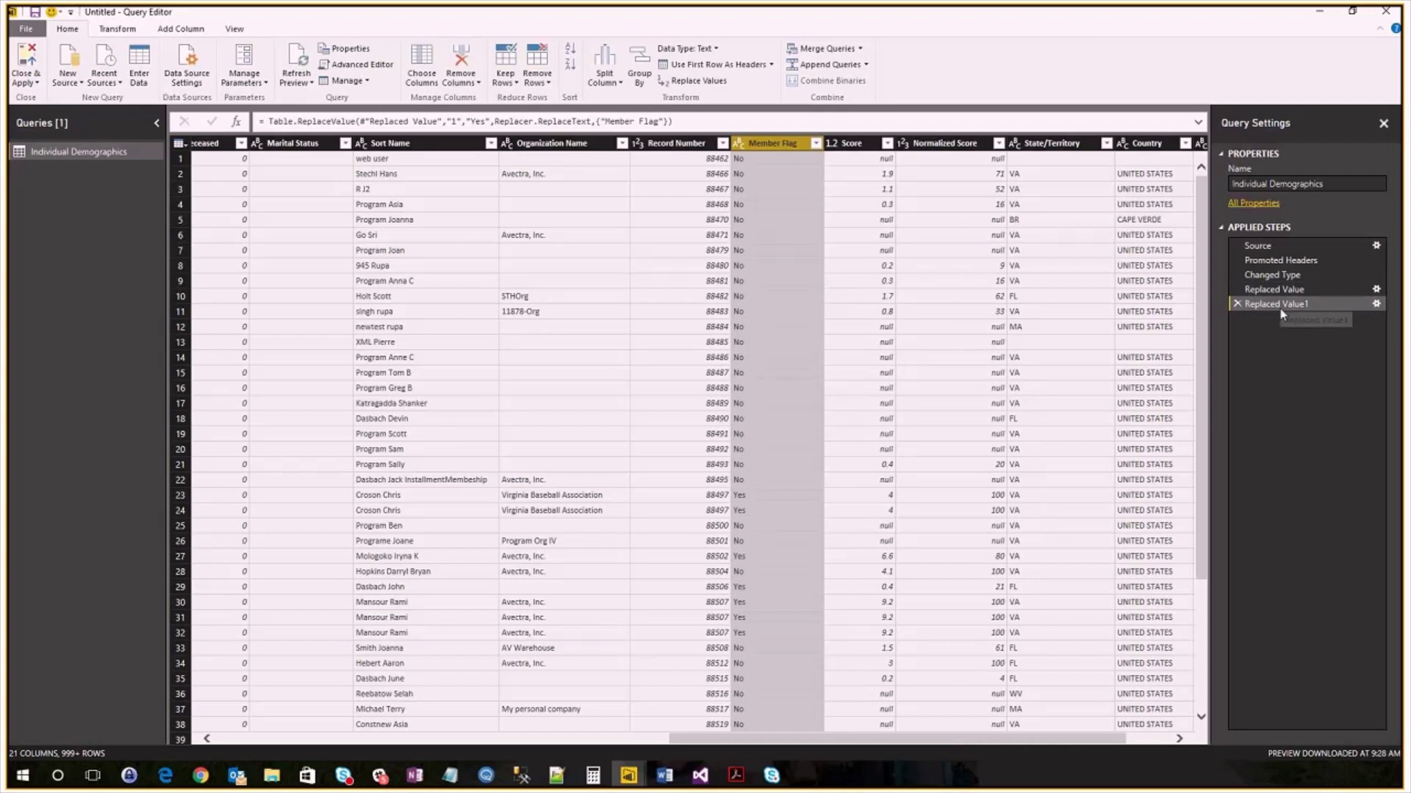
pyautogui.moveTo(1084, 520)
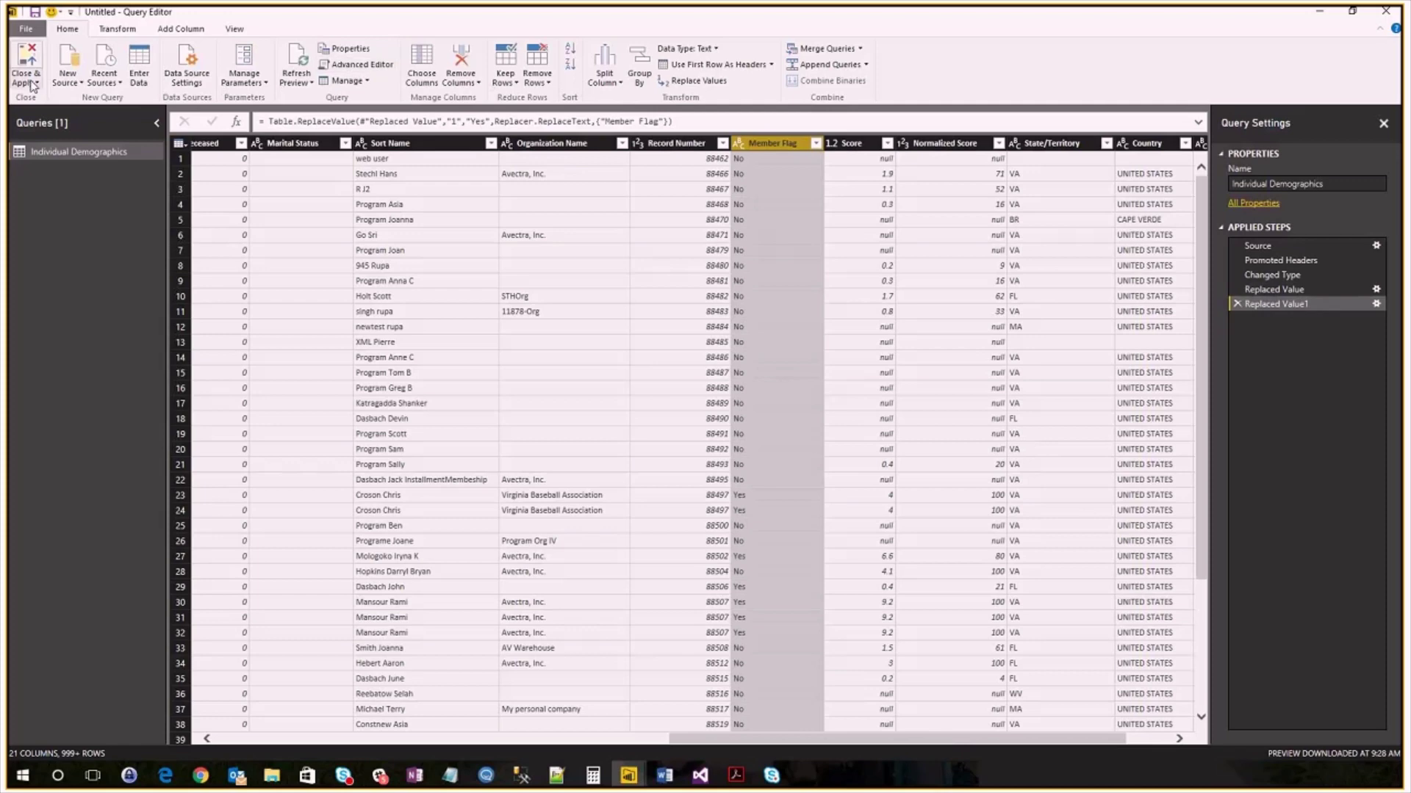
# Step: Apply the query changes, then test the Member Flag slicer by toggling Yes on and off
pyautogui.click(27, 64)
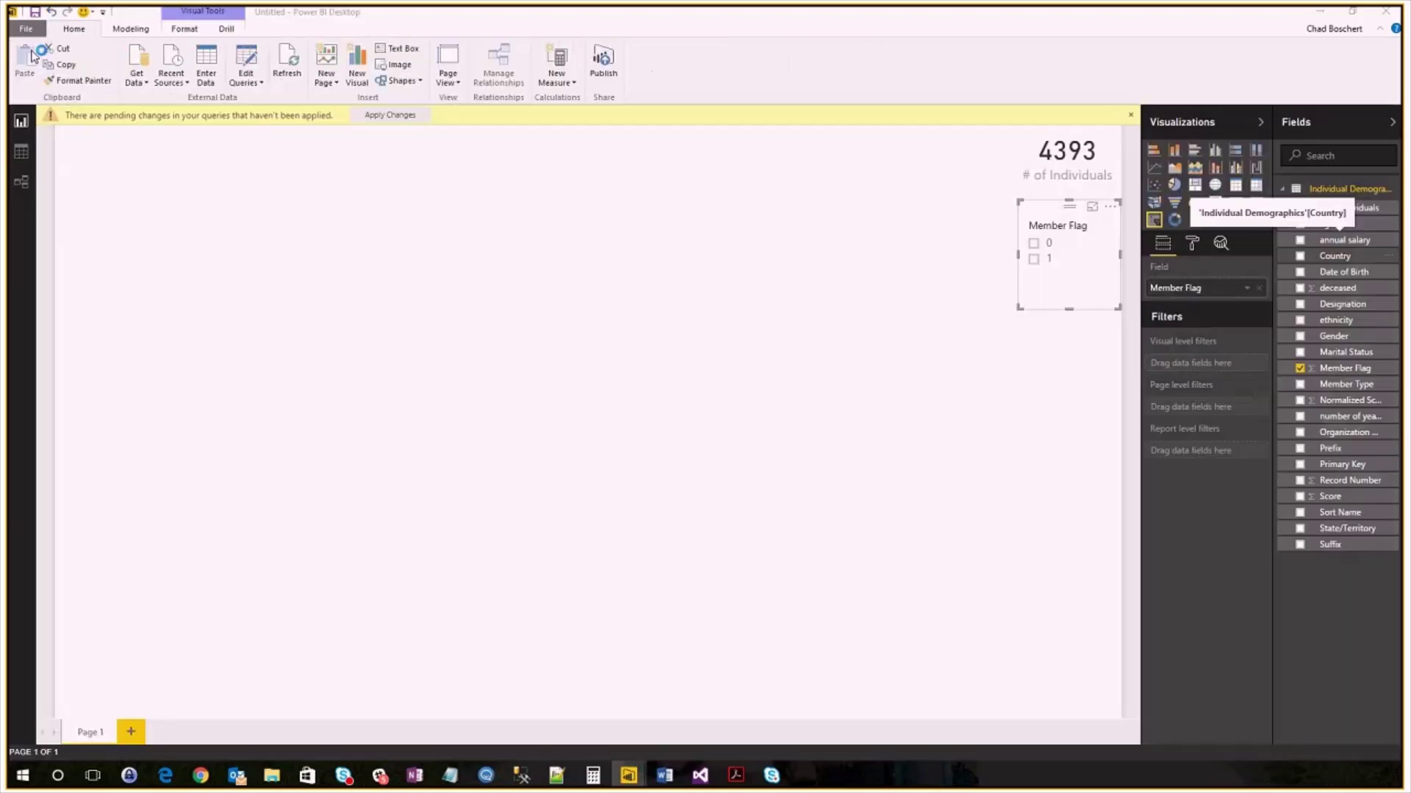
pyautogui.click(389, 114)
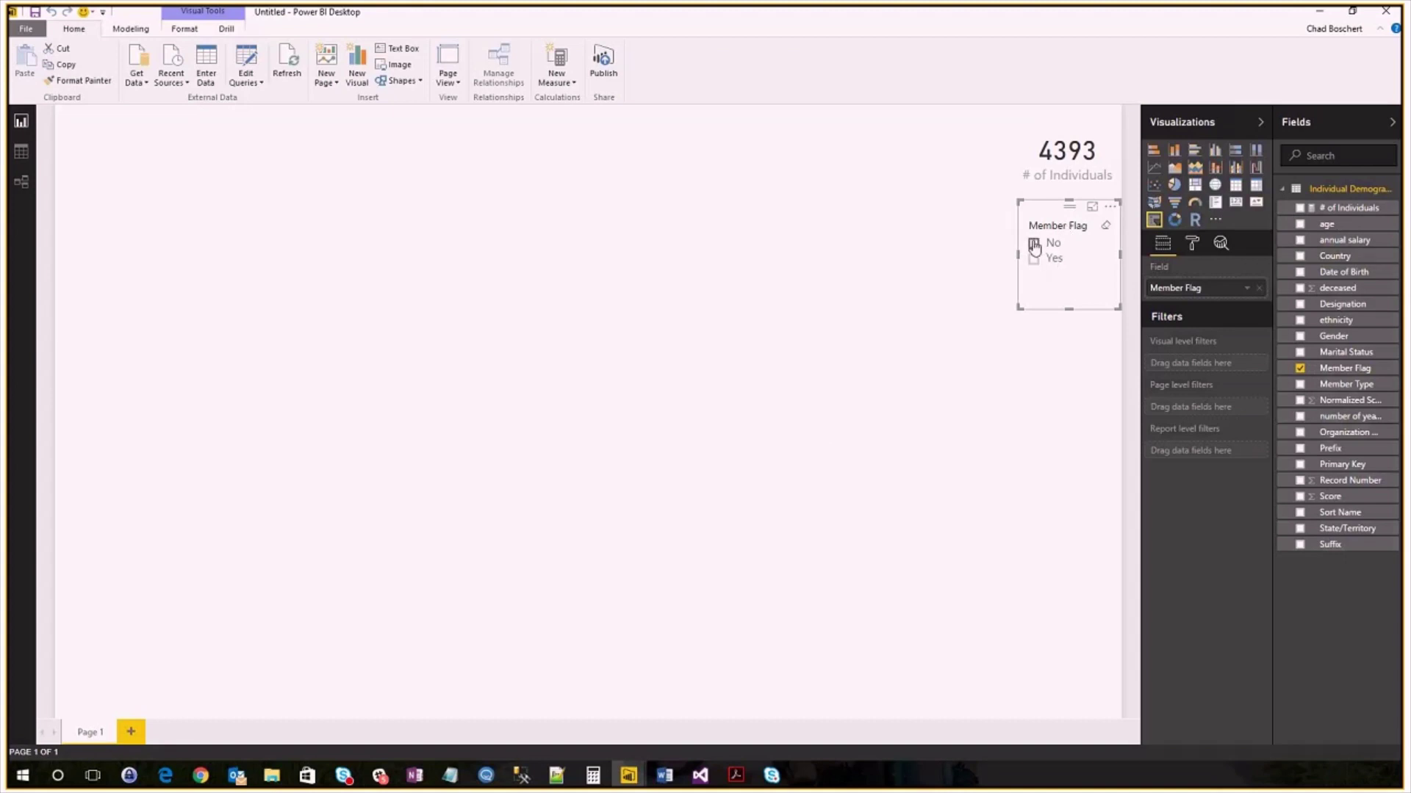
pyautogui.click(1033, 259)
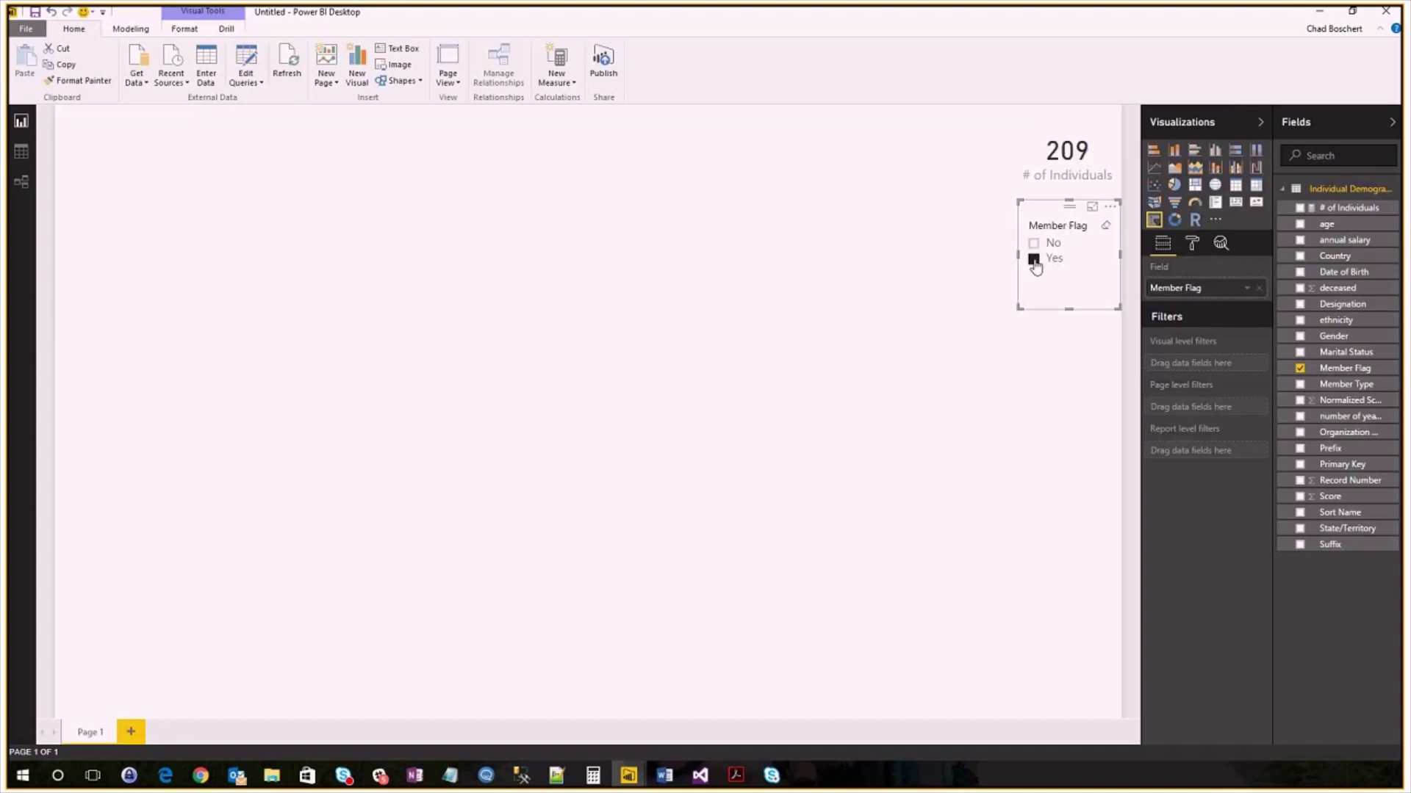
pyautogui.click(1033, 259)
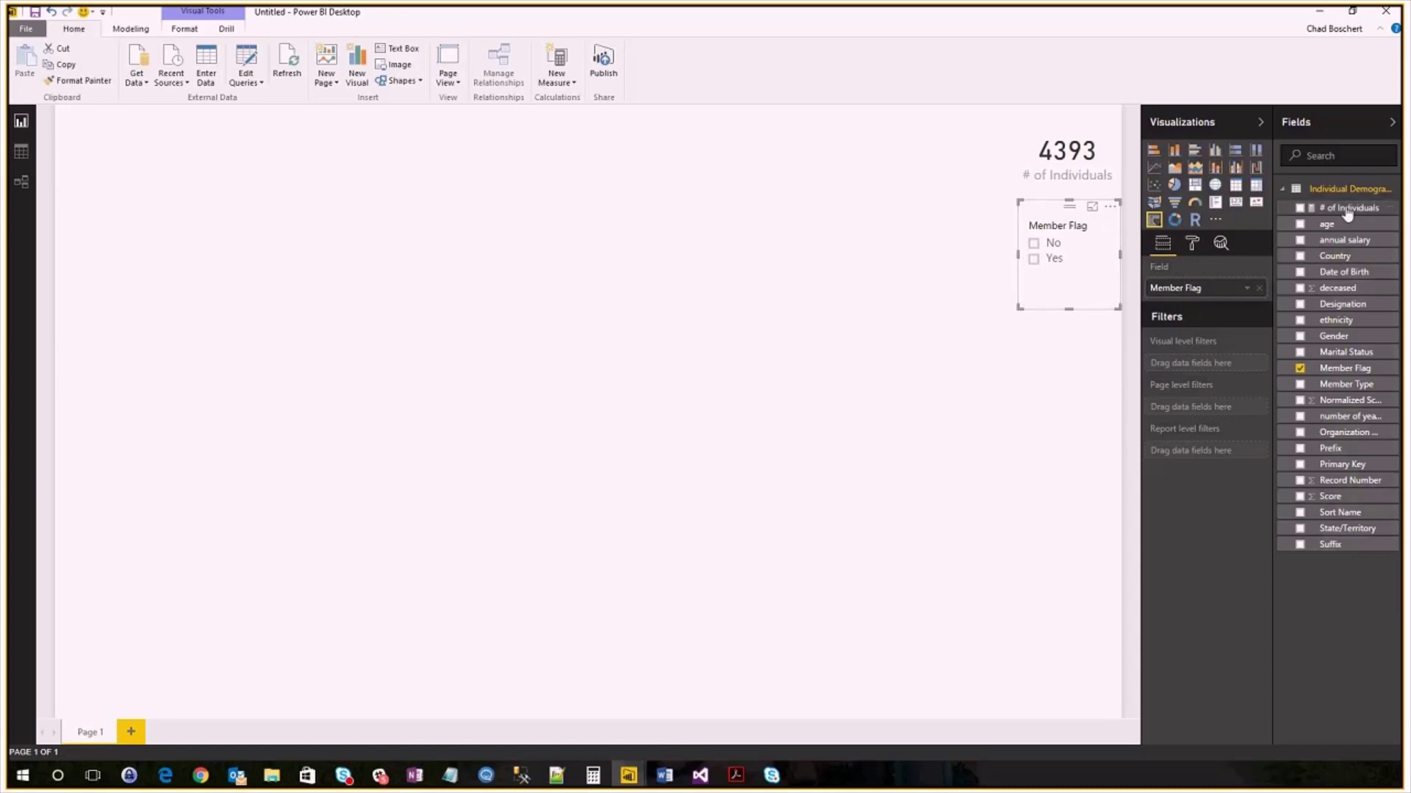
# Step: Add a # of Individuals by Country chart and drill down to State/Territory
pyautogui.moveTo(1350, 208); pyautogui.dragTo(517, 240)
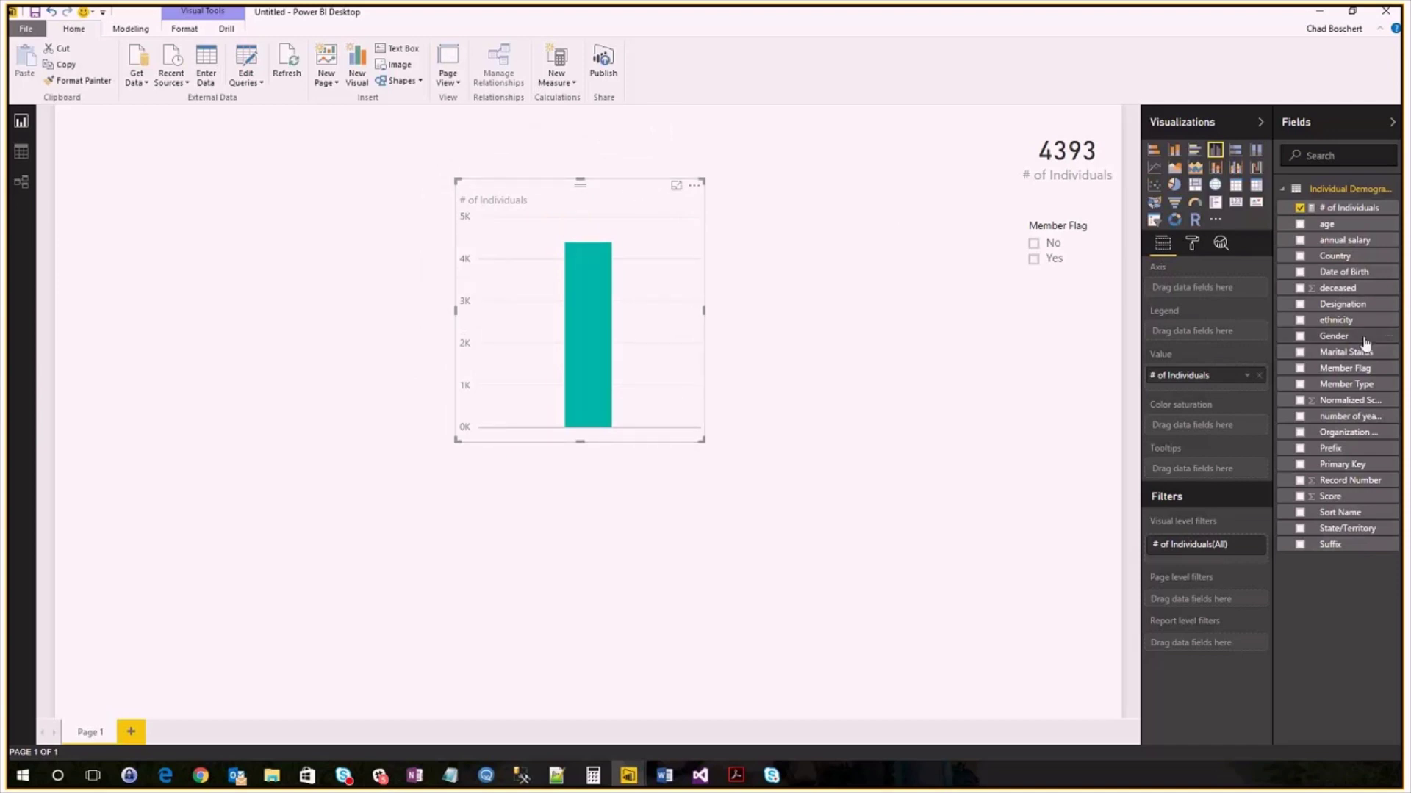
pyautogui.moveTo(1334, 480)
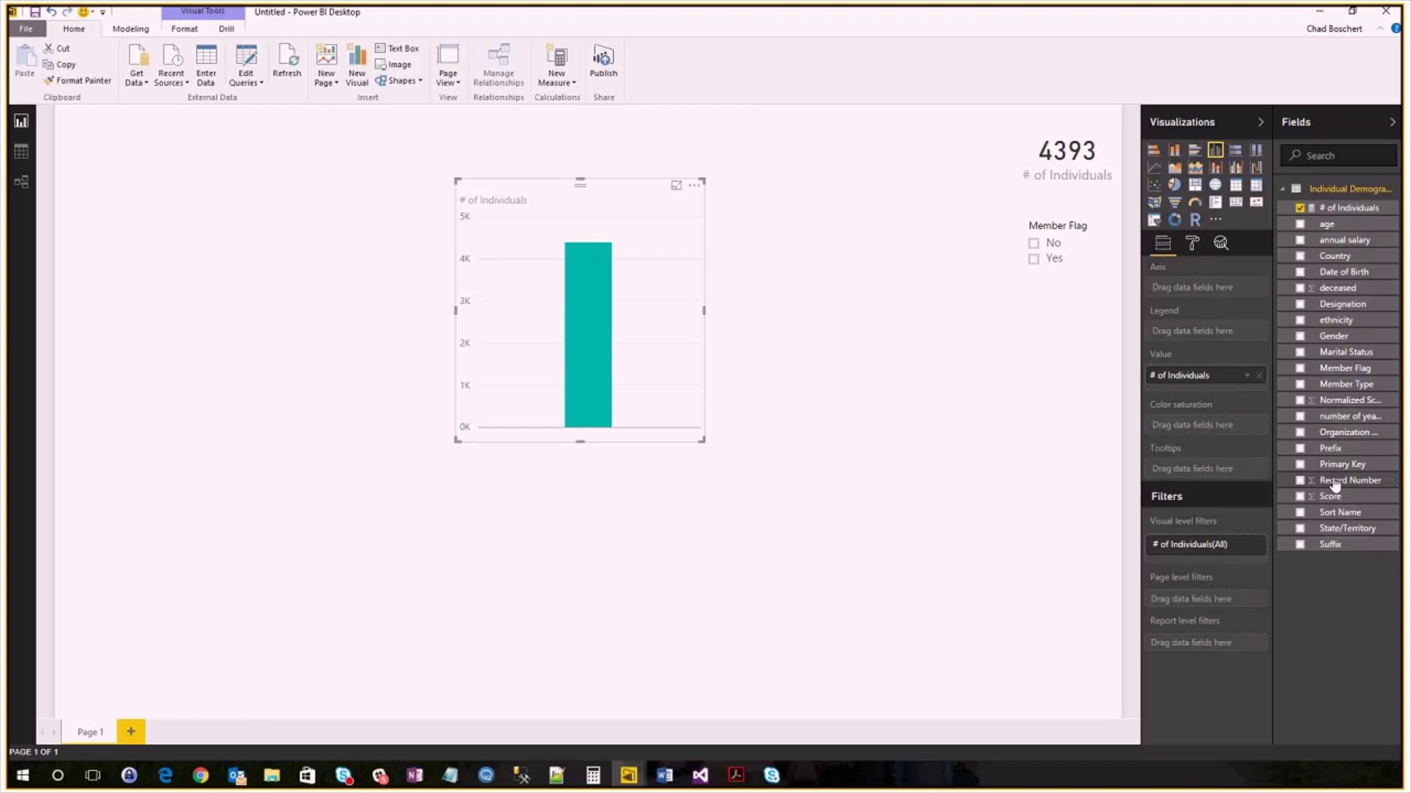
pyautogui.moveTo(1357, 530)
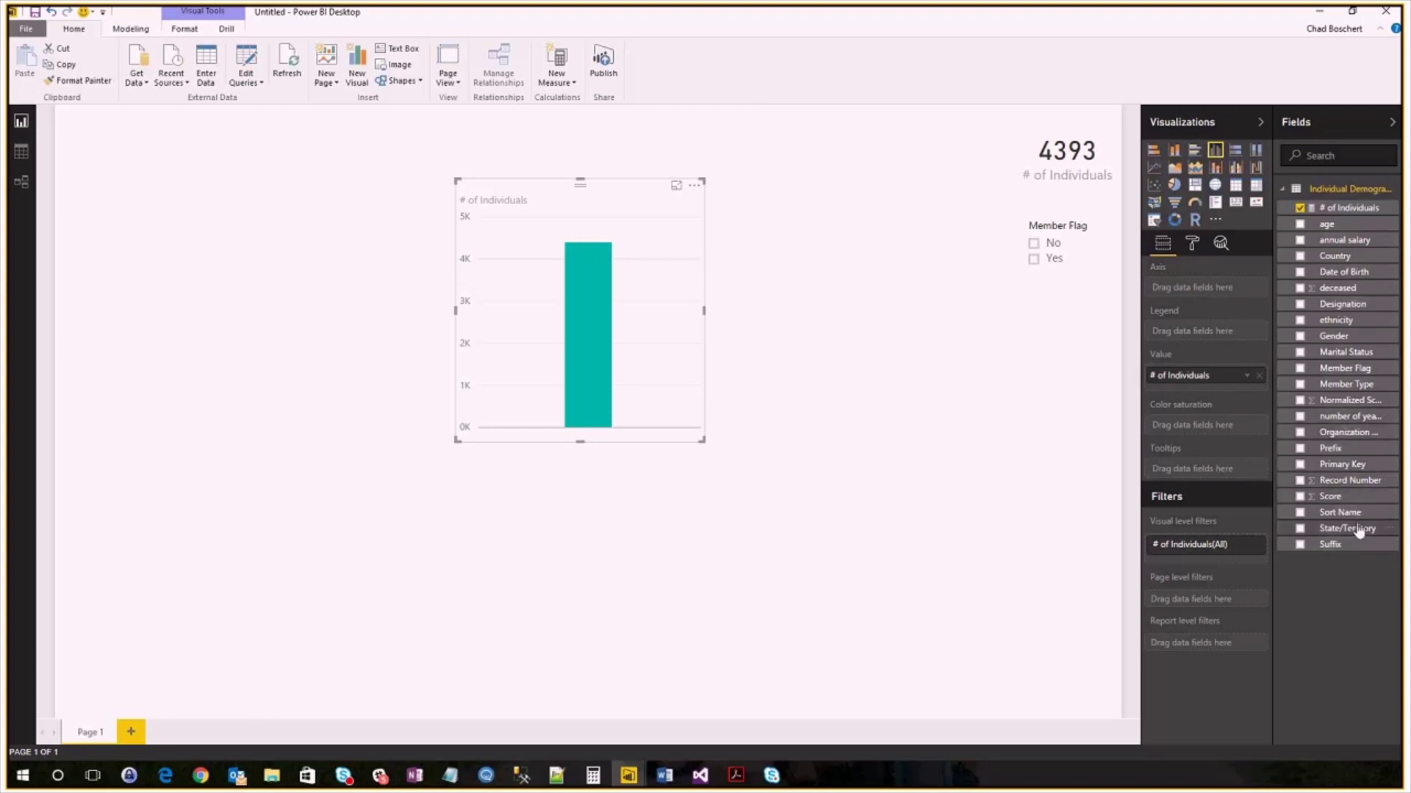
pyautogui.moveTo(1346, 528)
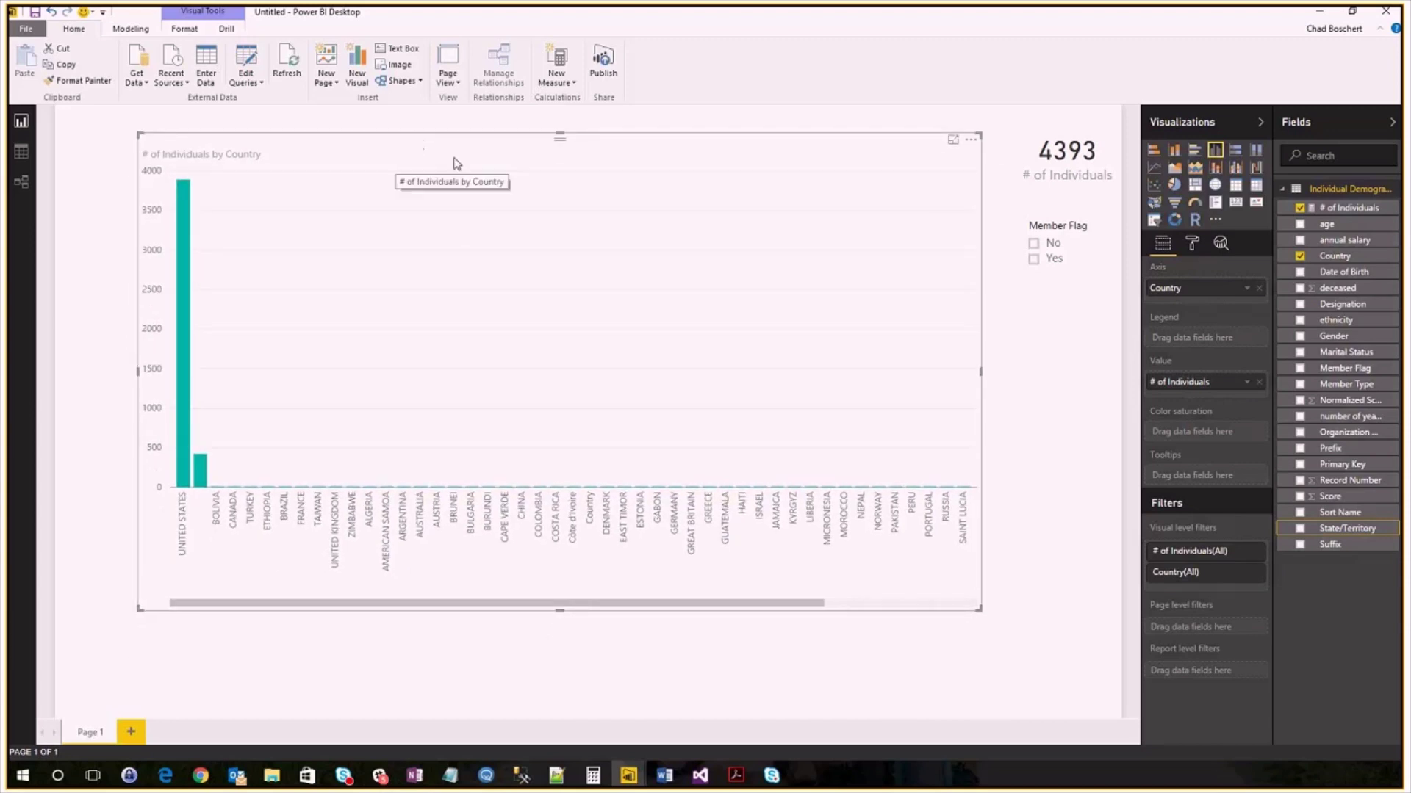
pyautogui.moveTo(160, 496)
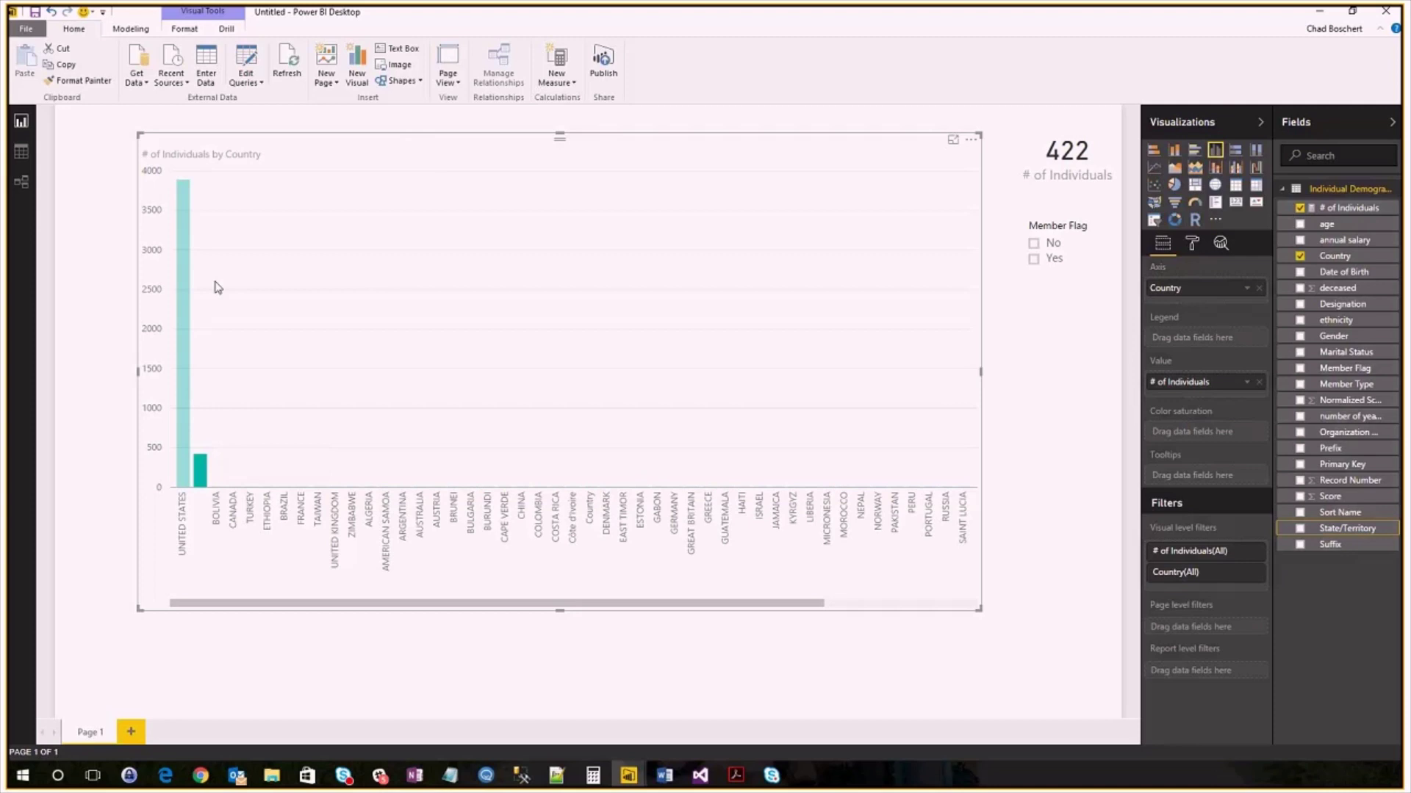
pyautogui.moveTo(191, 445)
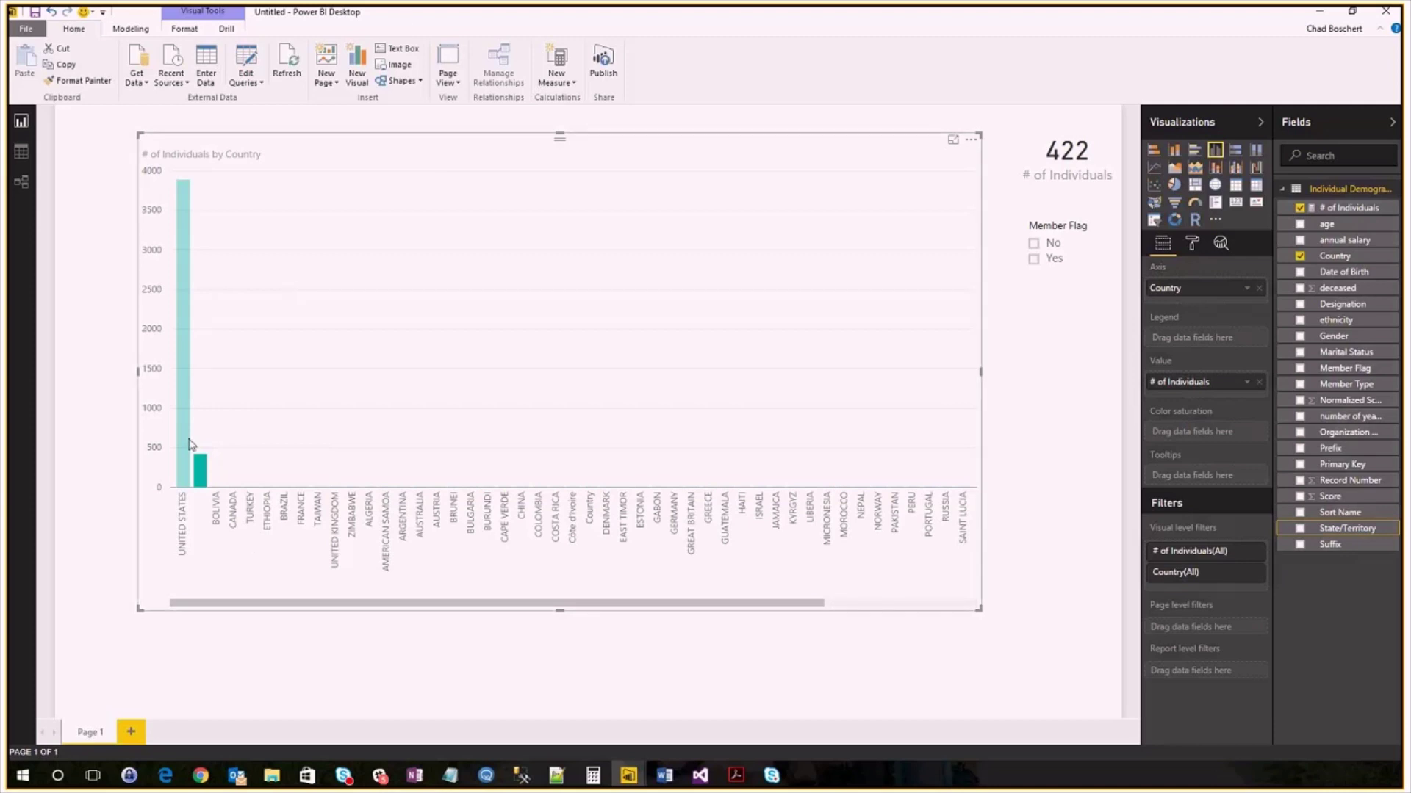
pyautogui.moveTo(203, 472)
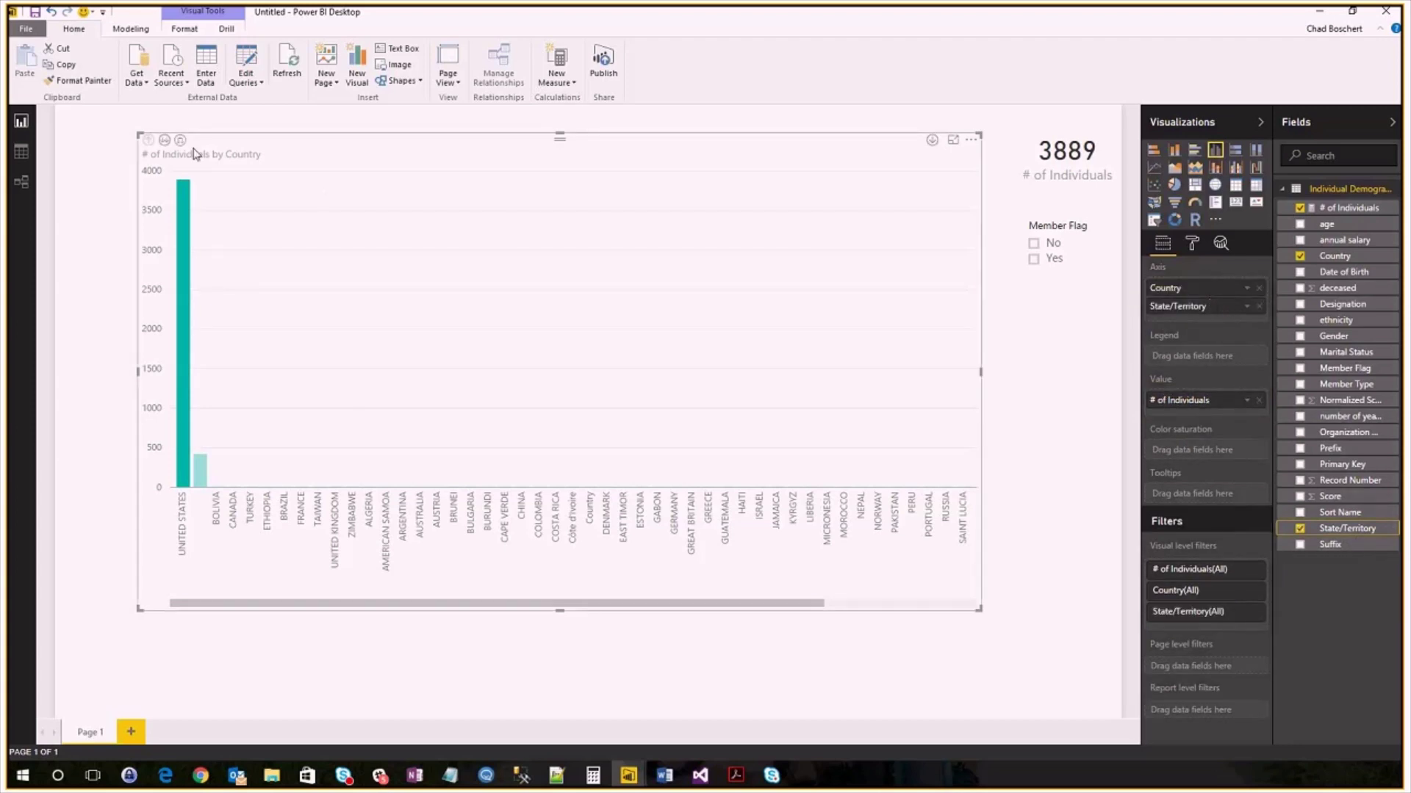
pyautogui.moveTo(165, 140)
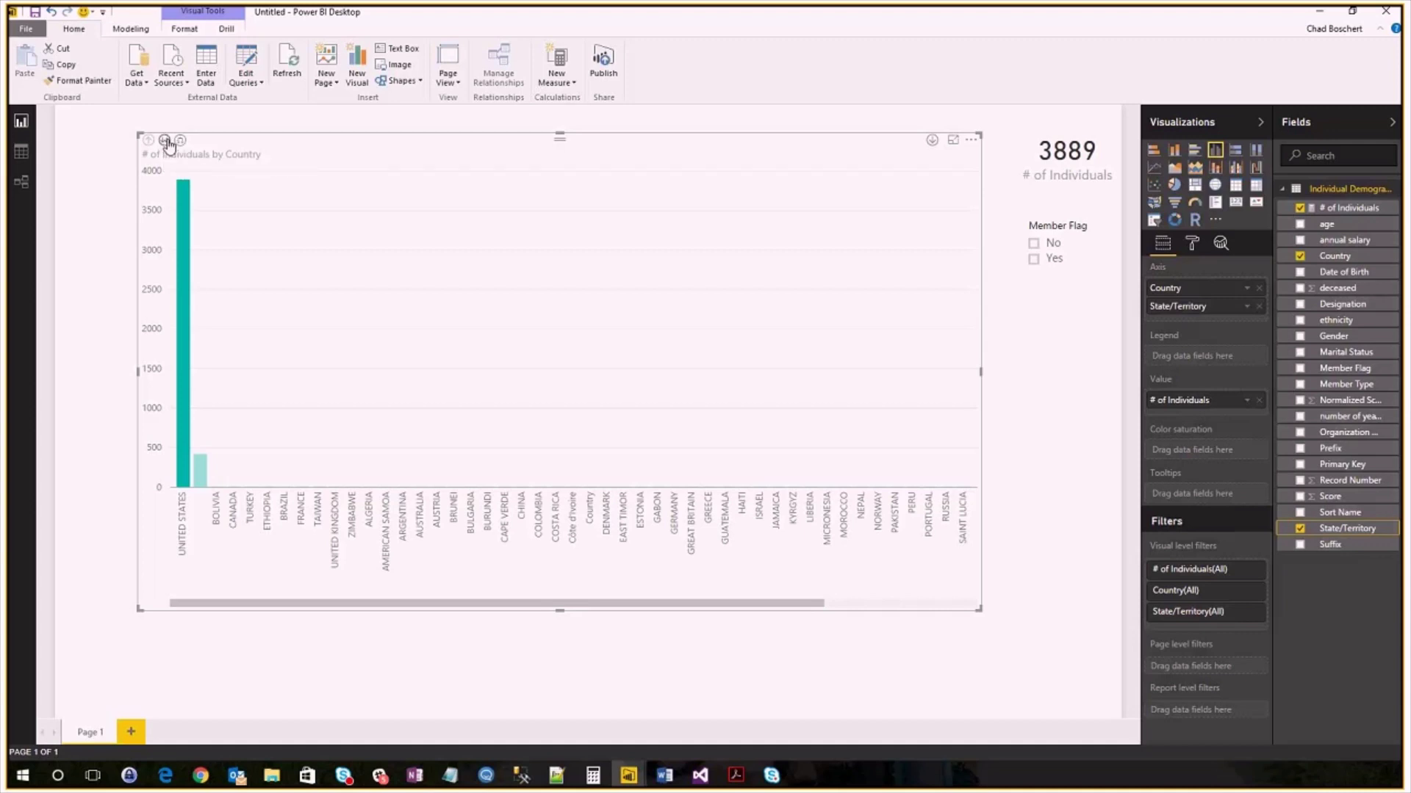
pyautogui.click(168, 141)
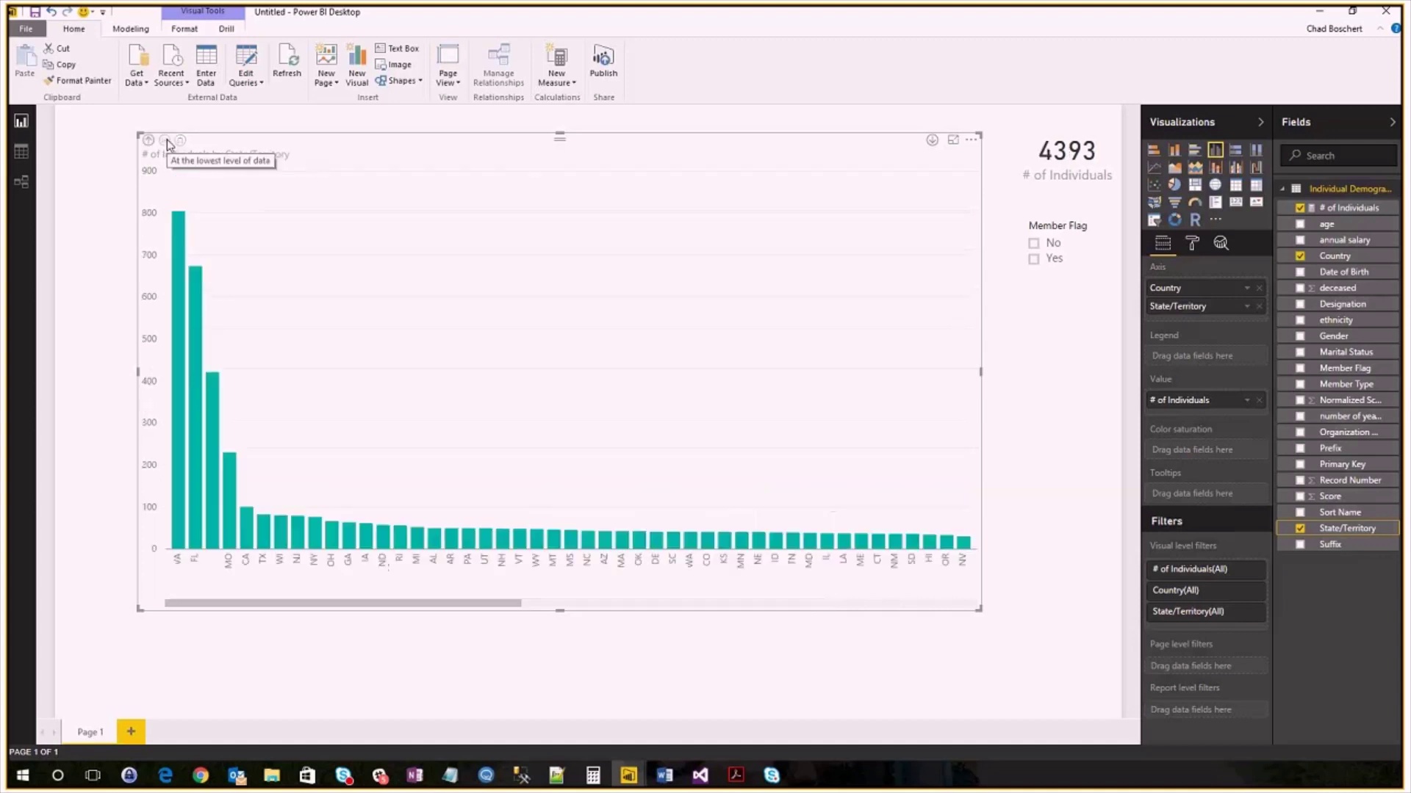
pyautogui.moveTo(229, 263)
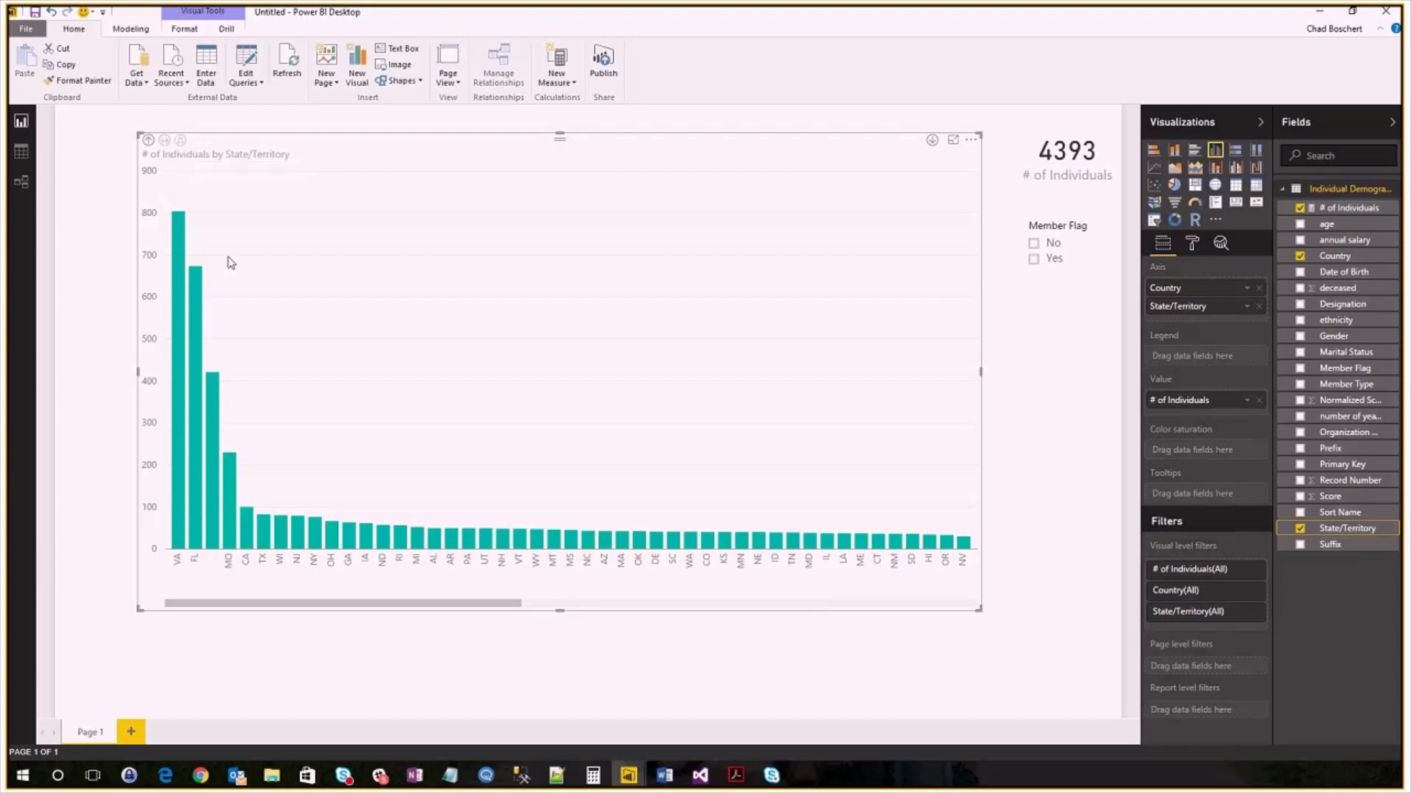
pyautogui.moveTo(193, 352)
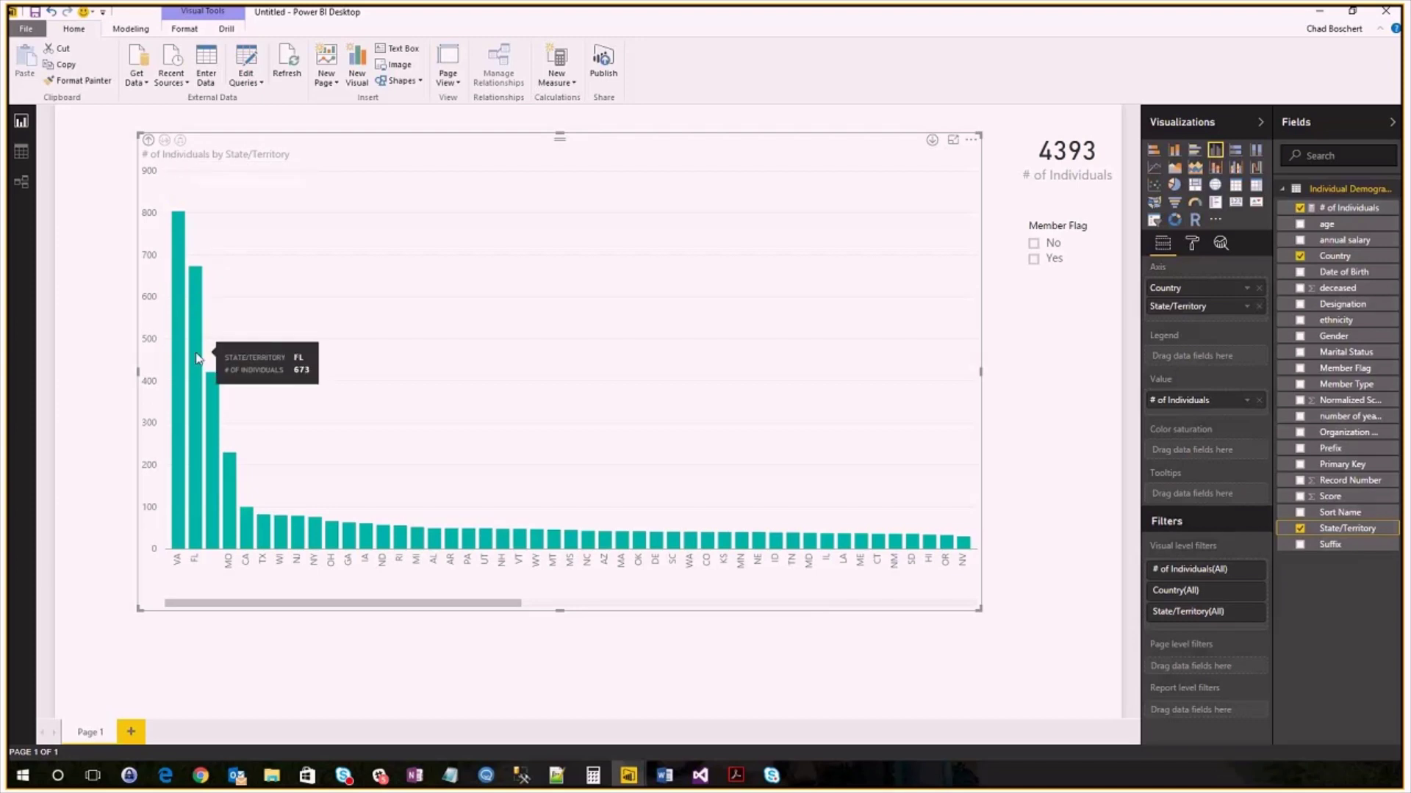
pyautogui.moveTo(249, 516)
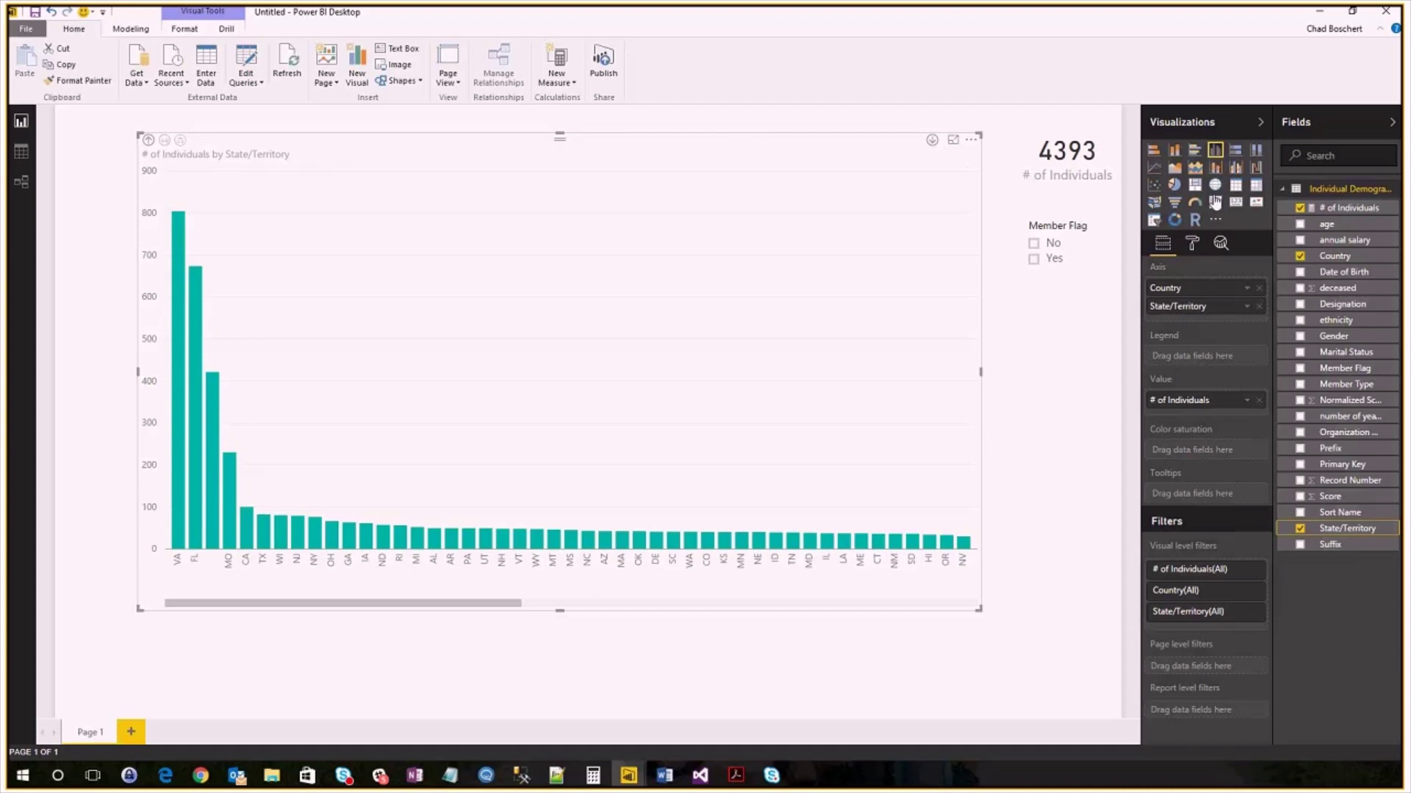
pyautogui.moveTo(1154, 204)
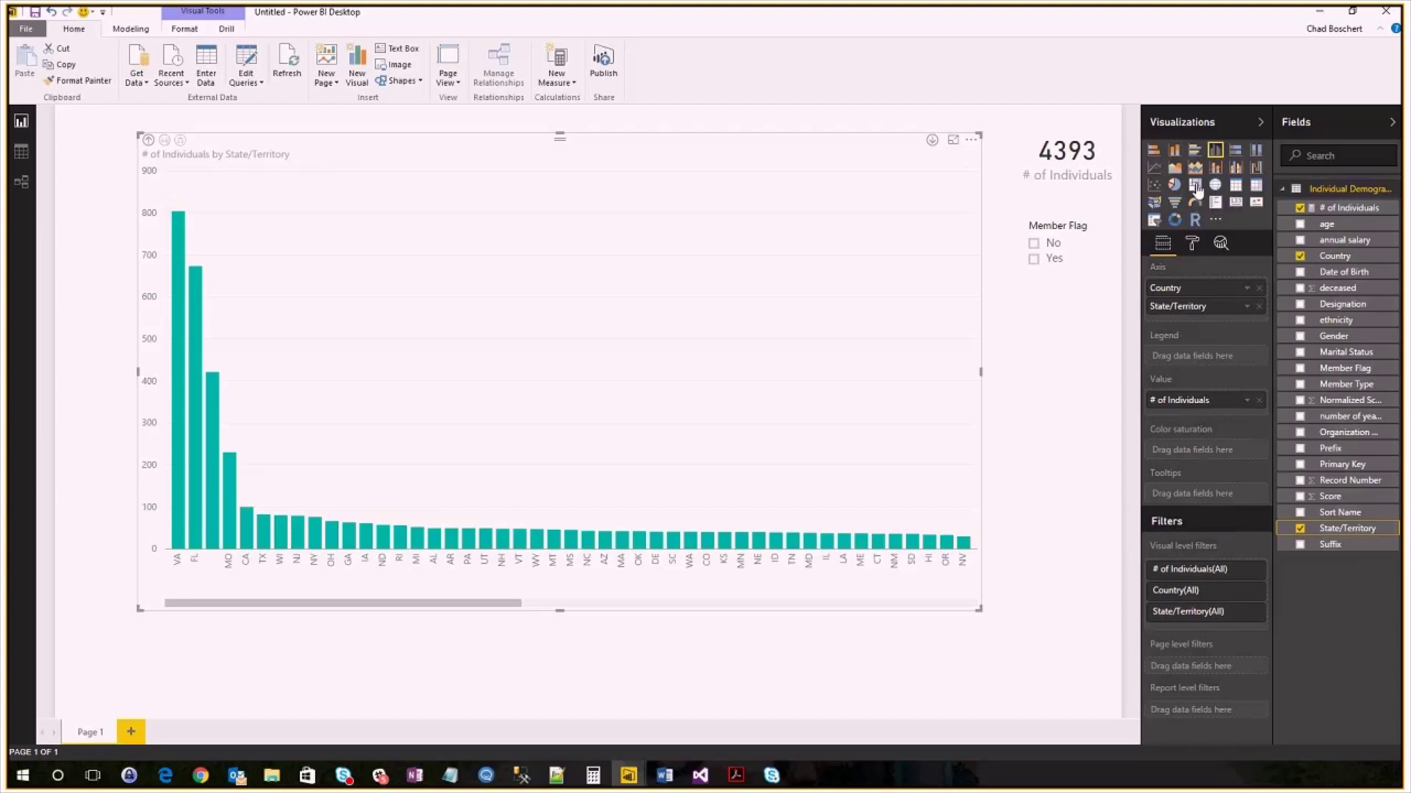
# Step: Convert the column chart to a treemap, then to a filled map, and zoom in
pyautogui.click(1195, 186)
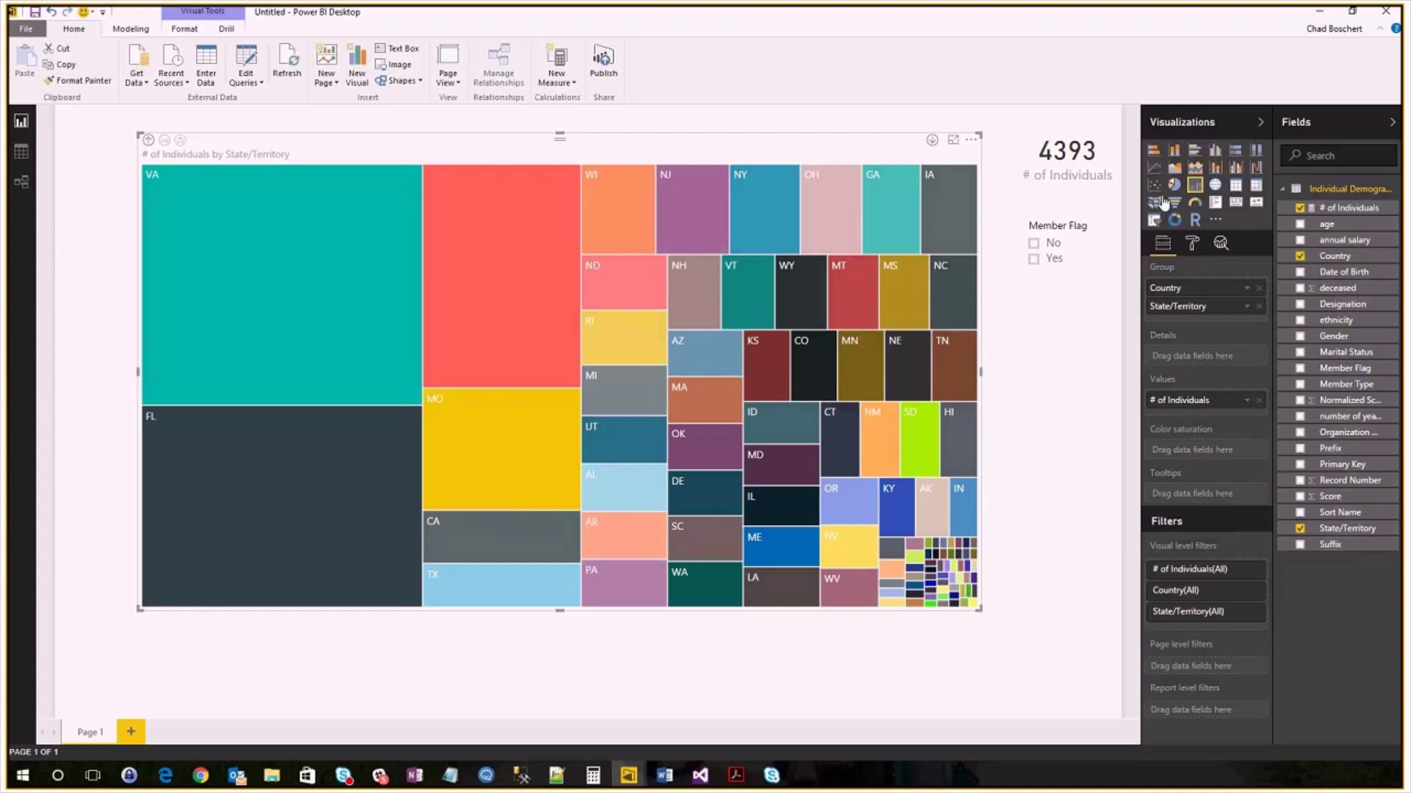
pyautogui.click(1154, 203)
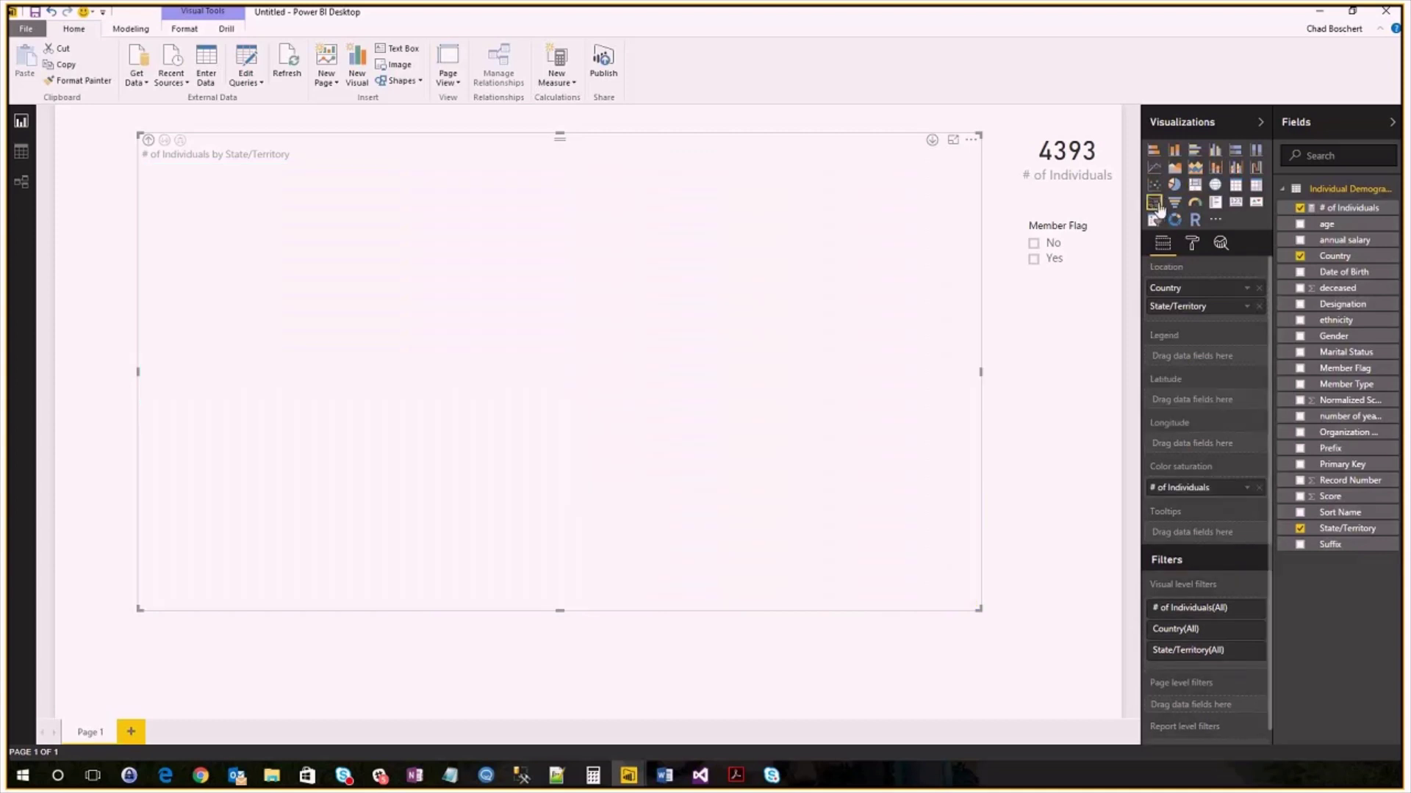
pyautogui.click(1154, 203)
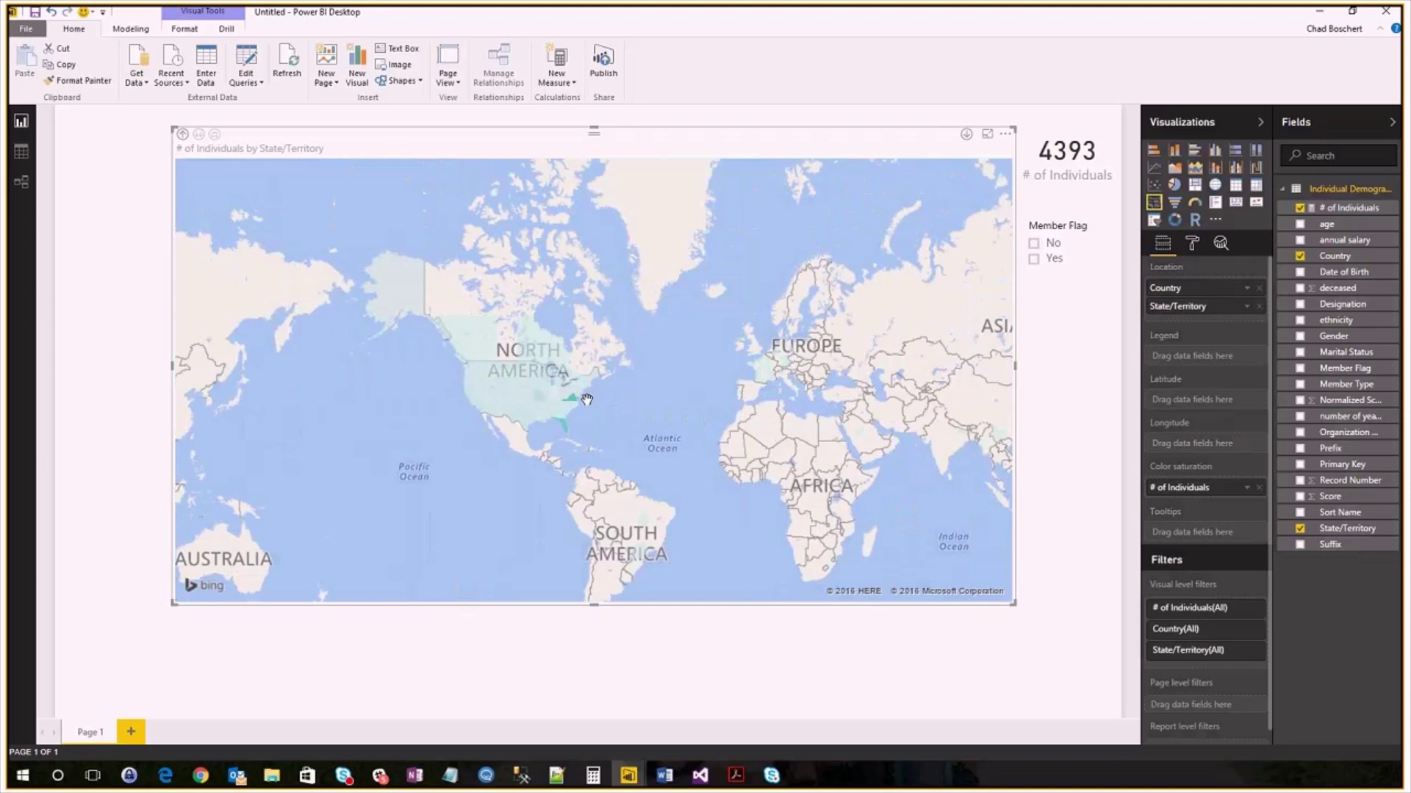
pyautogui.scroll(-3)
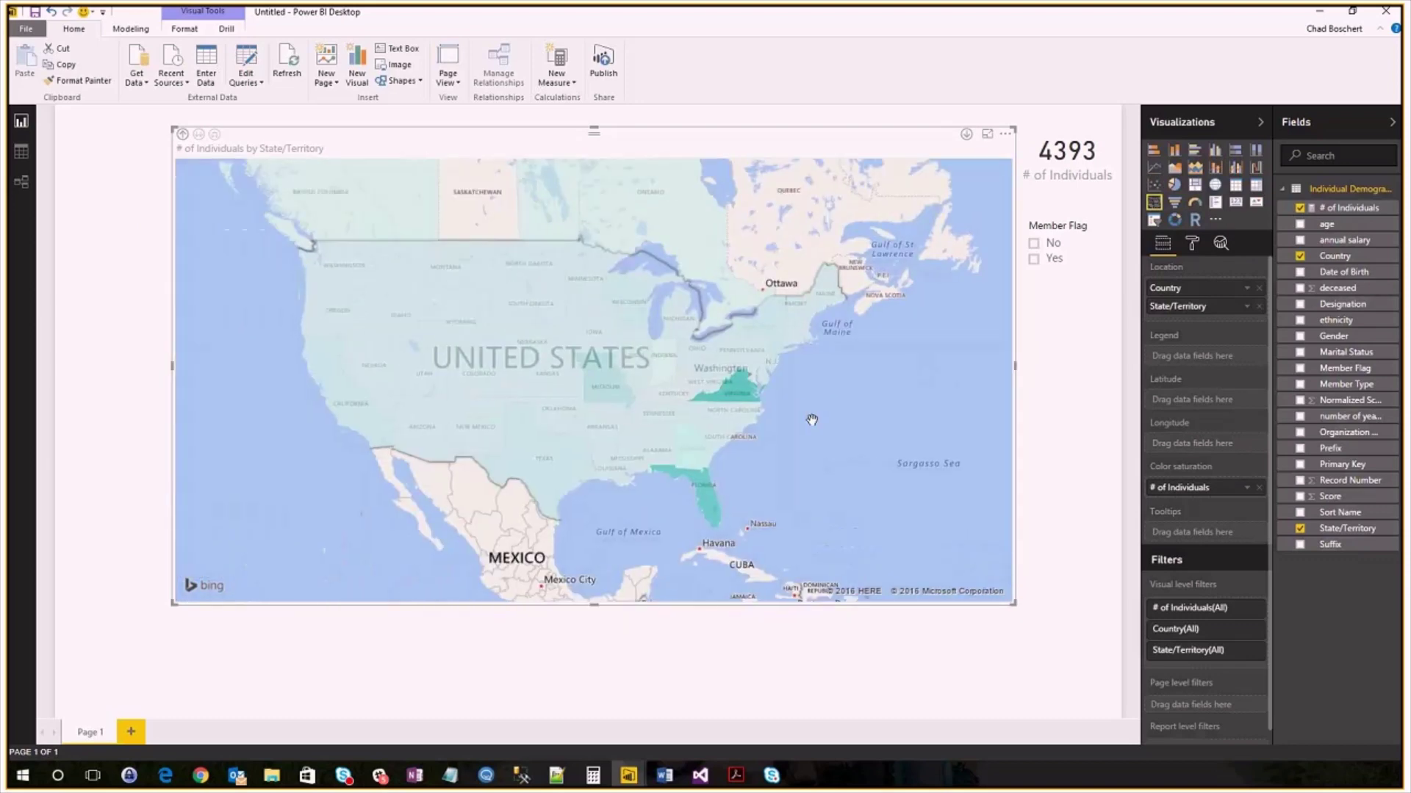
pyautogui.moveTo(618, 390)
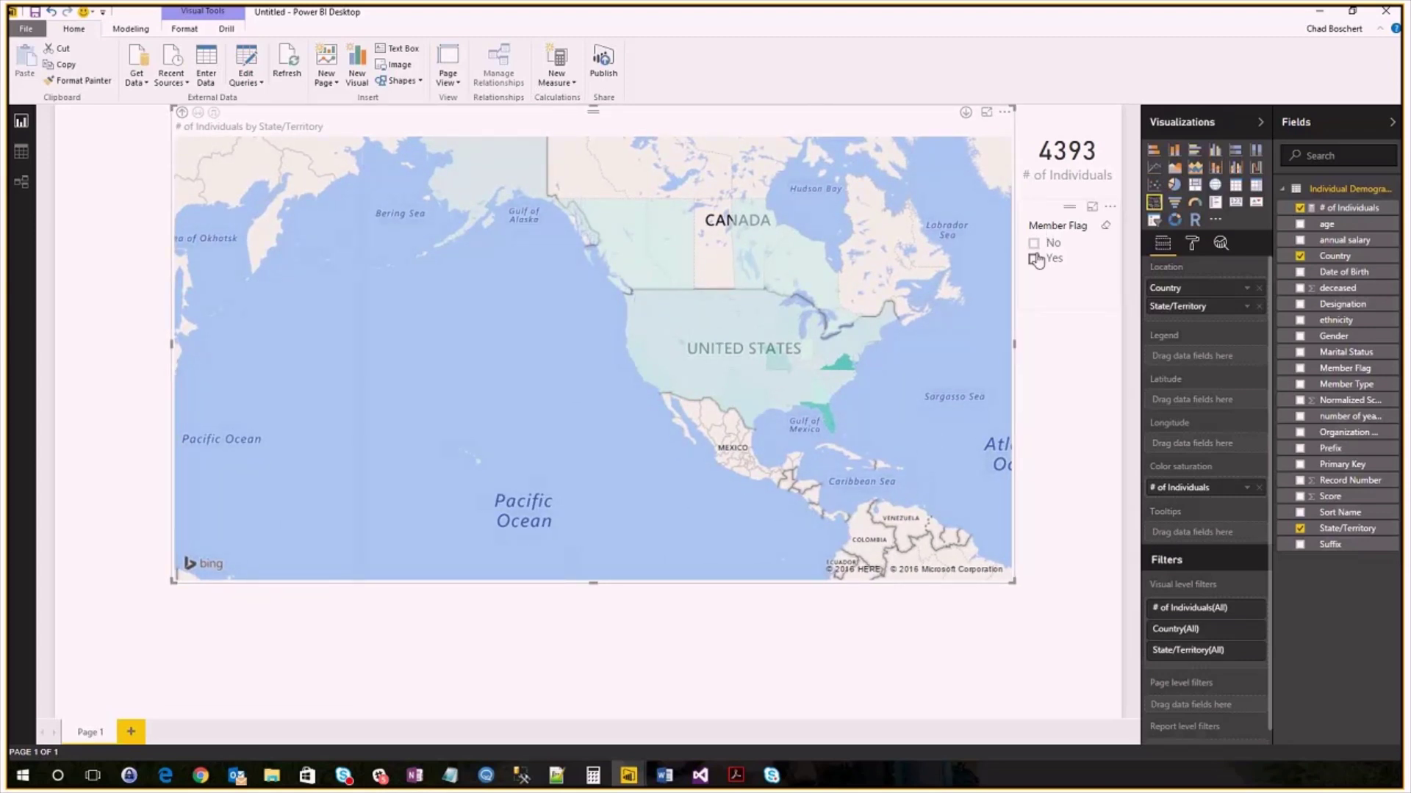
# Step: Toggle the Member Flag Yes filter on and off, then drill the map up to Country
pyautogui.click(1033, 259)
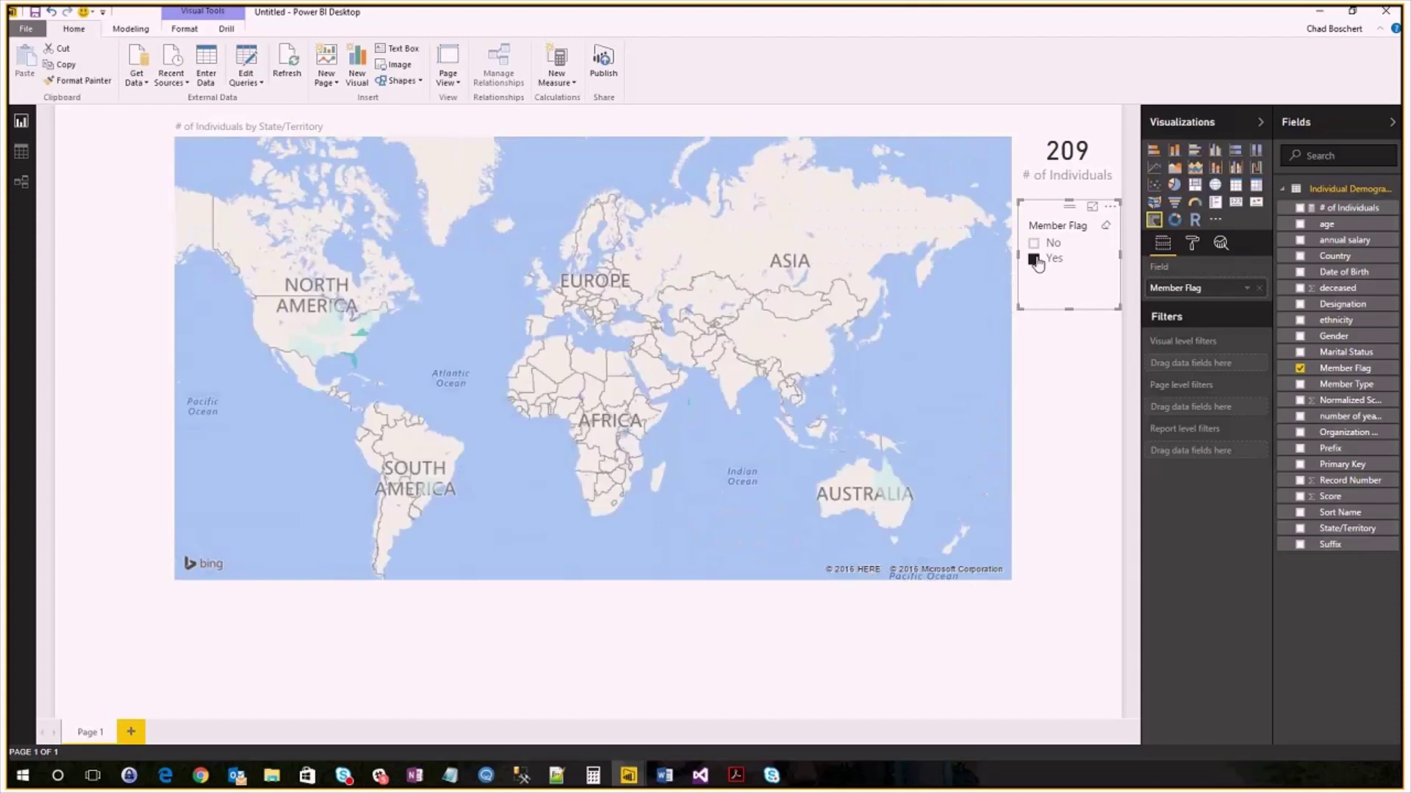
pyautogui.click(1034, 243)
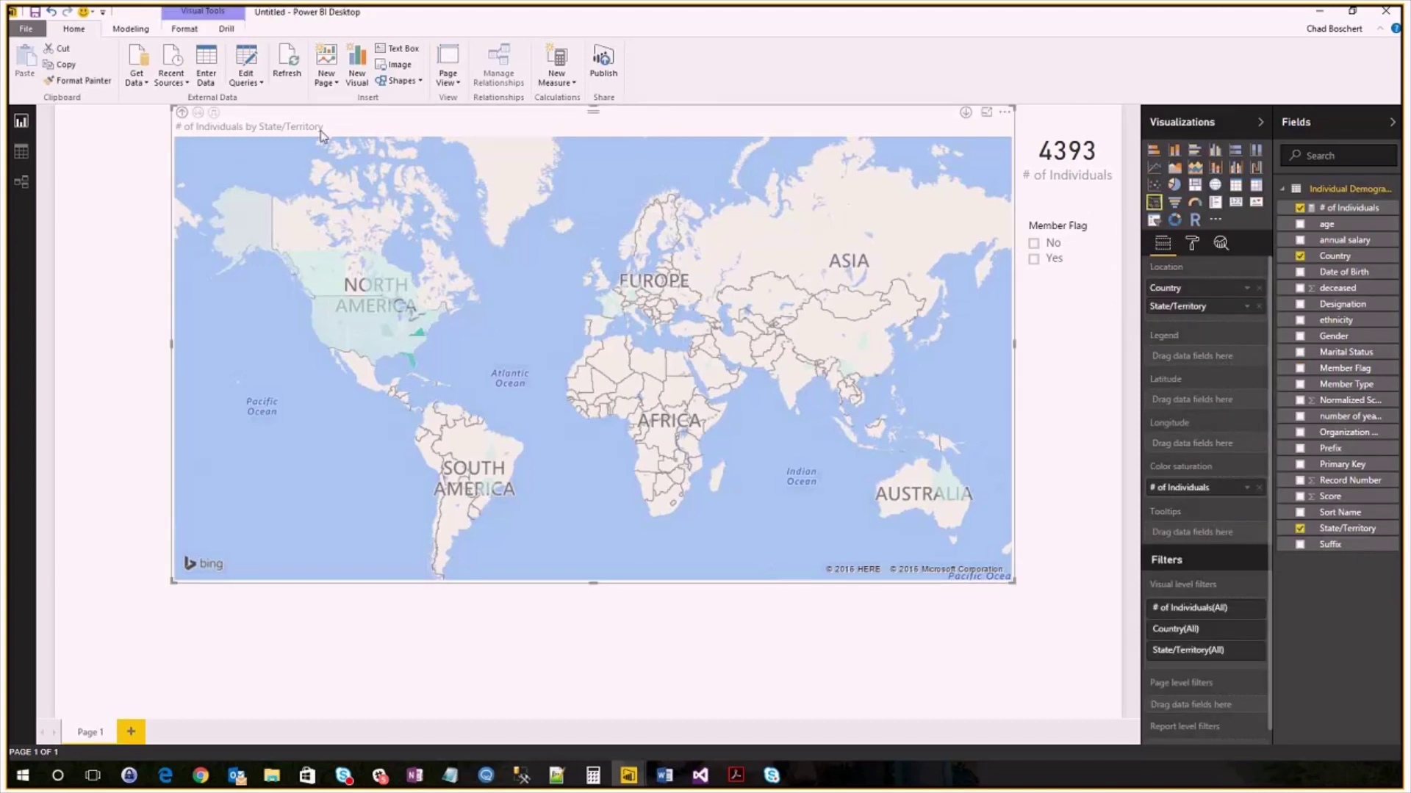
pyautogui.click(181, 112)
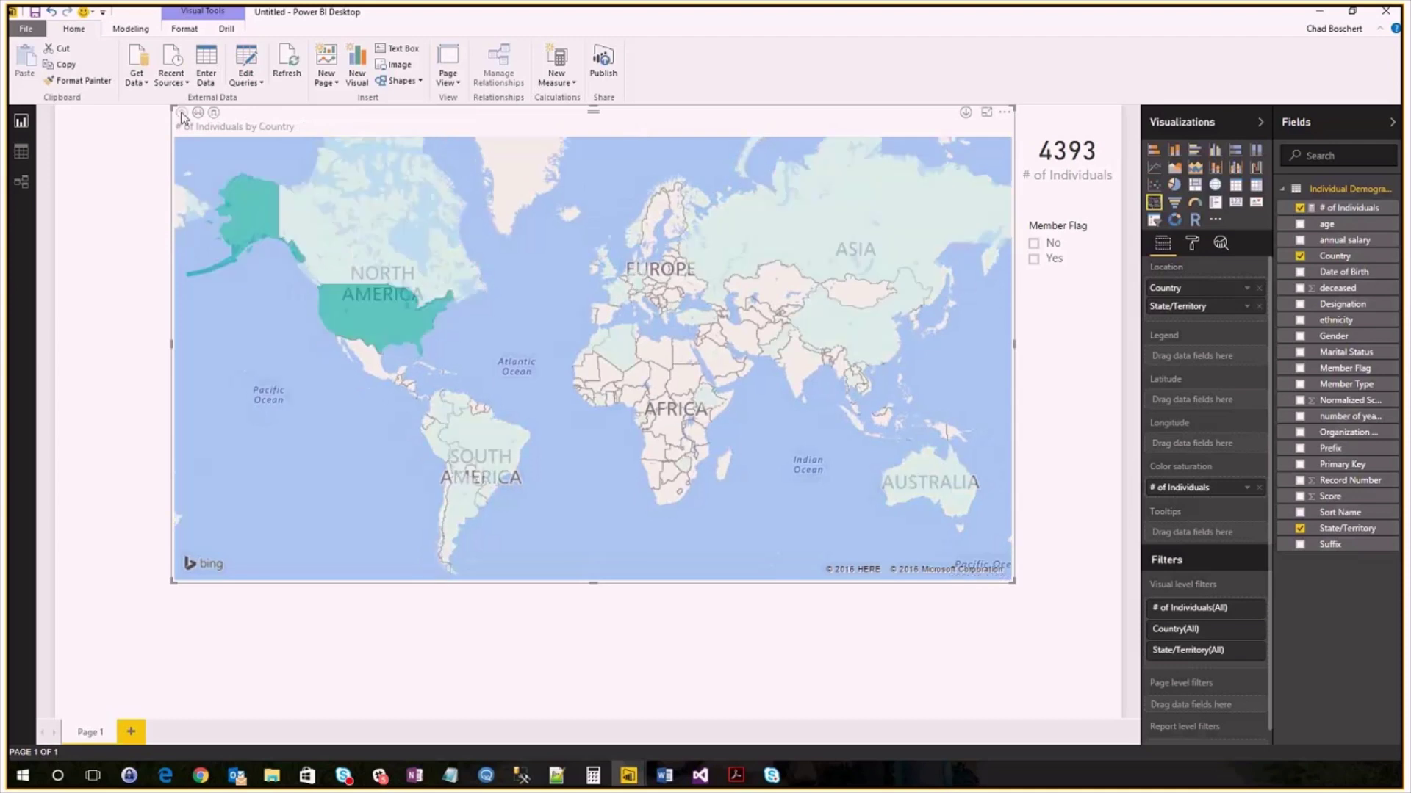
pyautogui.moveTo(870, 230)
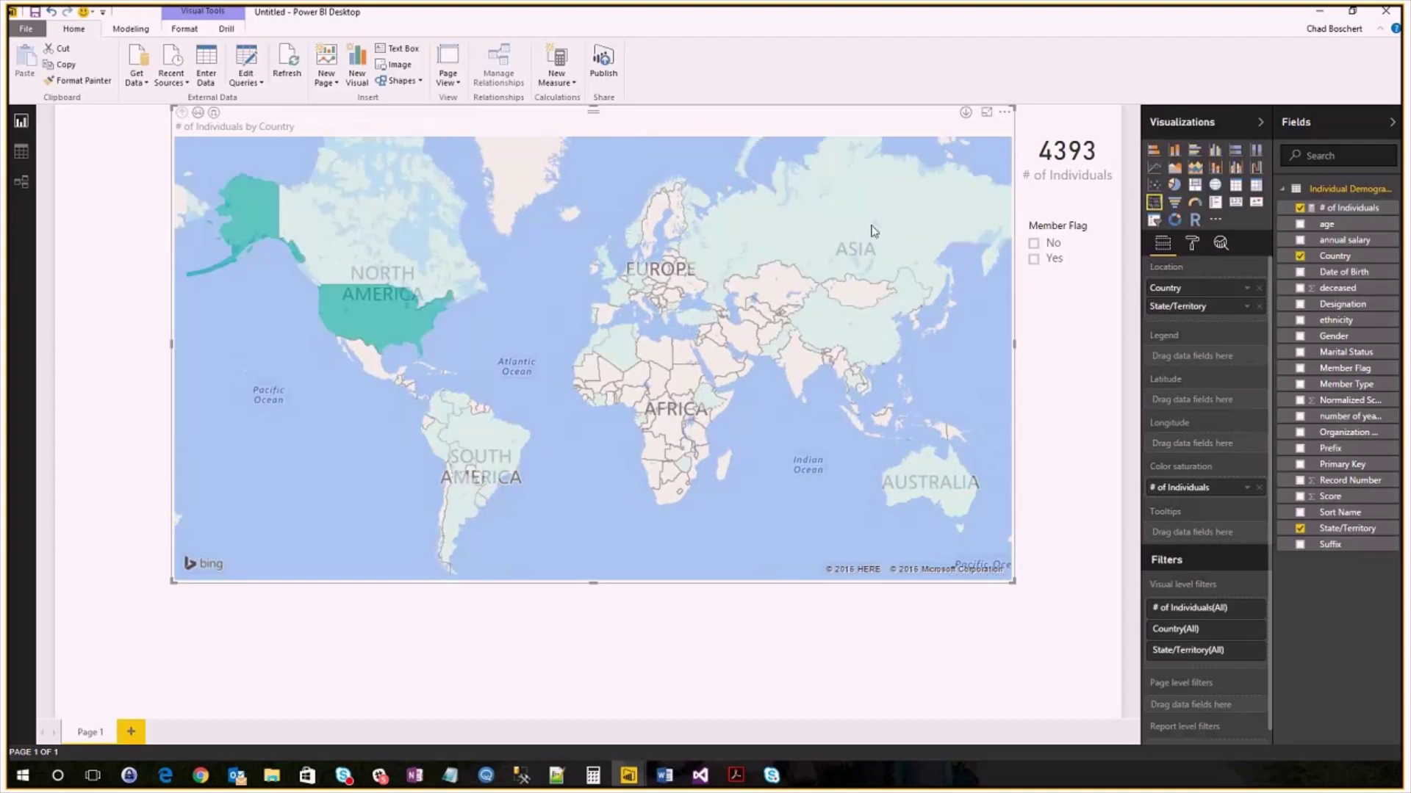
pyautogui.moveTo(440, 316)
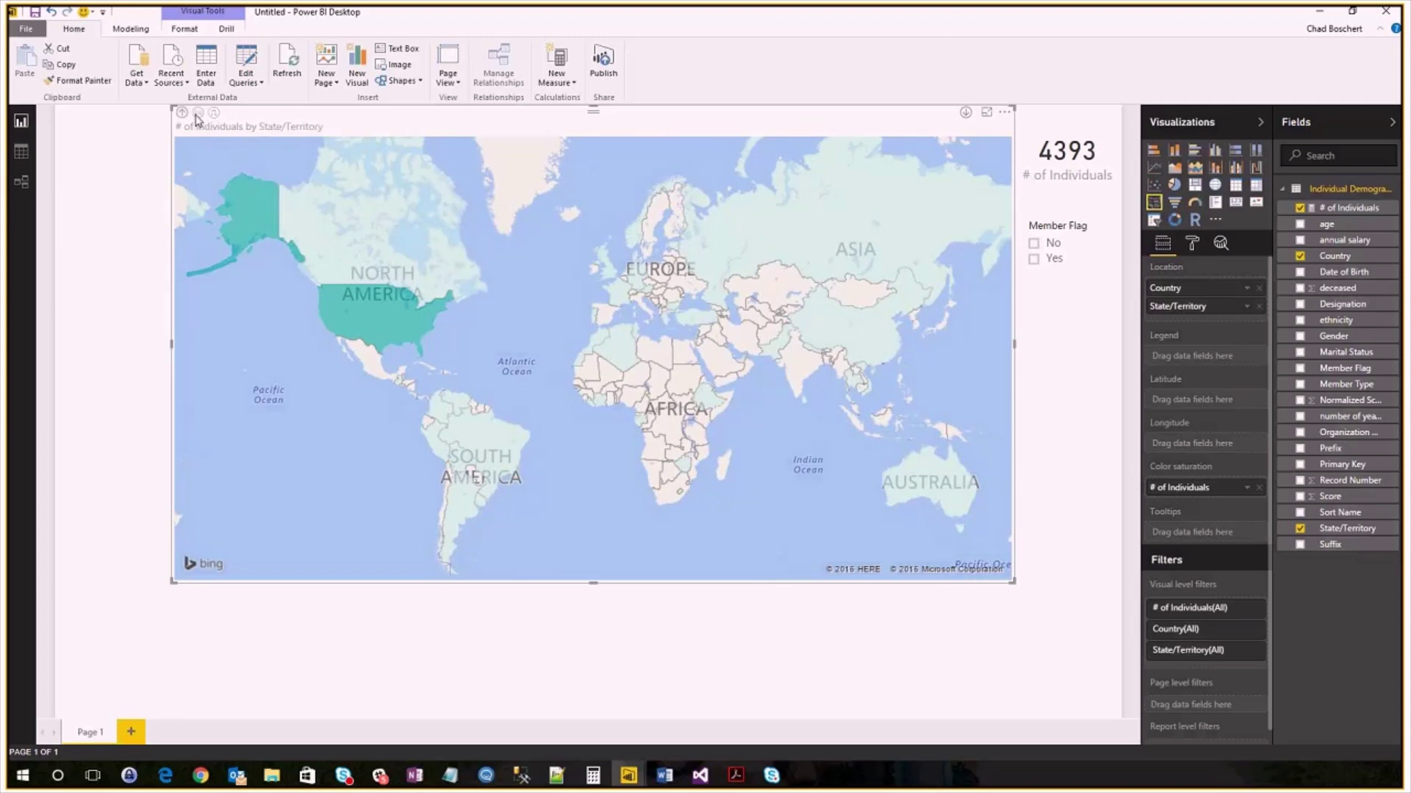
pyautogui.click(181, 119)
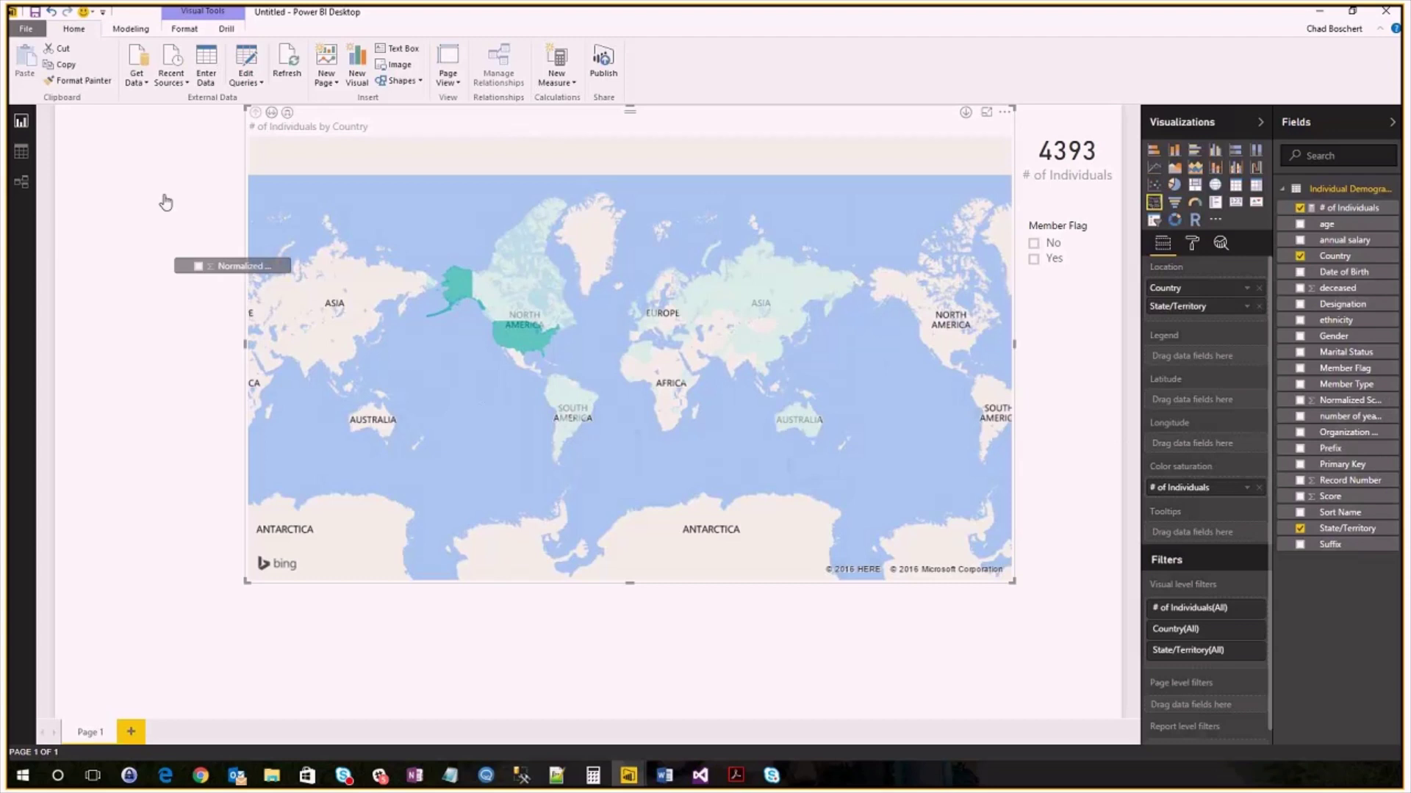
# Step: Add a # of Individuals by Normalized Score column chart and stretch it taller
pyautogui.moveTo(232, 266); pyautogui.dragTo(151, 207)
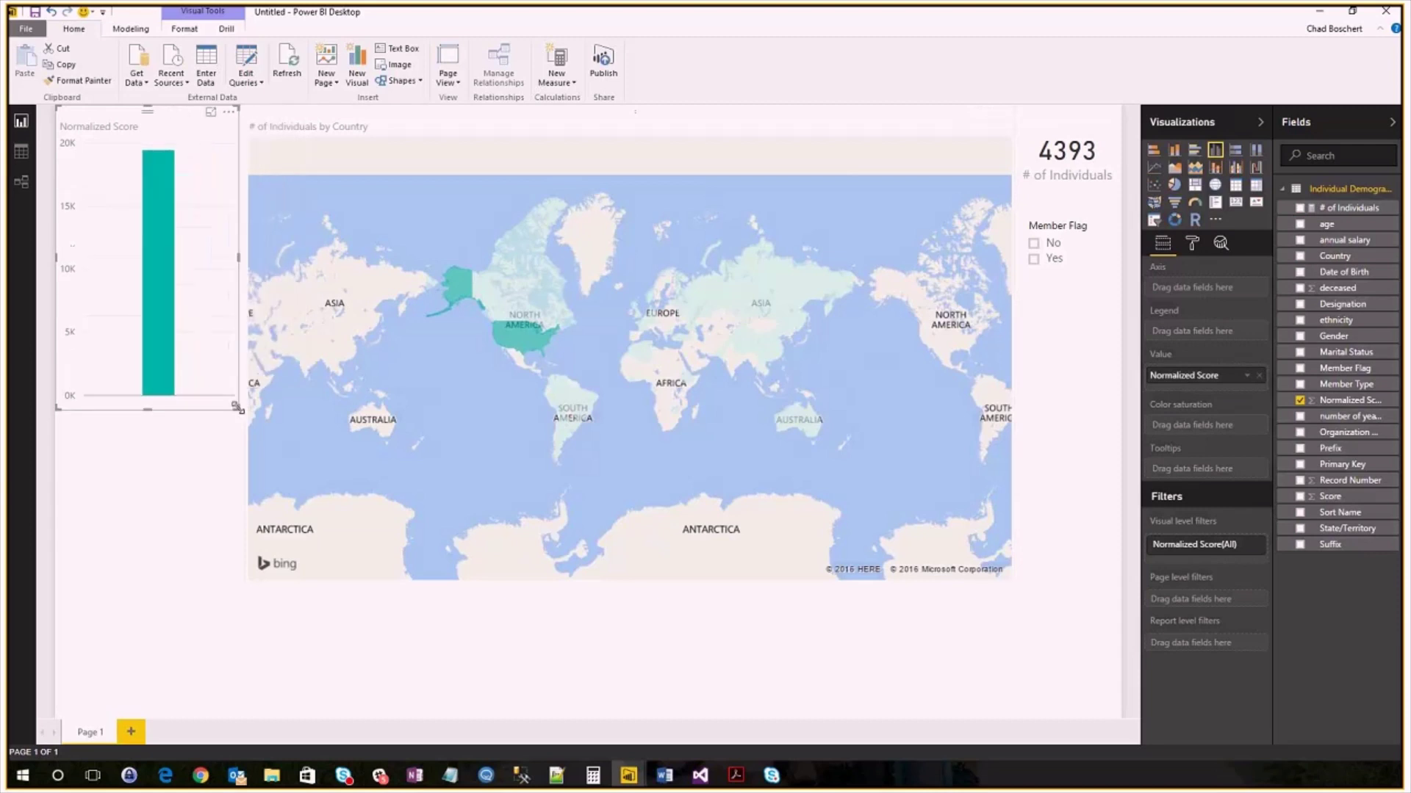
pyautogui.moveTo(236, 408); pyautogui.dragTo(232, 473)
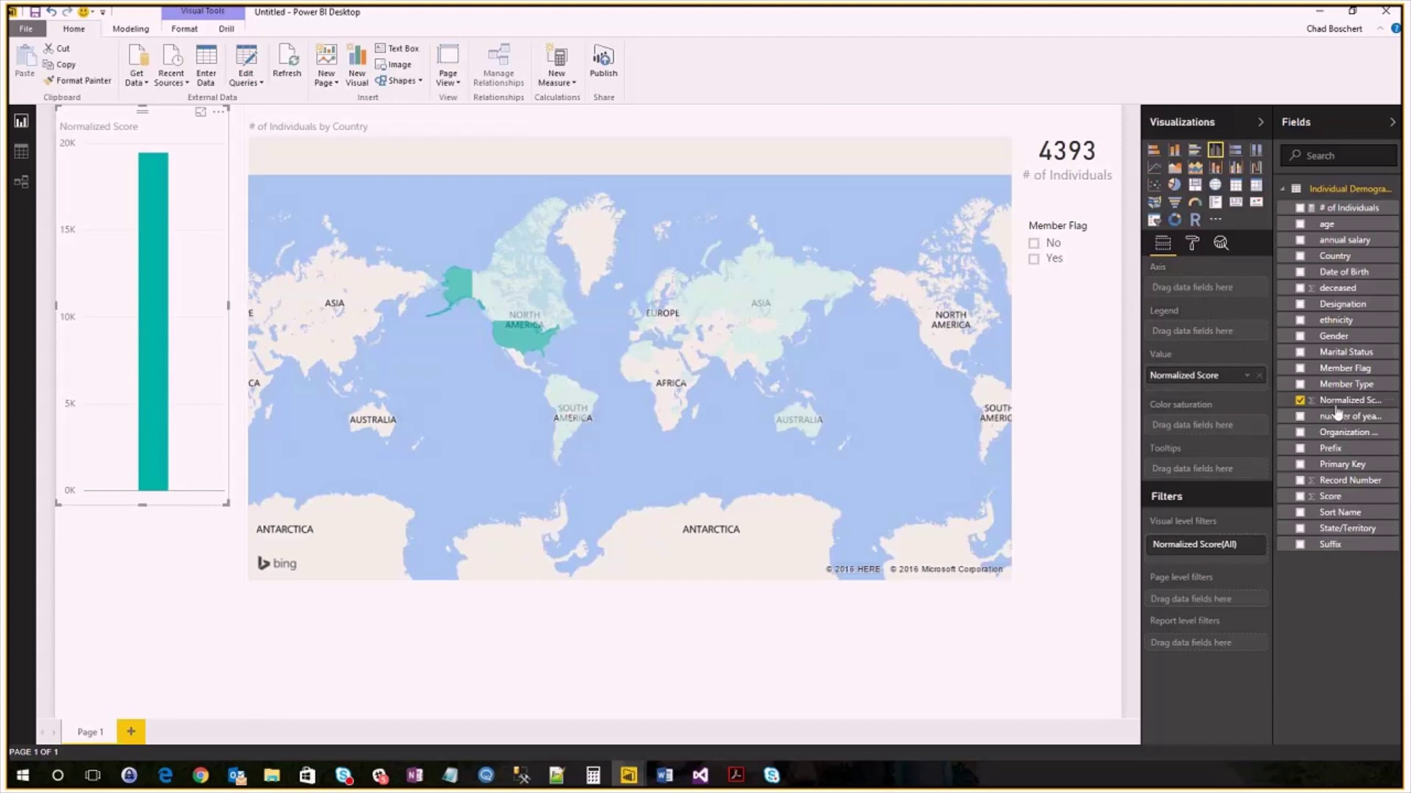
pyautogui.moveTo(1349, 400)
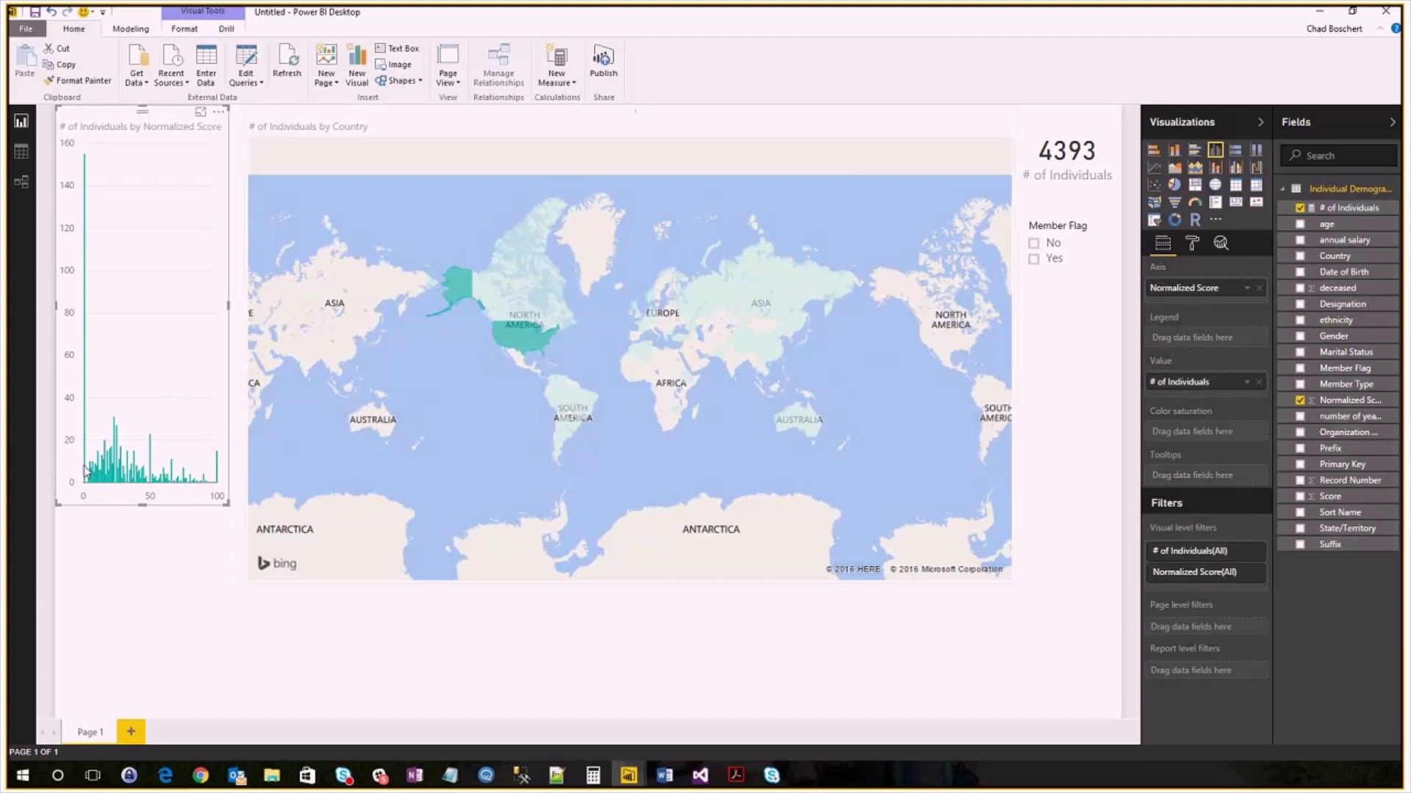
pyautogui.moveTo(88, 472)
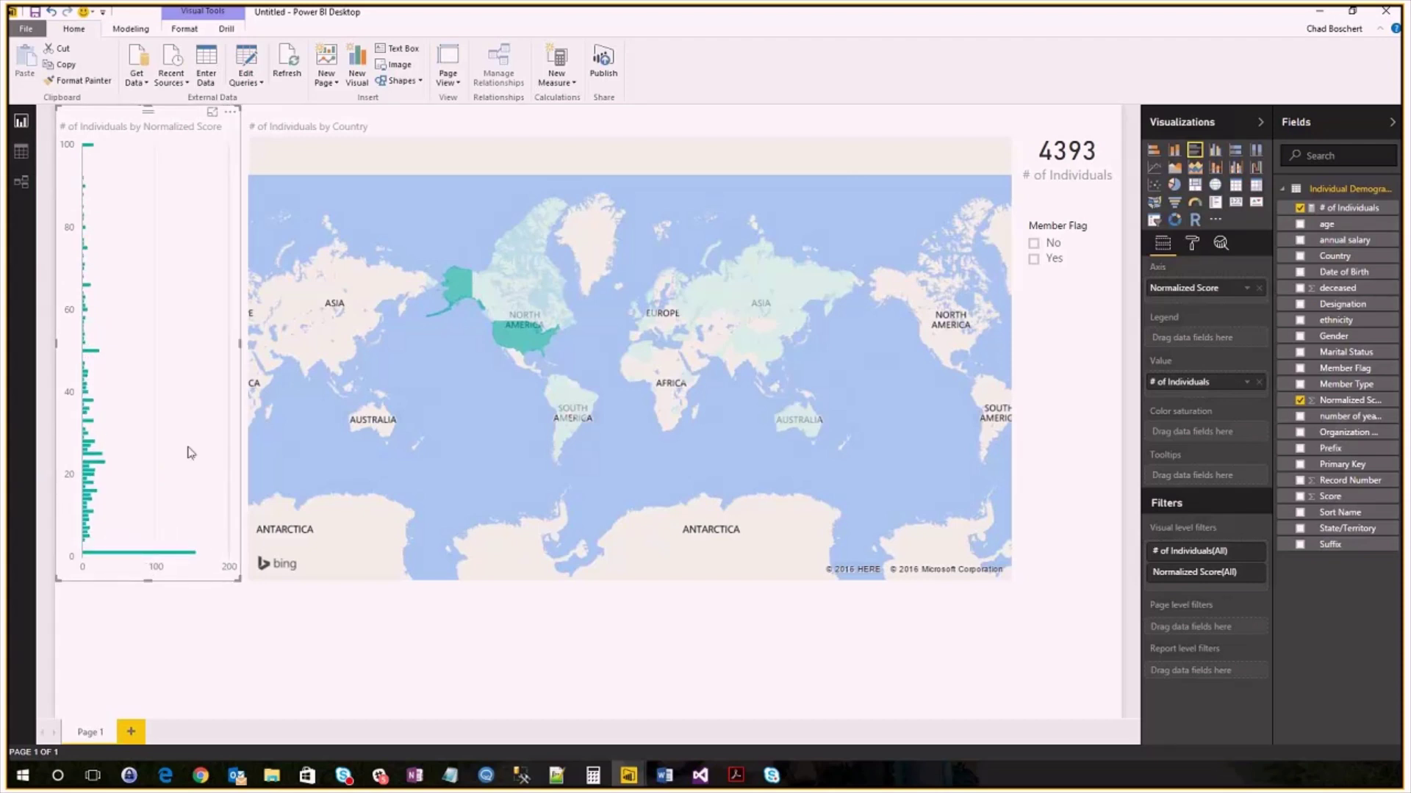
pyautogui.moveTo(99, 292)
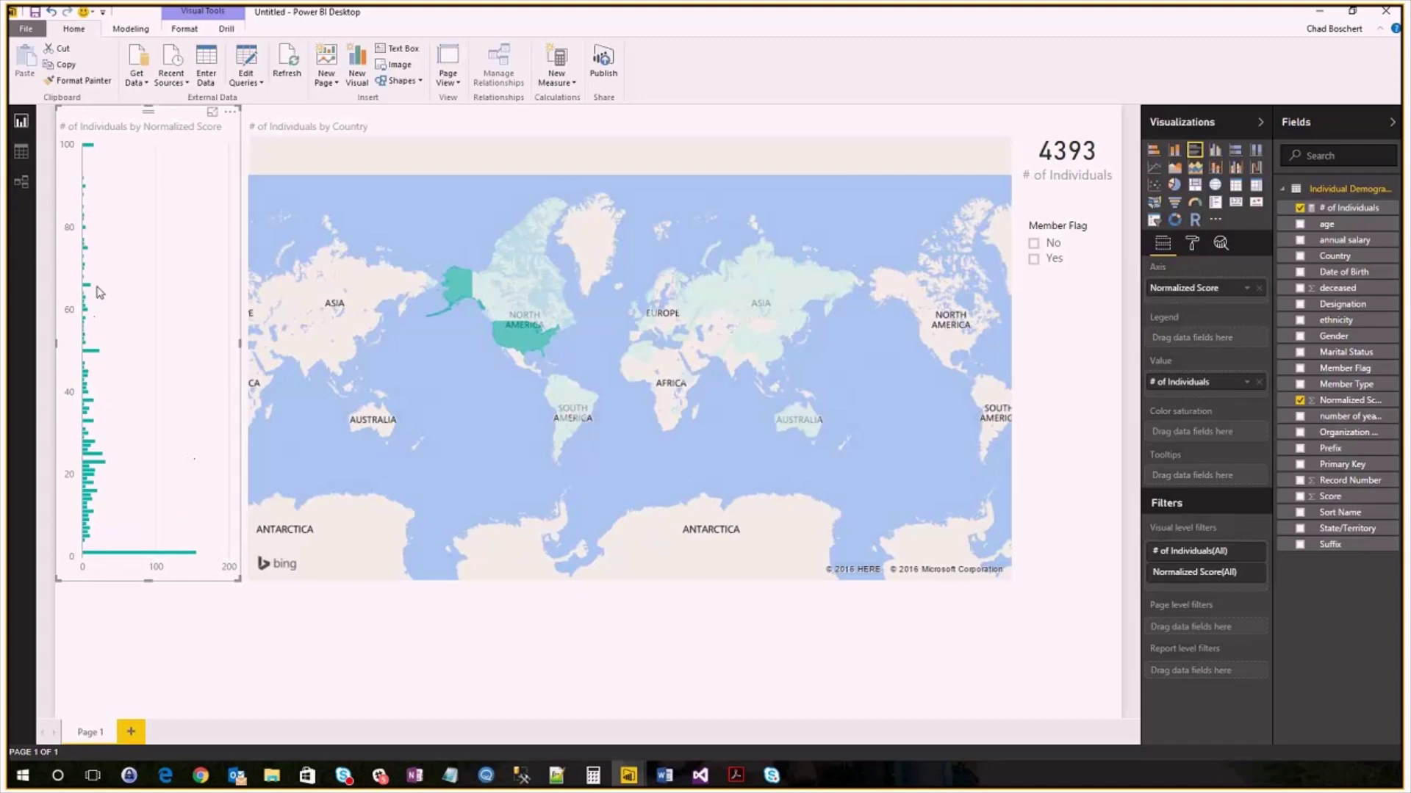
pyautogui.moveTo(96, 566)
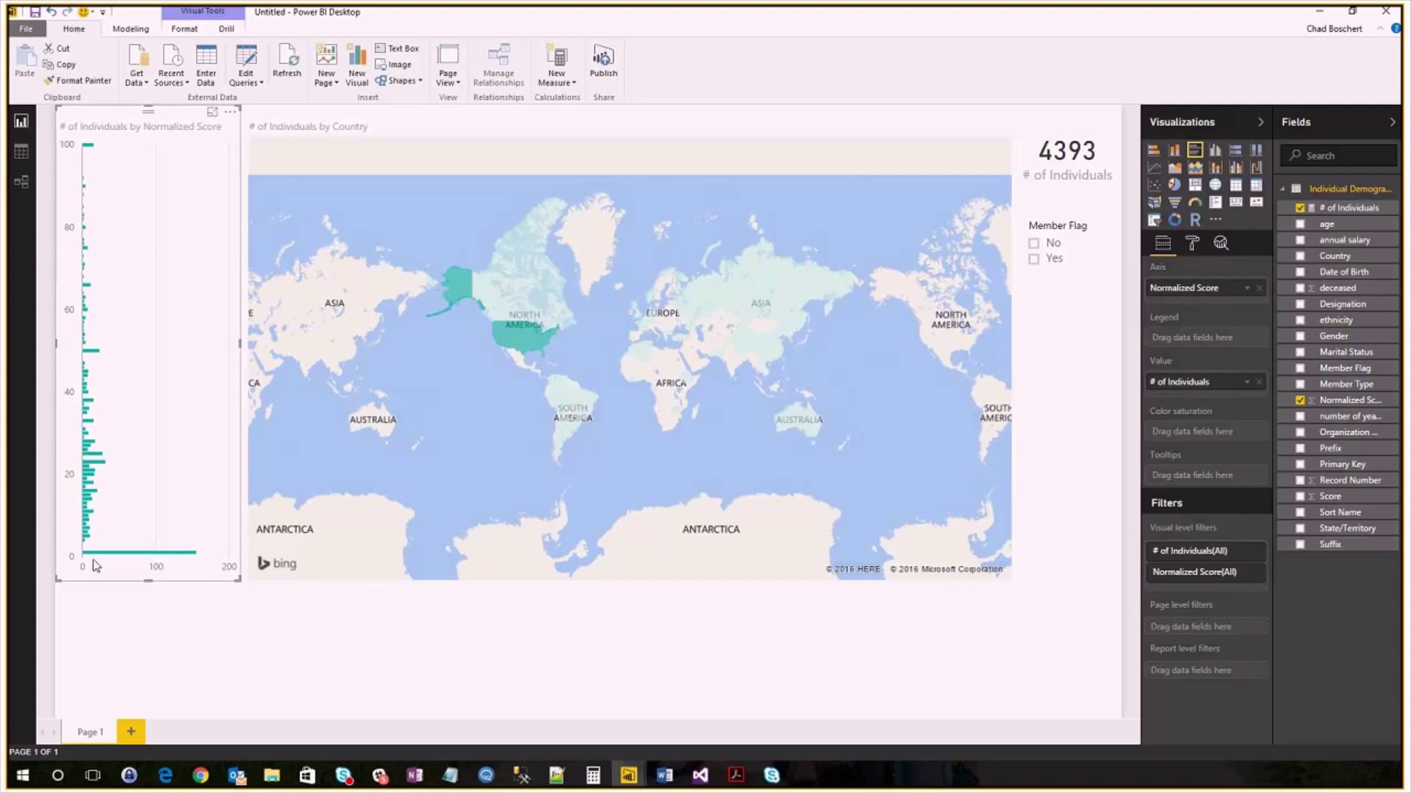
pyautogui.moveTo(86, 537)
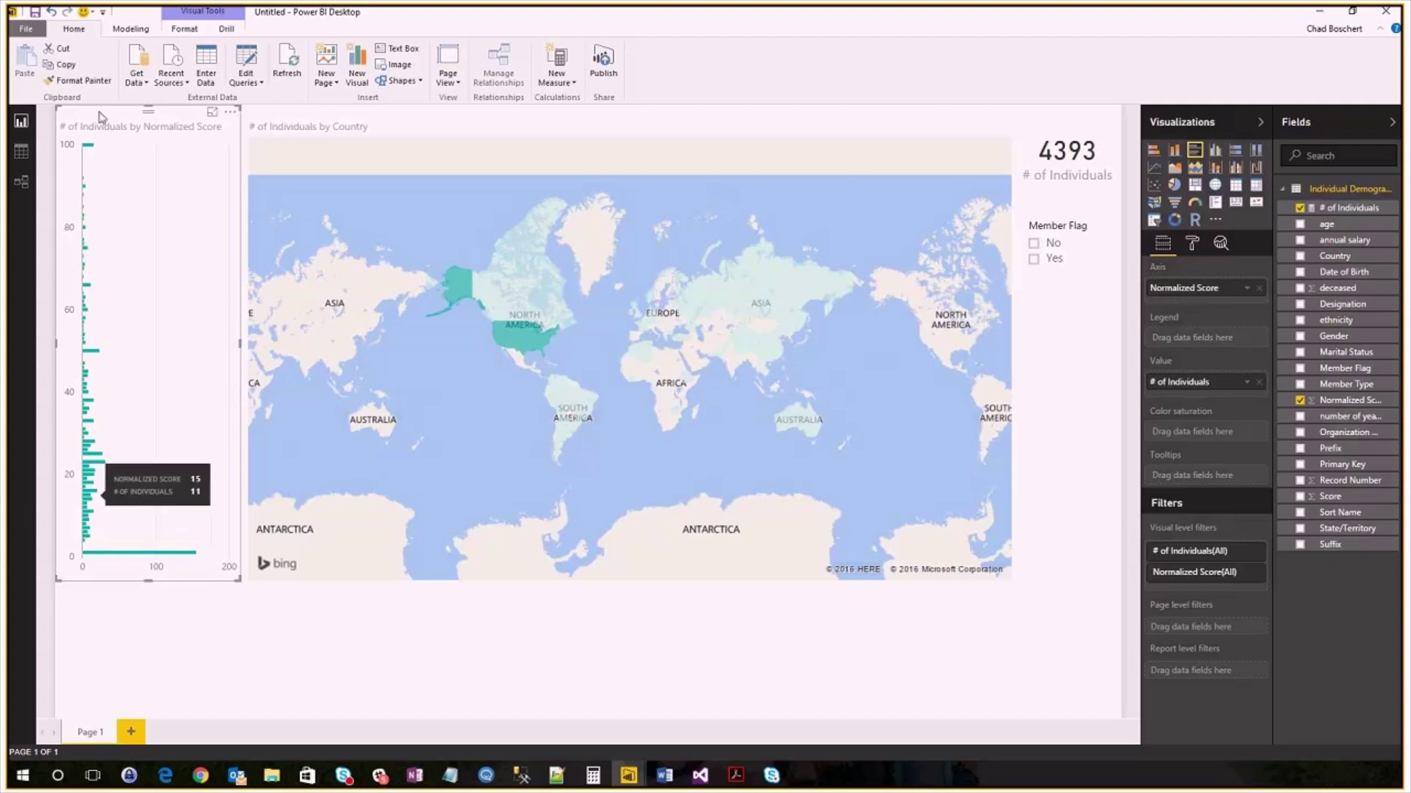
pyautogui.moveTo(120, 110)
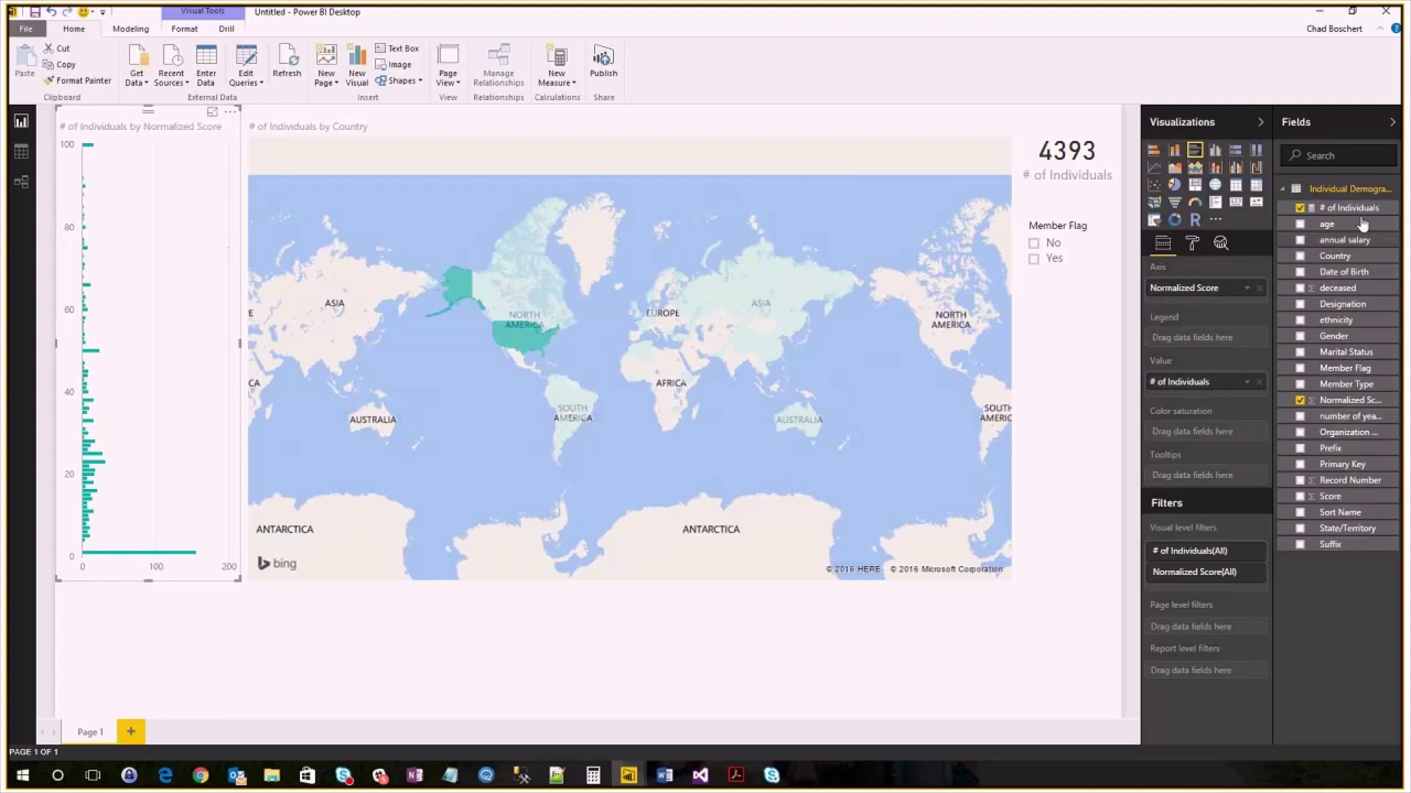
# Step: Reopen the Individual Demographics query in Query Editor and show the Add Column ribbon
pyautogui.rightClick(1349, 189)
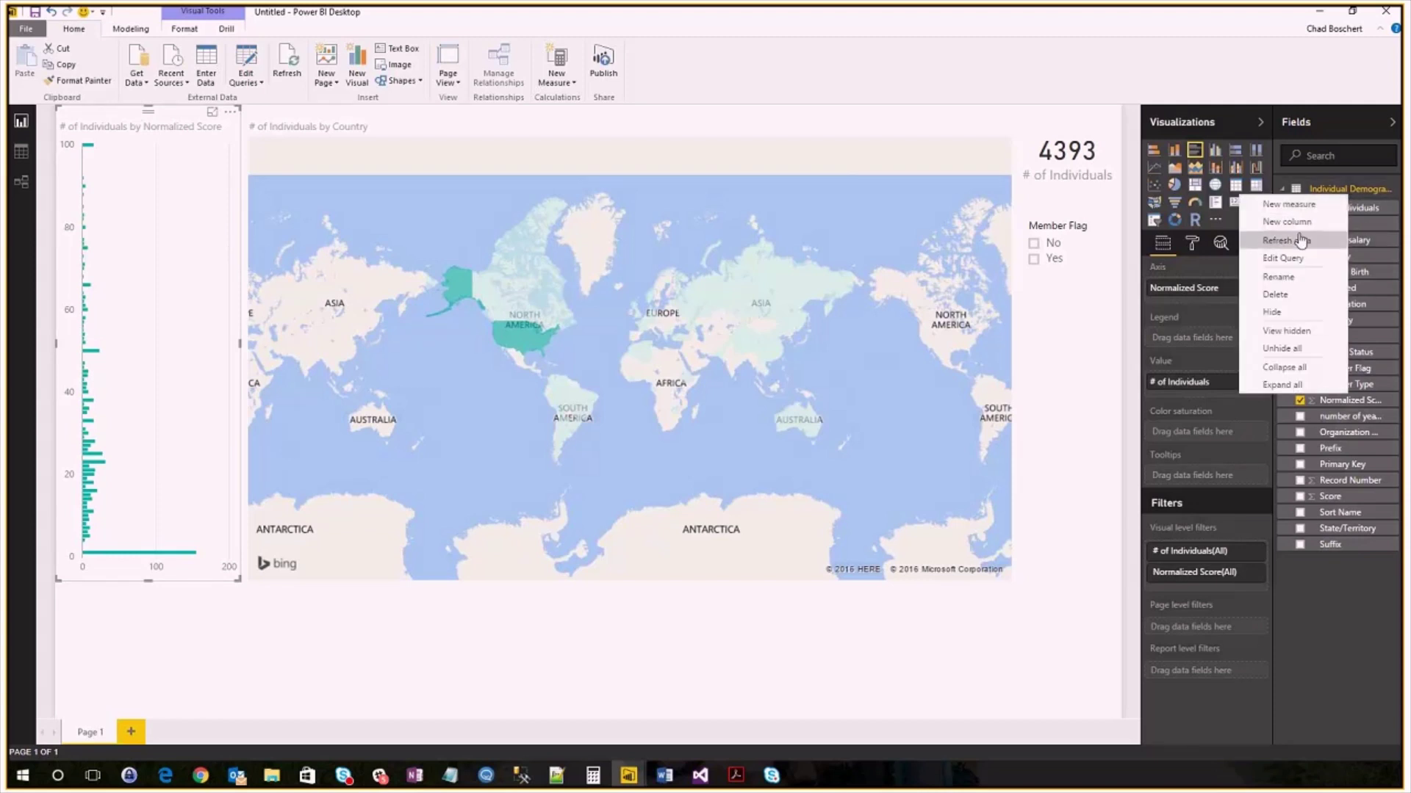
pyautogui.moveTo(1289, 252)
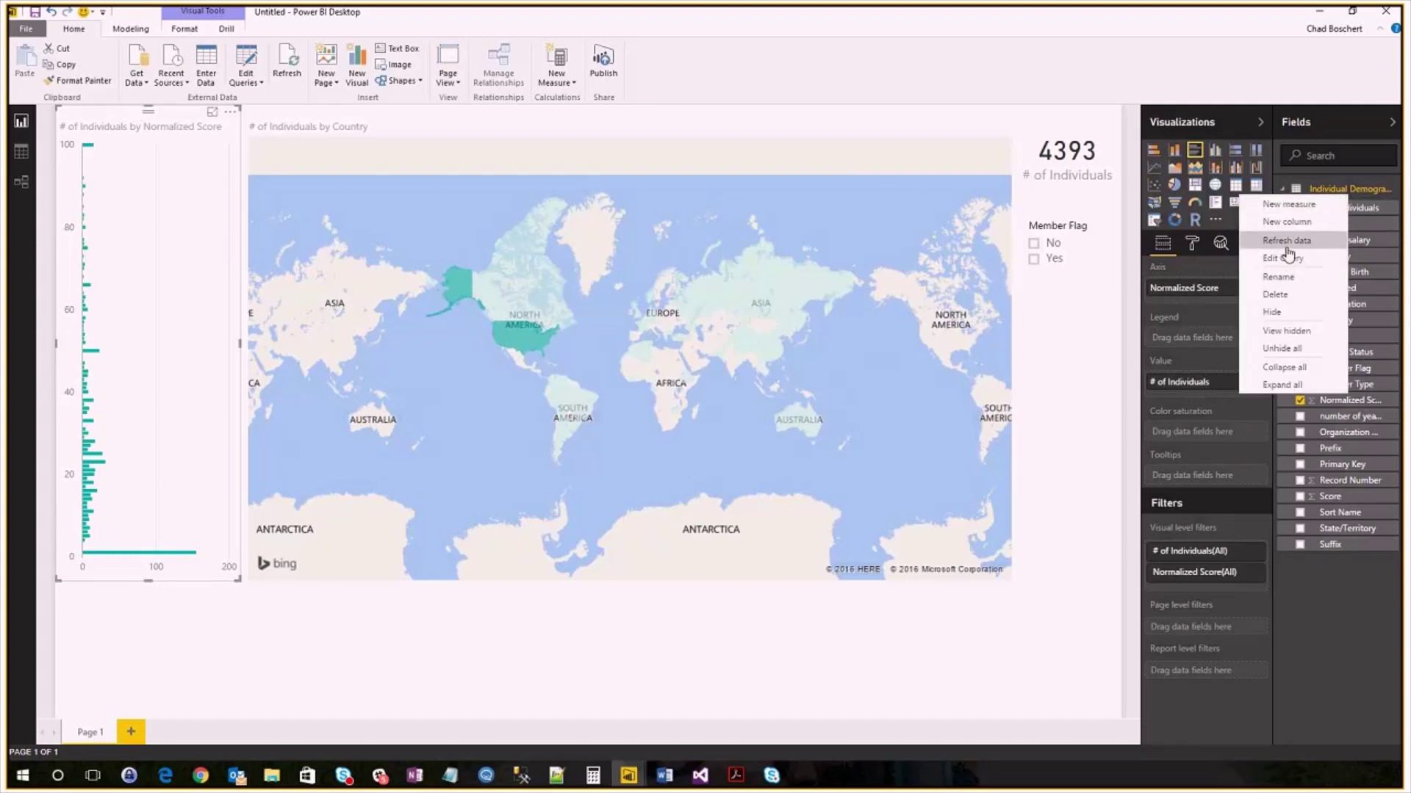
pyautogui.click(1279, 258)
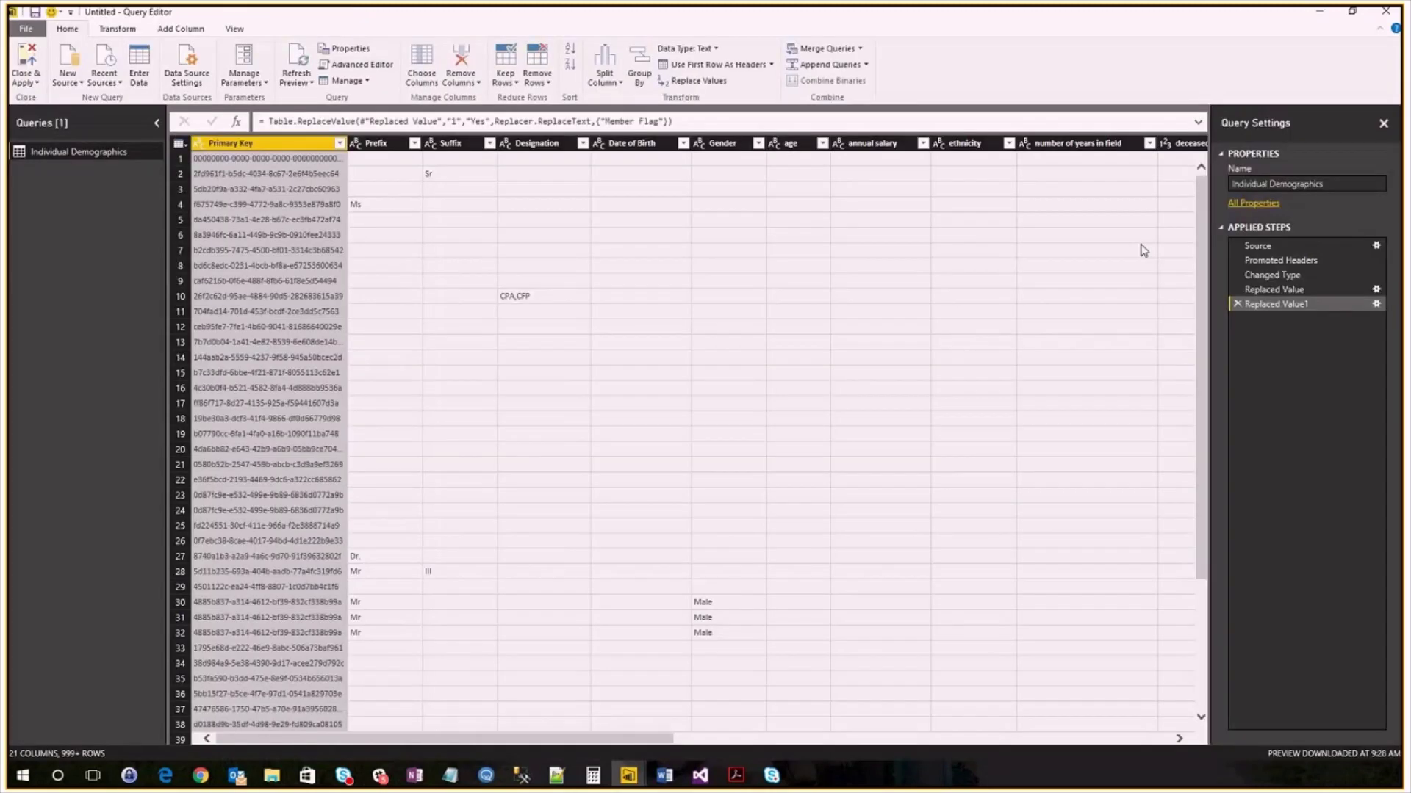
pyautogui.moveTo(880, 76)
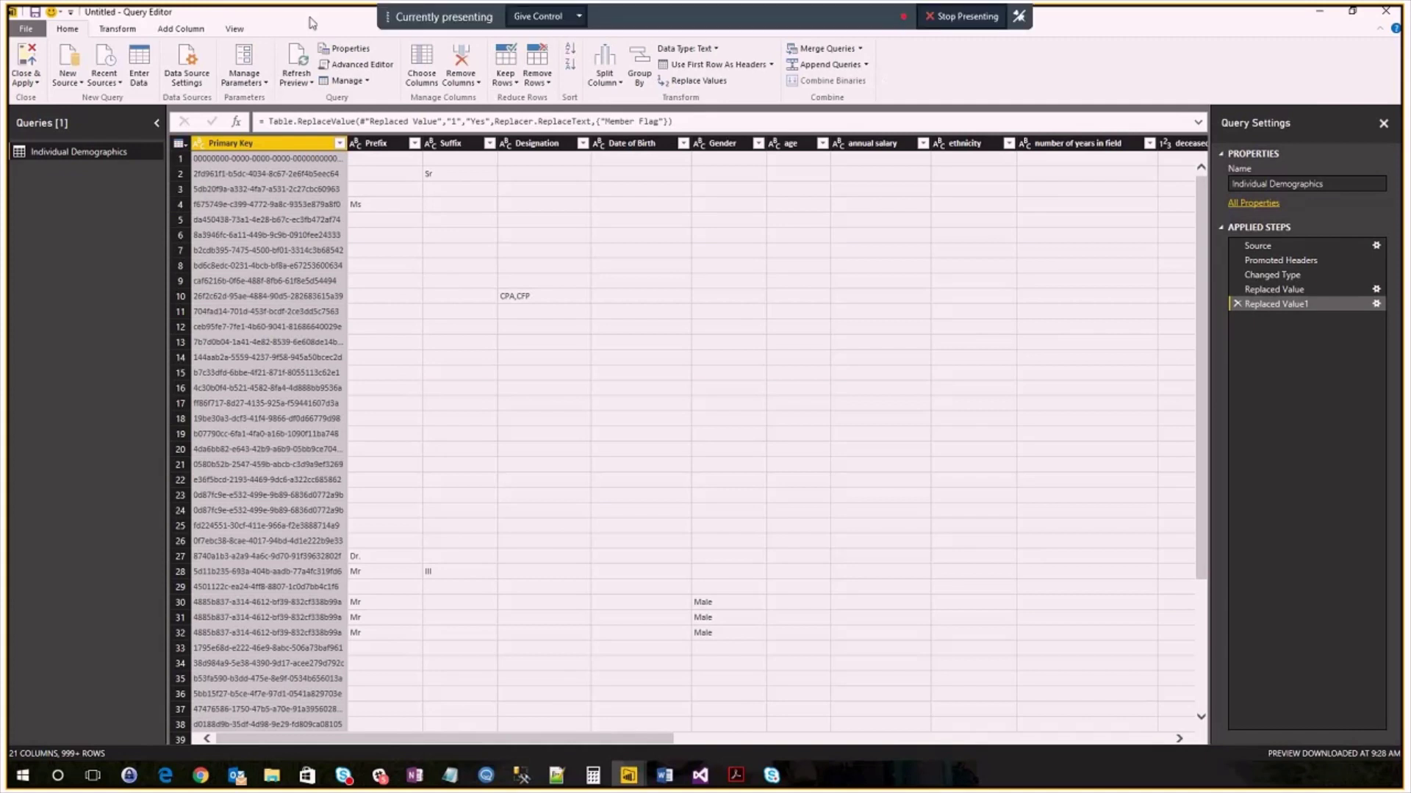
pyautogui.moveTo(343, 33)
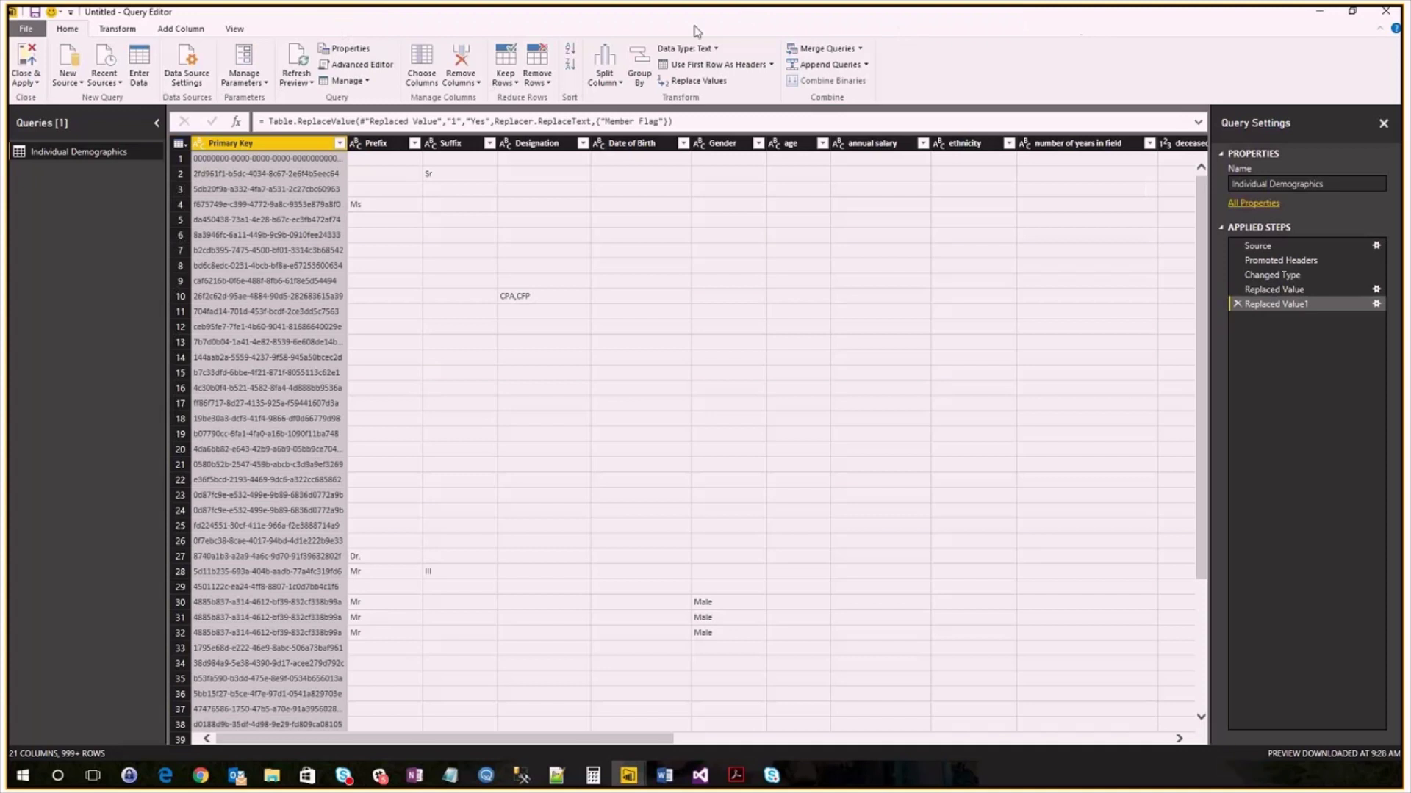
pyautogui.moveTo(1141, 308)
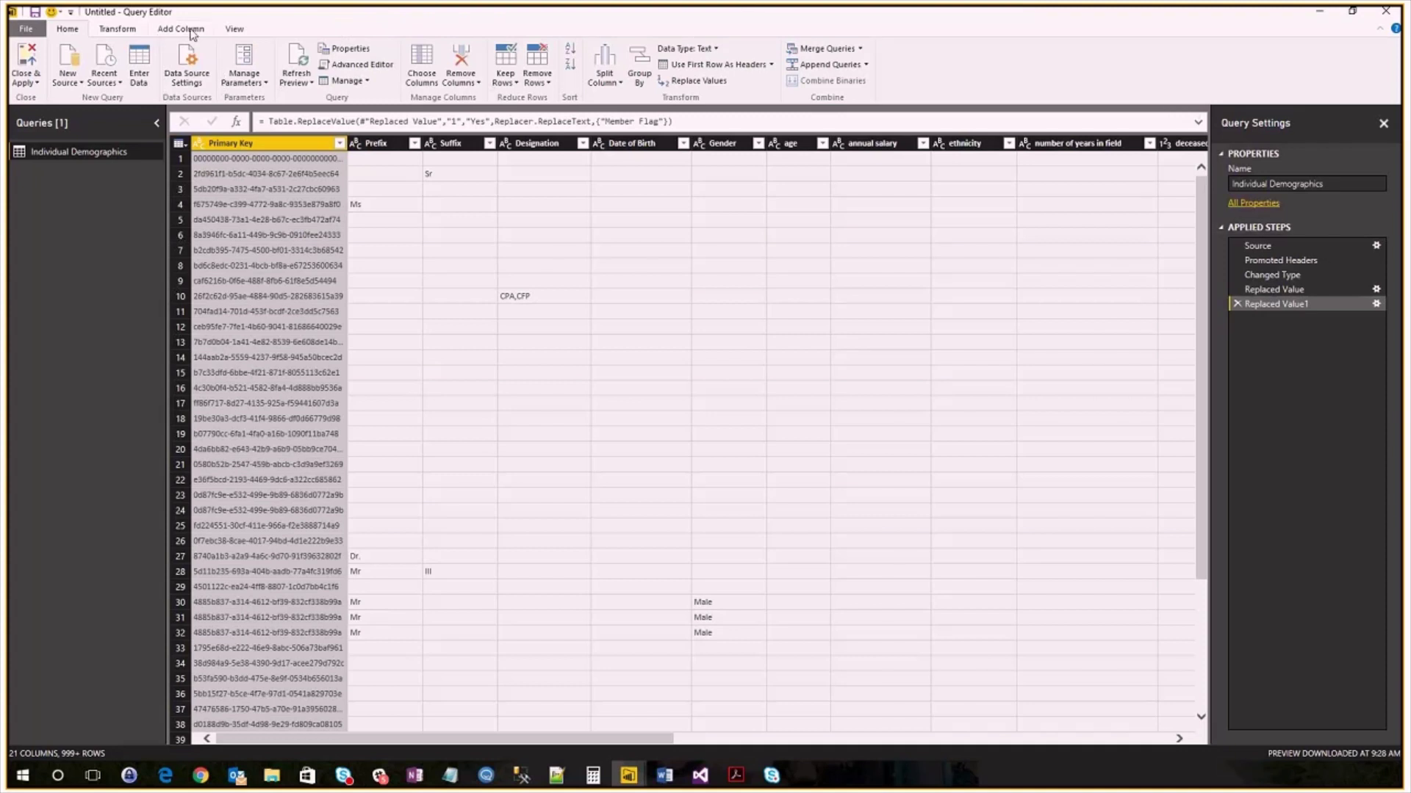
pyautogui.click(180, 28)
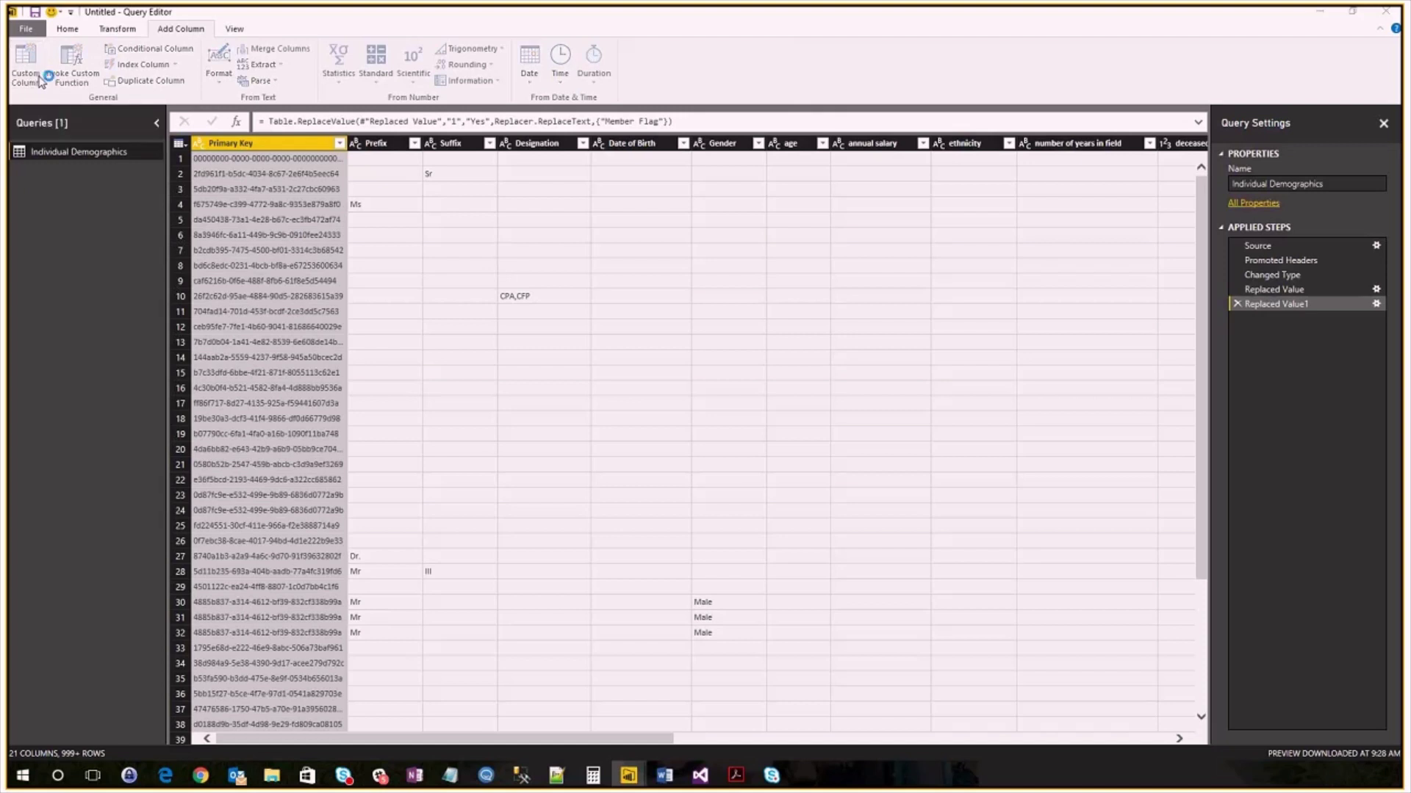
# Step: Start a custom column named Normalized Score Bins and browse the available columns
pyautogui.click(25, 63)
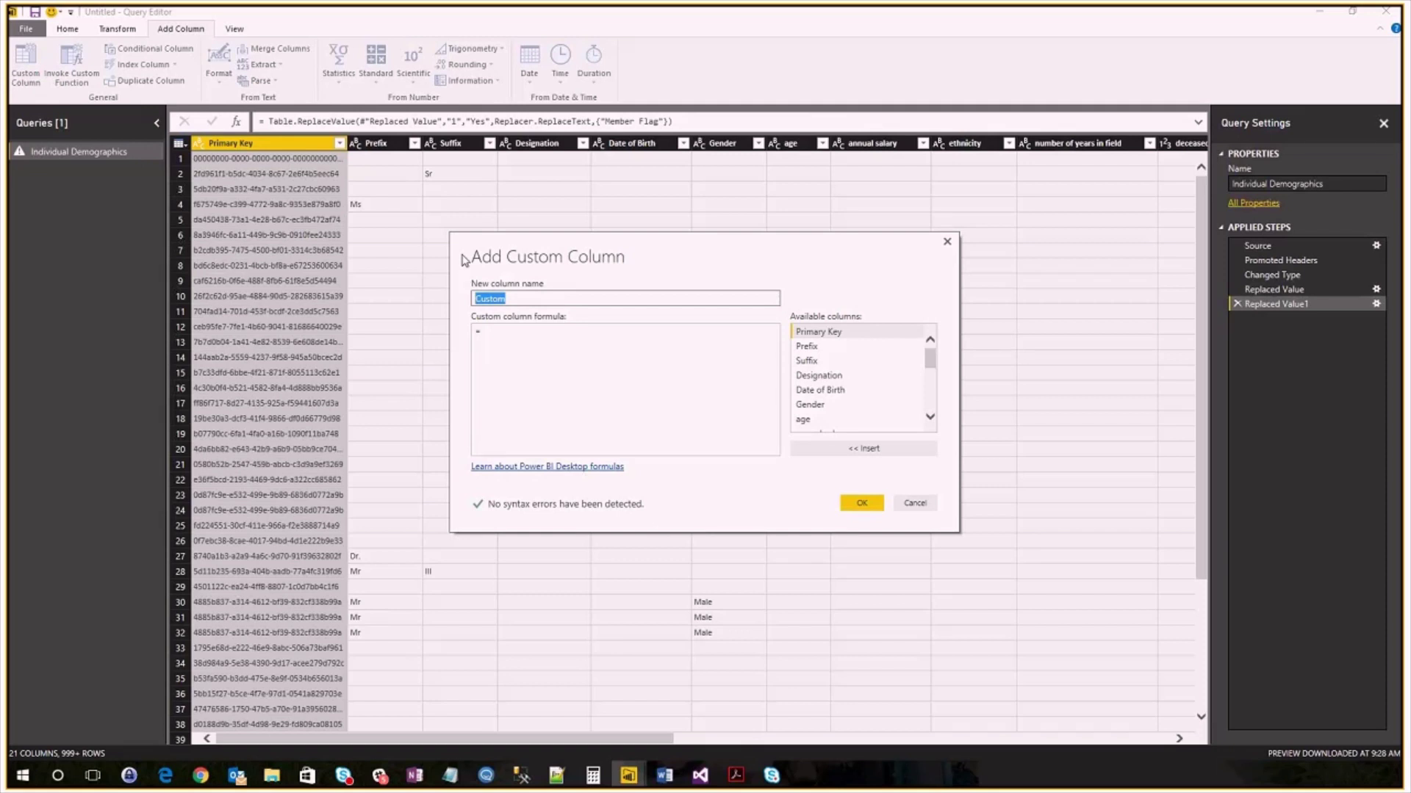
pyautogui.write('Norma')
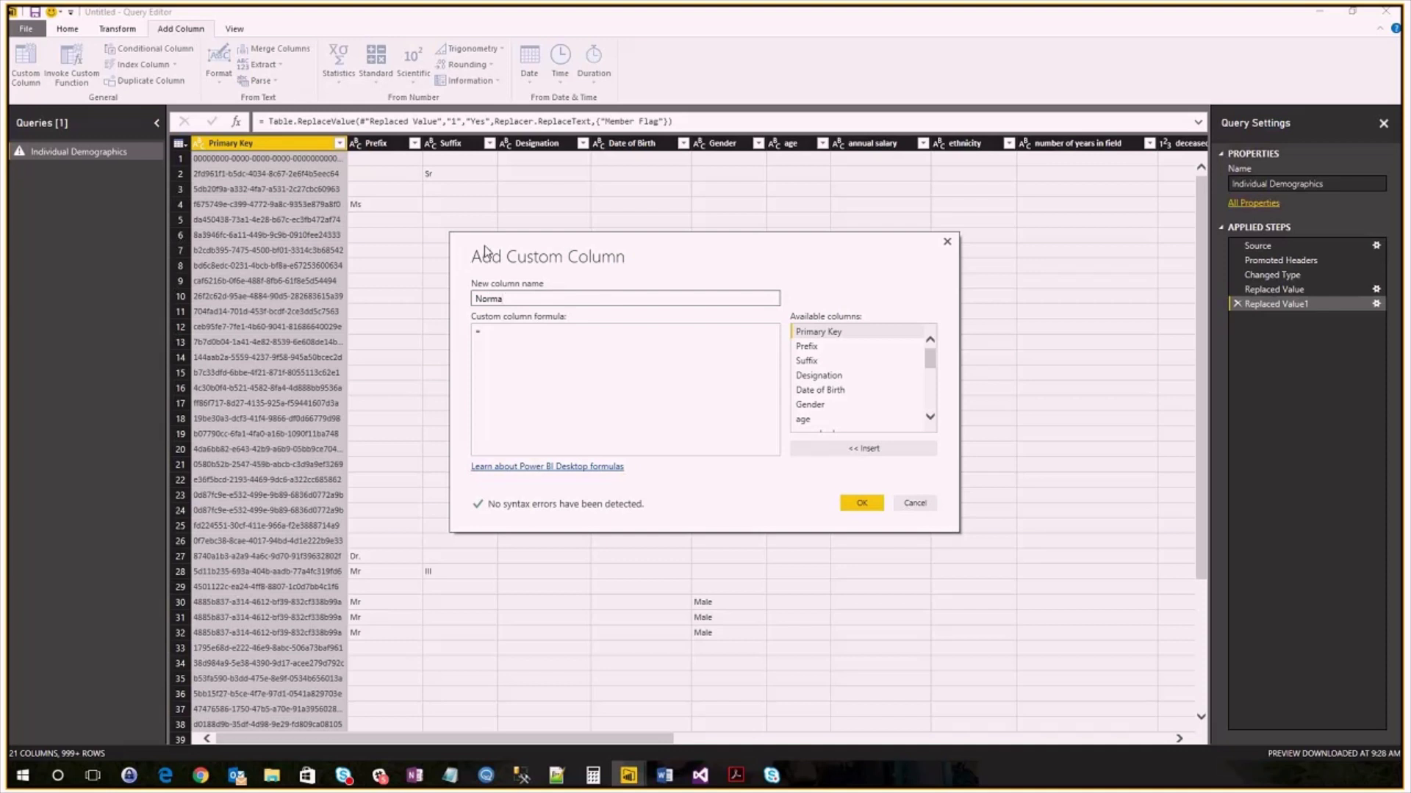
pyautogui.scroll(-3)
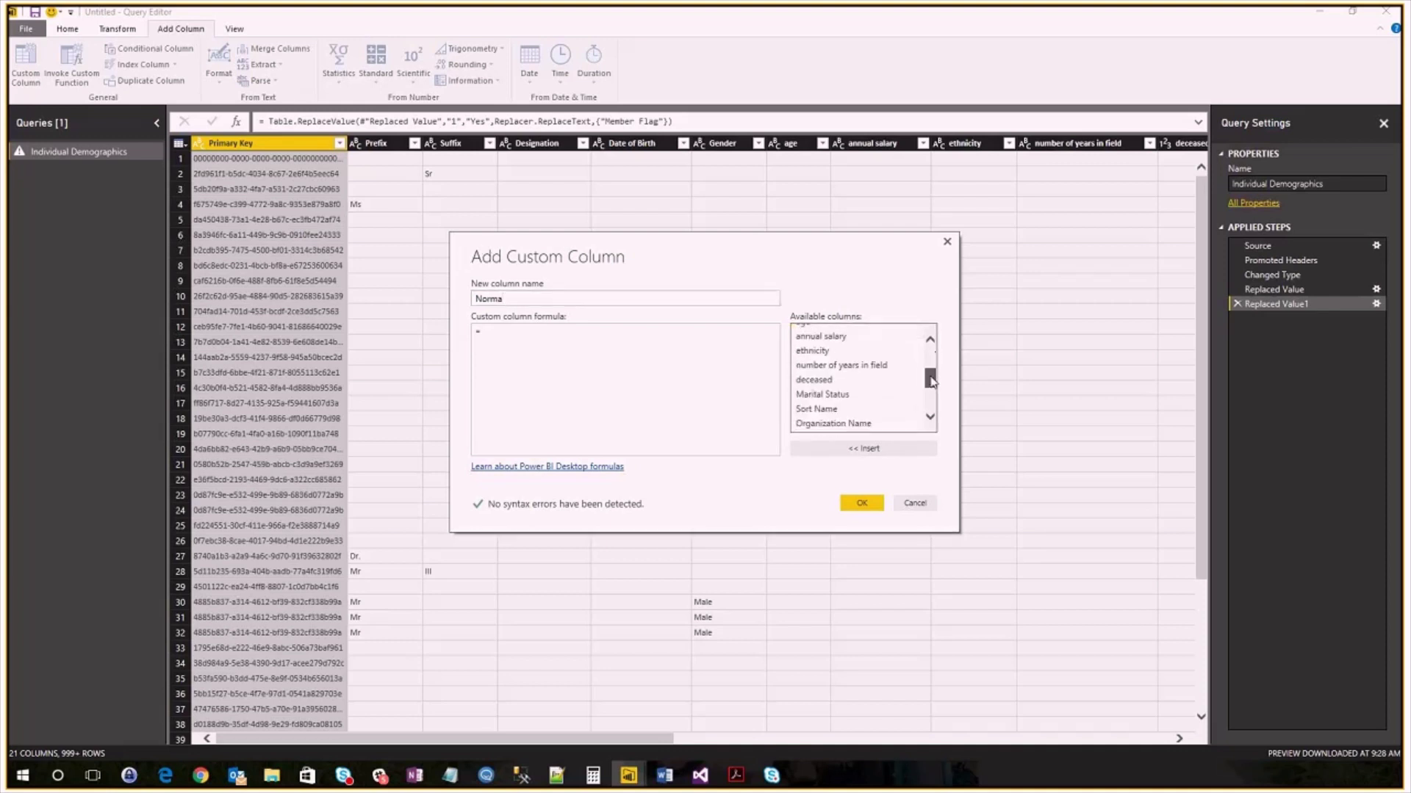
pyautogui.scroll(-3)
pyautogui.write('lized Score Bins')
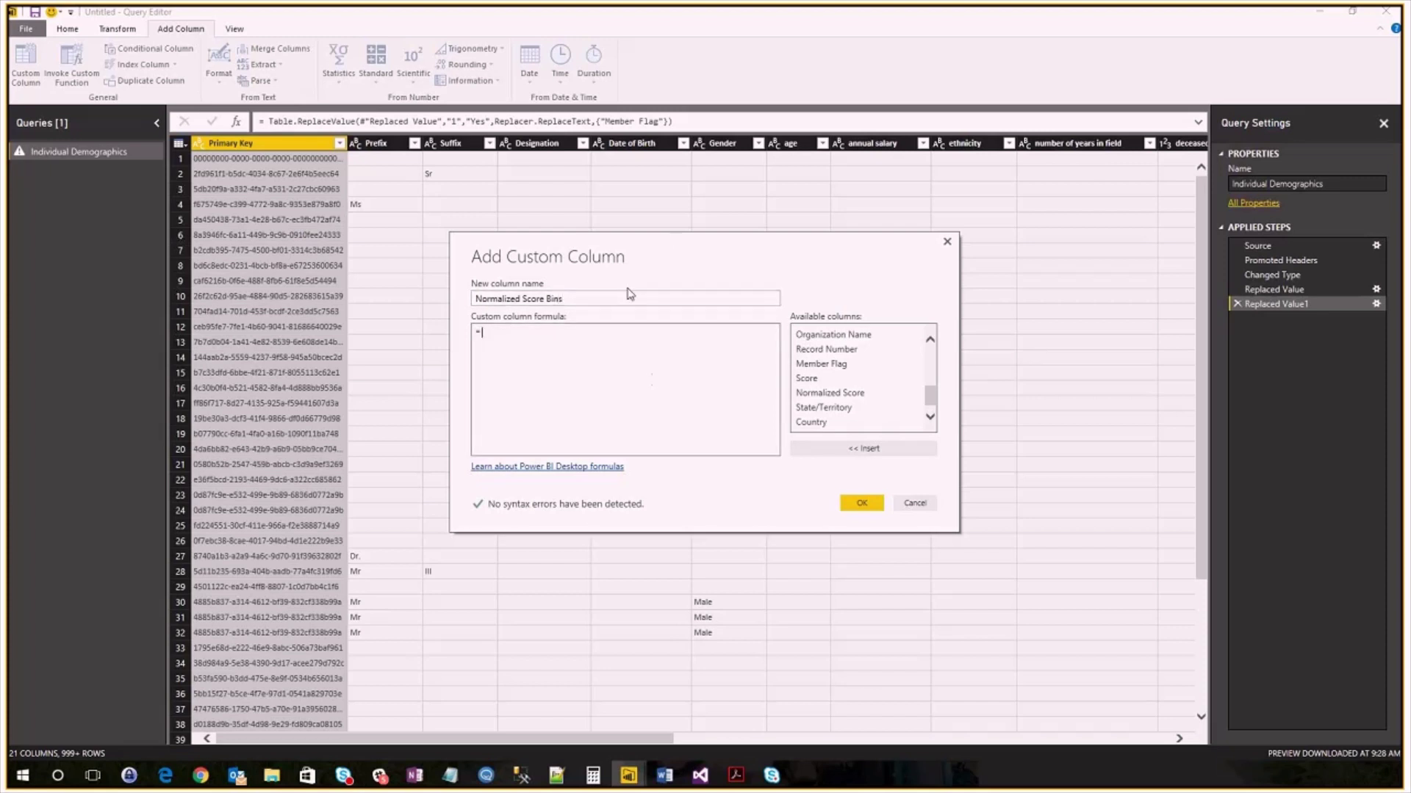
pyautogui.moveTo(709, 236)
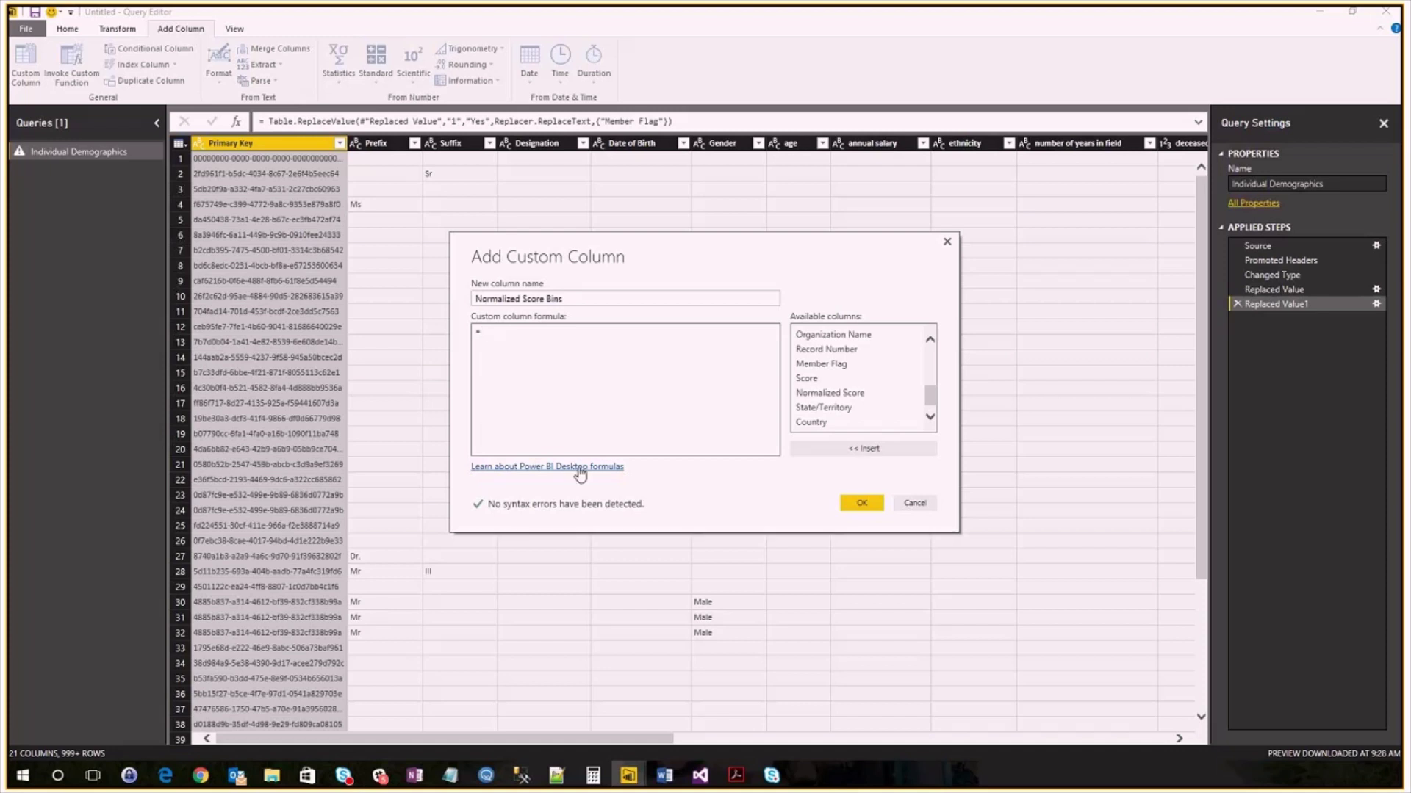
# Step: Read the Power BI Desktop formulas help article and follow it to Power Query formula categories
pyautogui.click(546, 466)
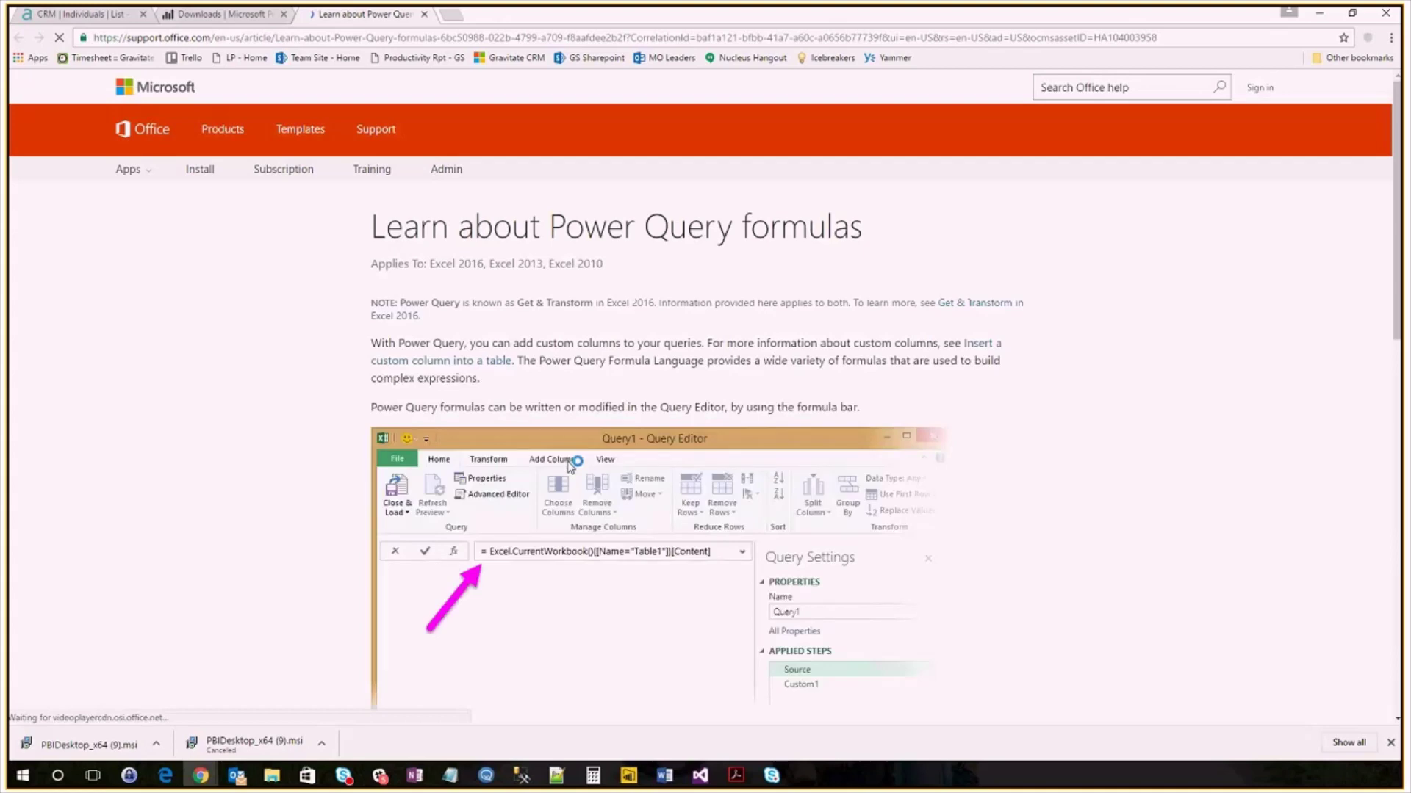
pyautogui.scroll(-3)
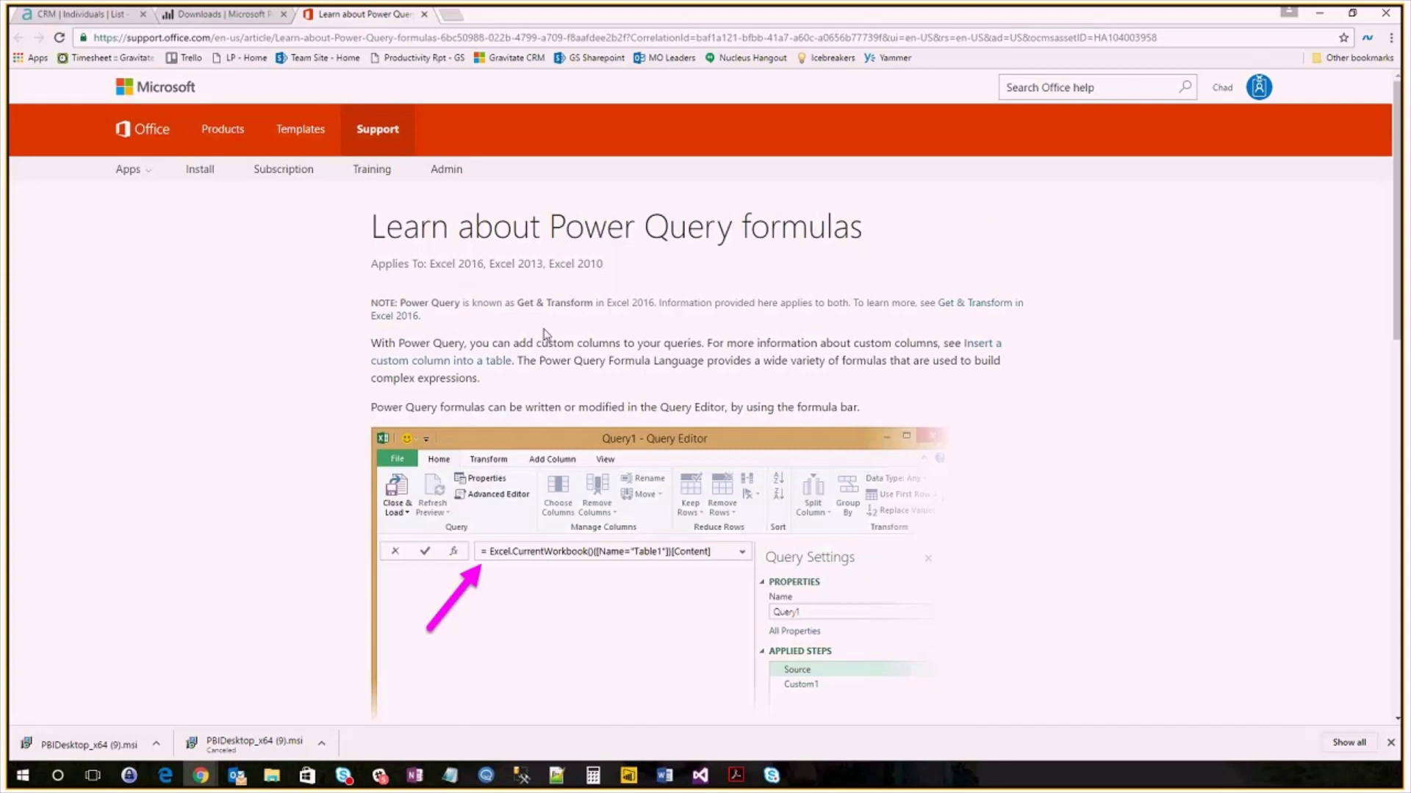
pyautogui.scroll(-3)
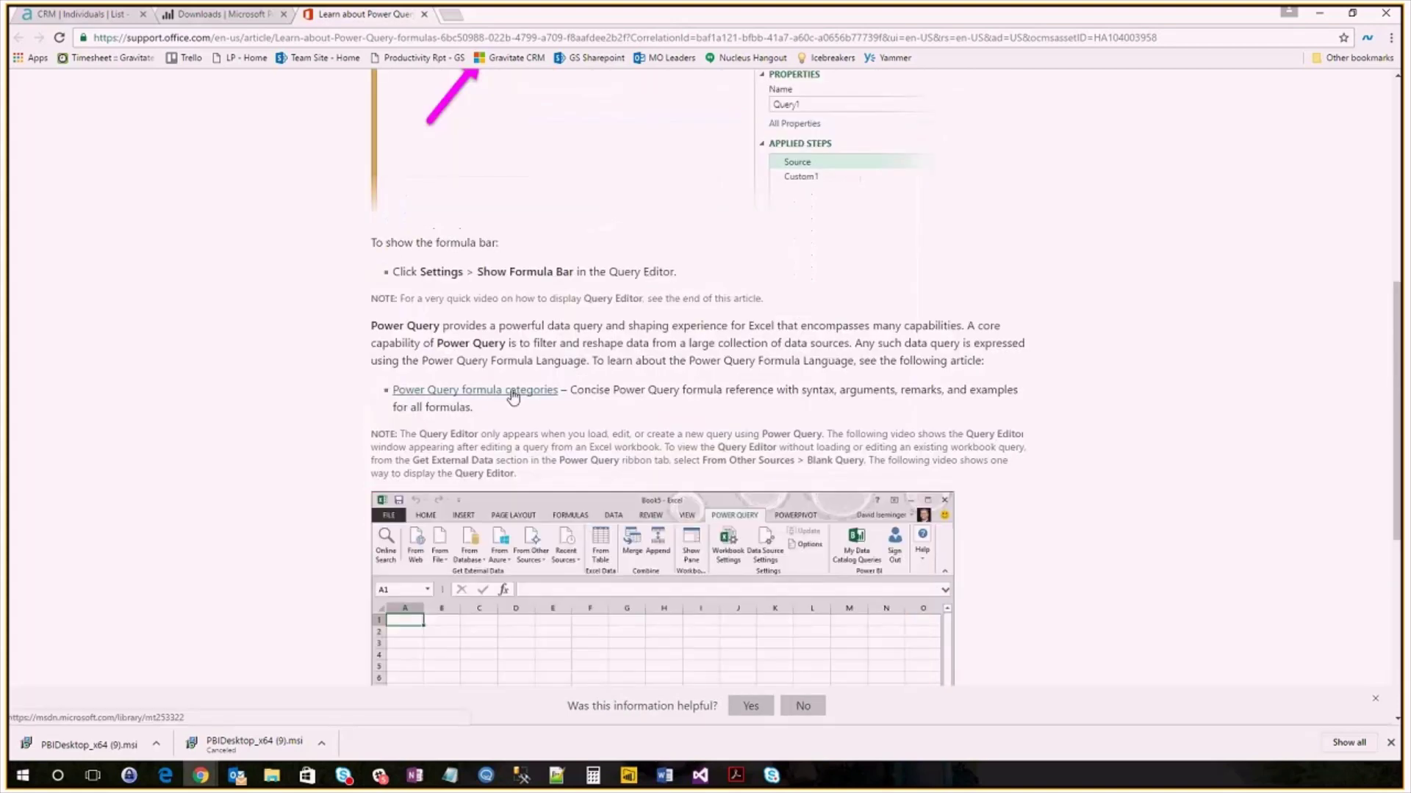
pyautogui.click(474, 389)
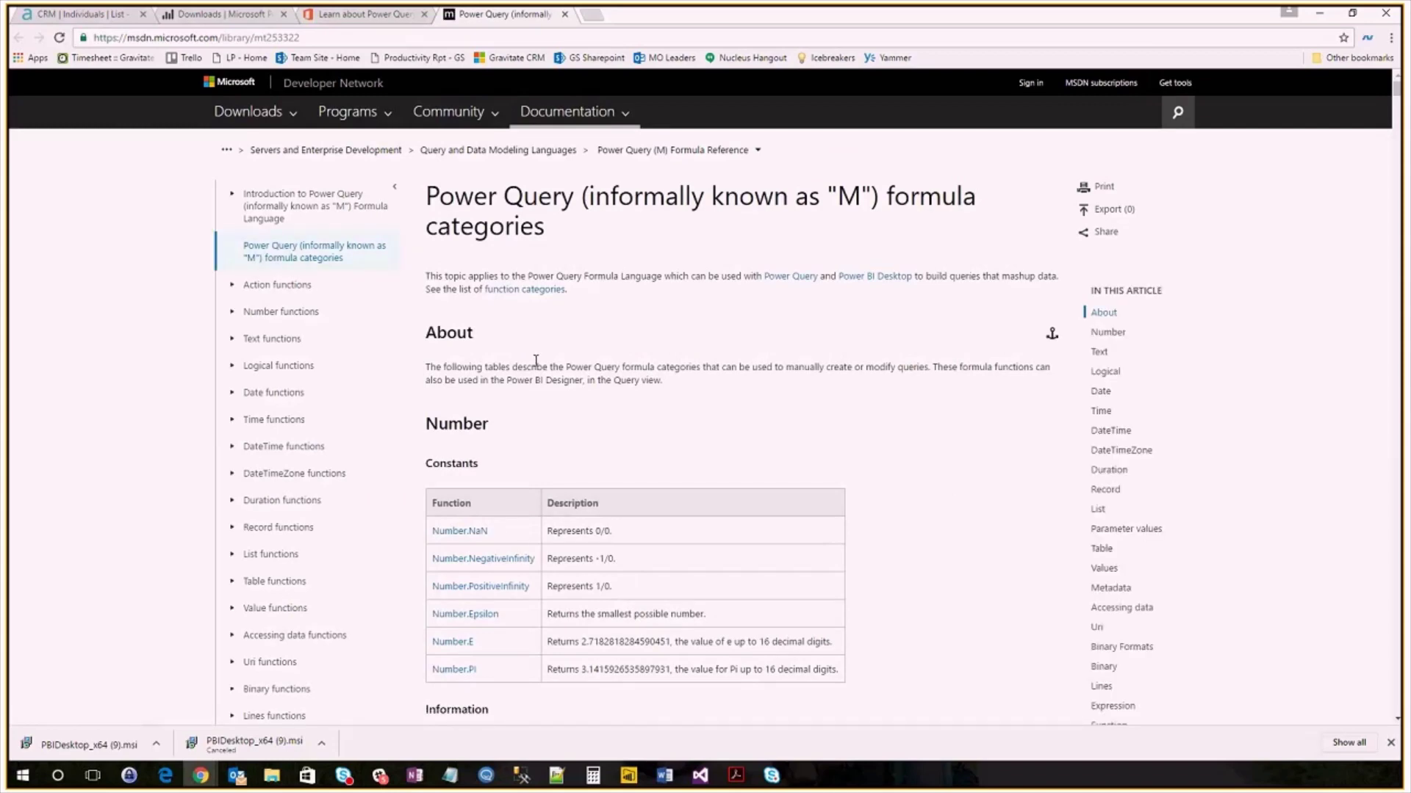
# Step: Go through Number functions to the Number.RoundDown reference and review its examples
pyautogui.scroll(-3)
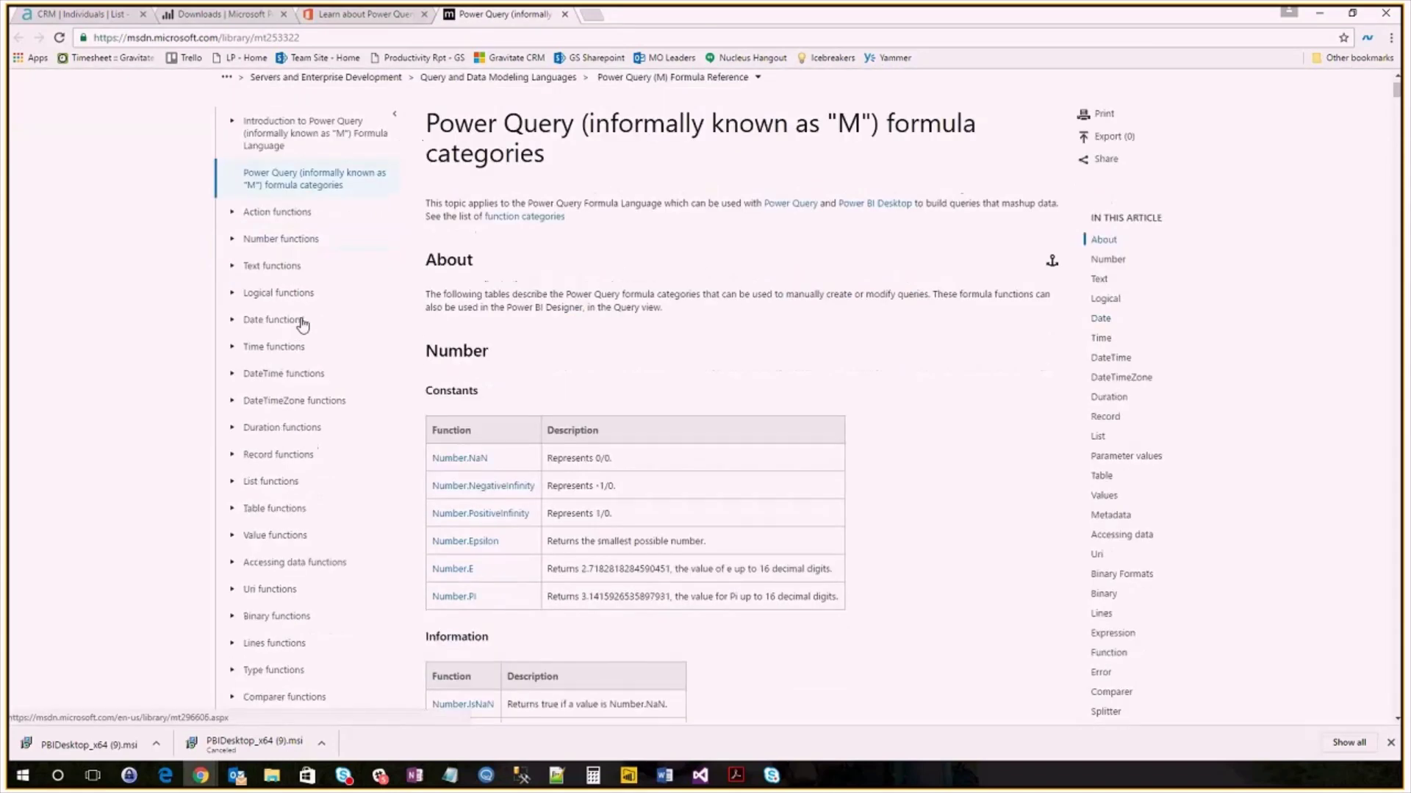
pyautogui.scroll(-3)
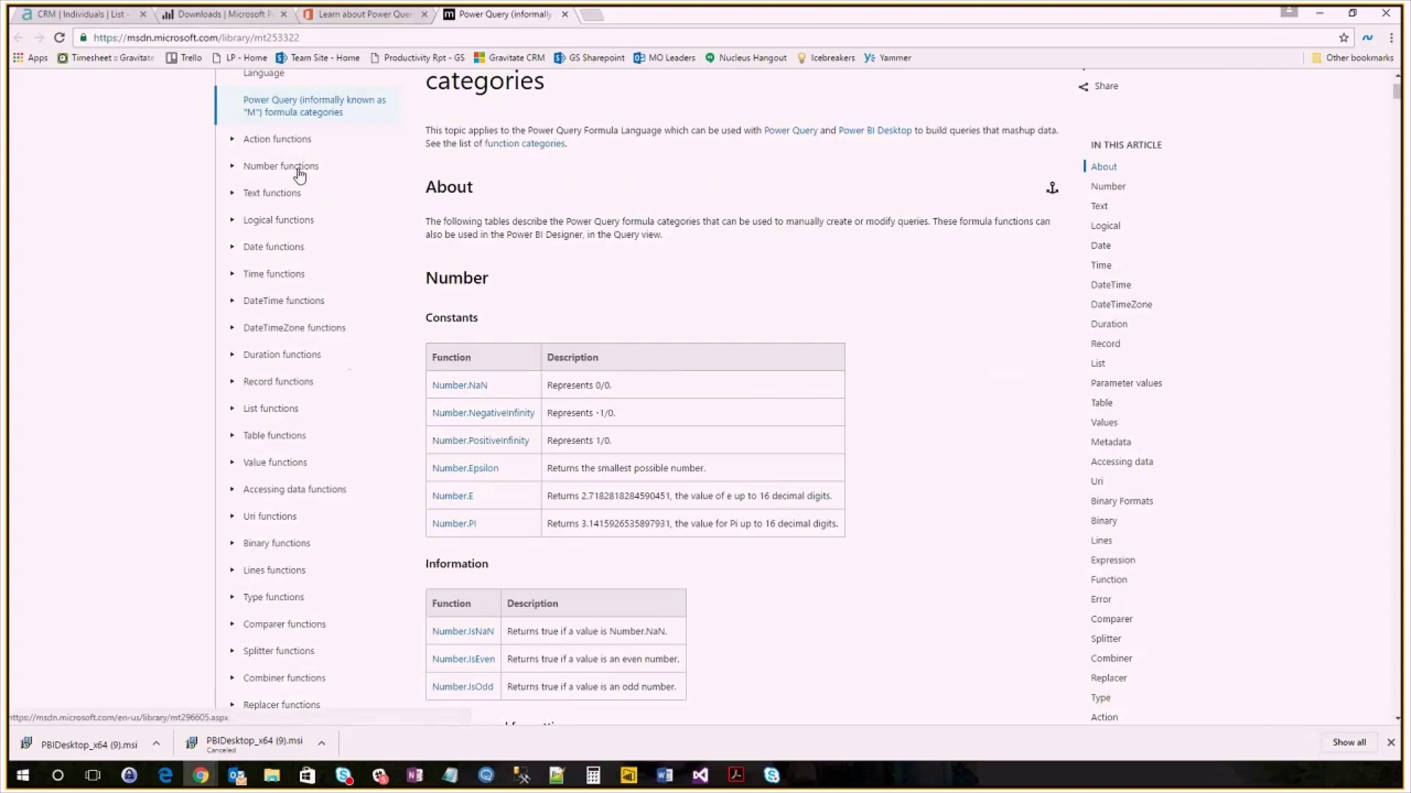
pyautogui.click(280, 166)
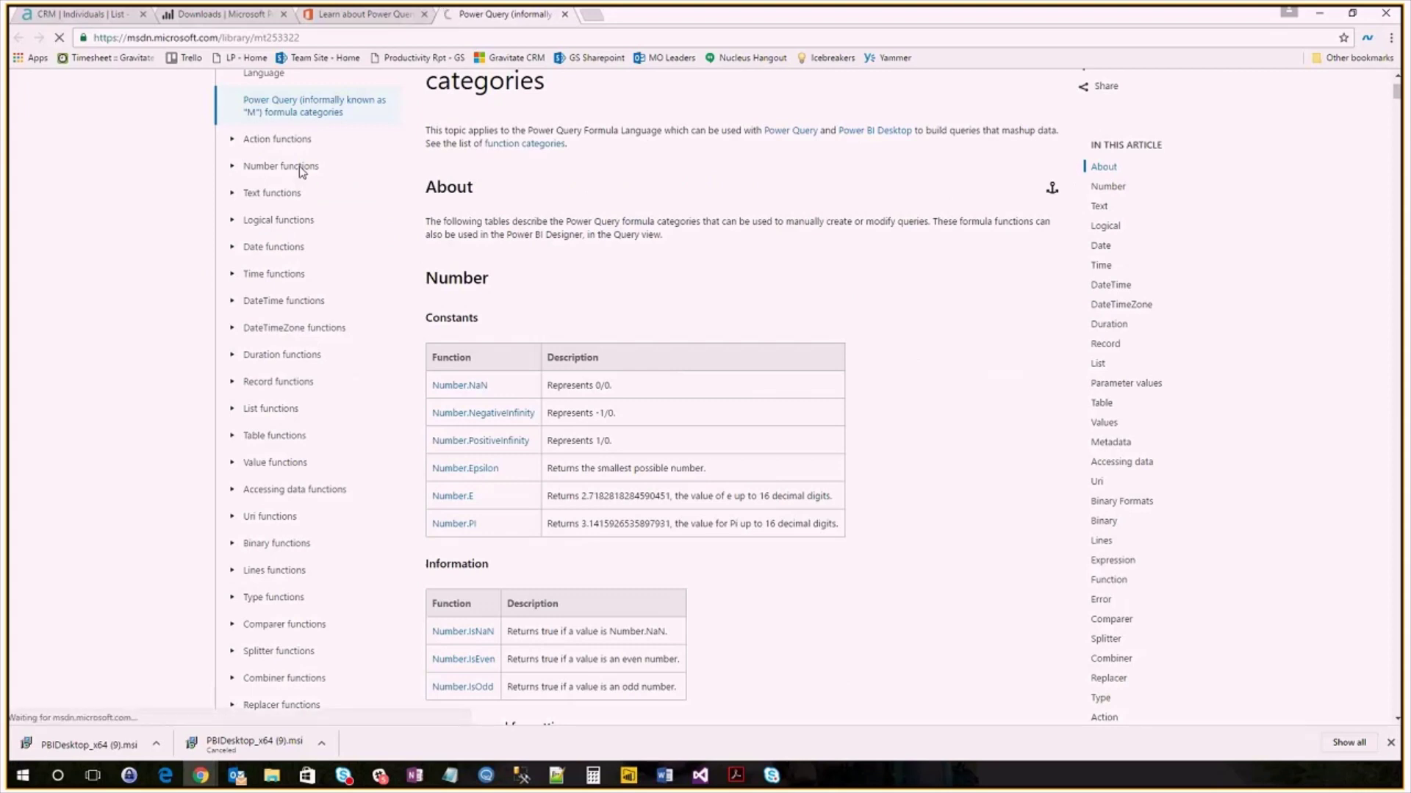
pyautogui.click(280, 166)
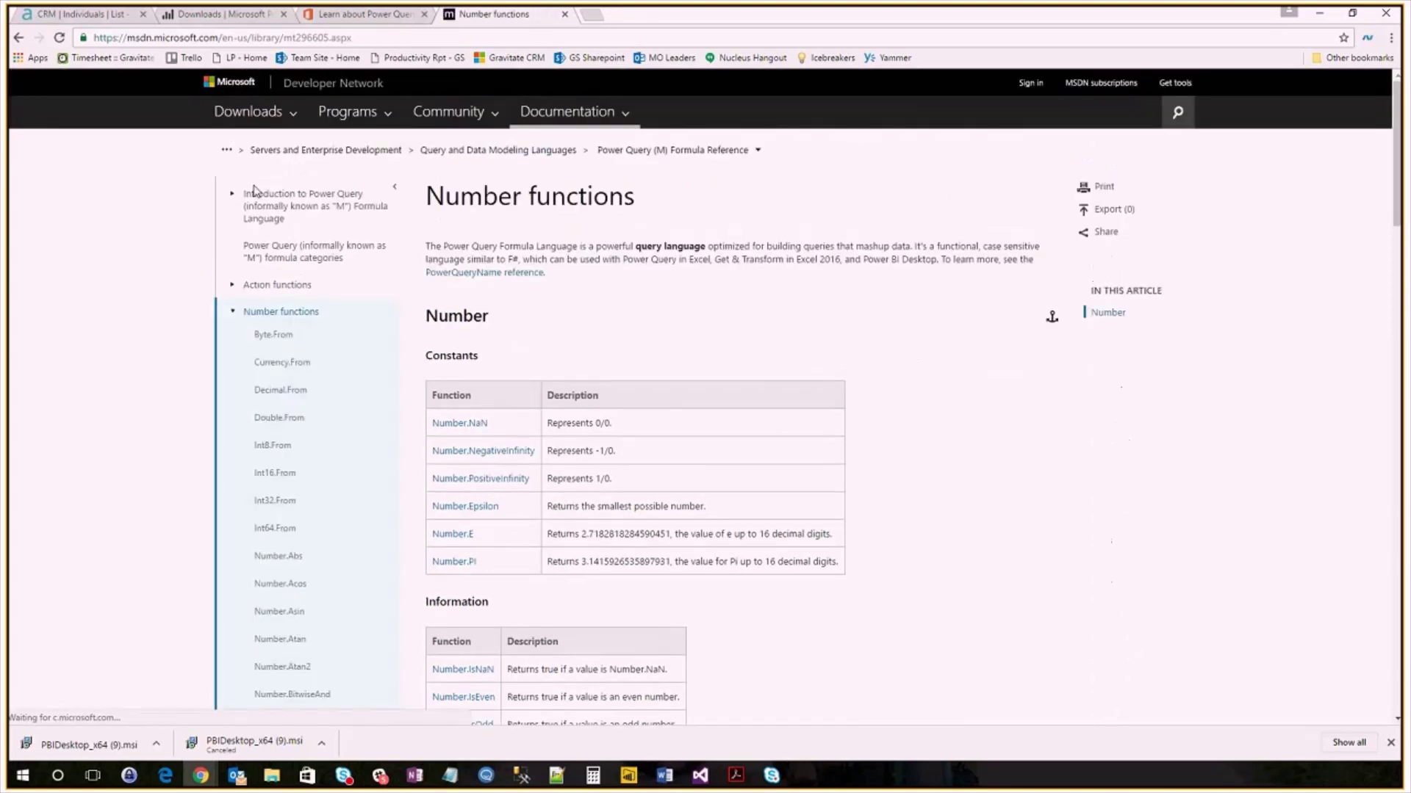
pyautogui.scroll(-3)
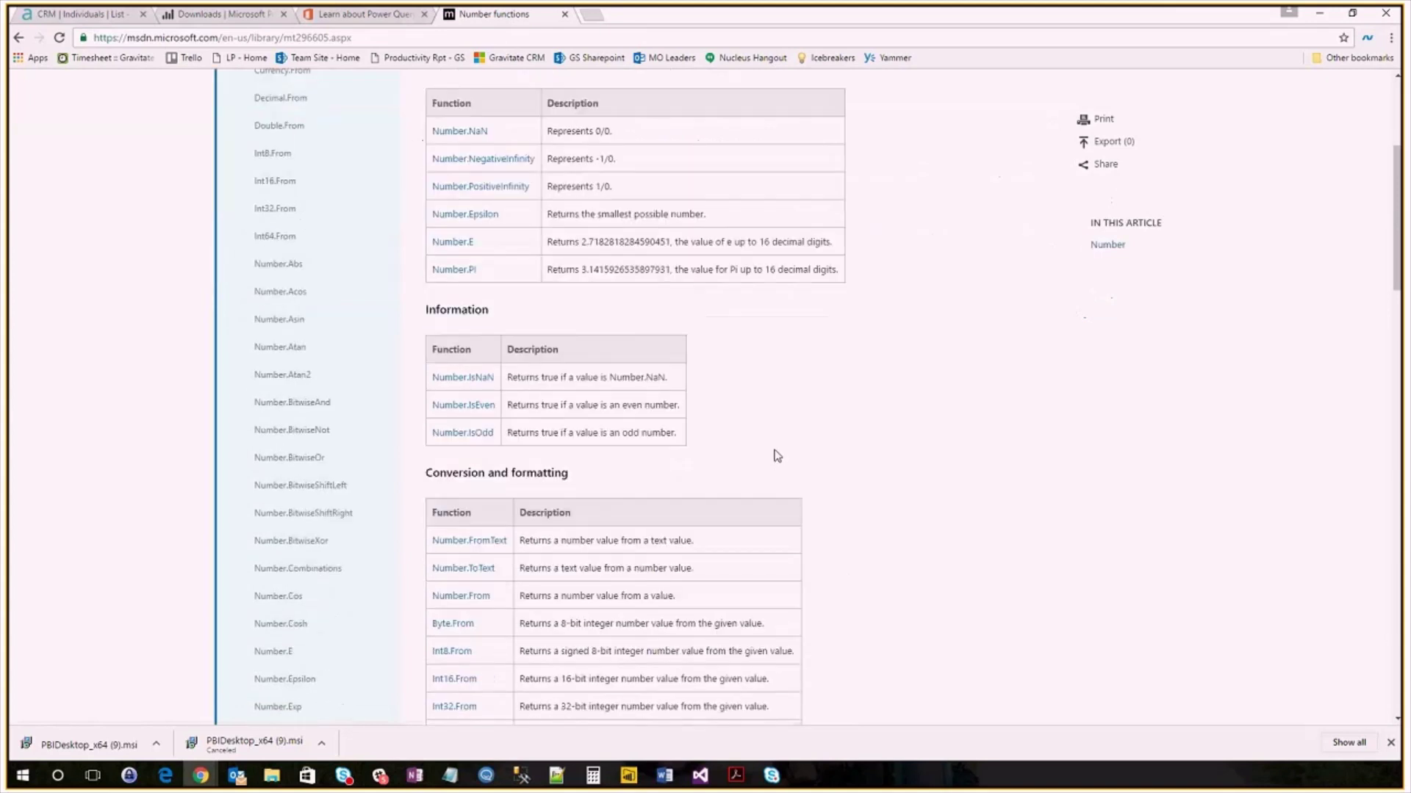
pyautogui.scroll(-3)
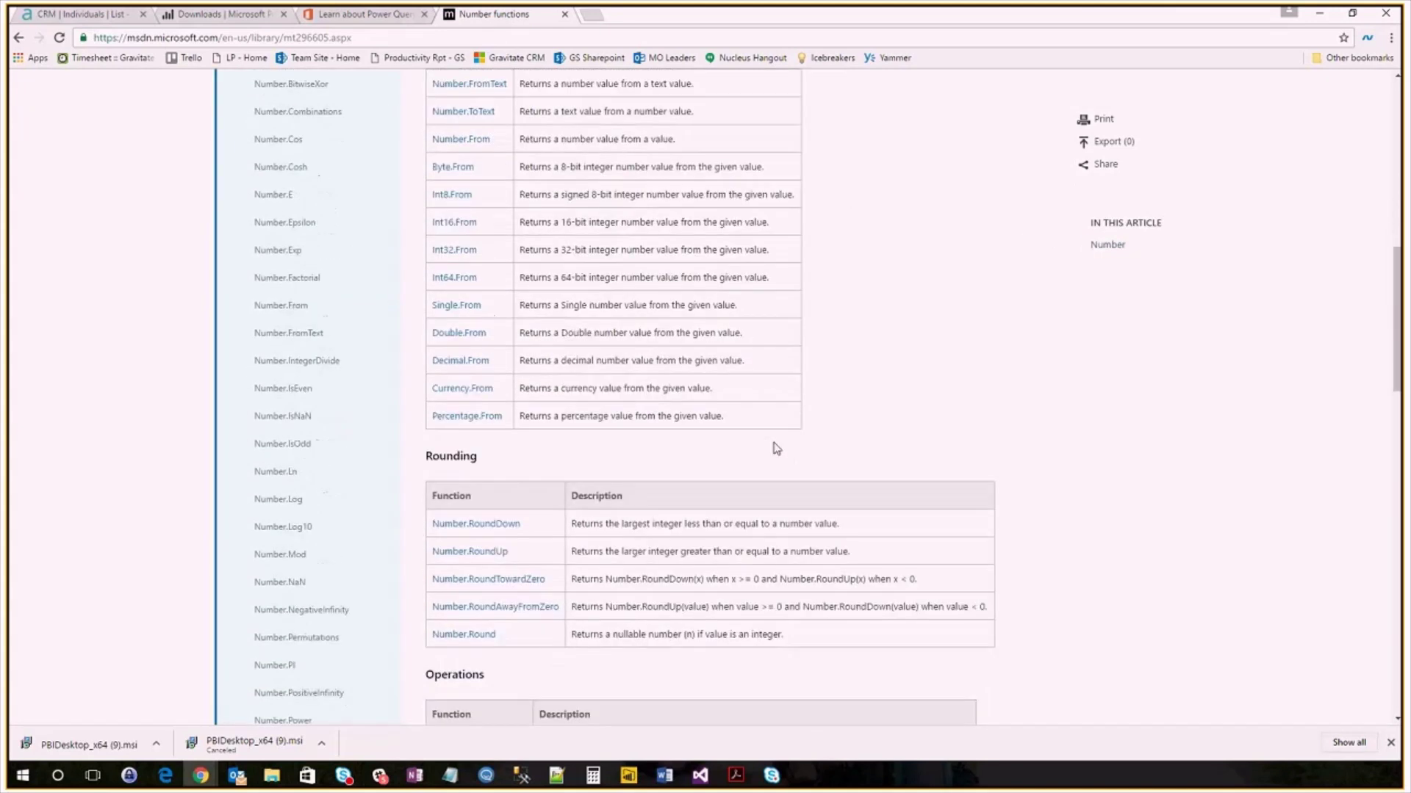
pyautogui.scroll(-3)
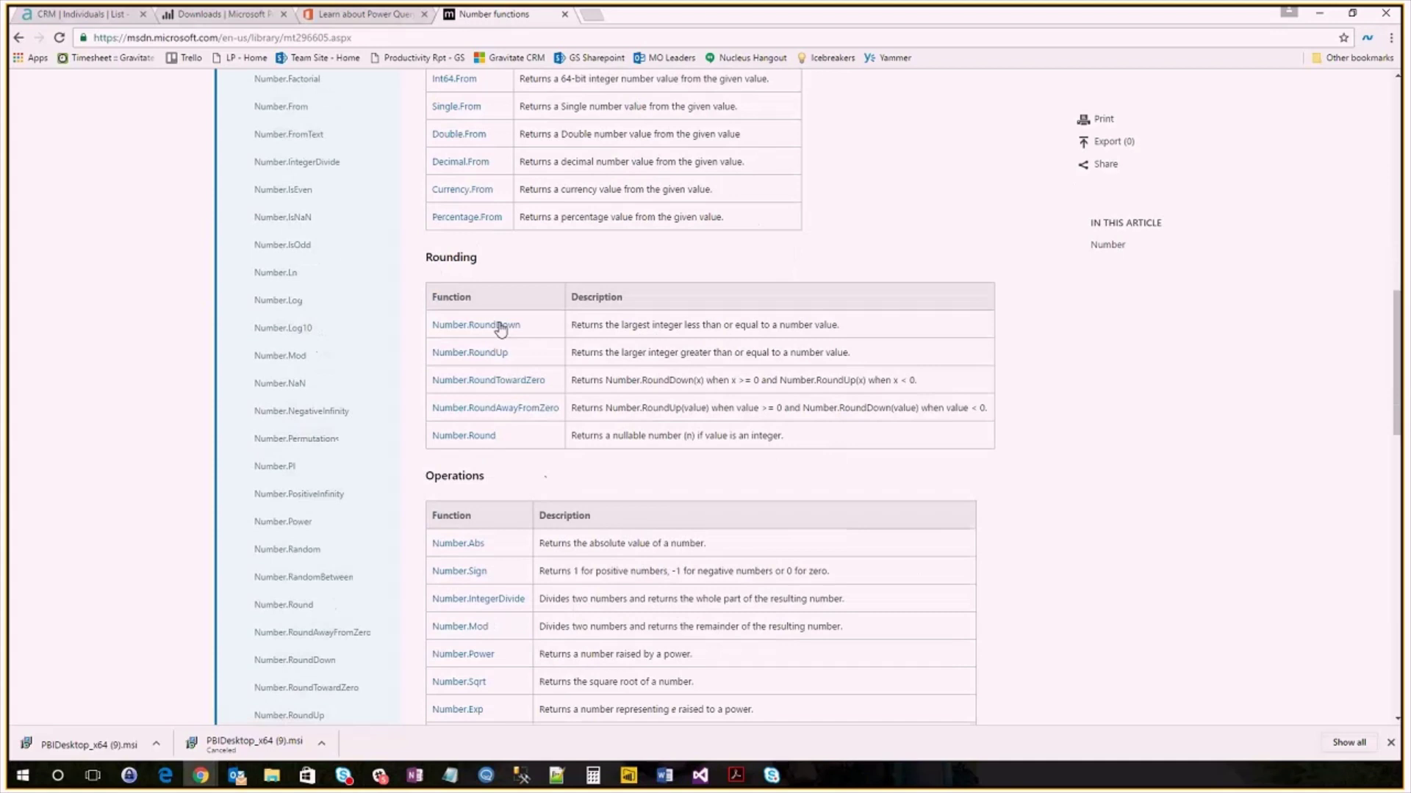
pyautogui.click(475, 325)
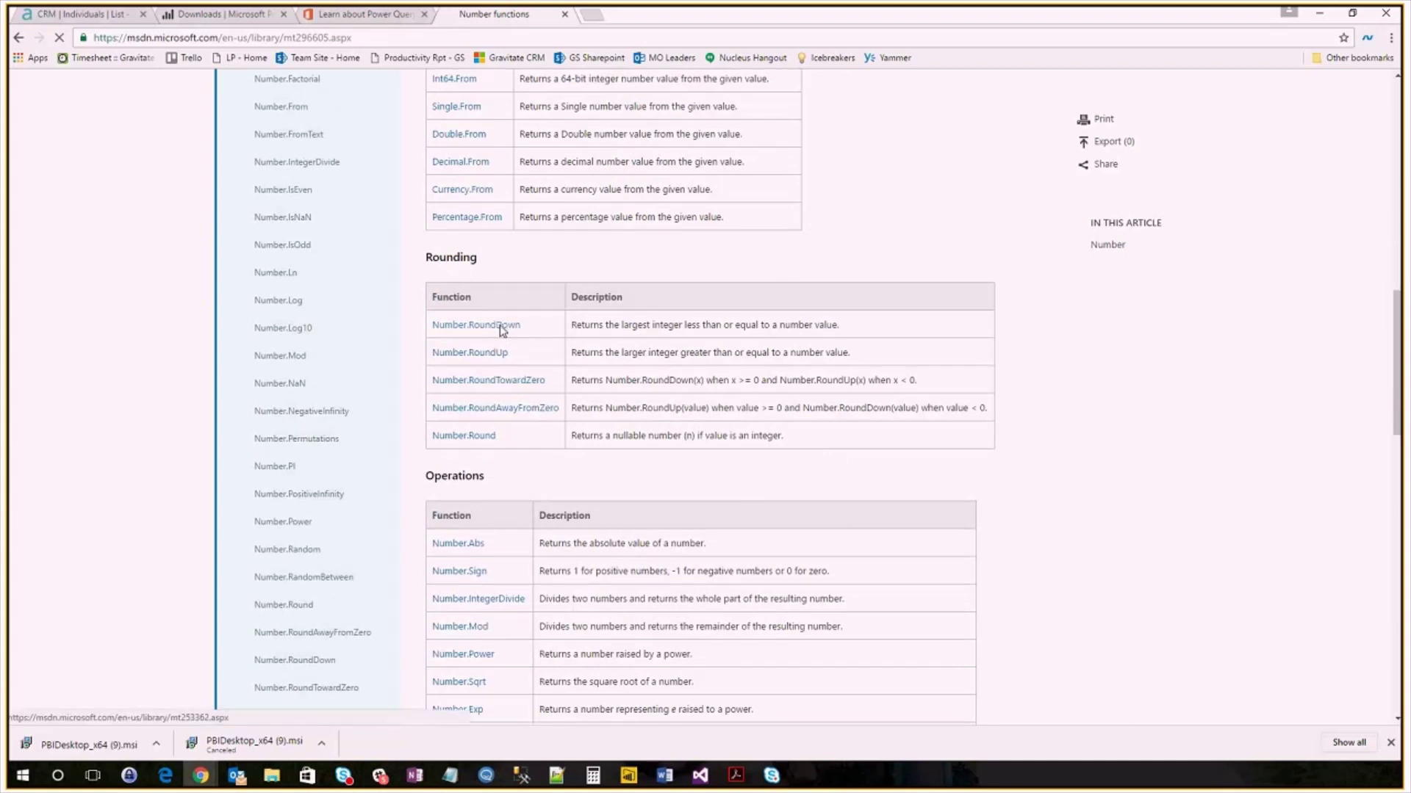
pyautogui.click(476, 325)
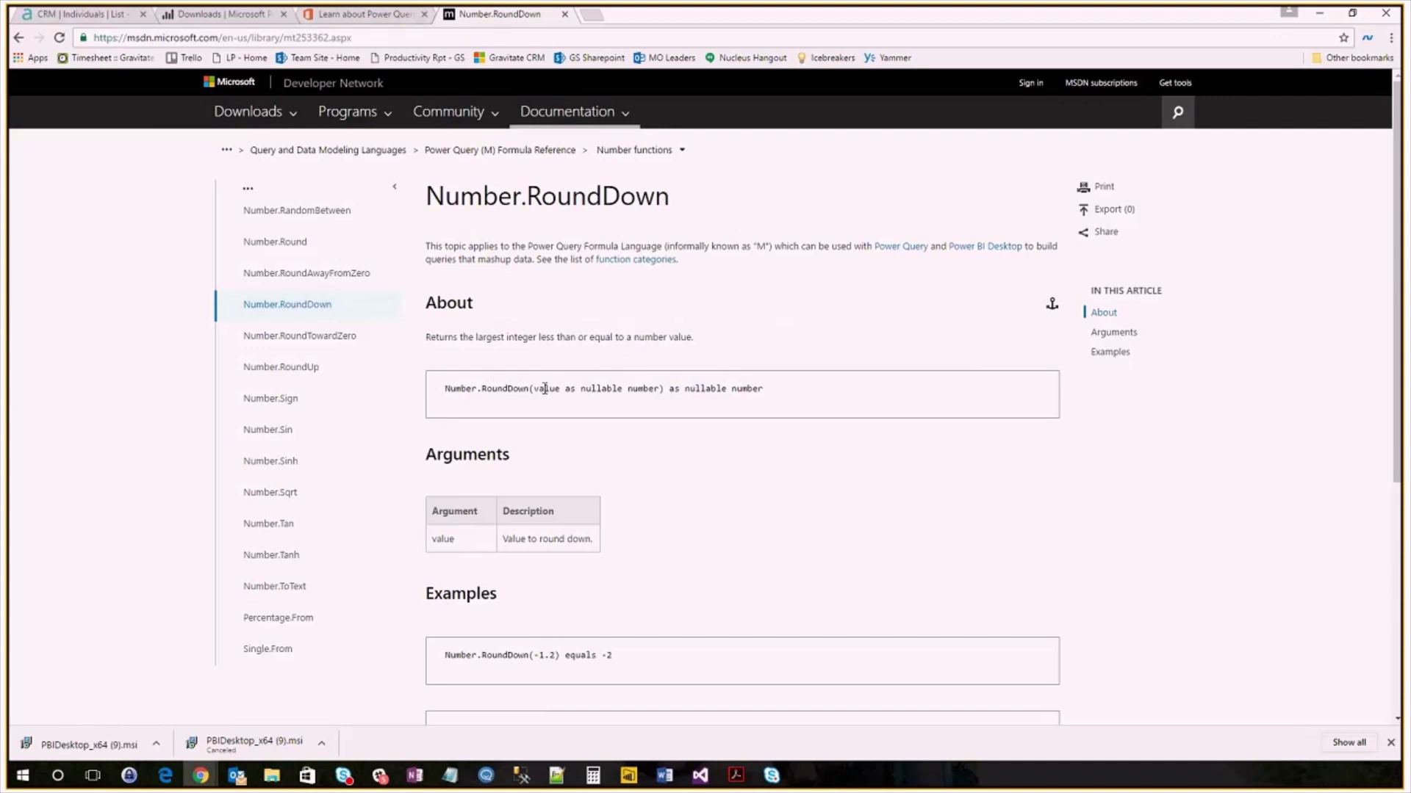
pyautogui.moveTo(648, 394)
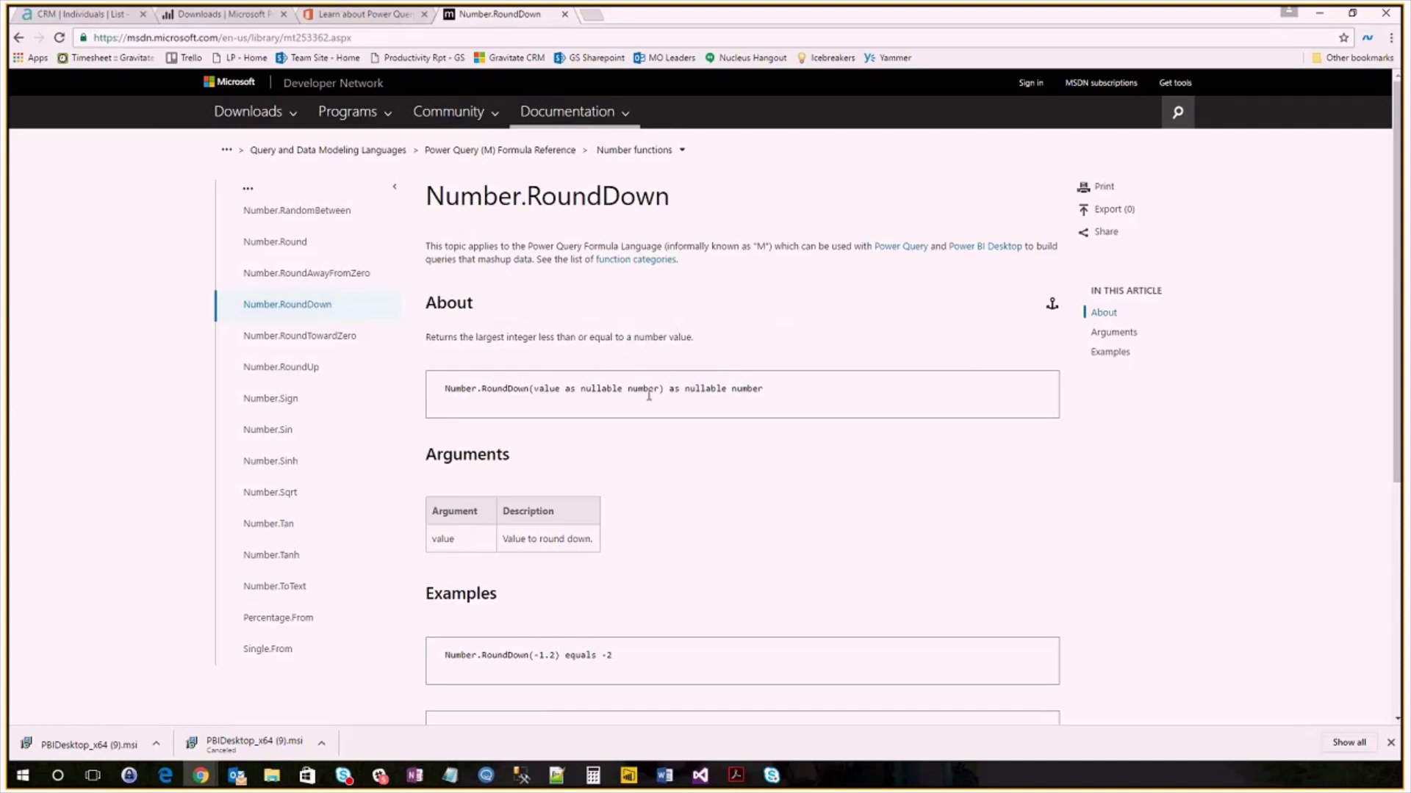
pyautogui.scroll(-3)
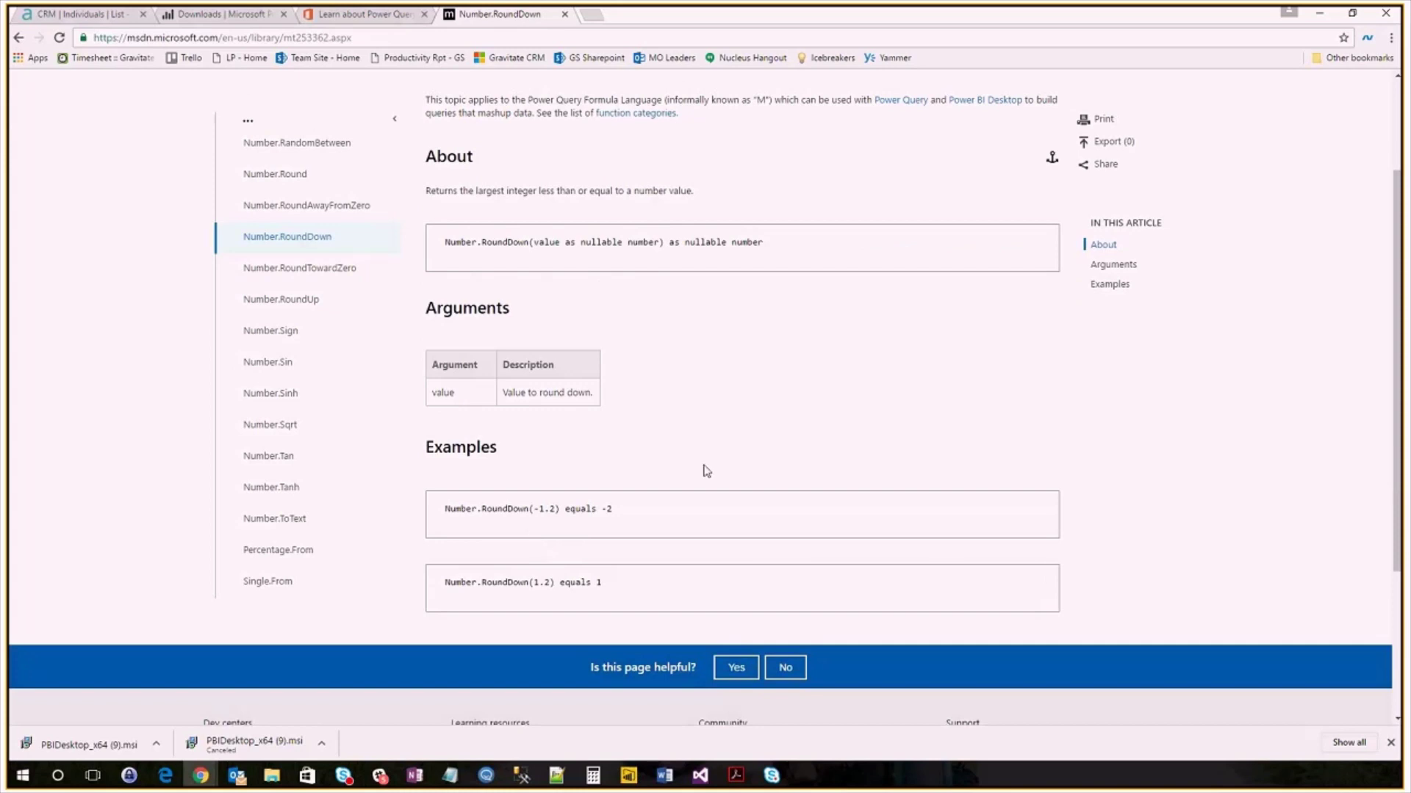
pyautogui.moveTo(715, 408)
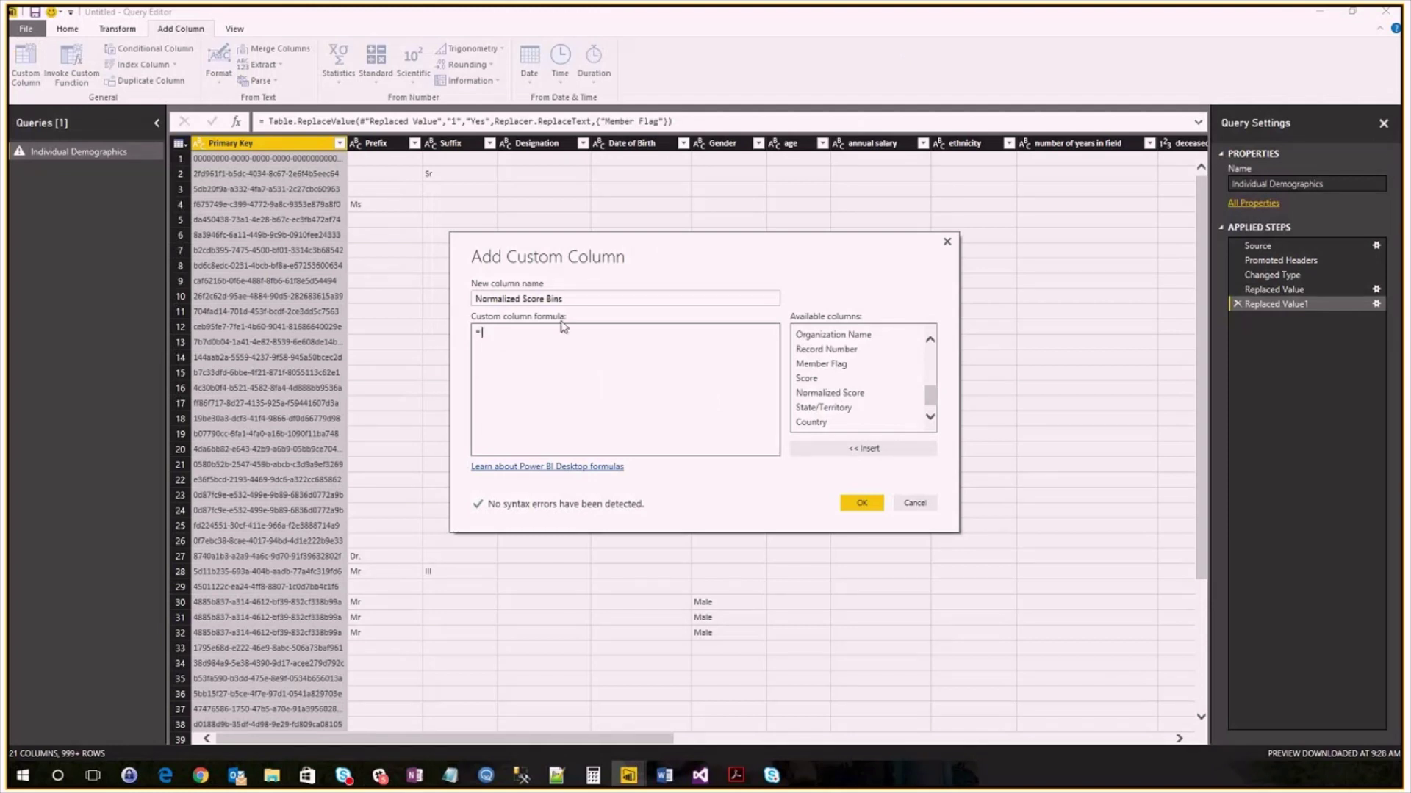
# Step: Add the custom column formula Number.RoundDown([Normalized Score] / 10) and confirm it
pyautogui.write('Number.RoundDown')
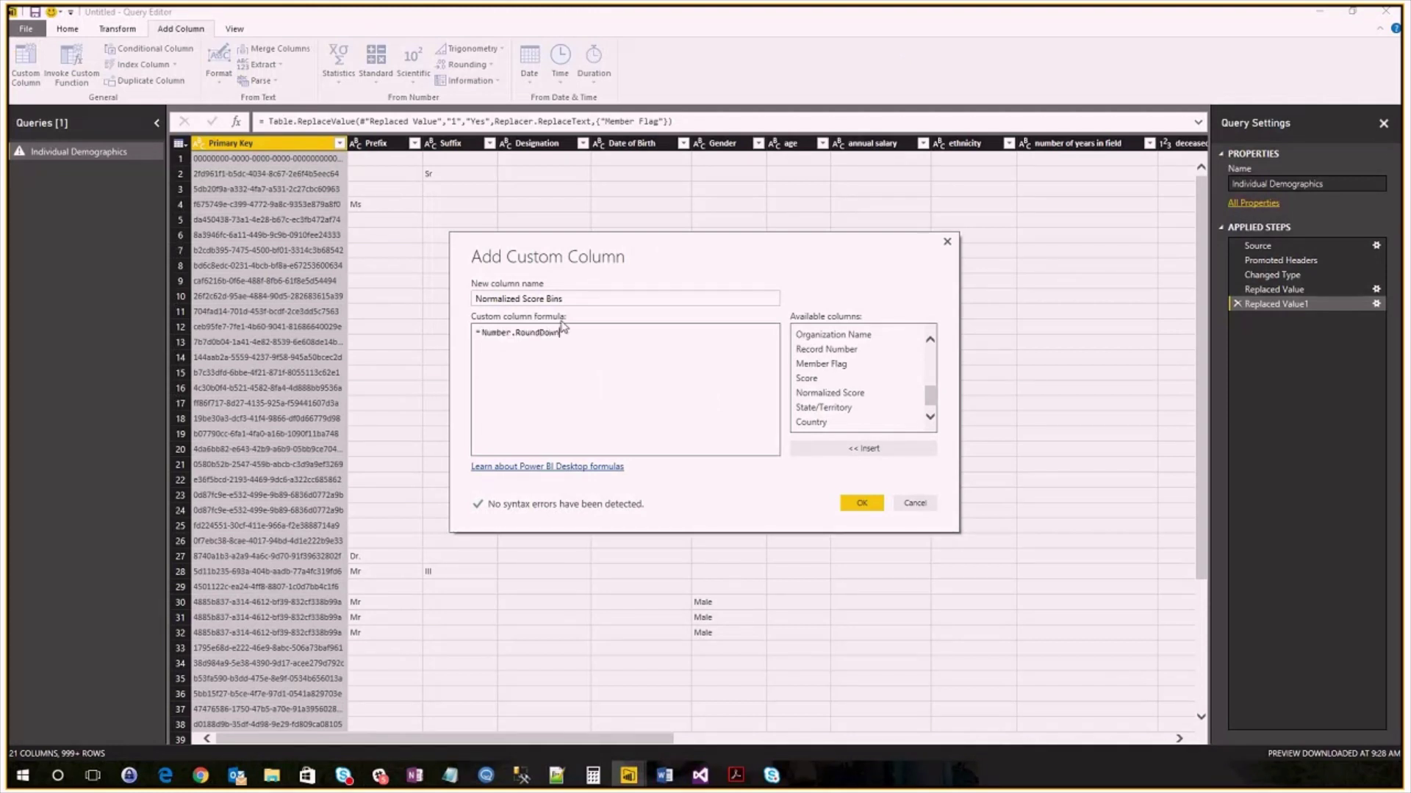
pyautogui.write('(')
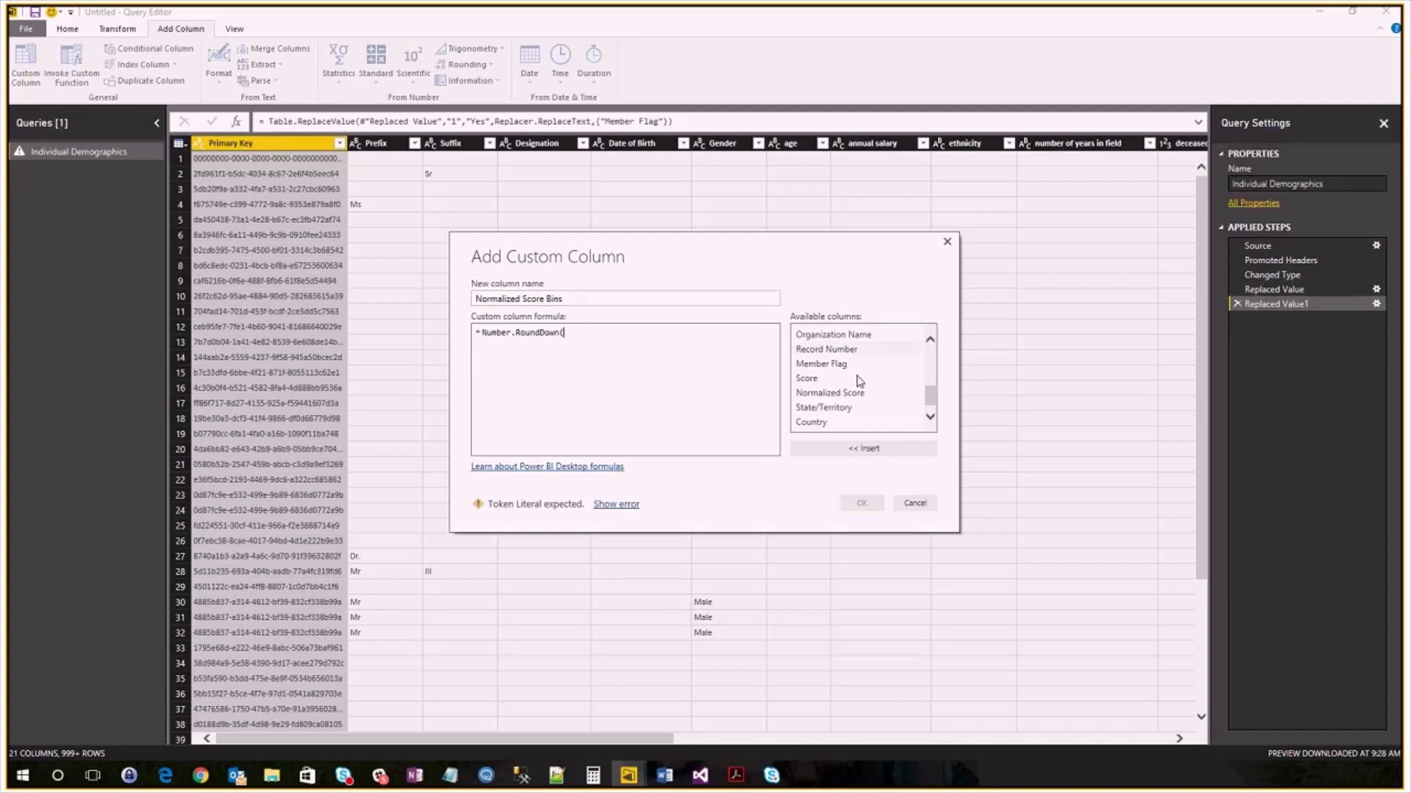
pyautogui.doubleClick(831, 392)
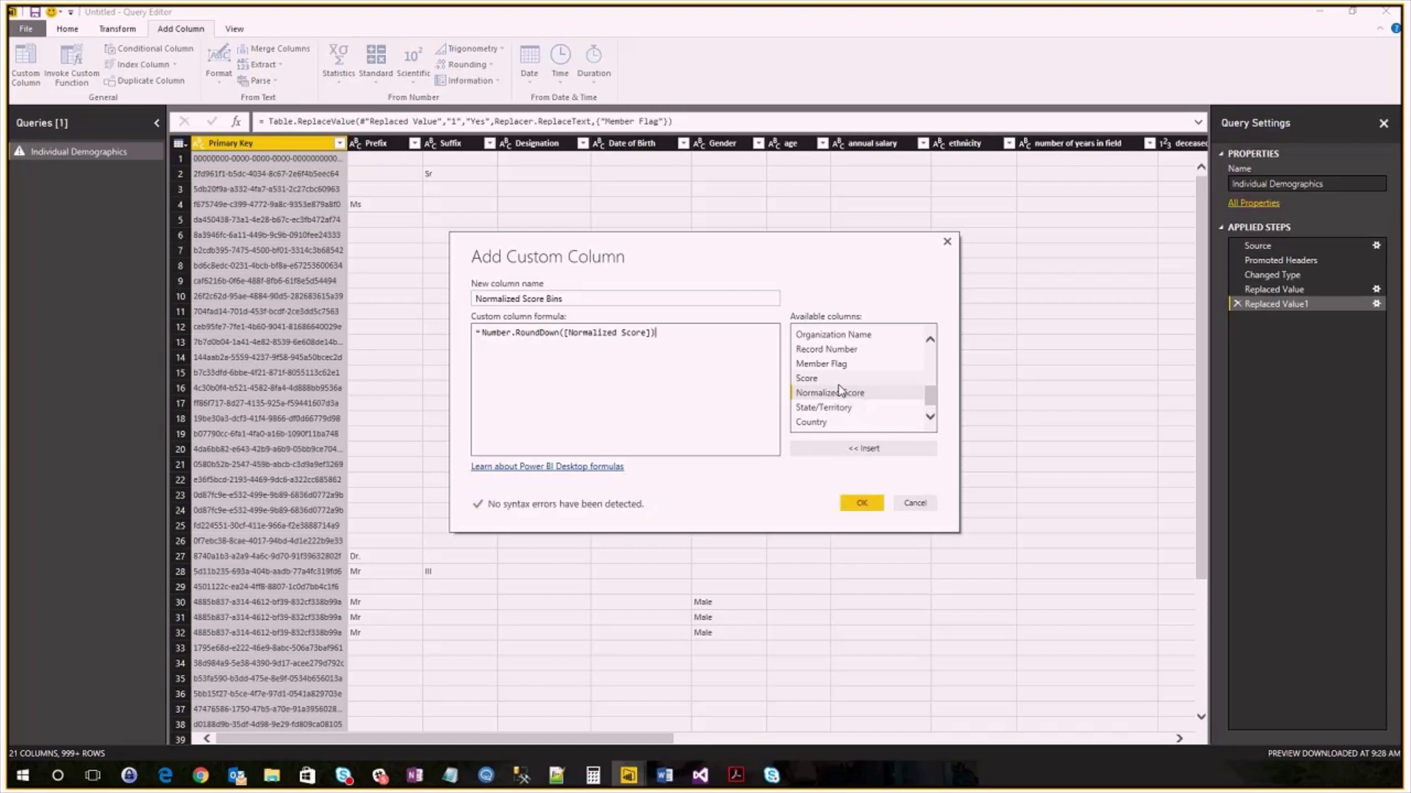
pyautogui.write('/')
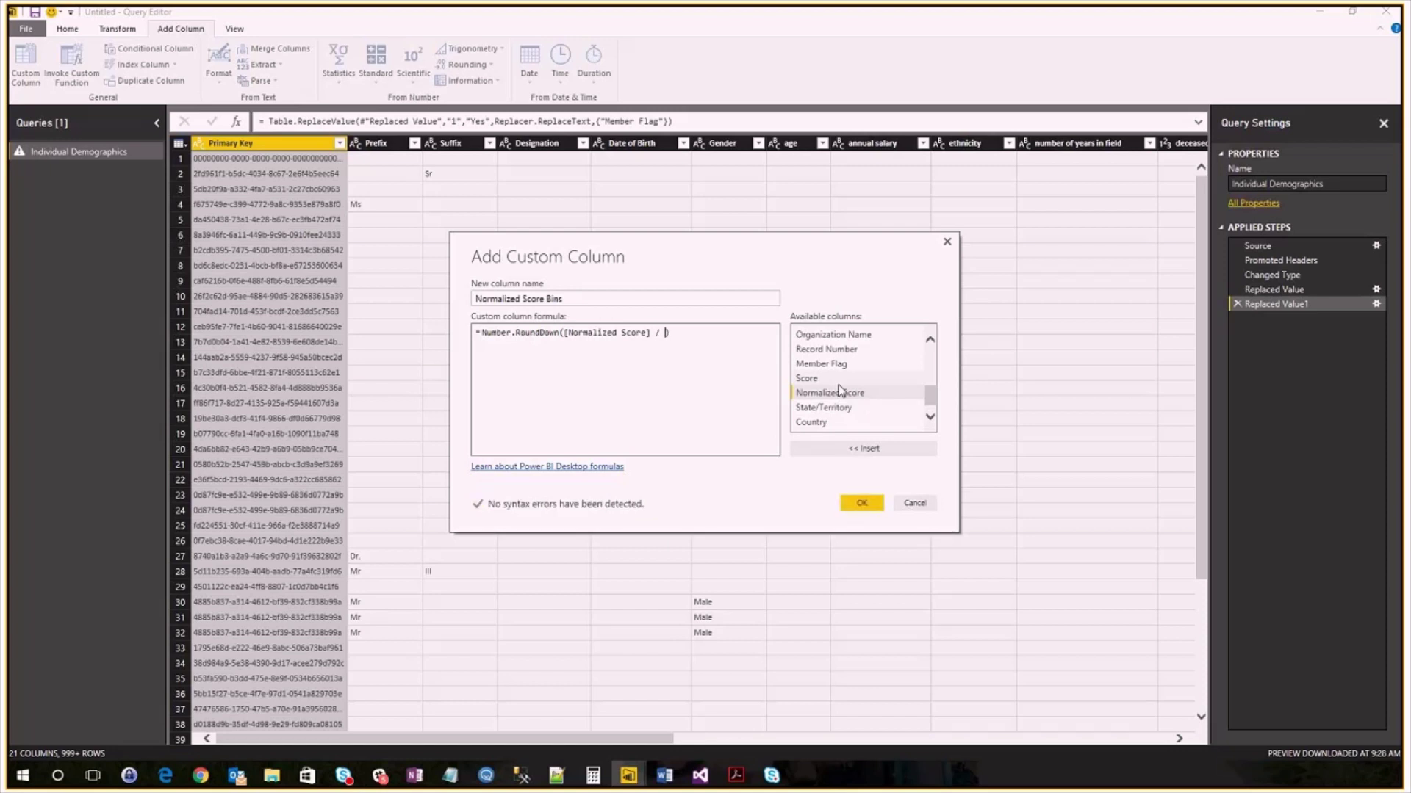
pyautogui.write('10')
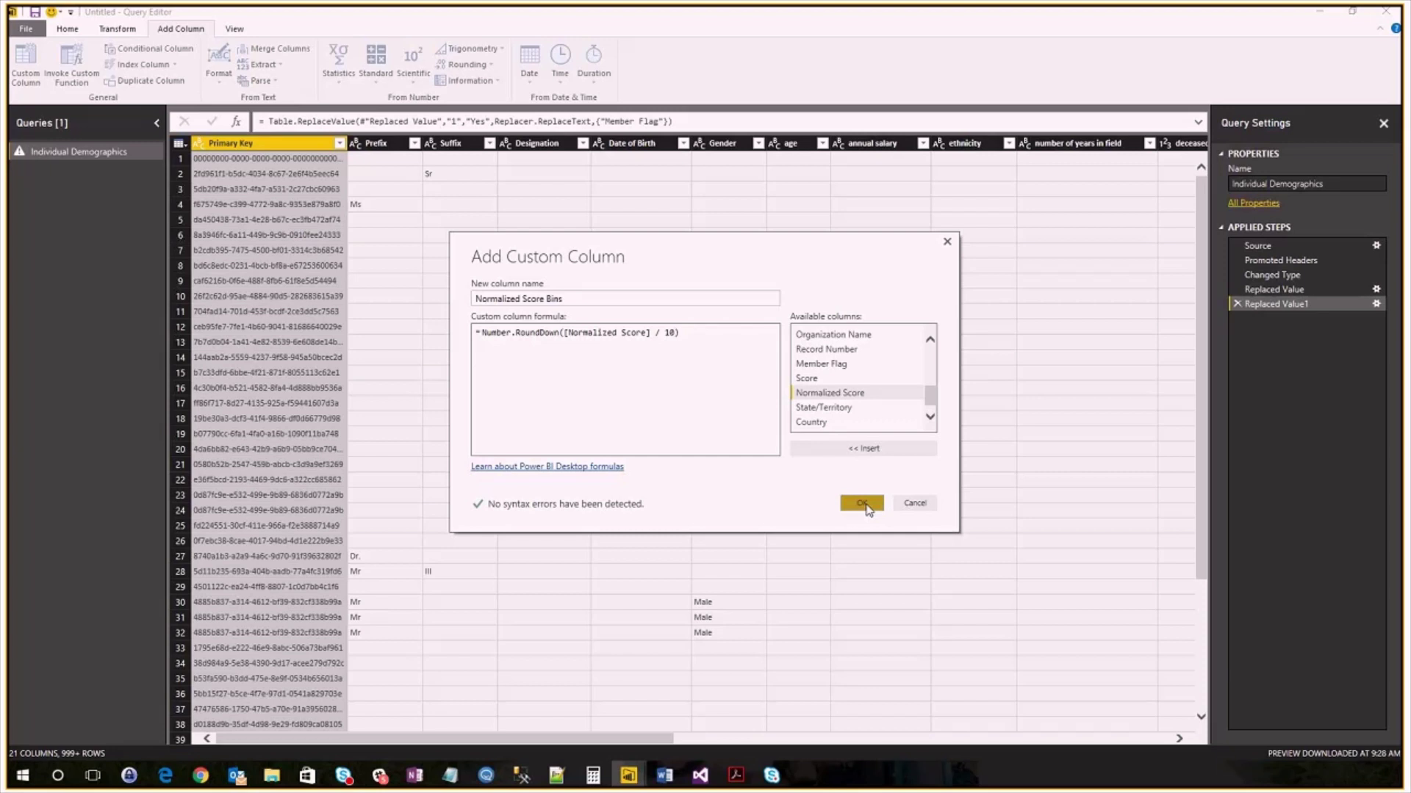
pyautogui.click(859, 502)
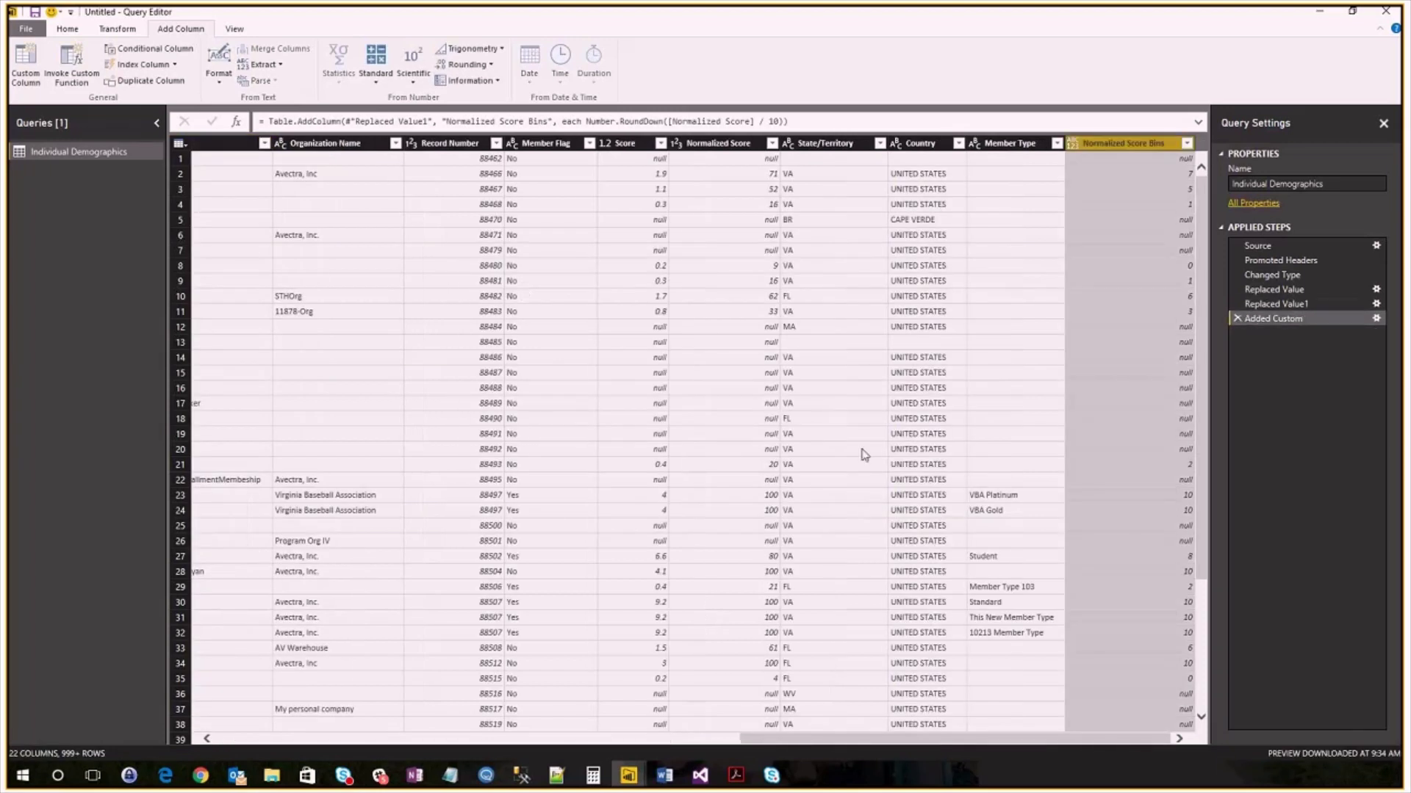
pyautogui.moveTo(1152, 424)
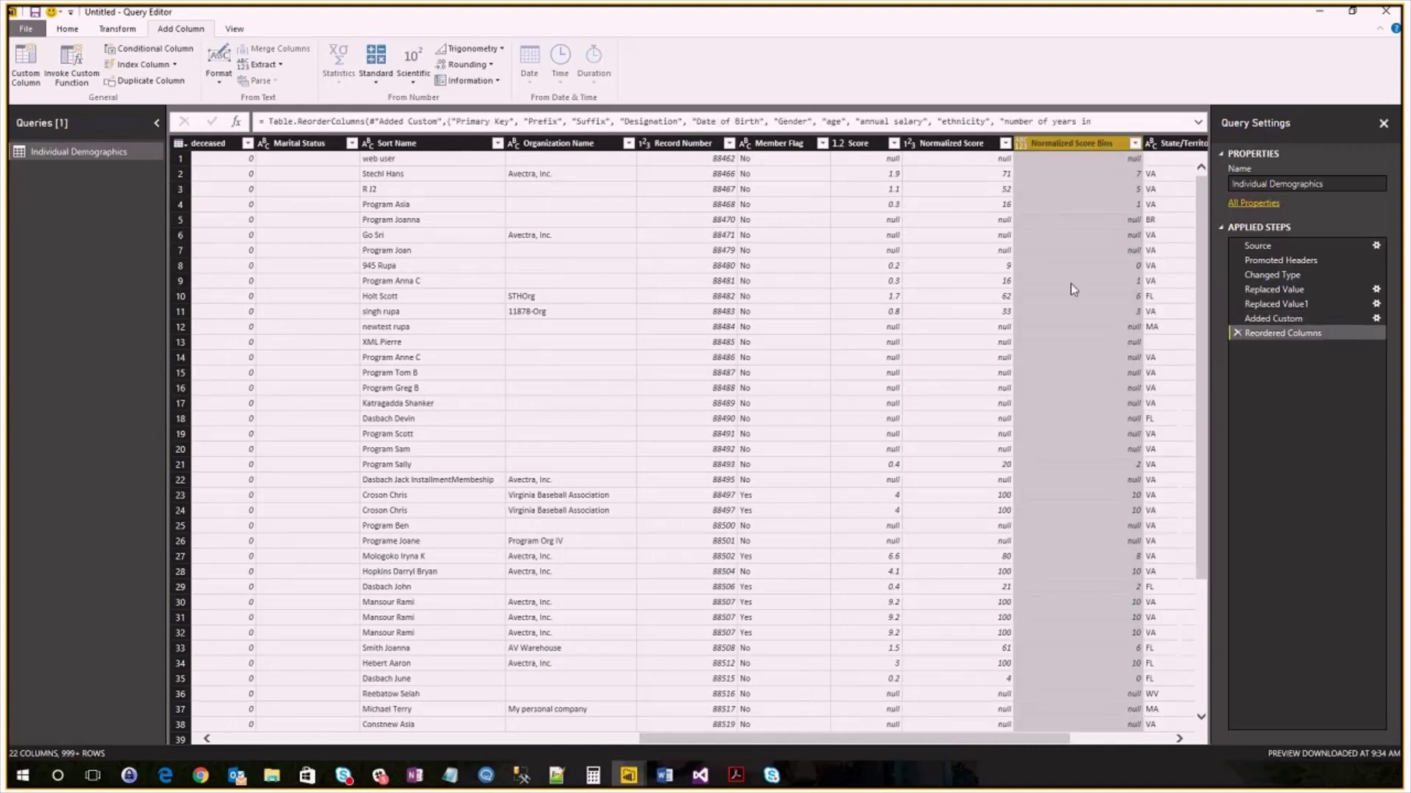
pyautogui.moveTo(1119, 270)
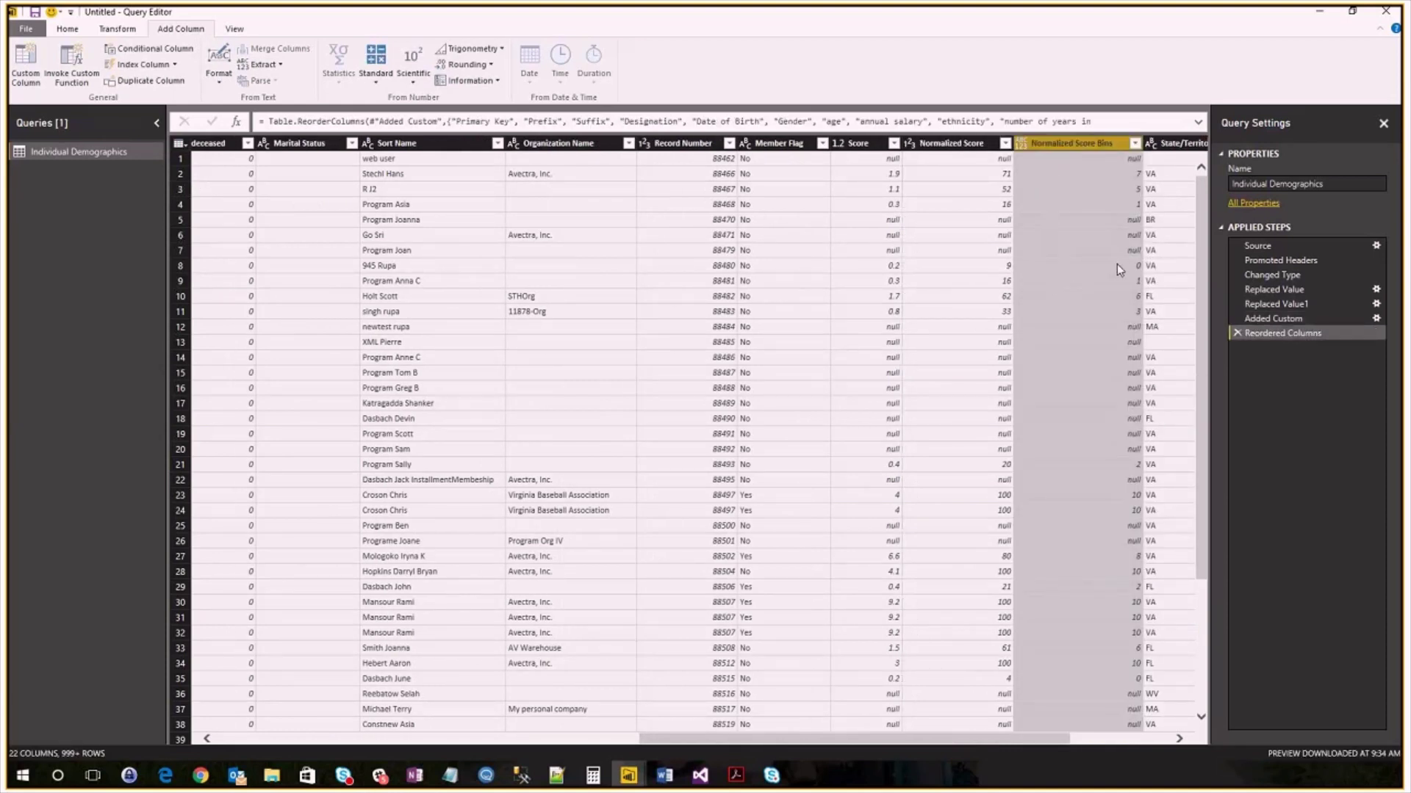
pyautogui.moveTo(1060, 297)
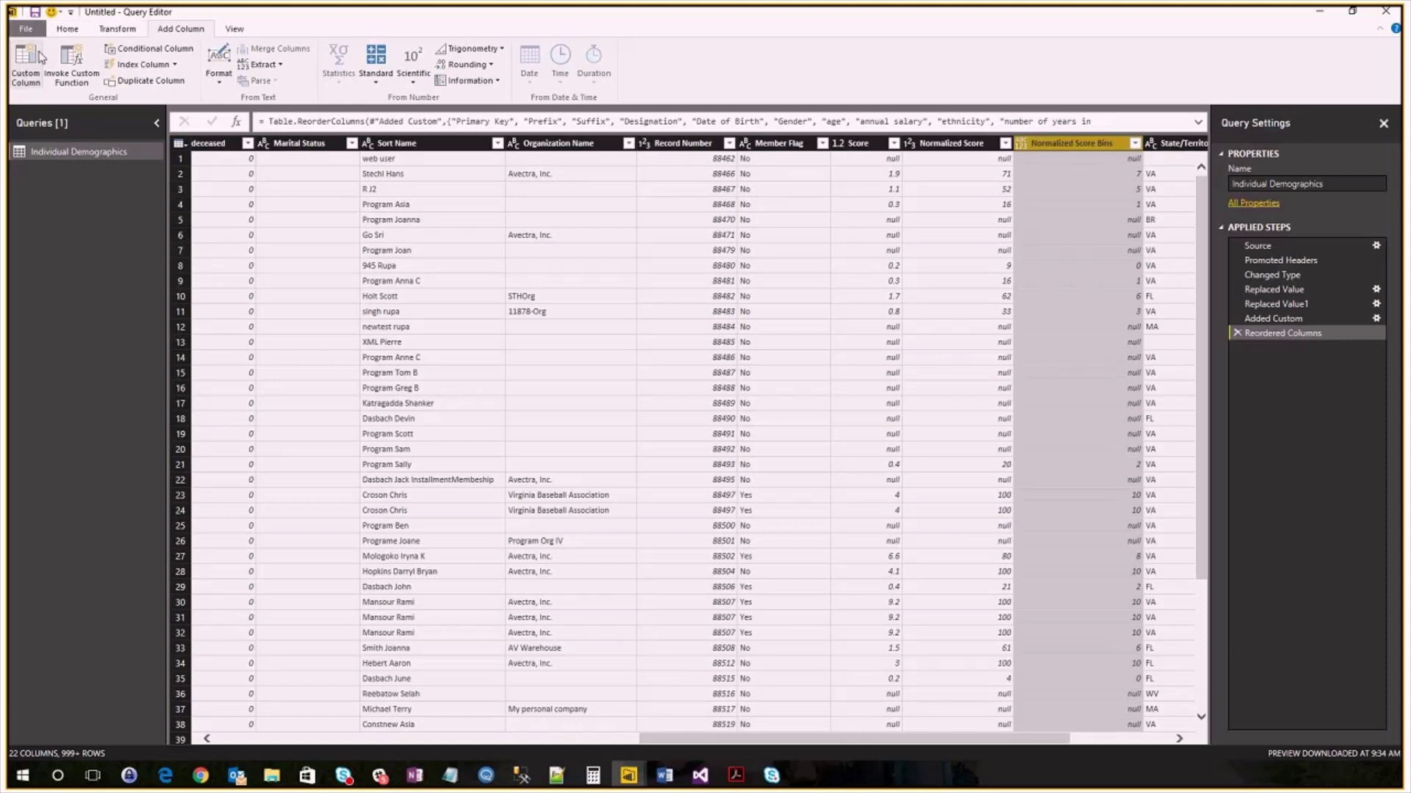
# Step: Select the Normalized Score Bins column, now placed after Normalized Score
pyautogui.click(67, 29)
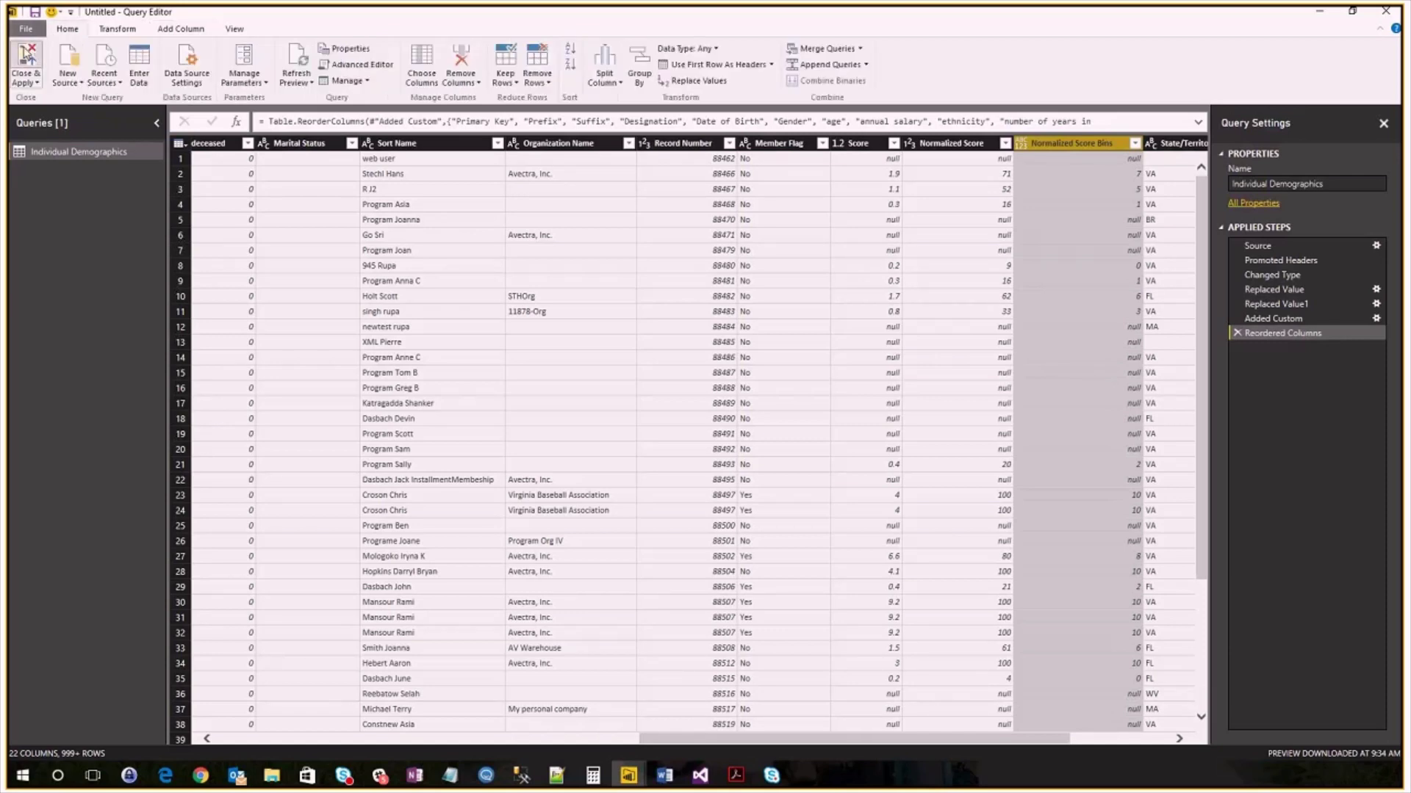
# Step: Apply the query changes and bring up the Individual Demographics table's options
pyautogui.click(25, 65)
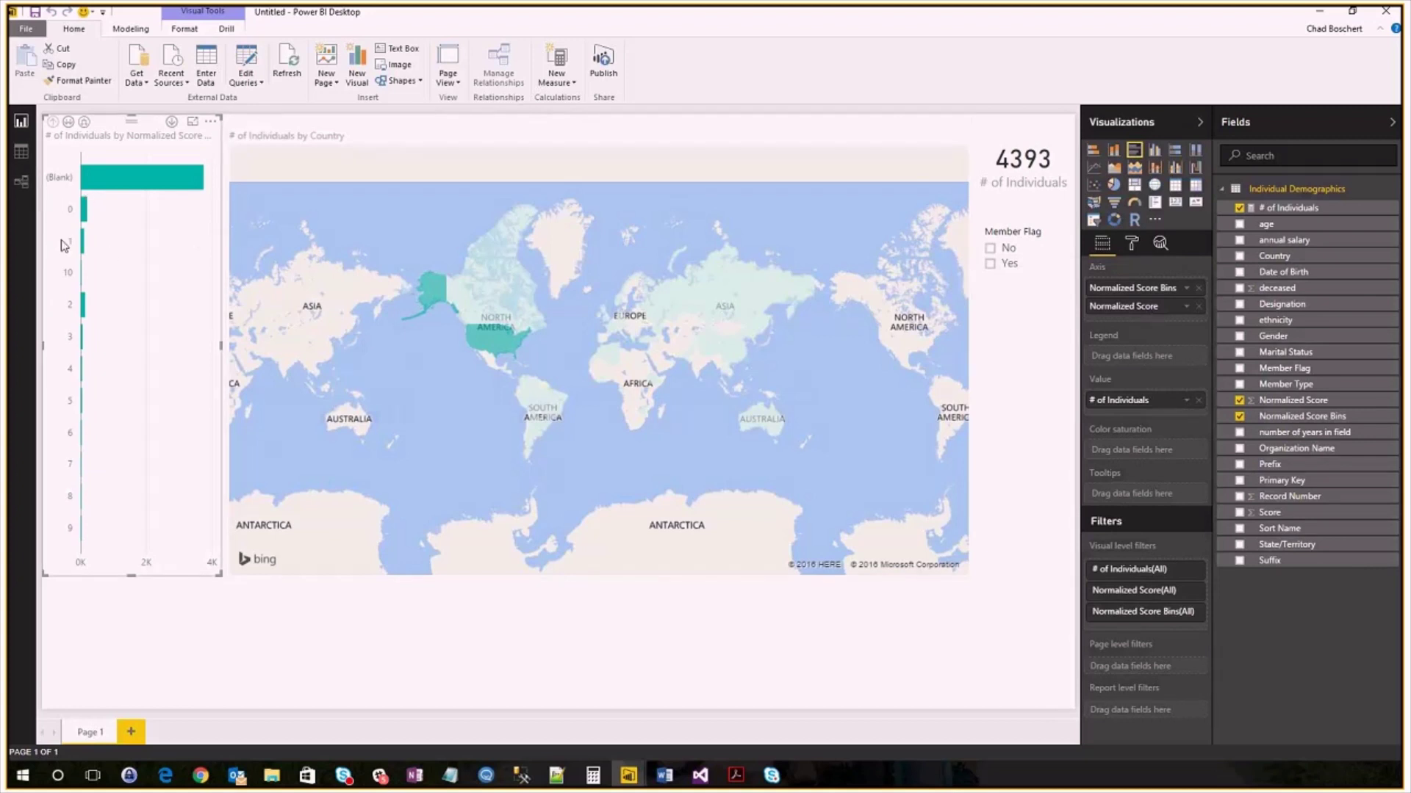
pyautogui.moveTo(81, 209)
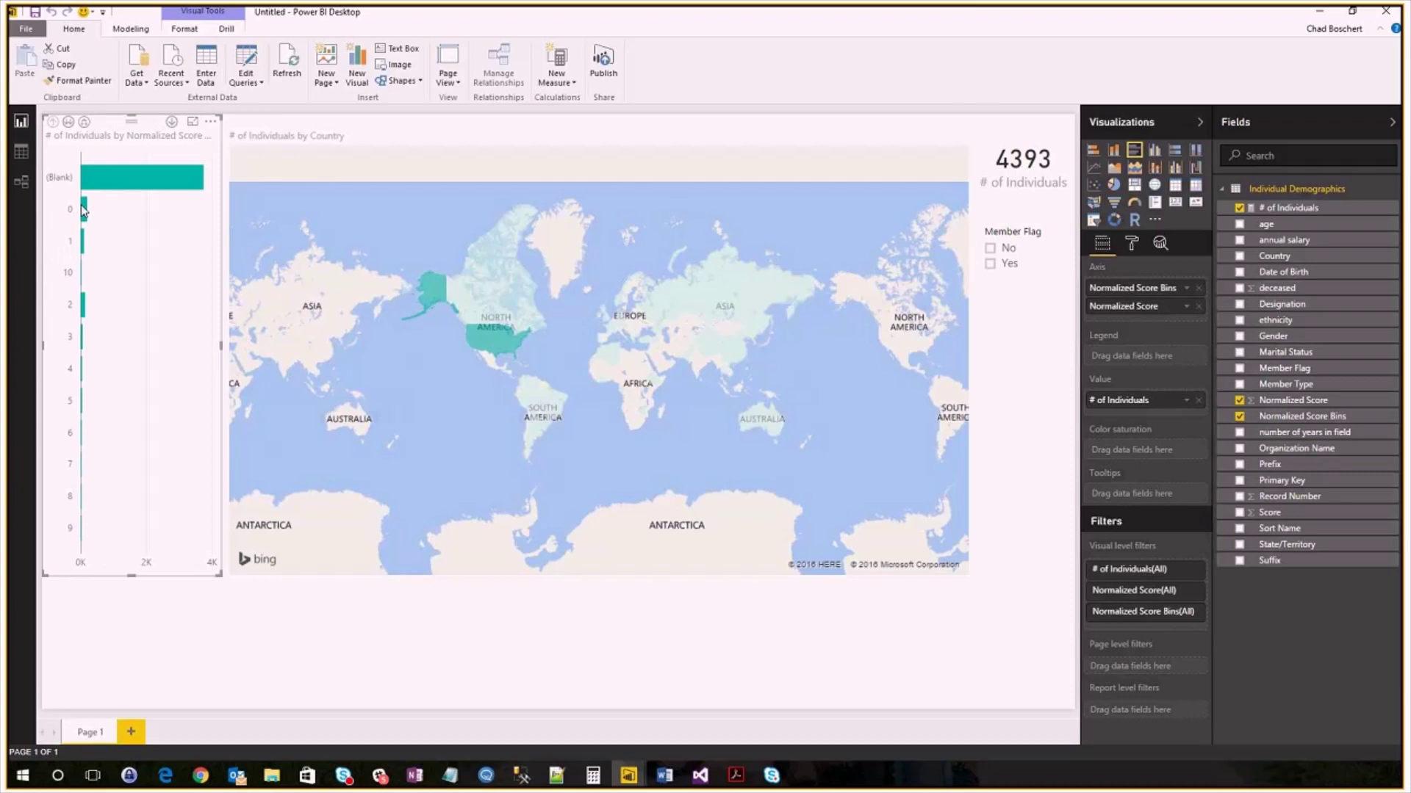
pyautogui.moveTo(76, 250)
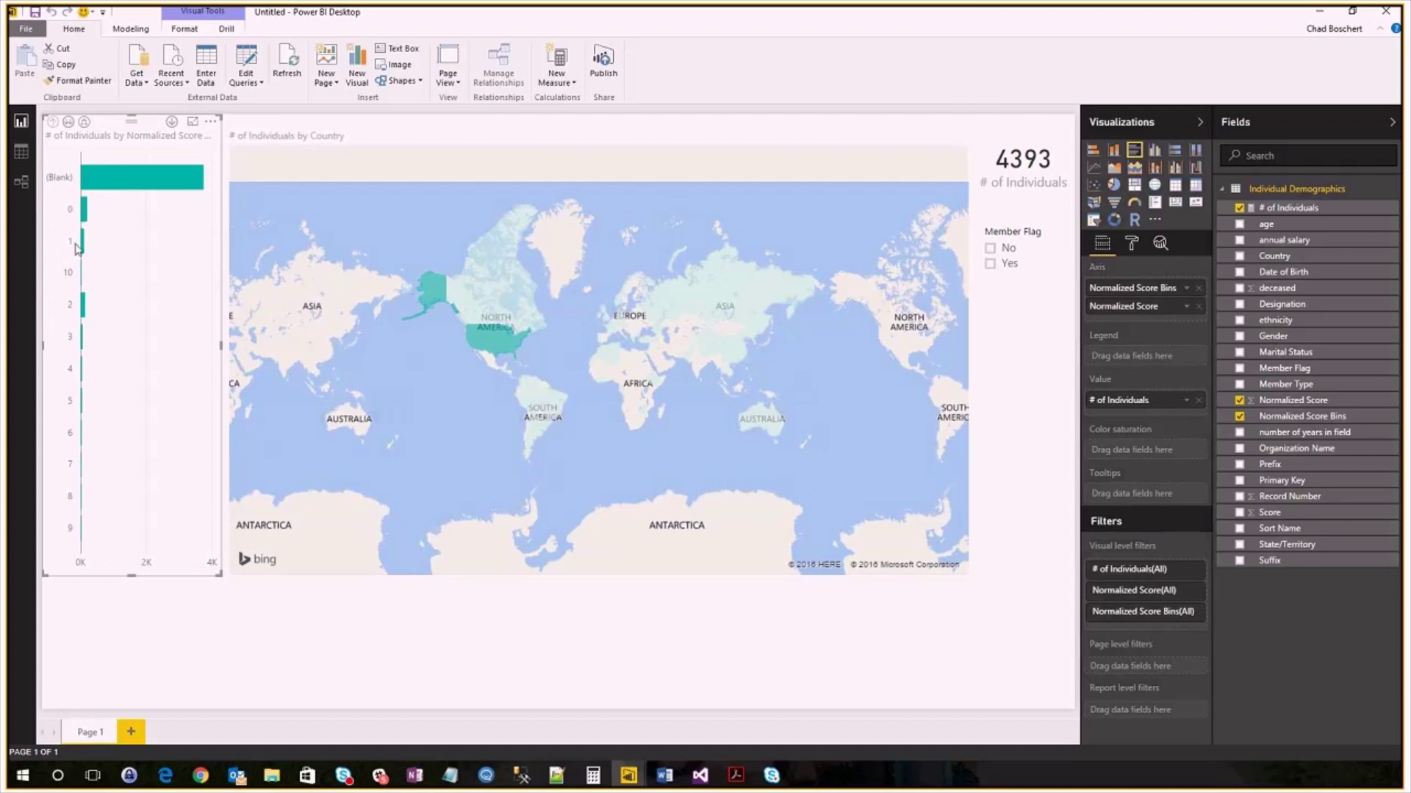
pyautogui.moveTo(77, 279)
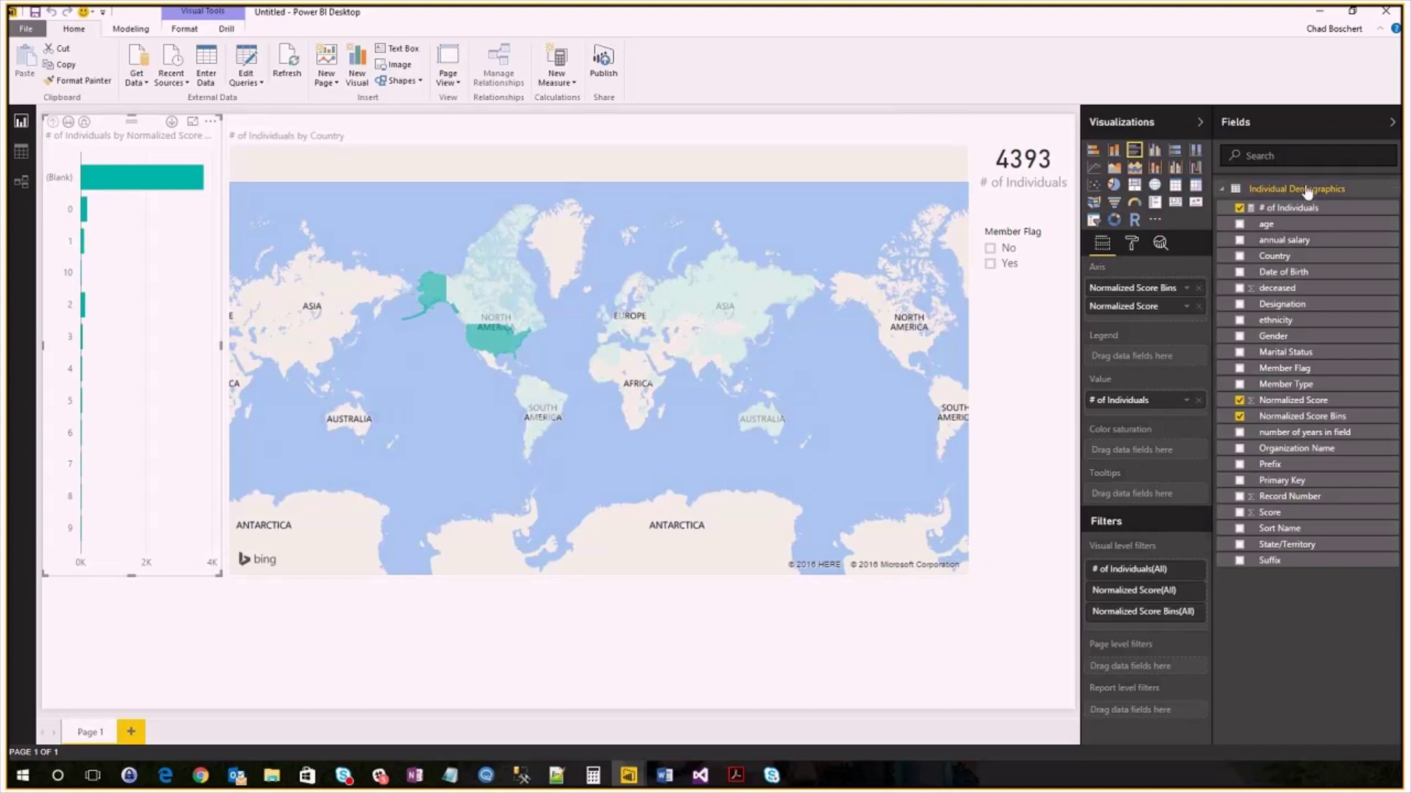
pyautogui.rightClick(1297, 188)
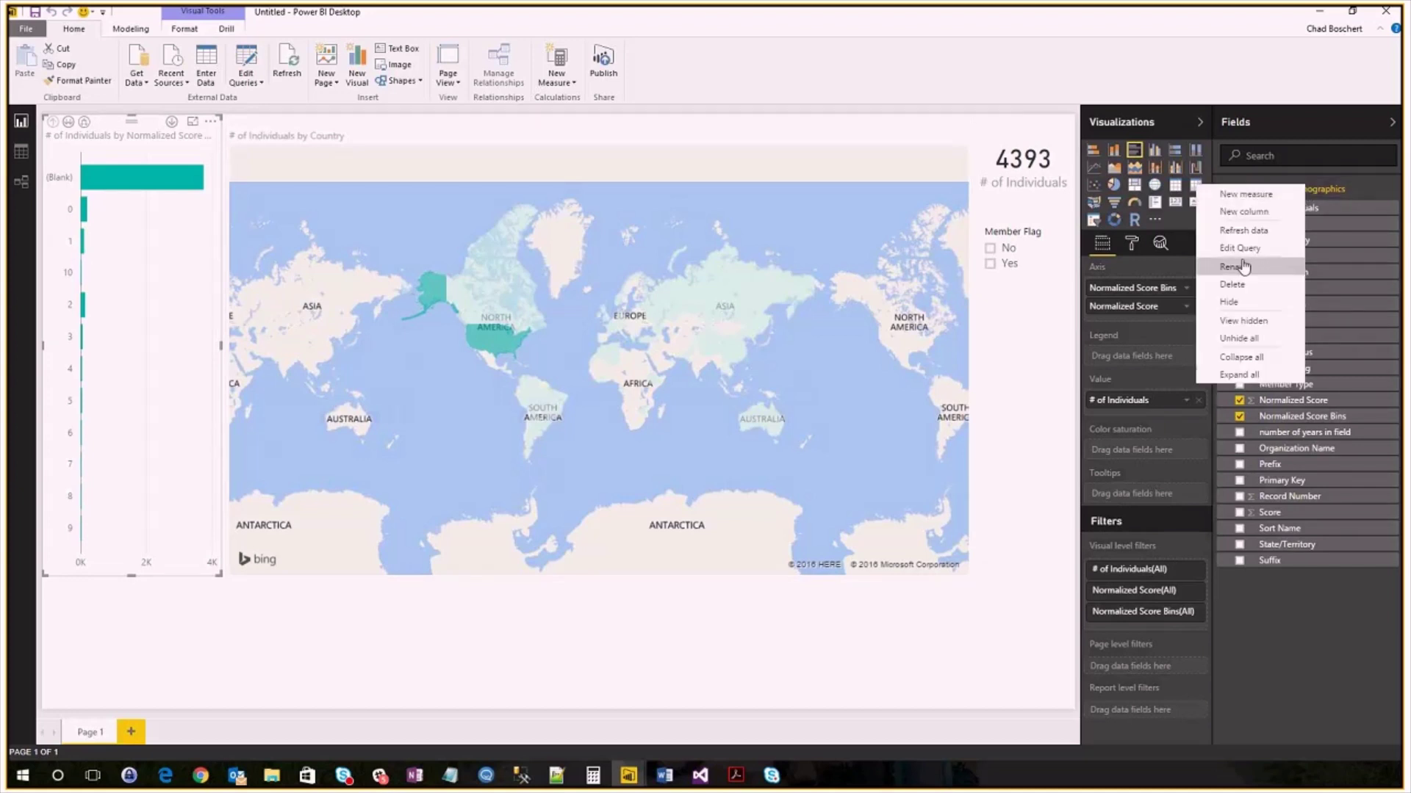
# Step: Edit the query and set Normalized Score Bins to the Whole Number data type
pyautogui.click(1238, 248)
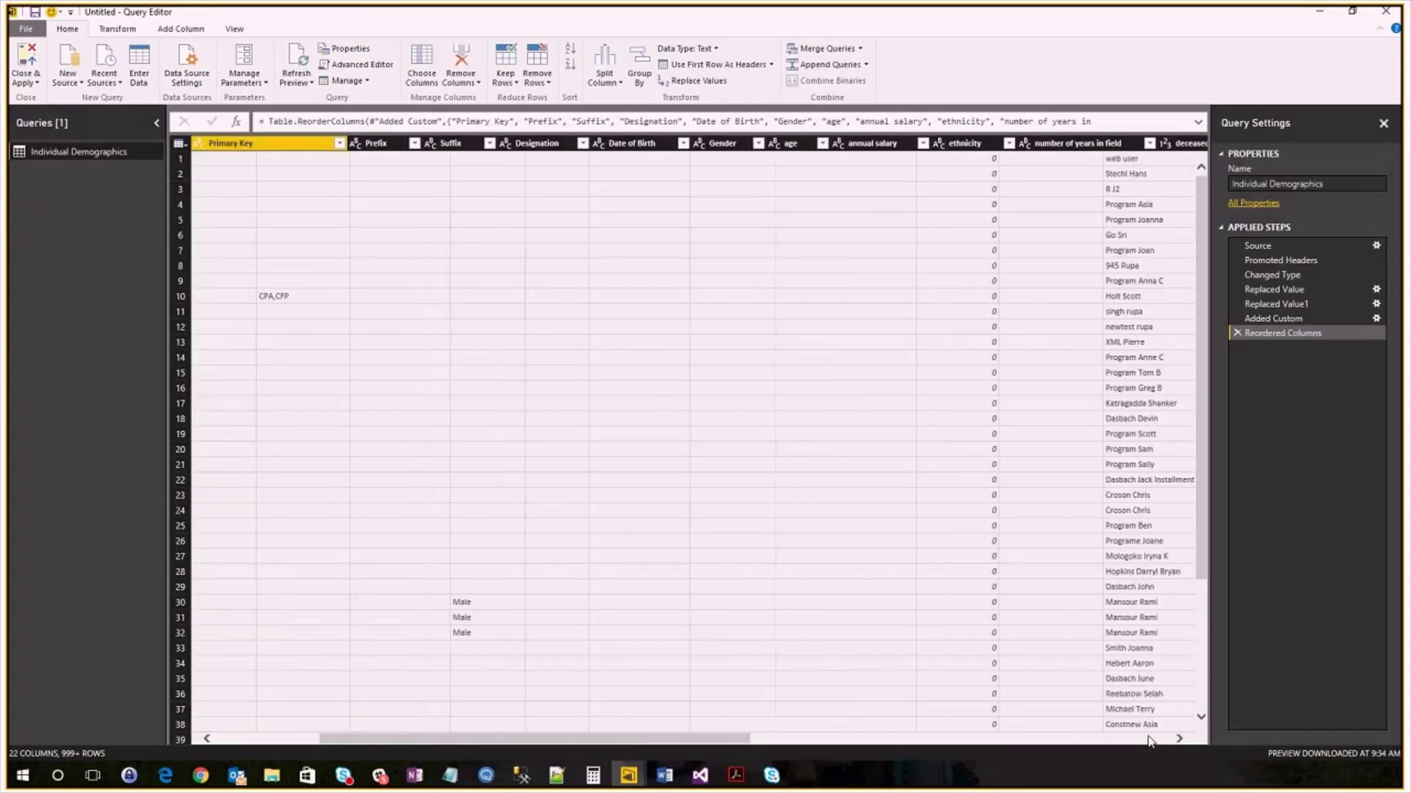
pyautogui.hscroll(3)
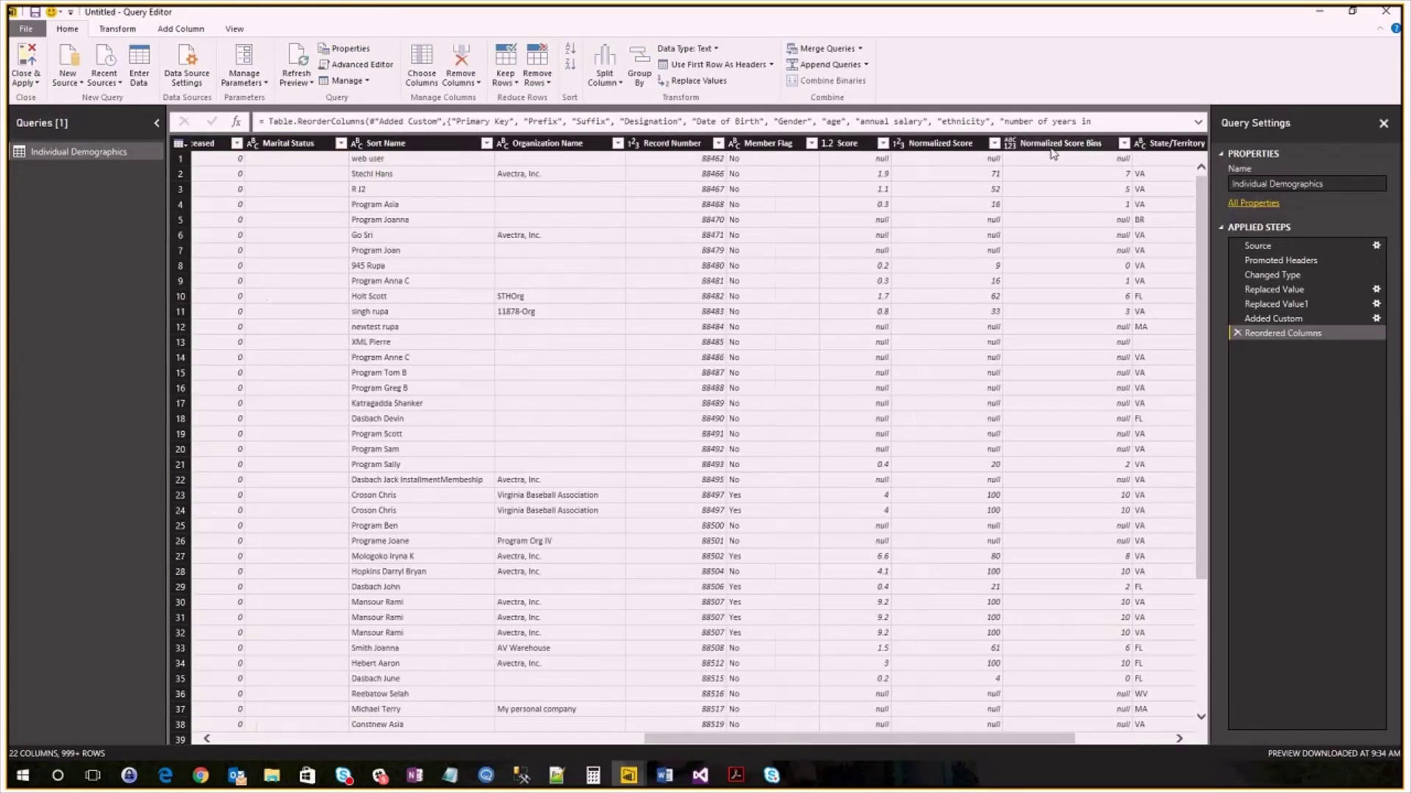
pyautogui.click(1061, 143)
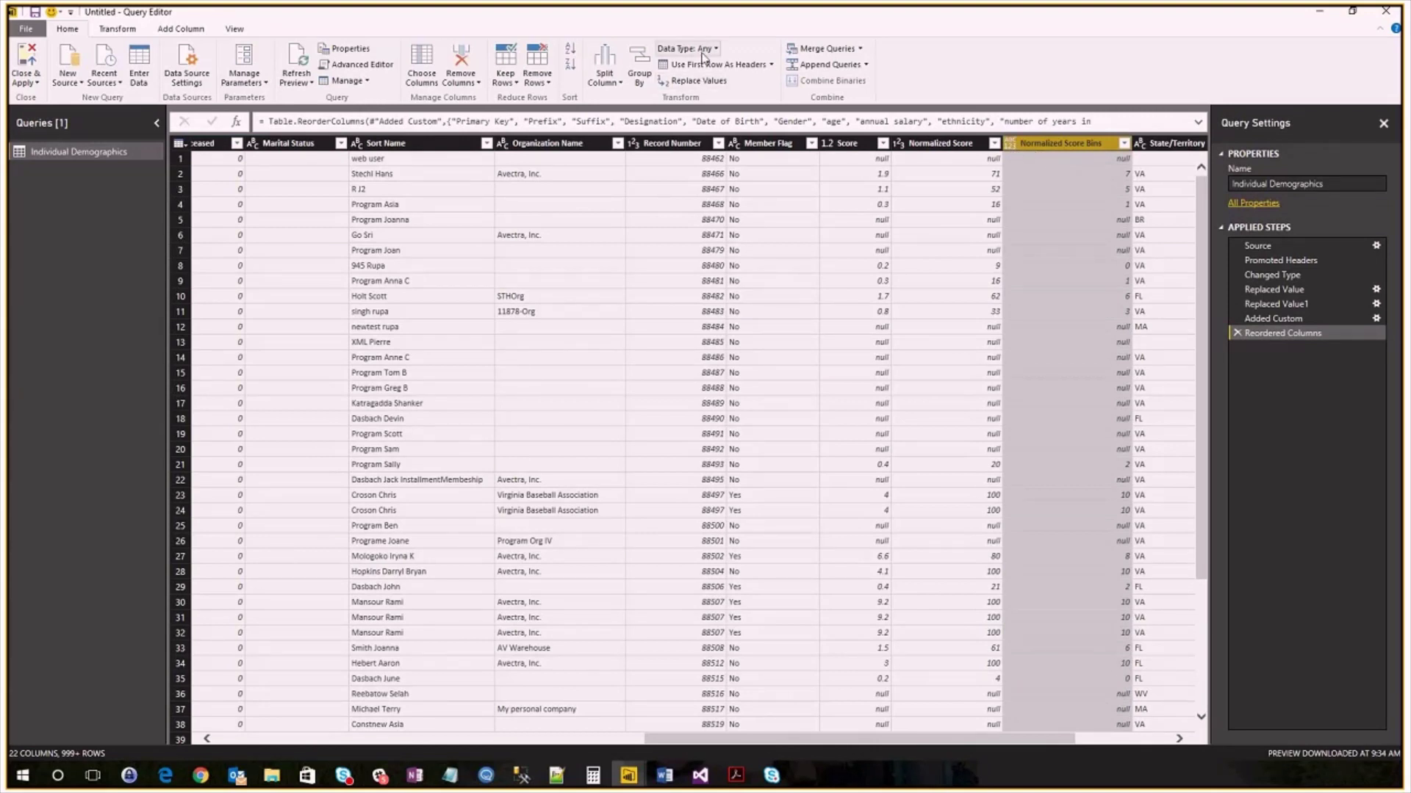
pyautogui.click(686, 47)
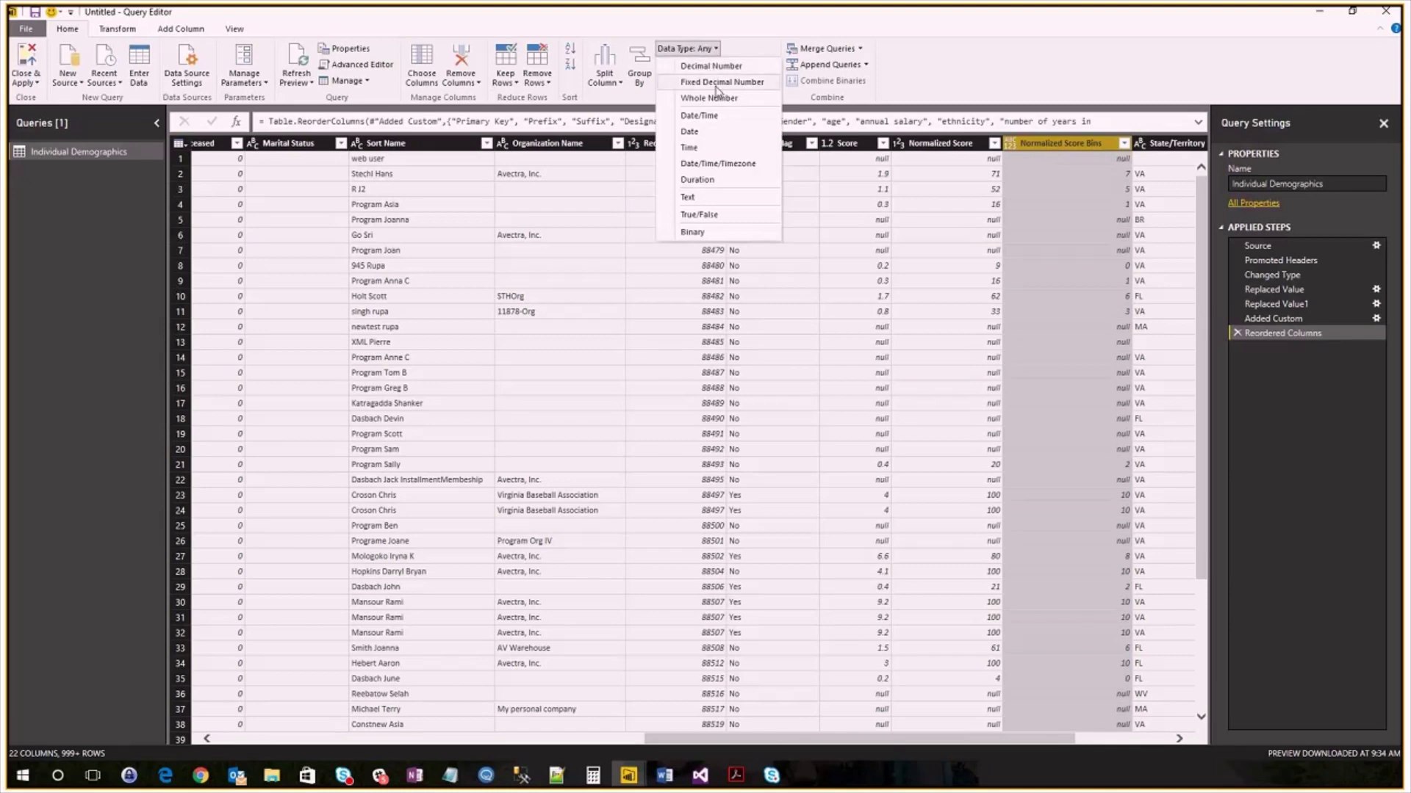
pyautogui.click(707, 97)
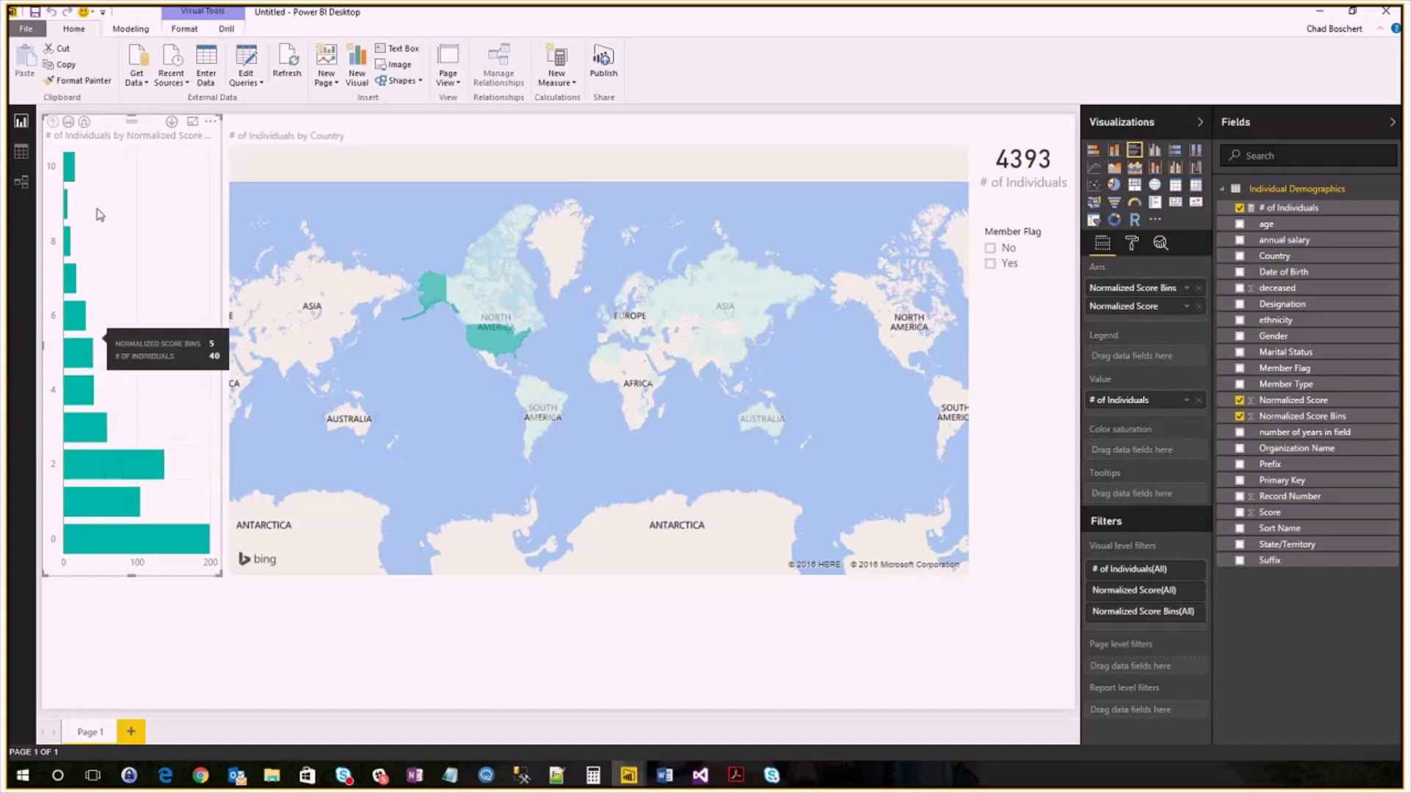
pyautogui.moveTo(121, 557)
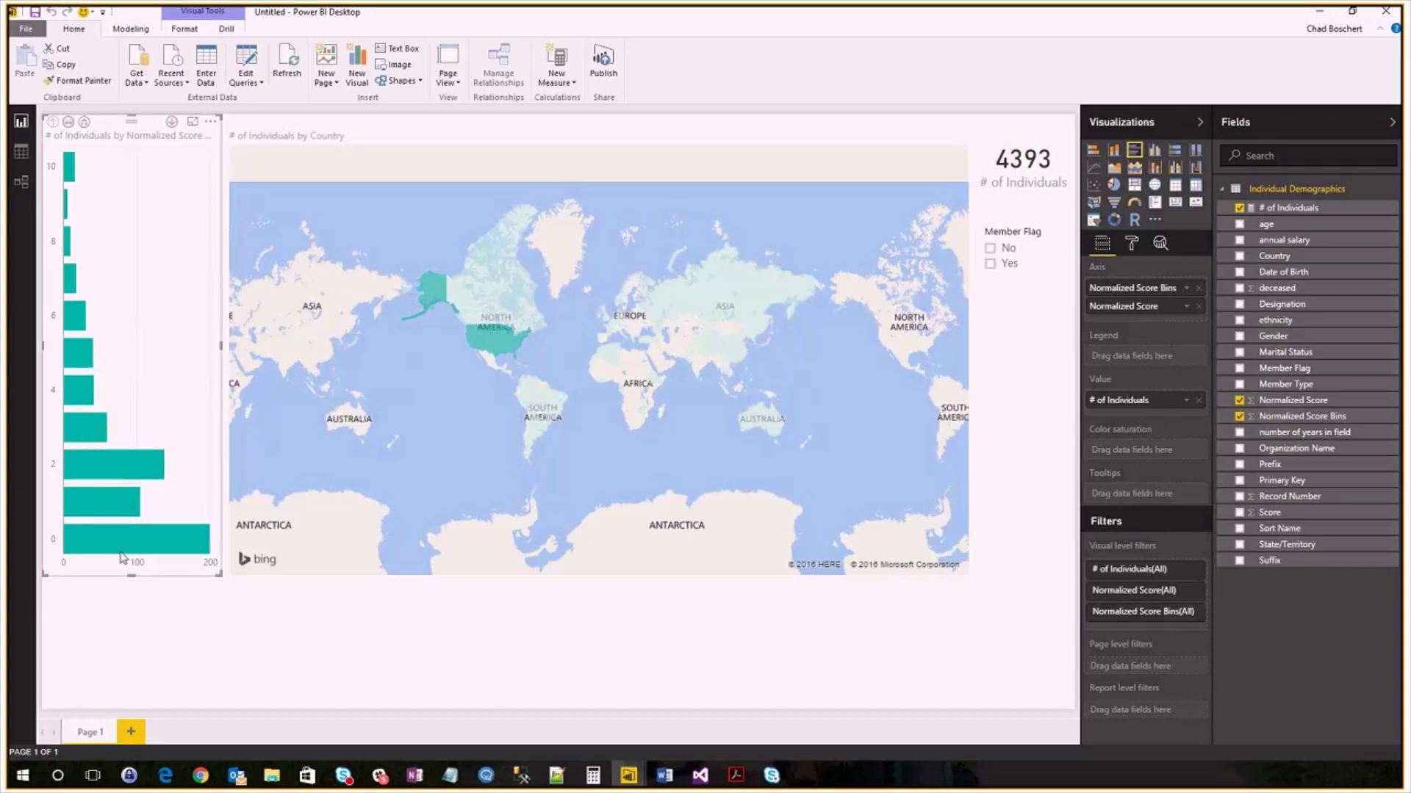
pyautogui.rightClick(122, 553)
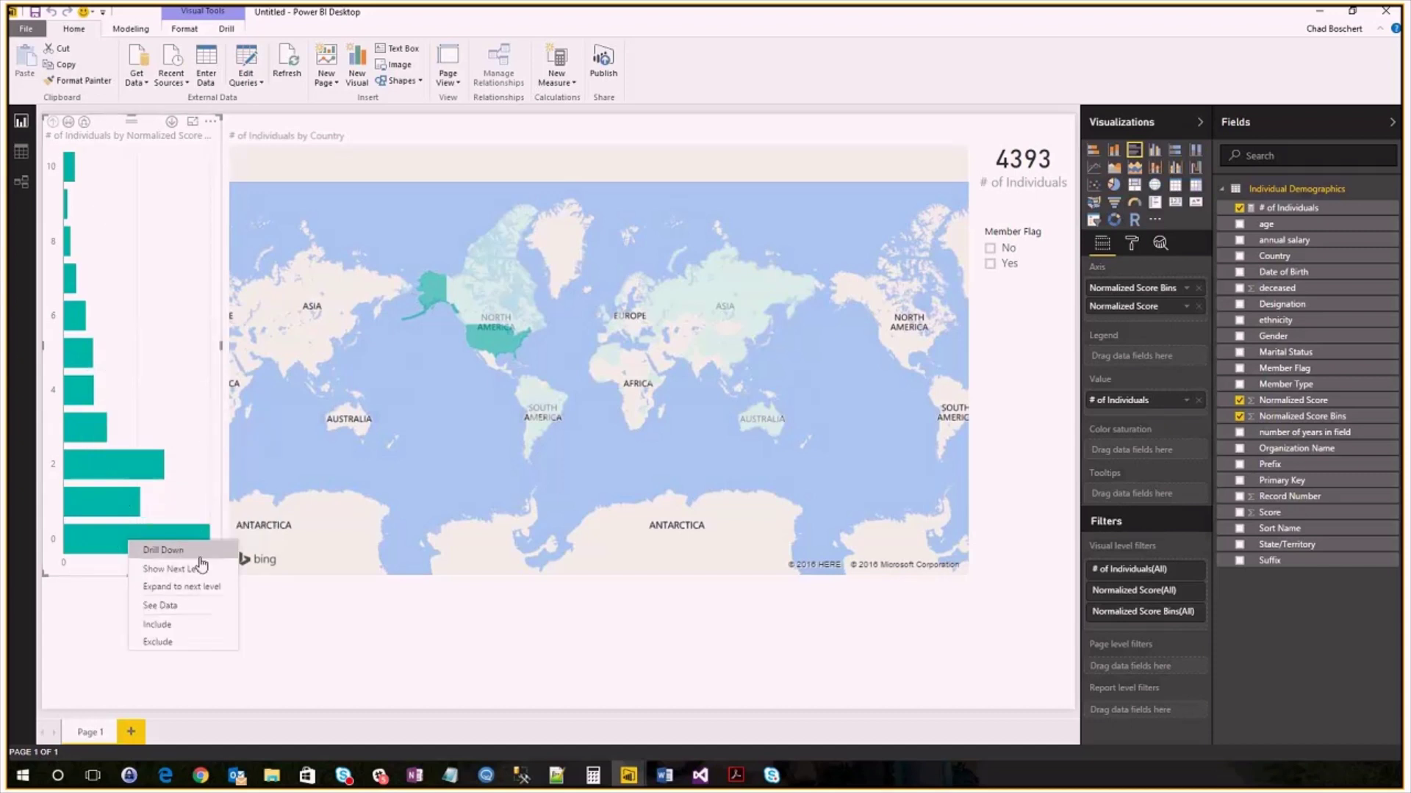
pyautogui.click(164, 550)
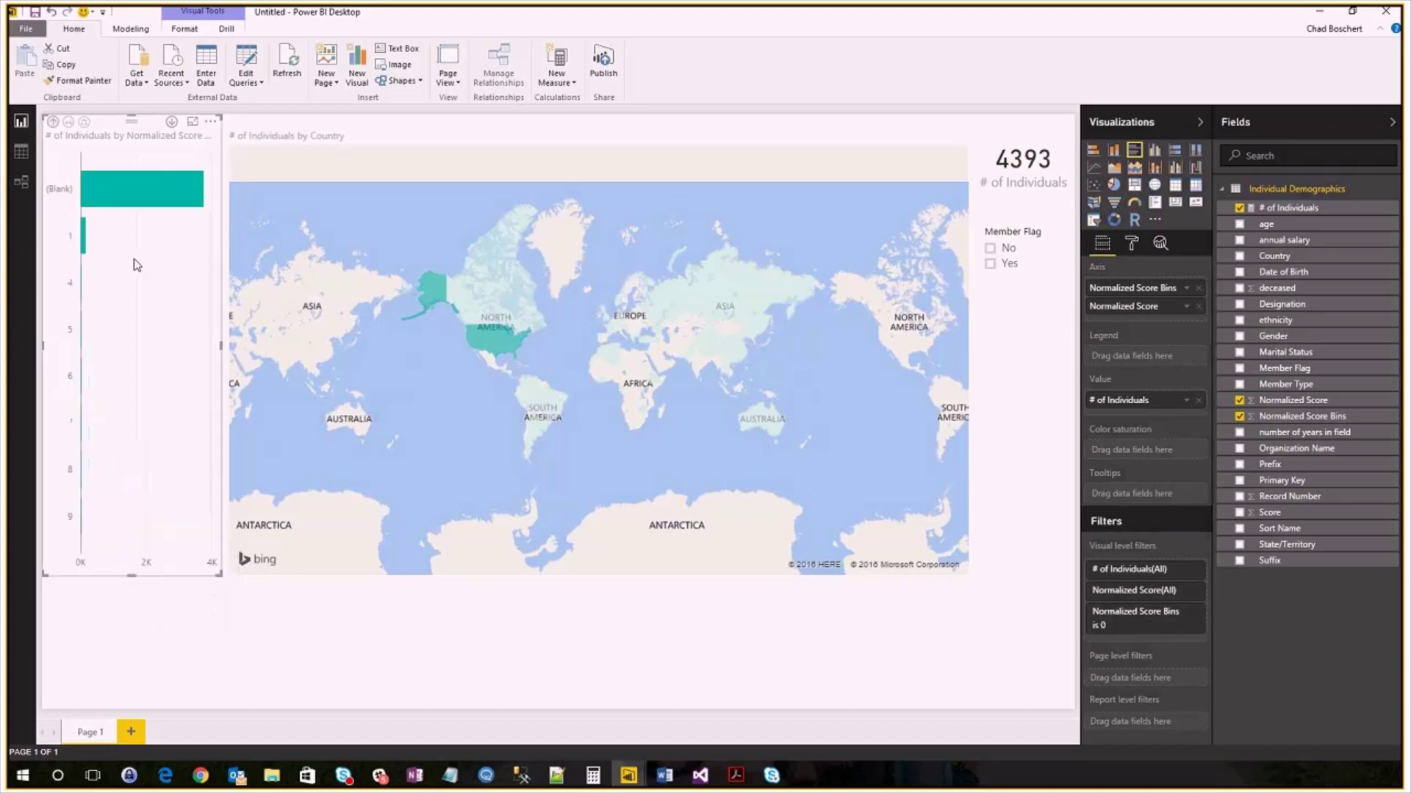
pyautogui.click(69, 123)
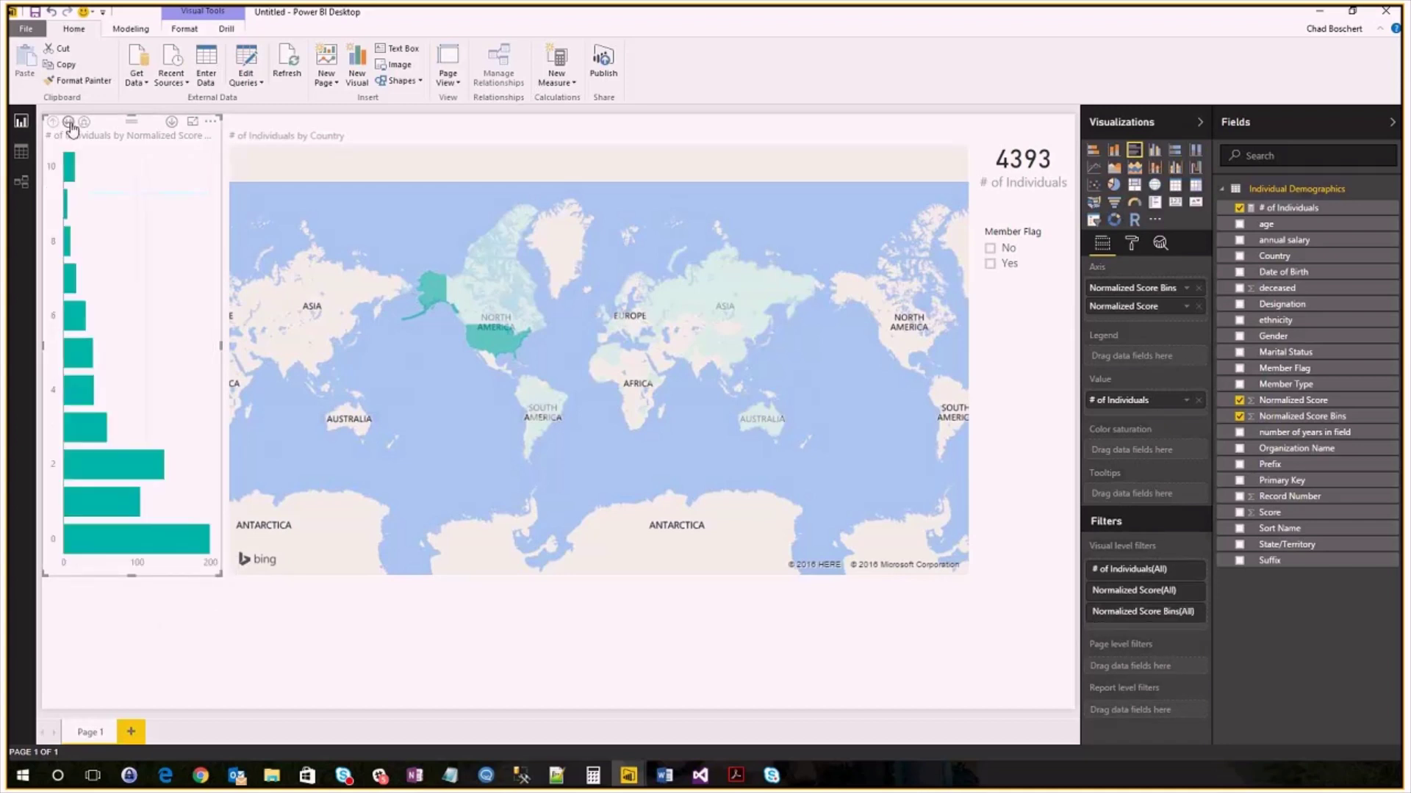
pyautogui.click(71, 124)
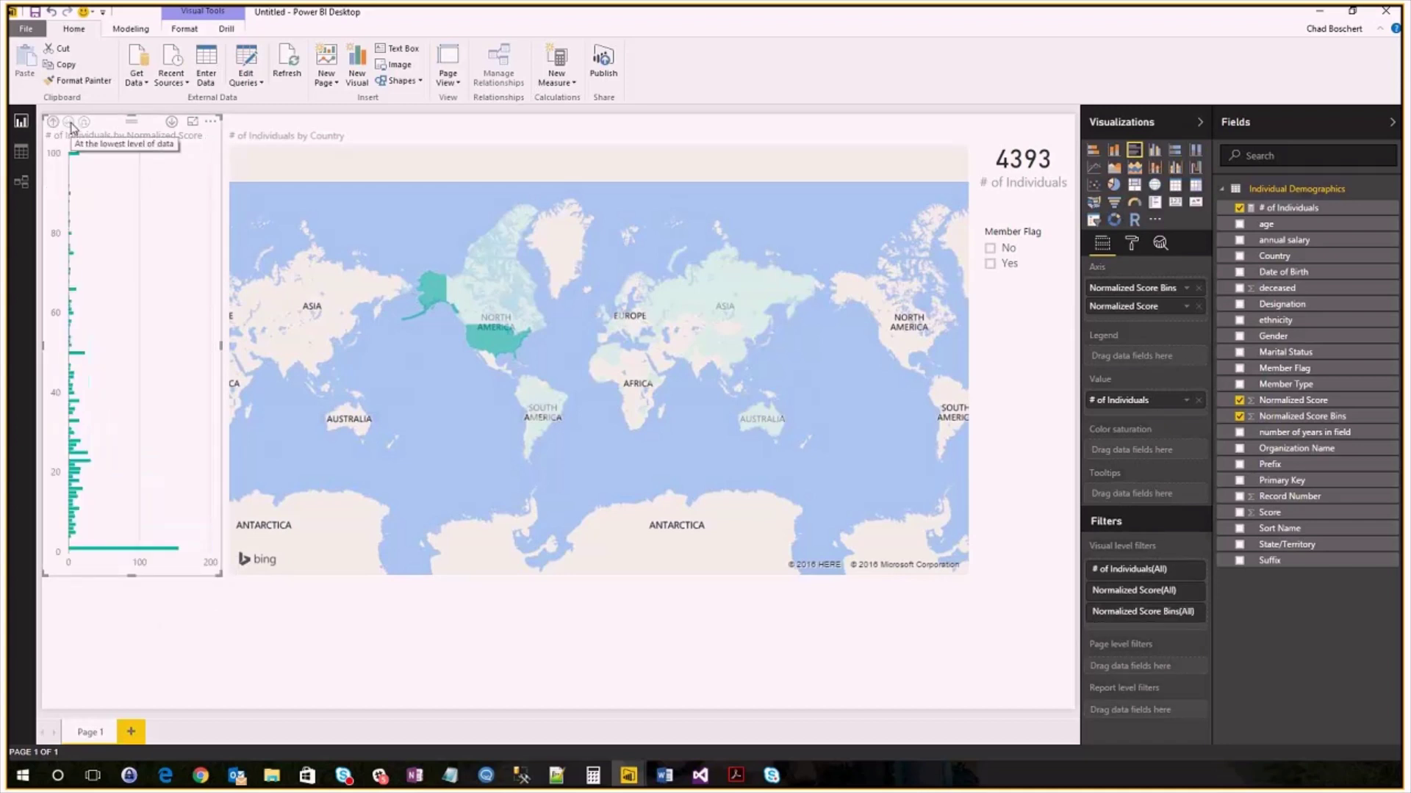
pyautogui.click(69, 121)
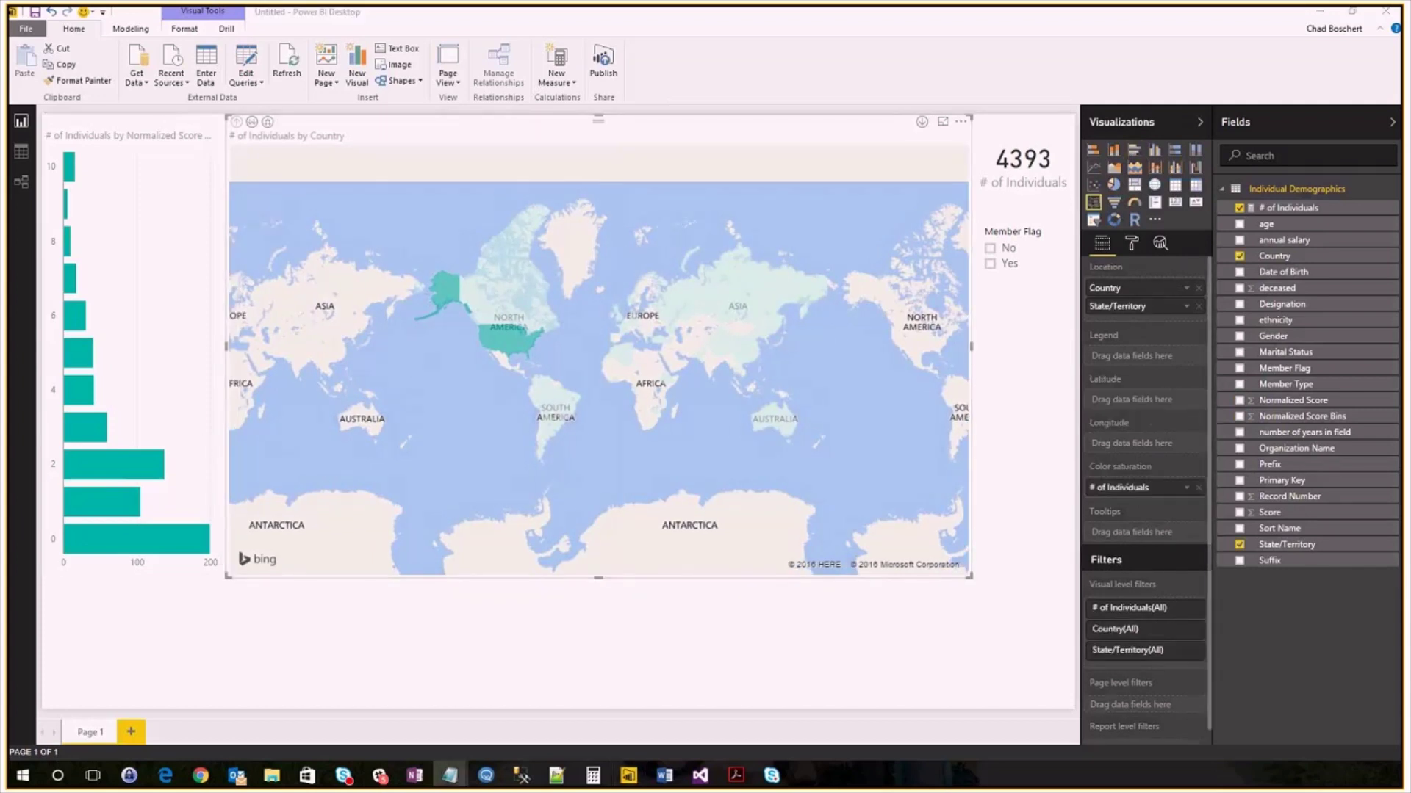
pyautogui.moveTo(713, 24)
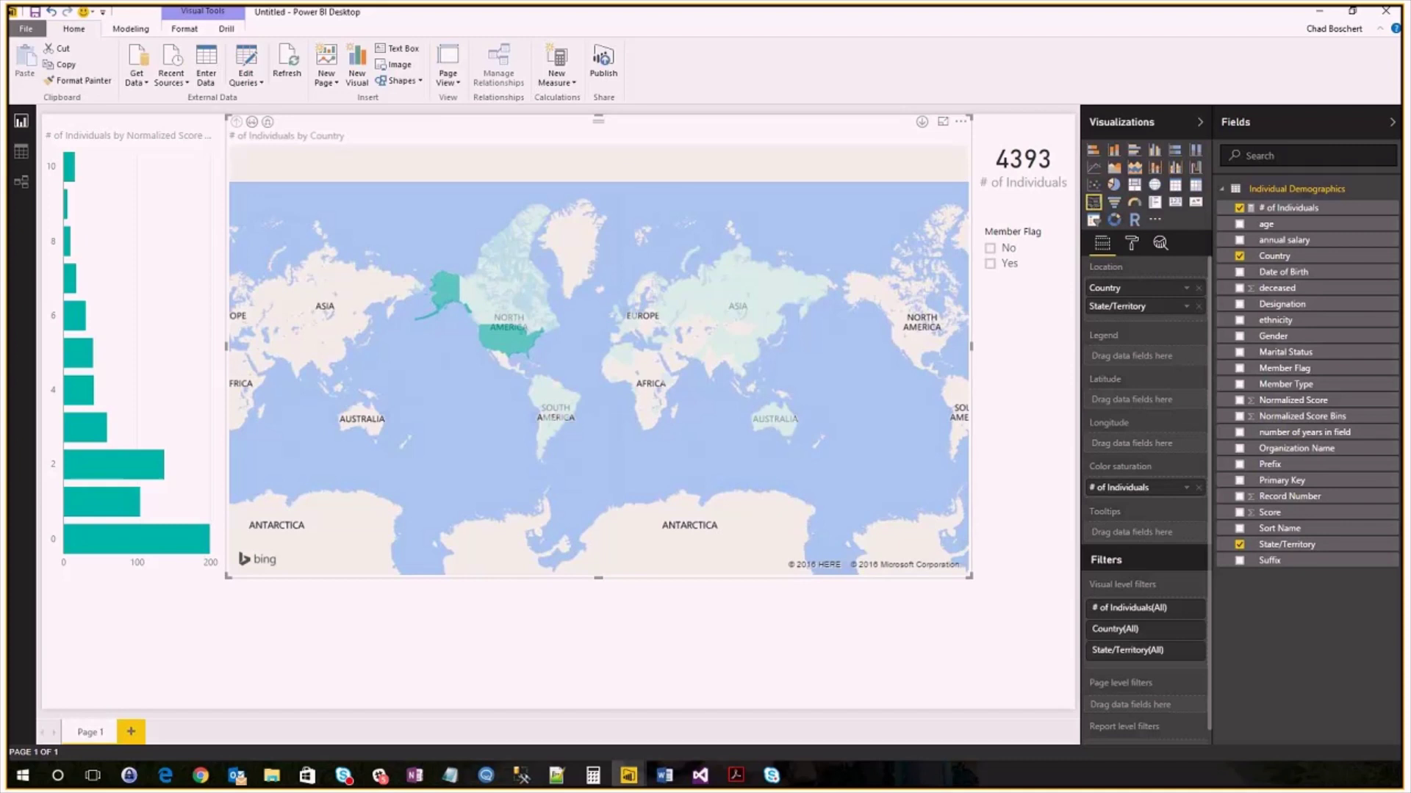
pyautogui.moveTo(802, 637)
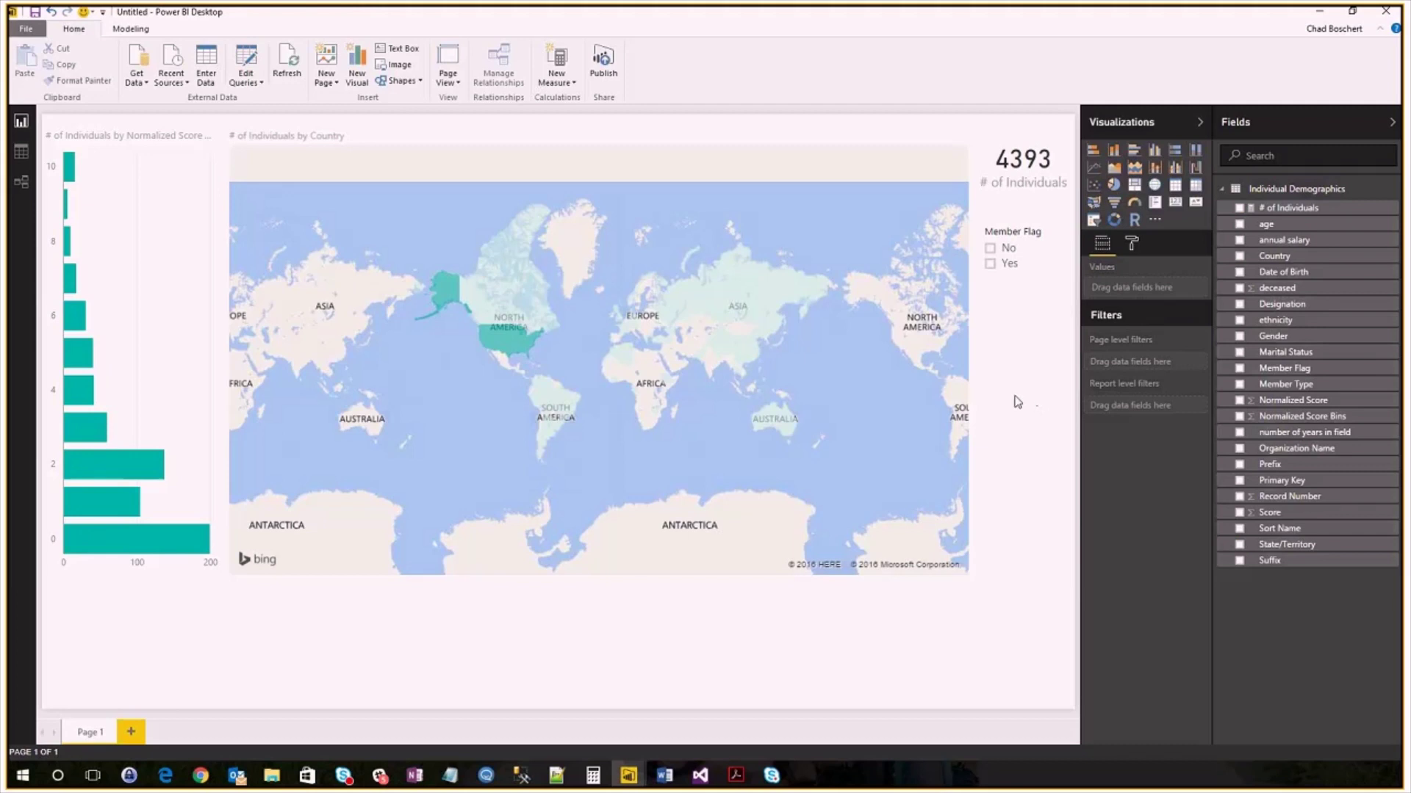
pyautogui.moveTo(1014, 407)
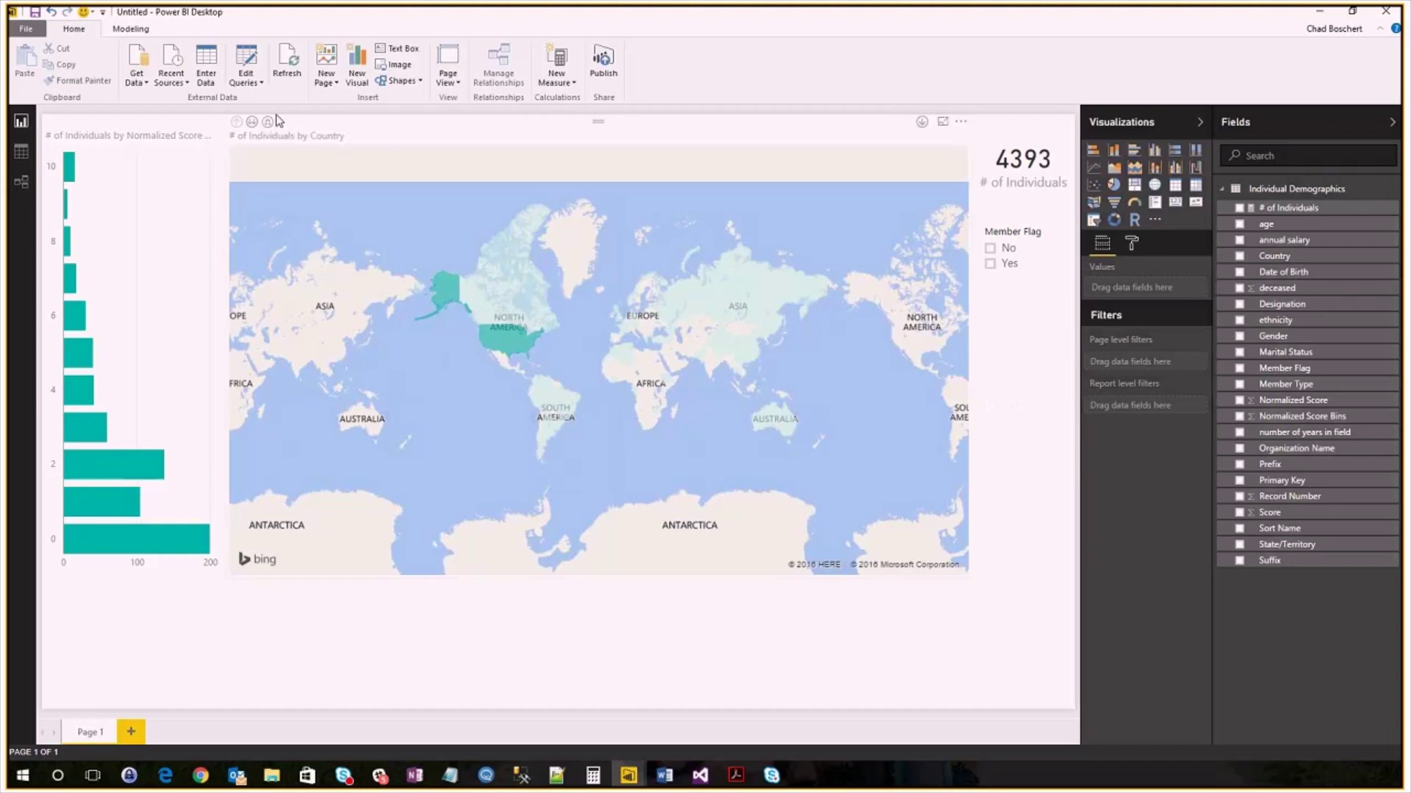
# Step: Start a SQL Server import and expand the dialog's Advanced options
pyautogui.click(136, 64)
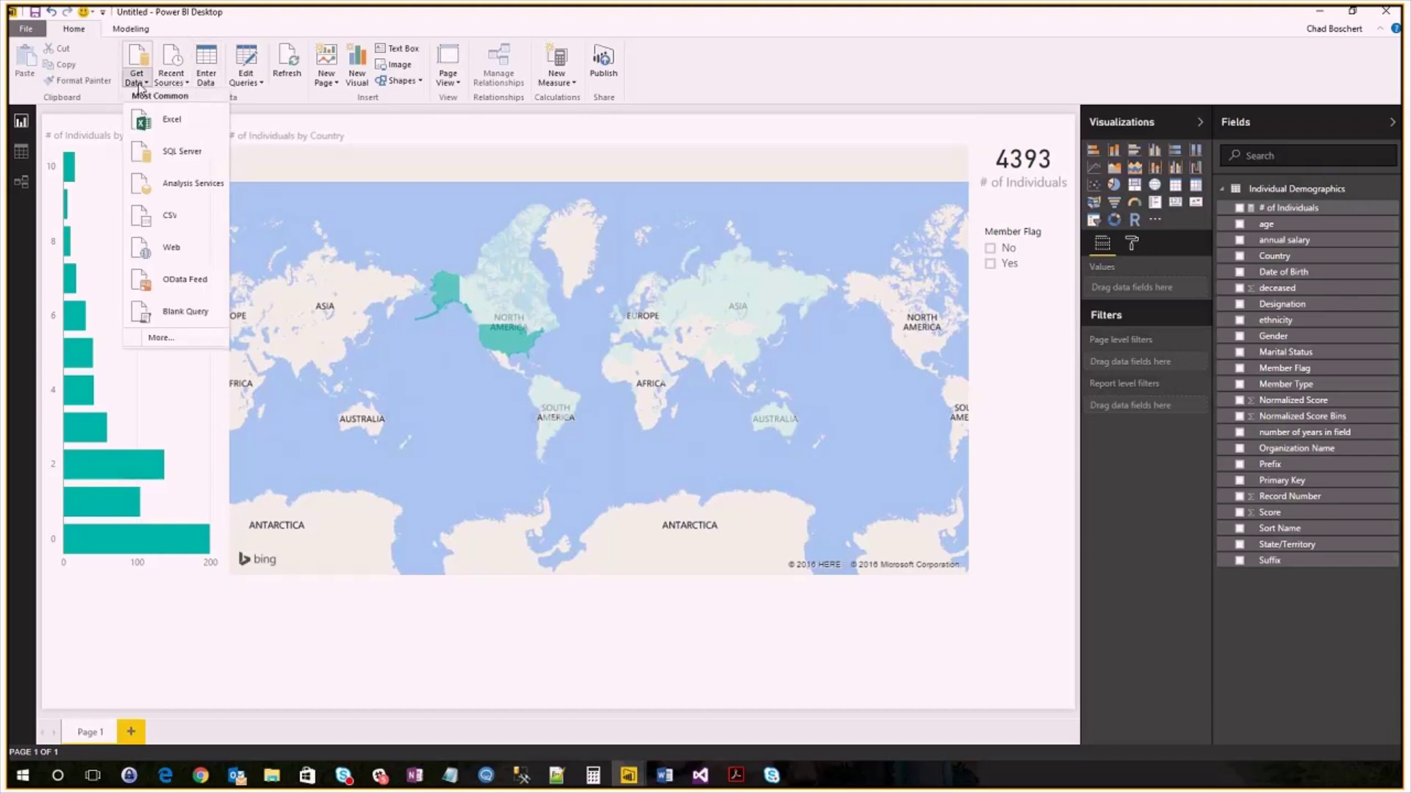
pyautogui.moveTo(168, 157)
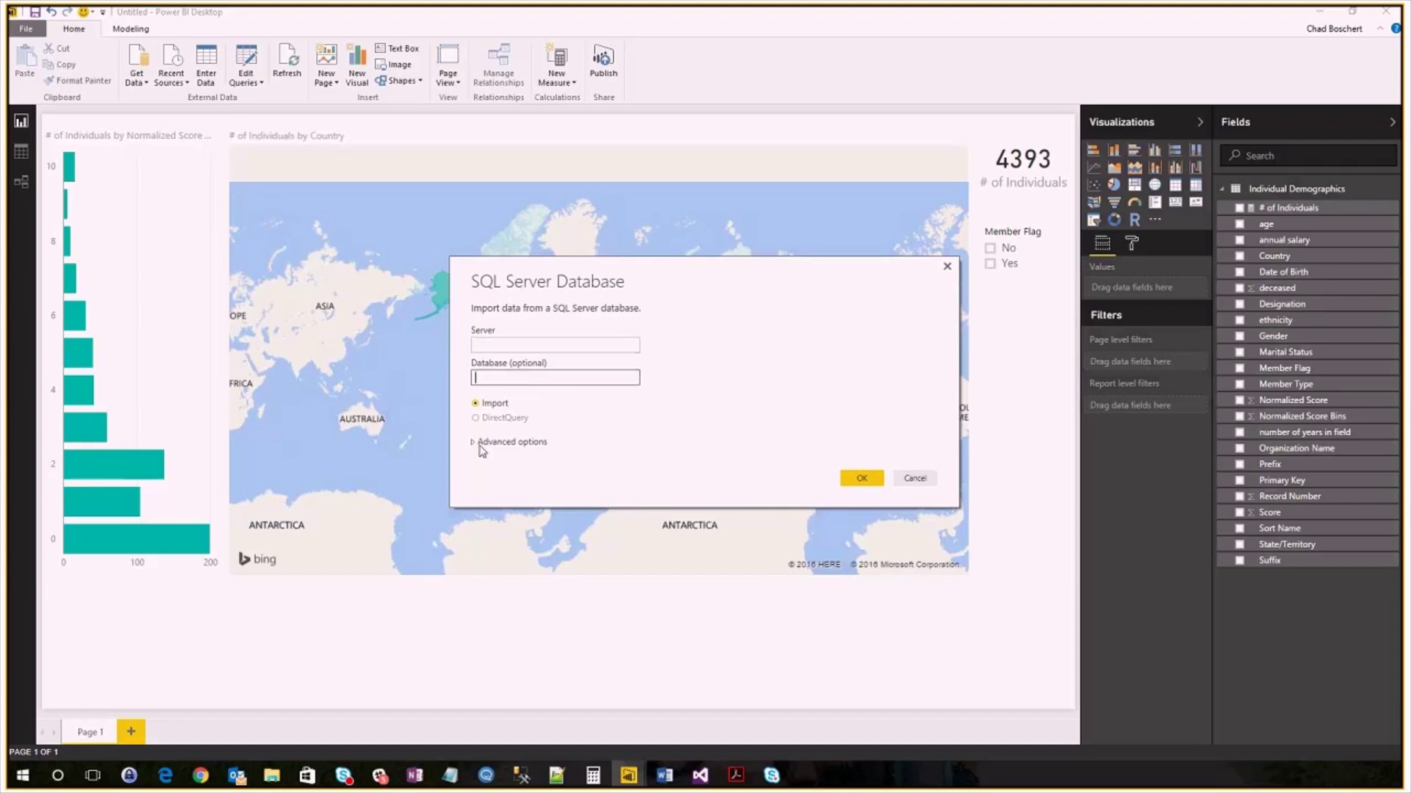
pyautogui.click(511, 441)
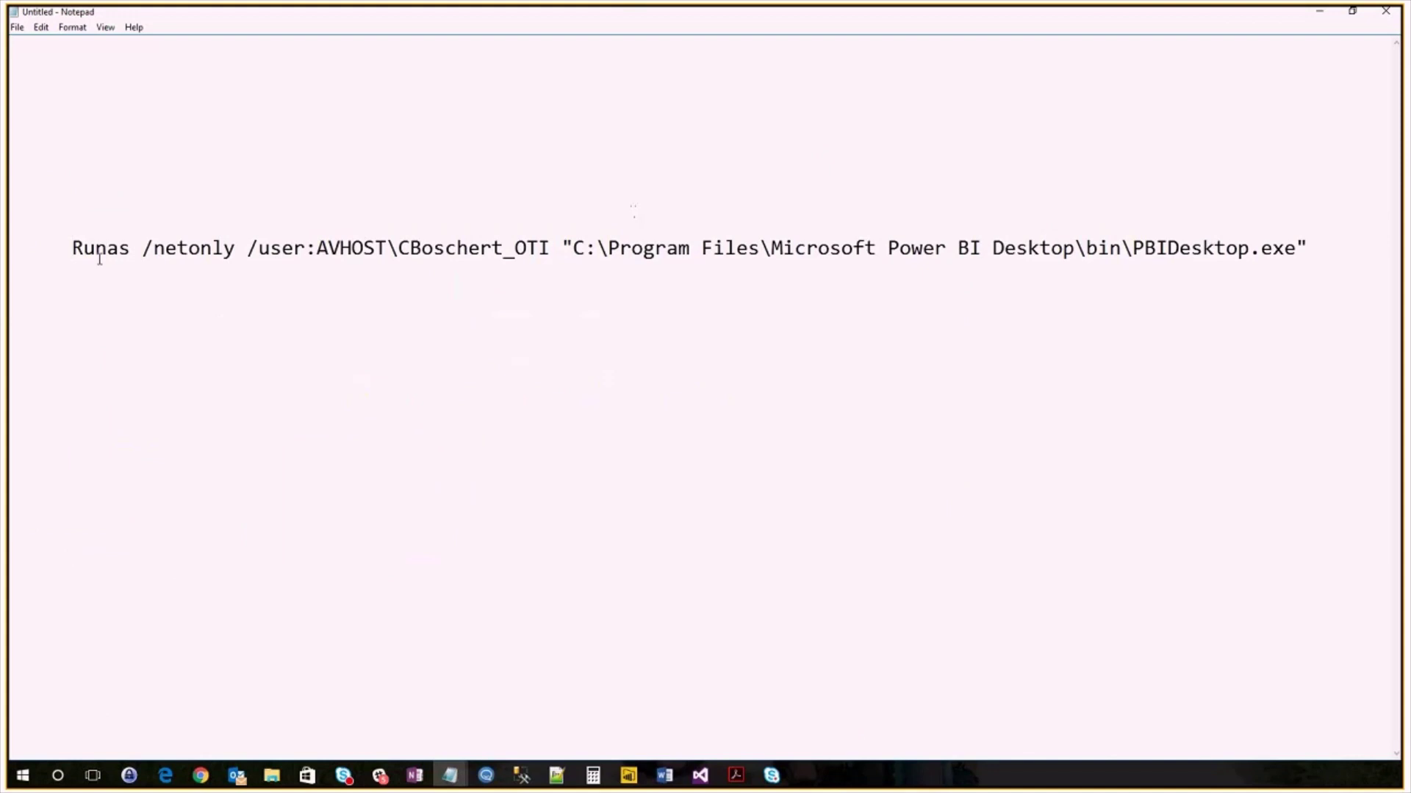
# Step: Highlight the domain\user part of the runas /netonly command in Notepad
pyautogui.moveTo(318, 248); pyautogui.dragTo(540, 248)
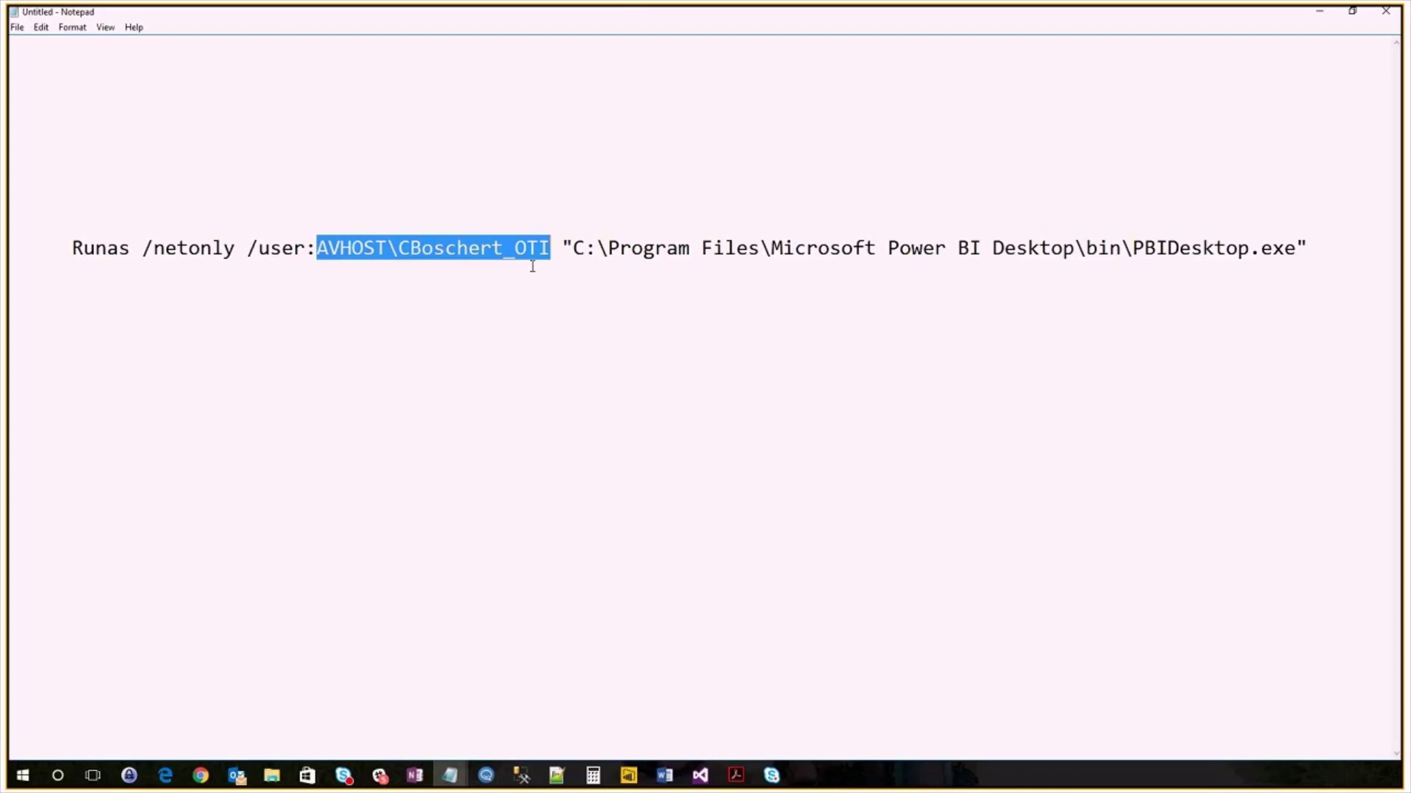
pyautogui.moveTo(1187, 252)
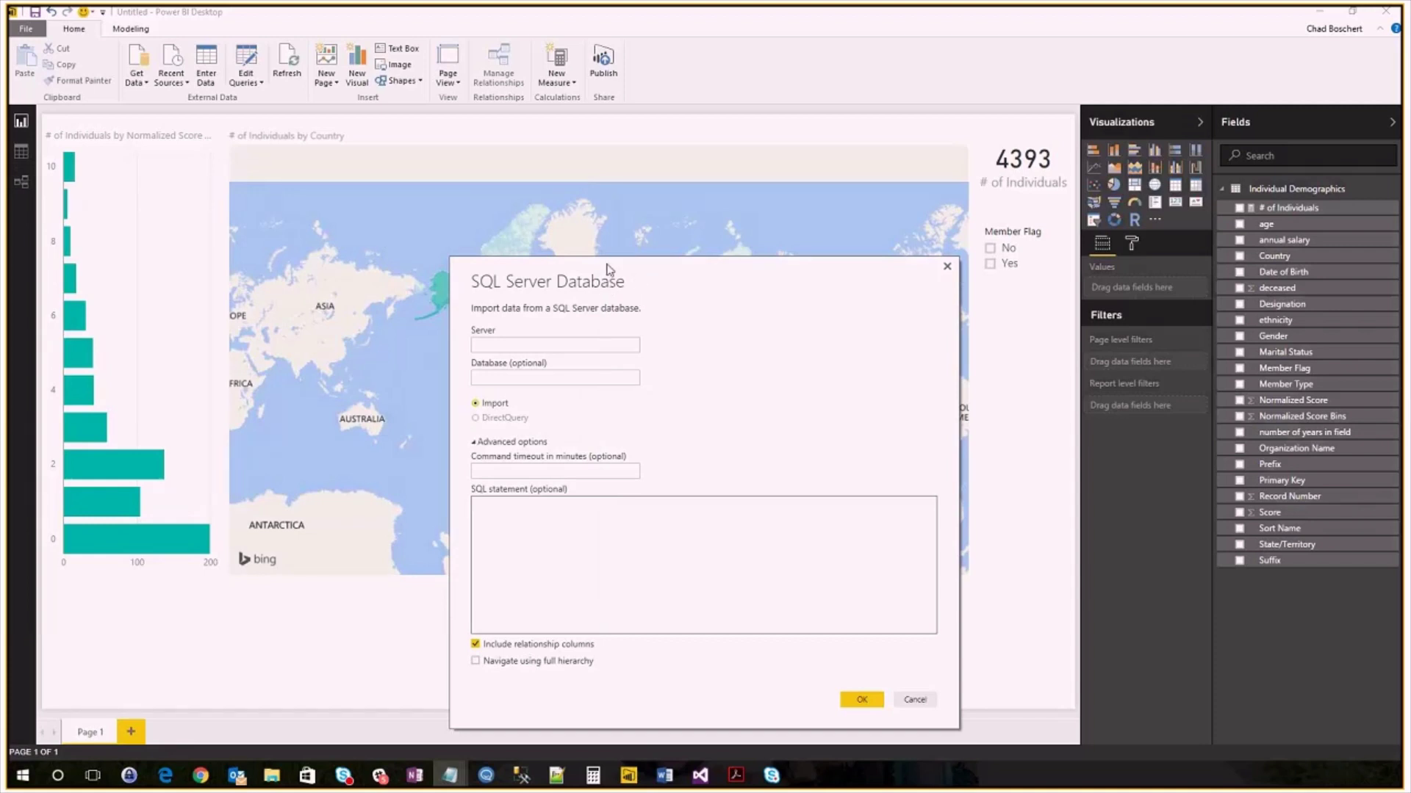
pyautogui.moveTo(620, 272)
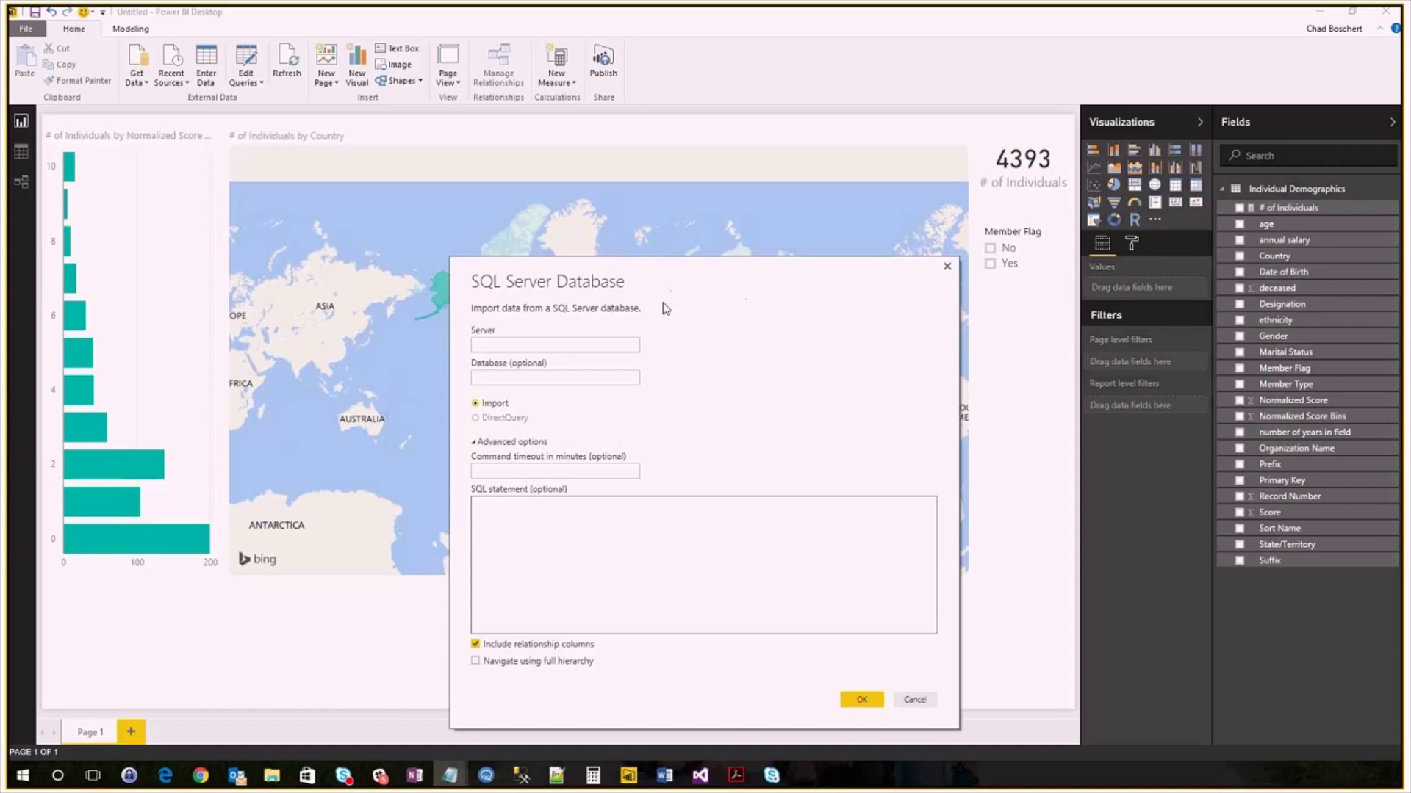
pyautogui.moveTo(885, 669)
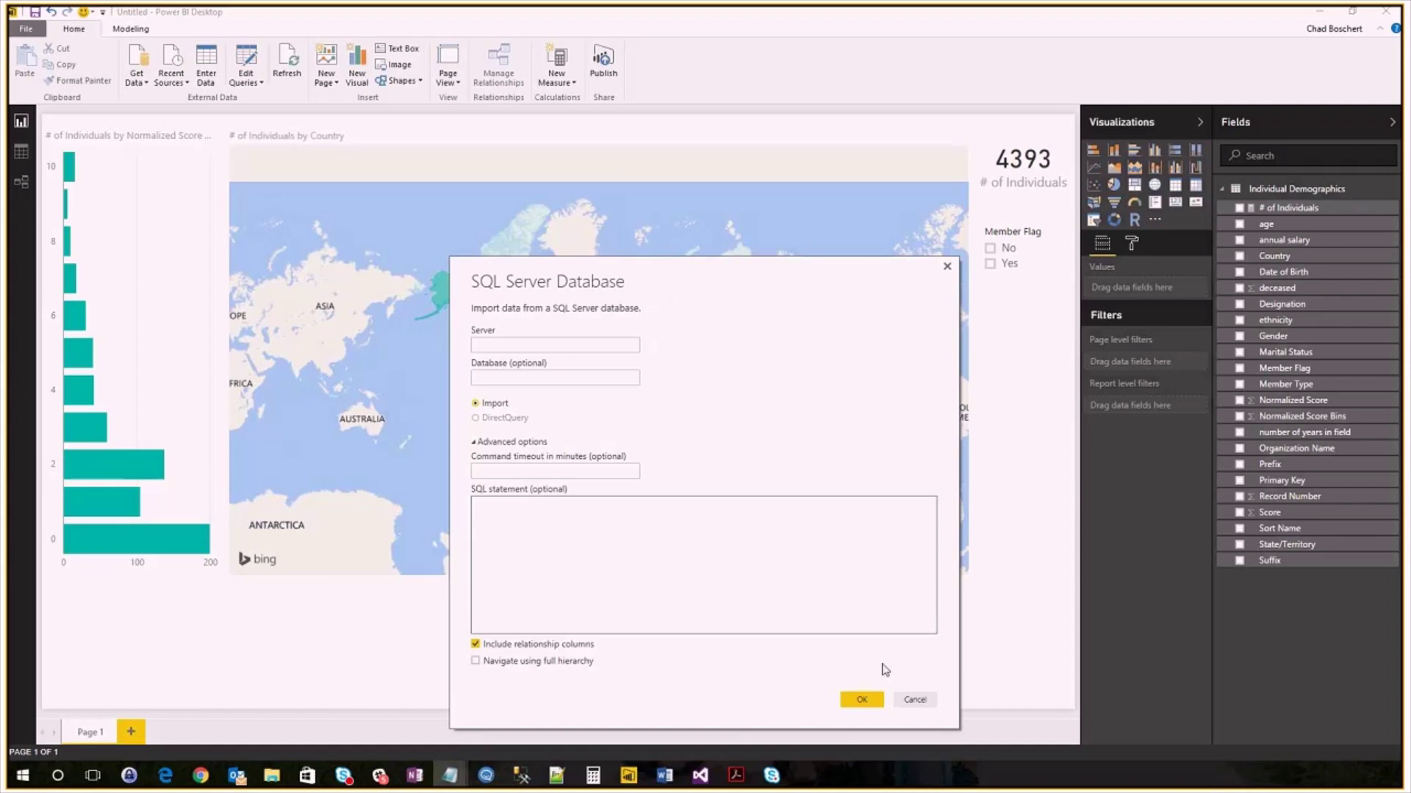
# Step: Cancel the SQL Server Database dialog without connecting
pyautogui.click(914, 700)
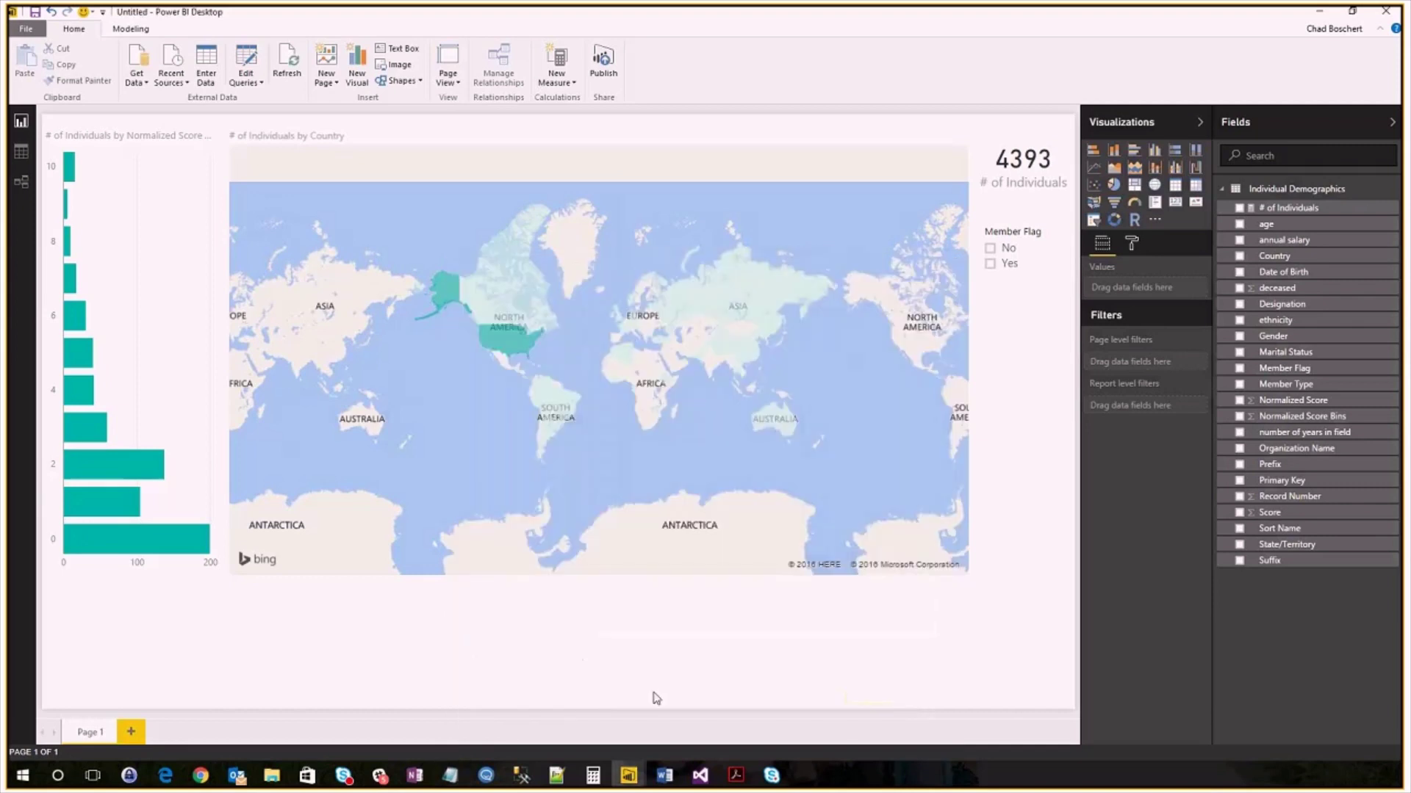
pyautogui.moveTo(506, 675)
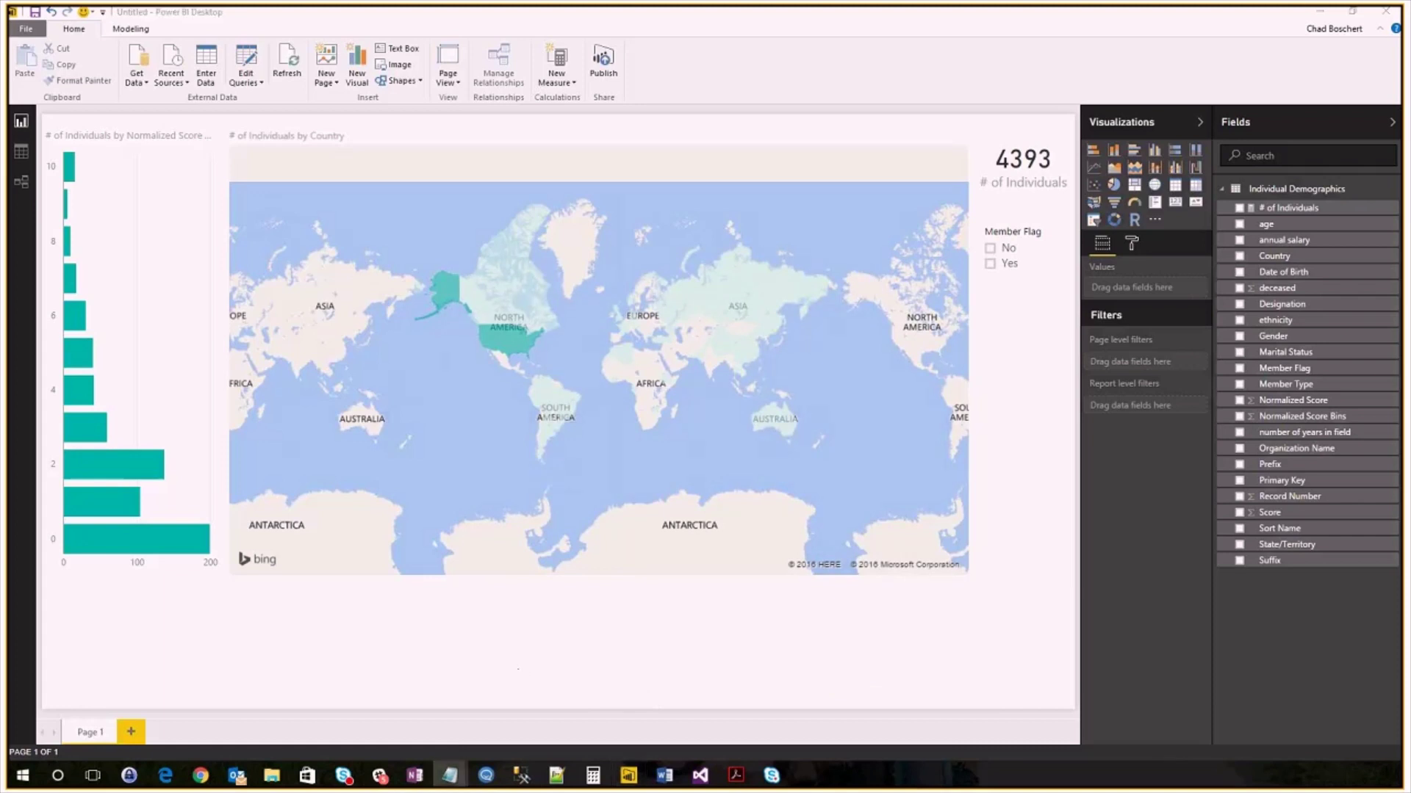
pyautogui.moveTo(773, 633)
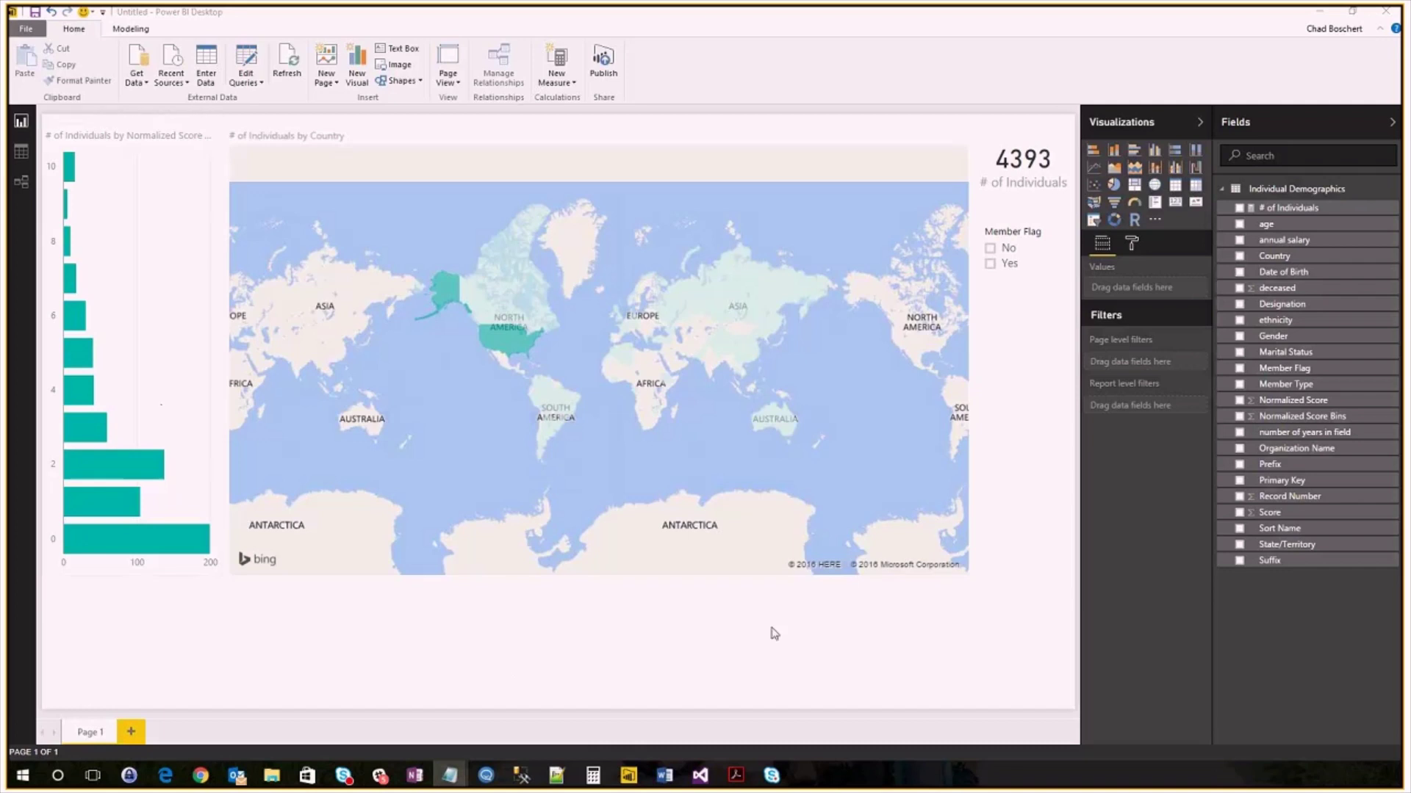
pyautogui.moveTo(746, 626)
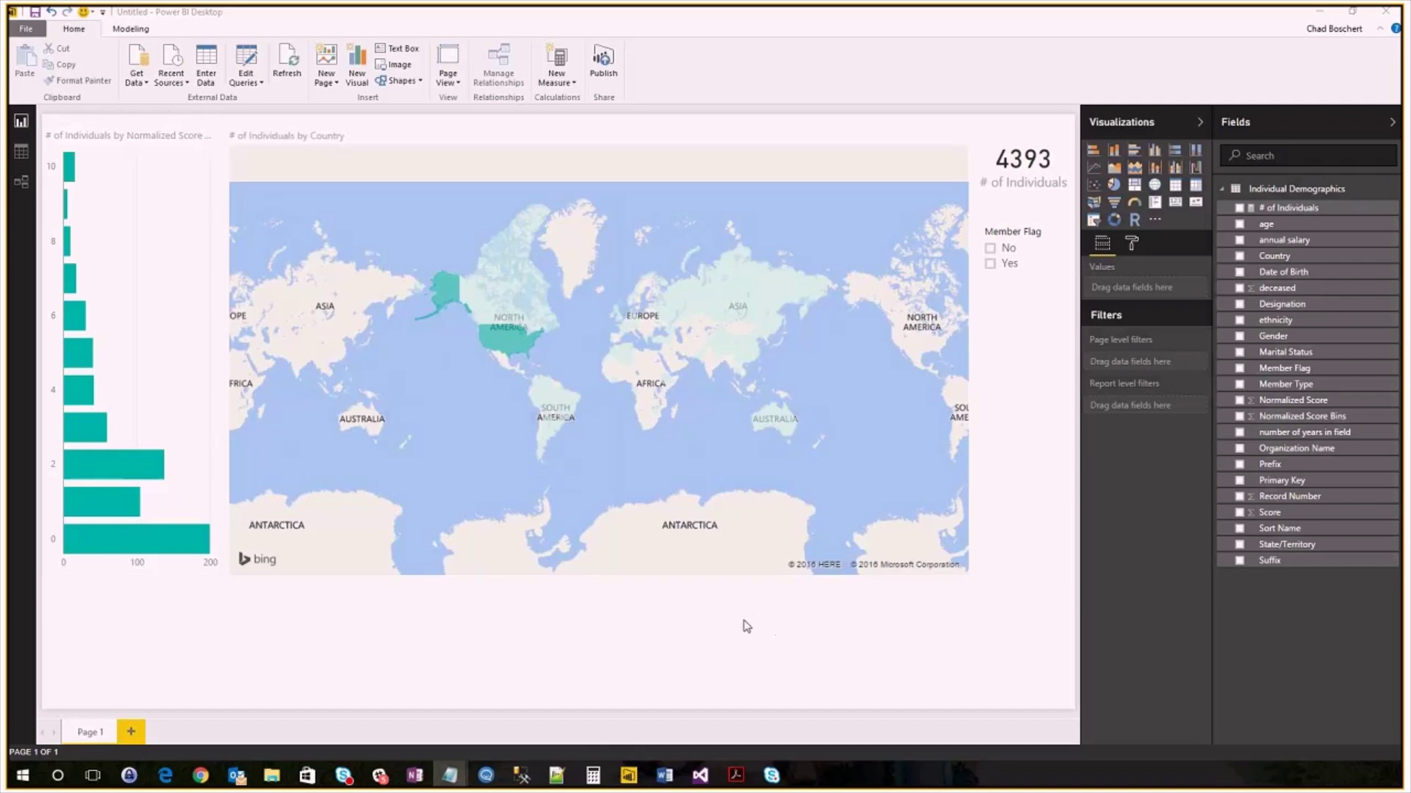